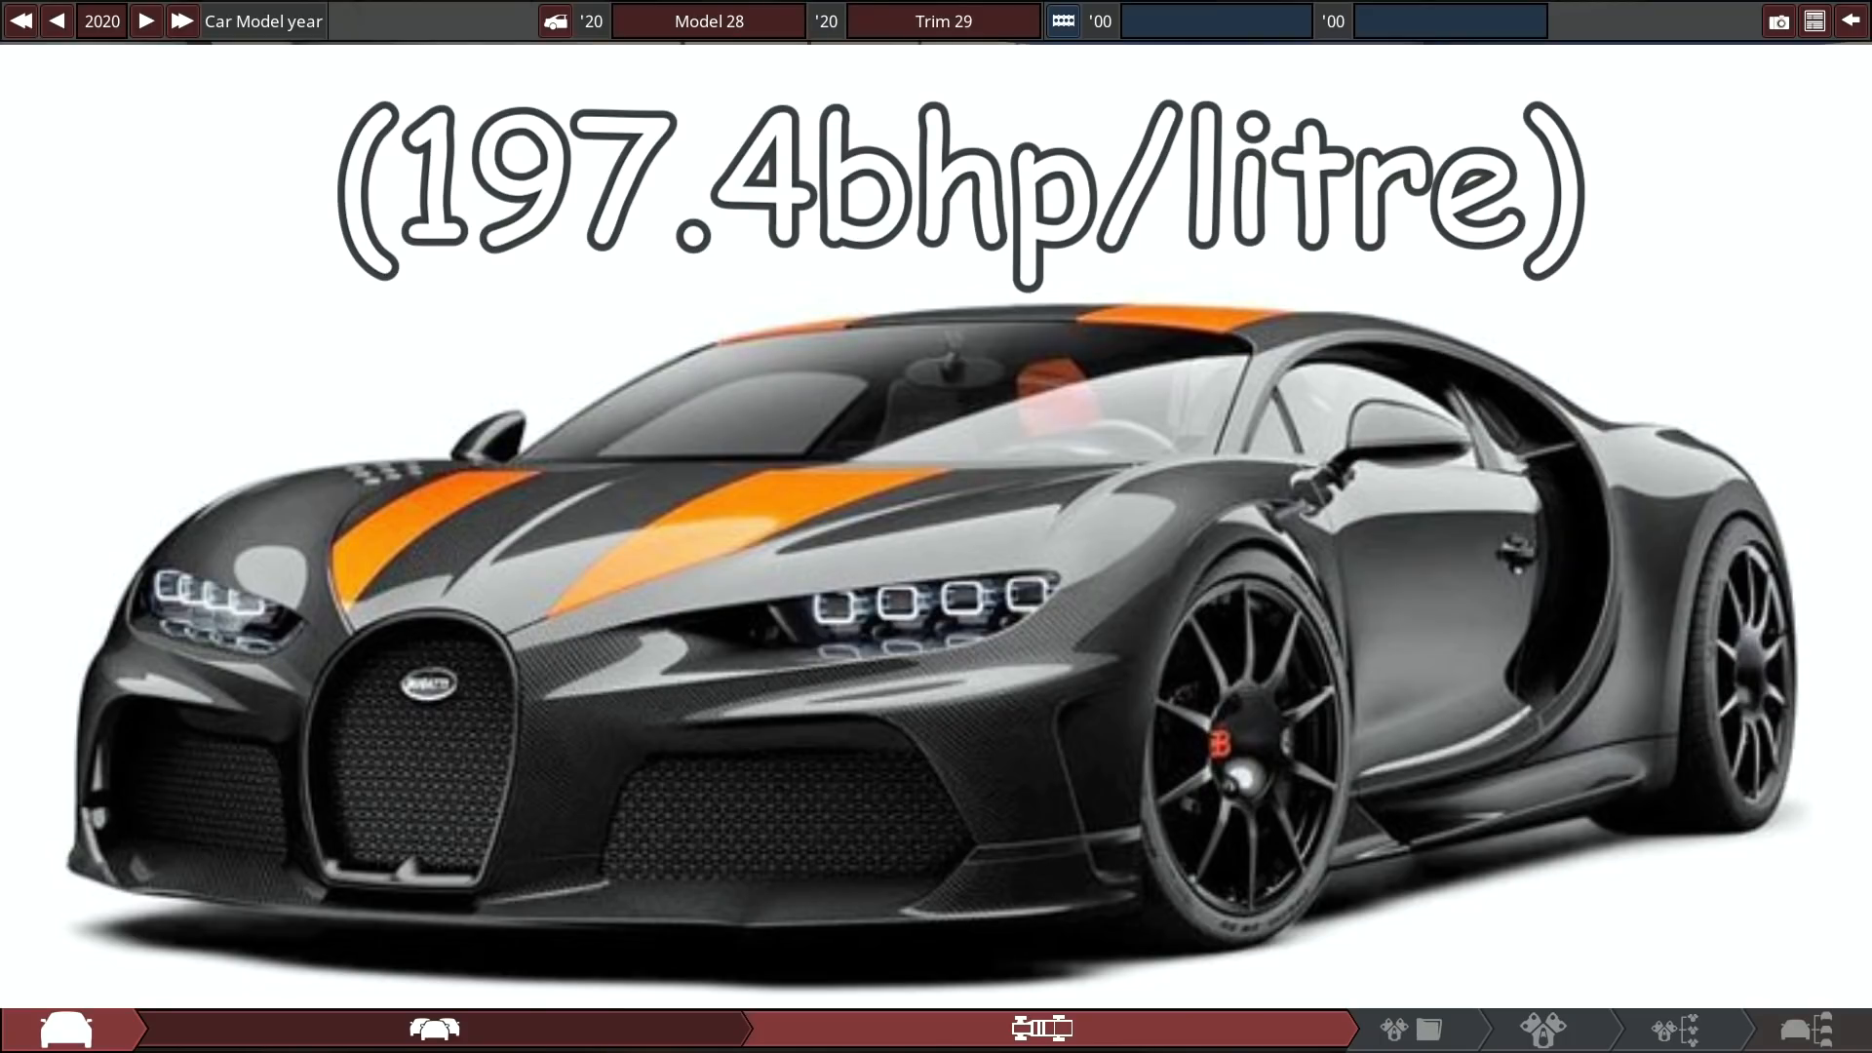
# Dismiss the intro image to reach the chassis design stage.
pyautogui.click(1033, 1026)
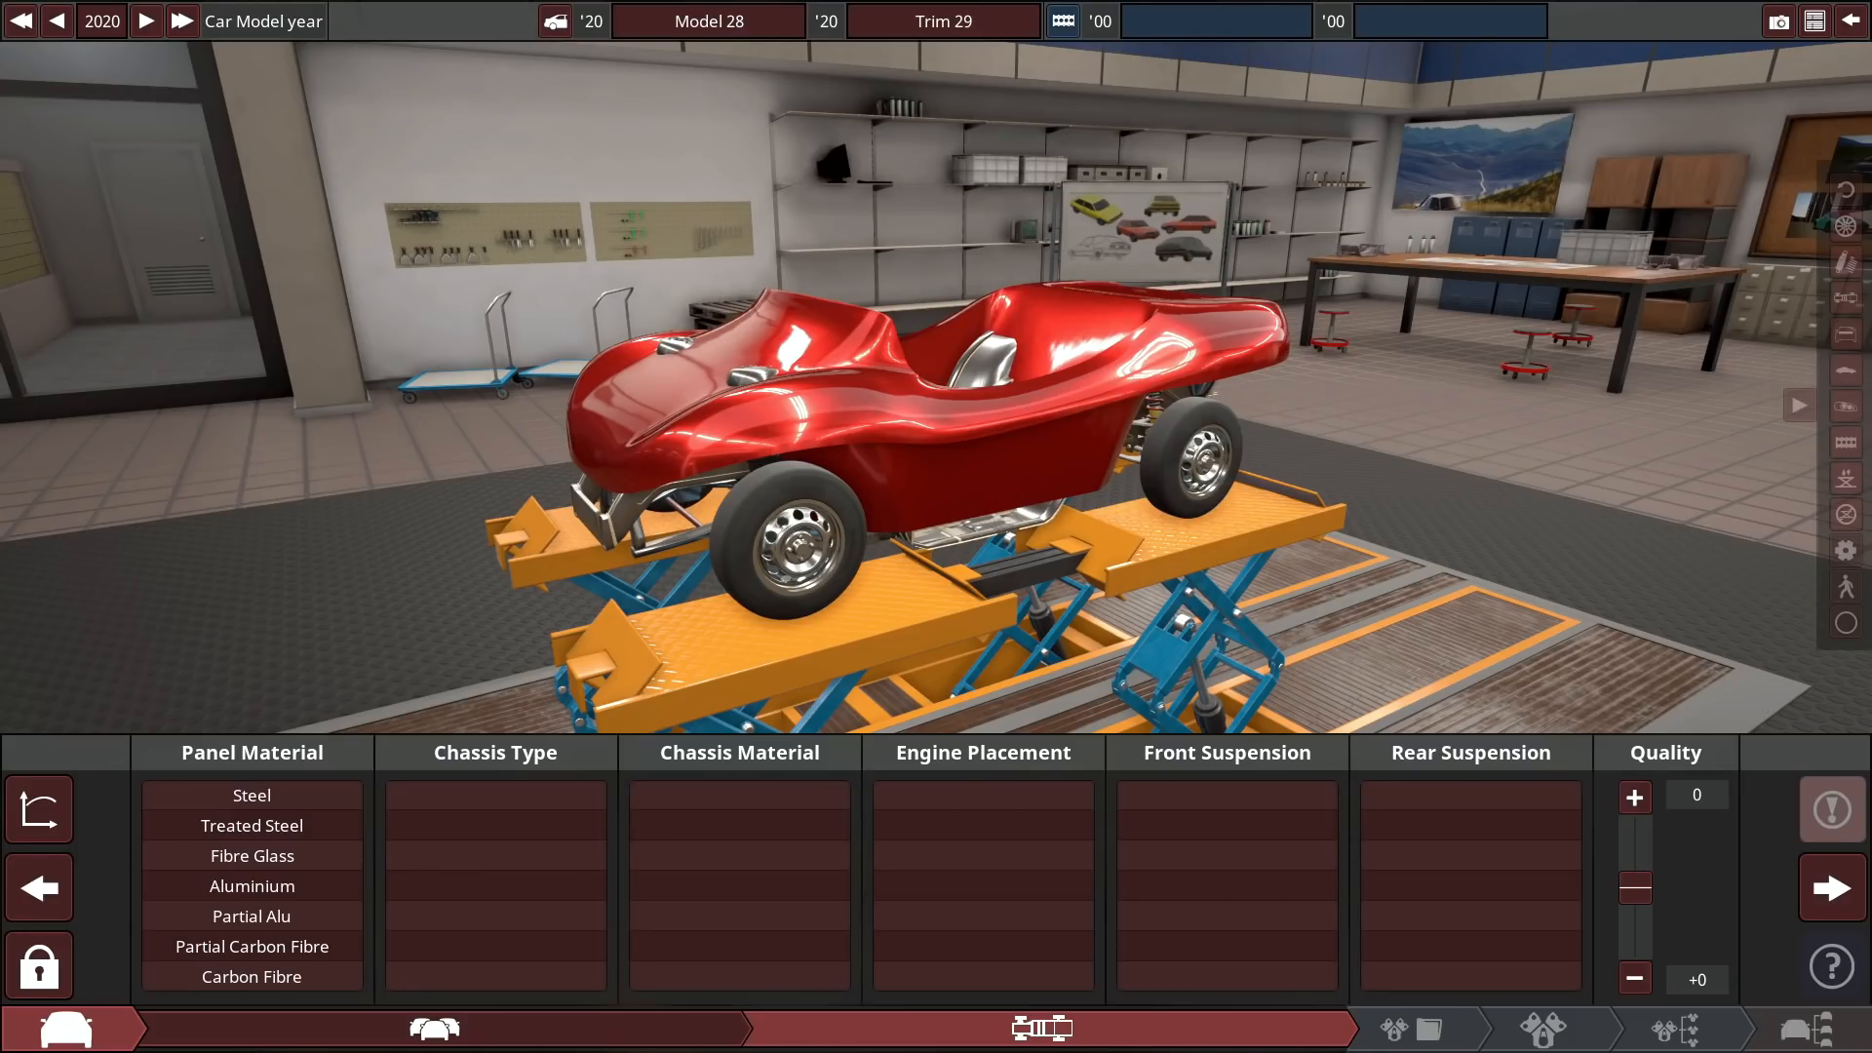
# Choose fibreglass panels on a steel monocoque chassis after trying a space frame.
pyautogui.click(251, 856)
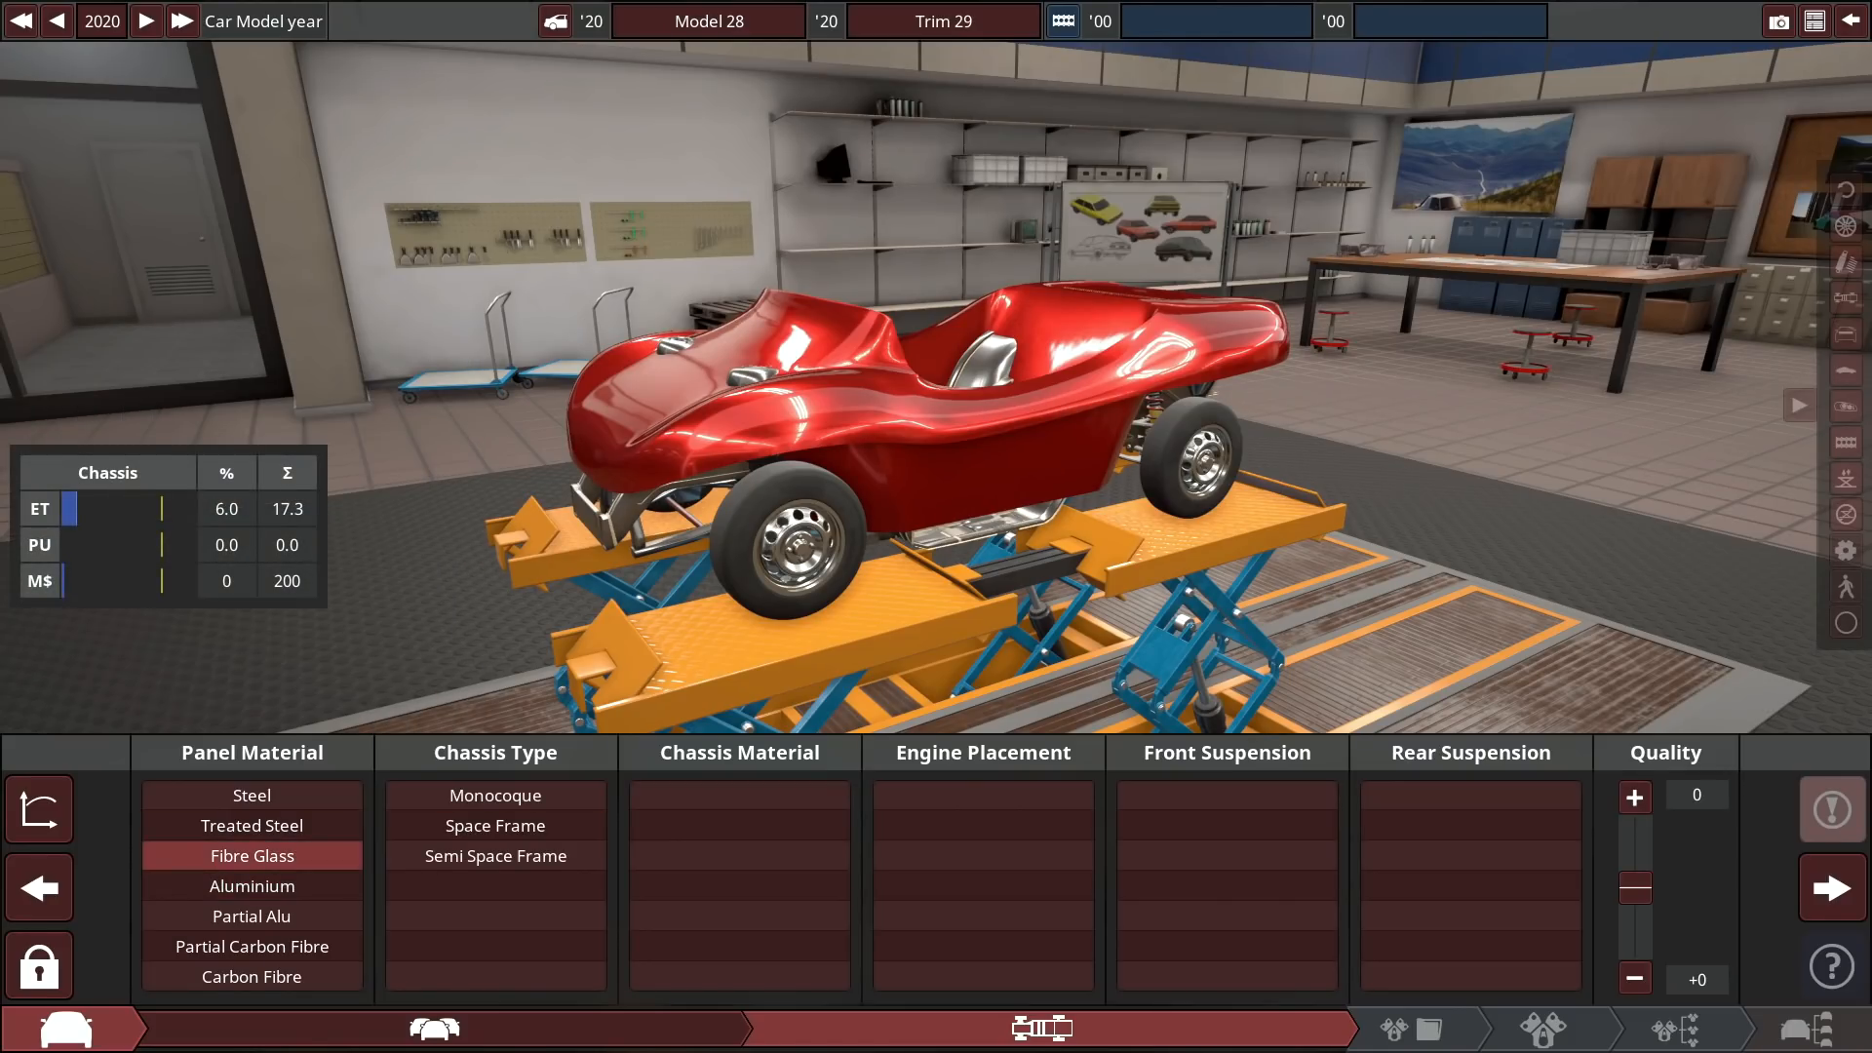
pyautogui.click(495, 825)
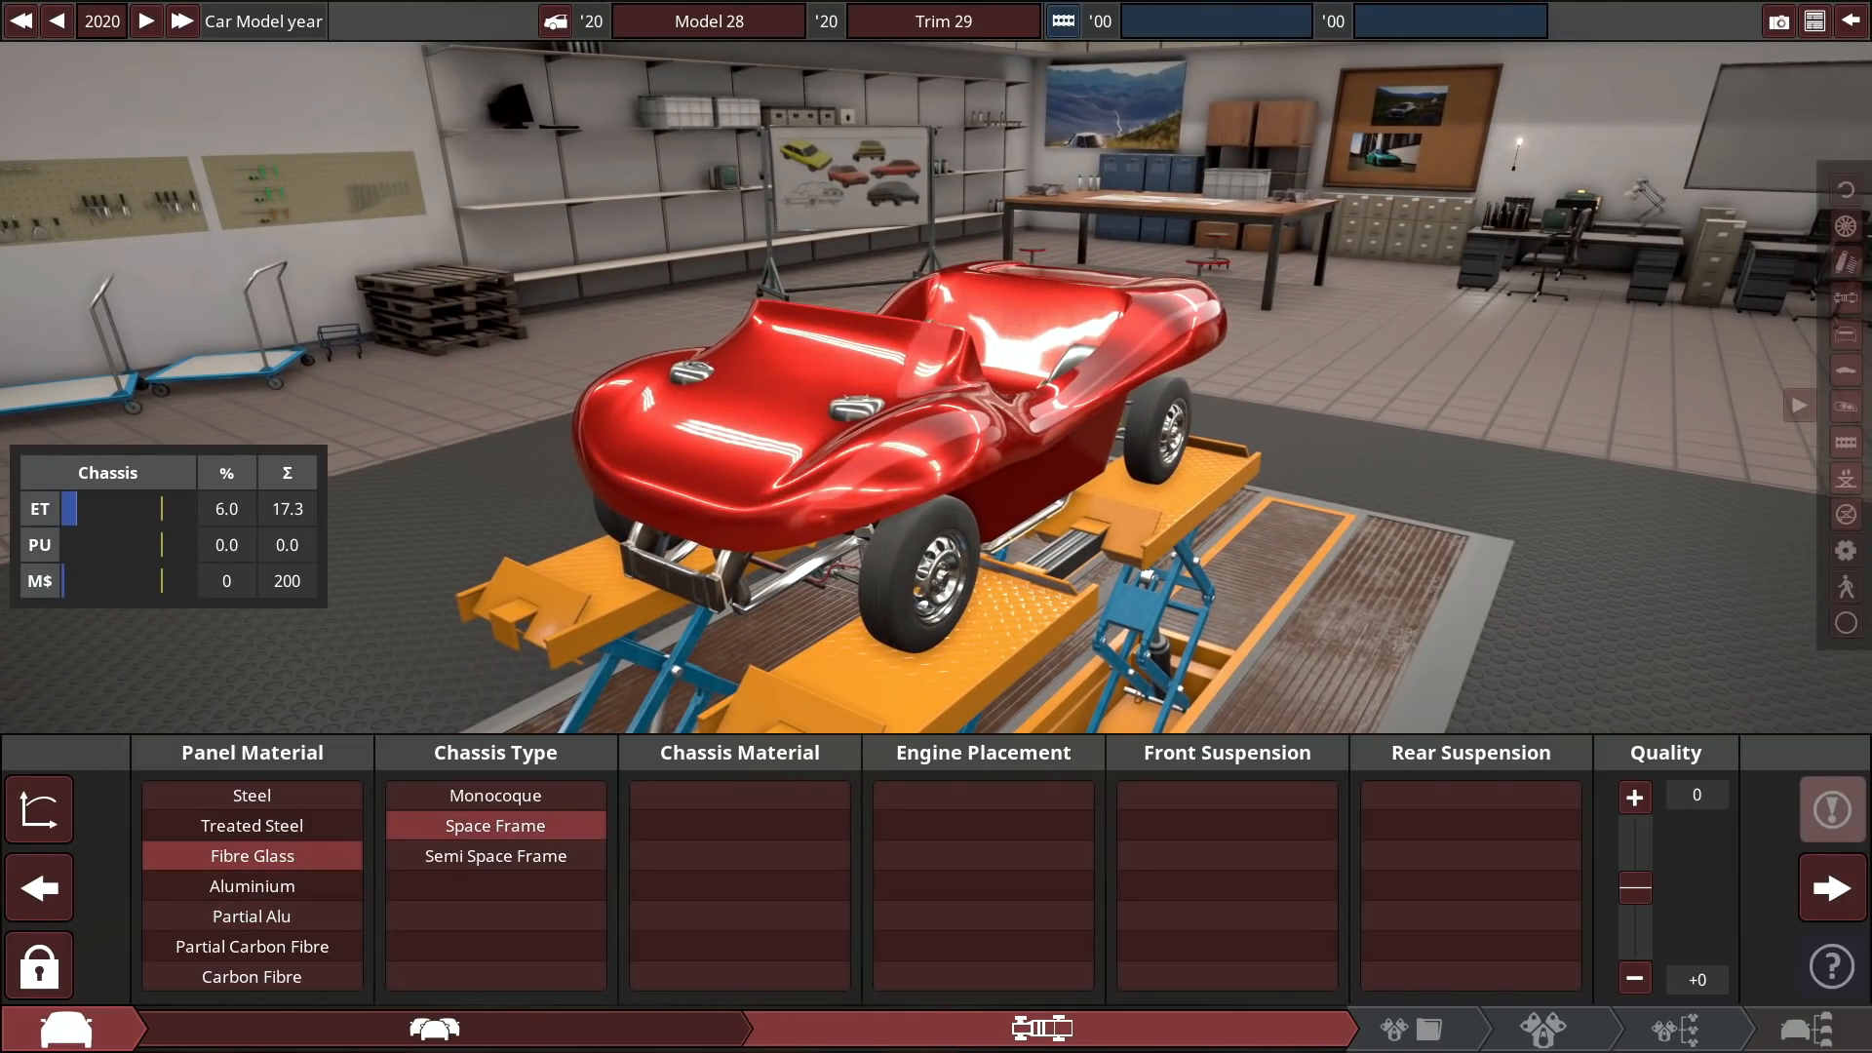
pyautogui.click(495, 796)
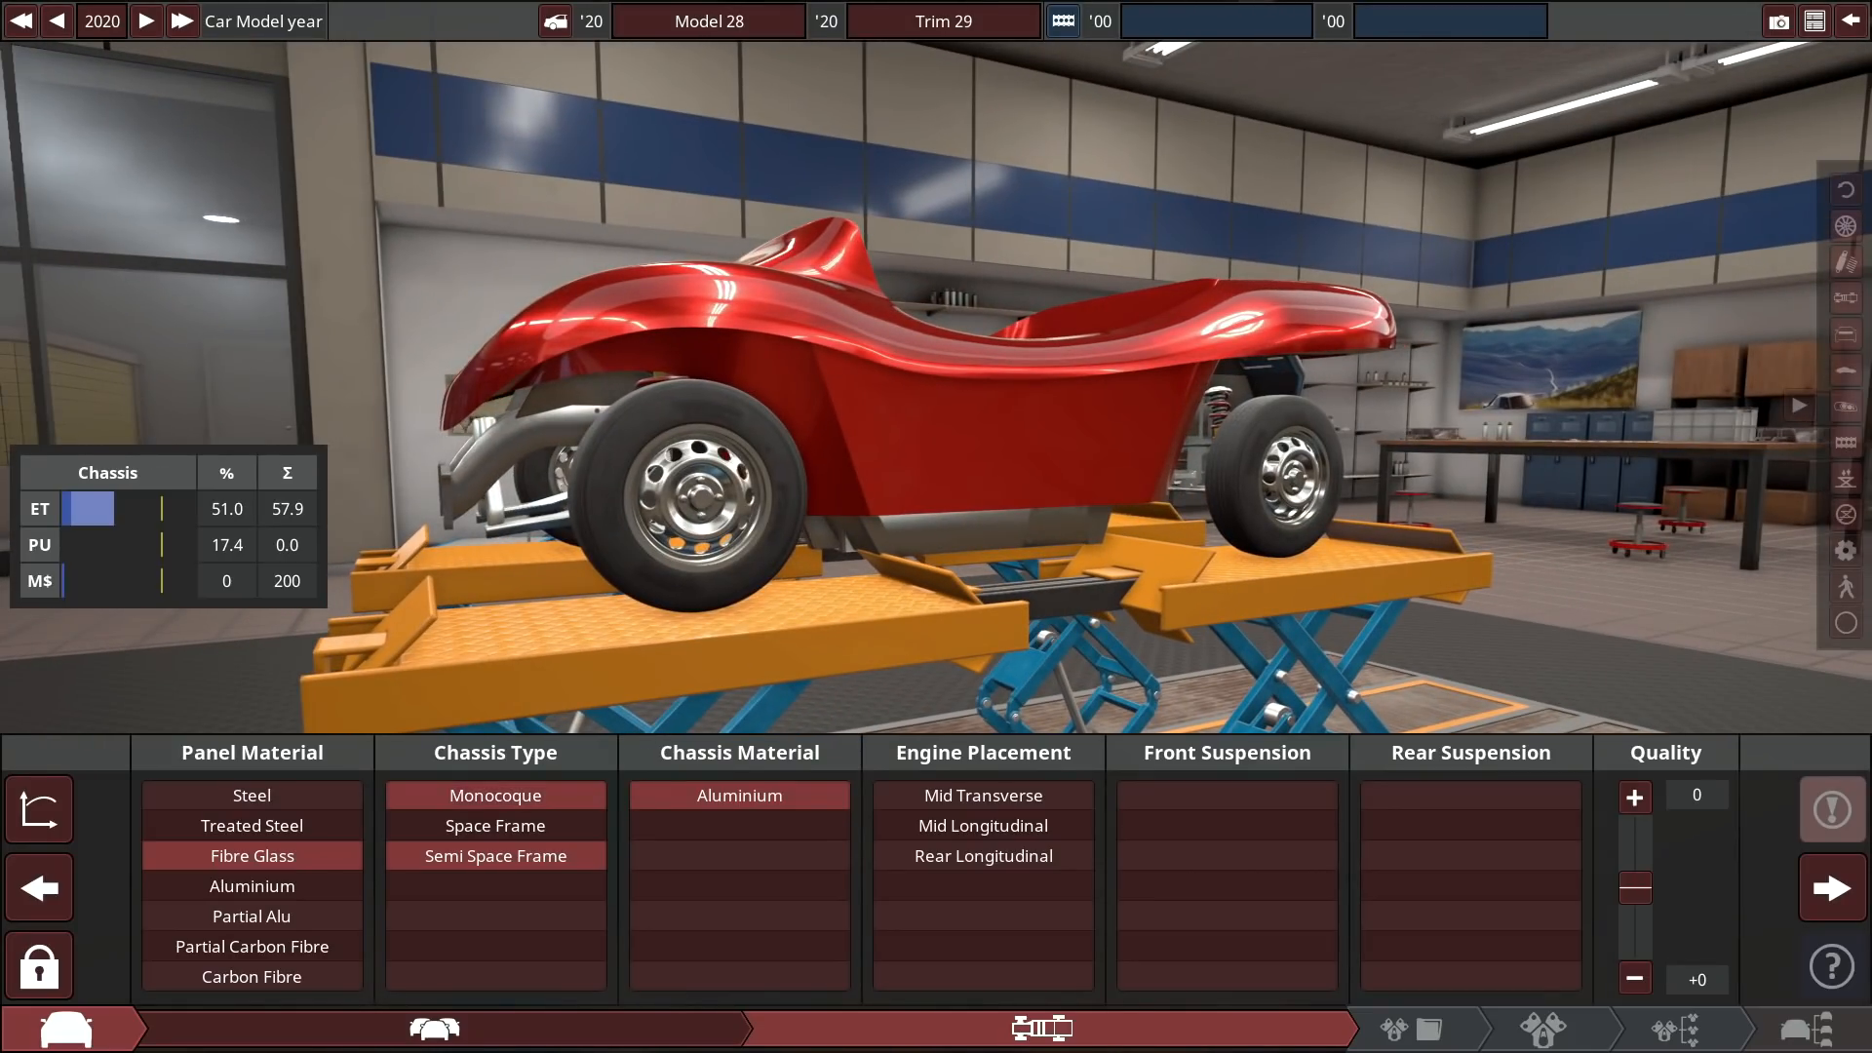
pyautogui.click(495, 796)
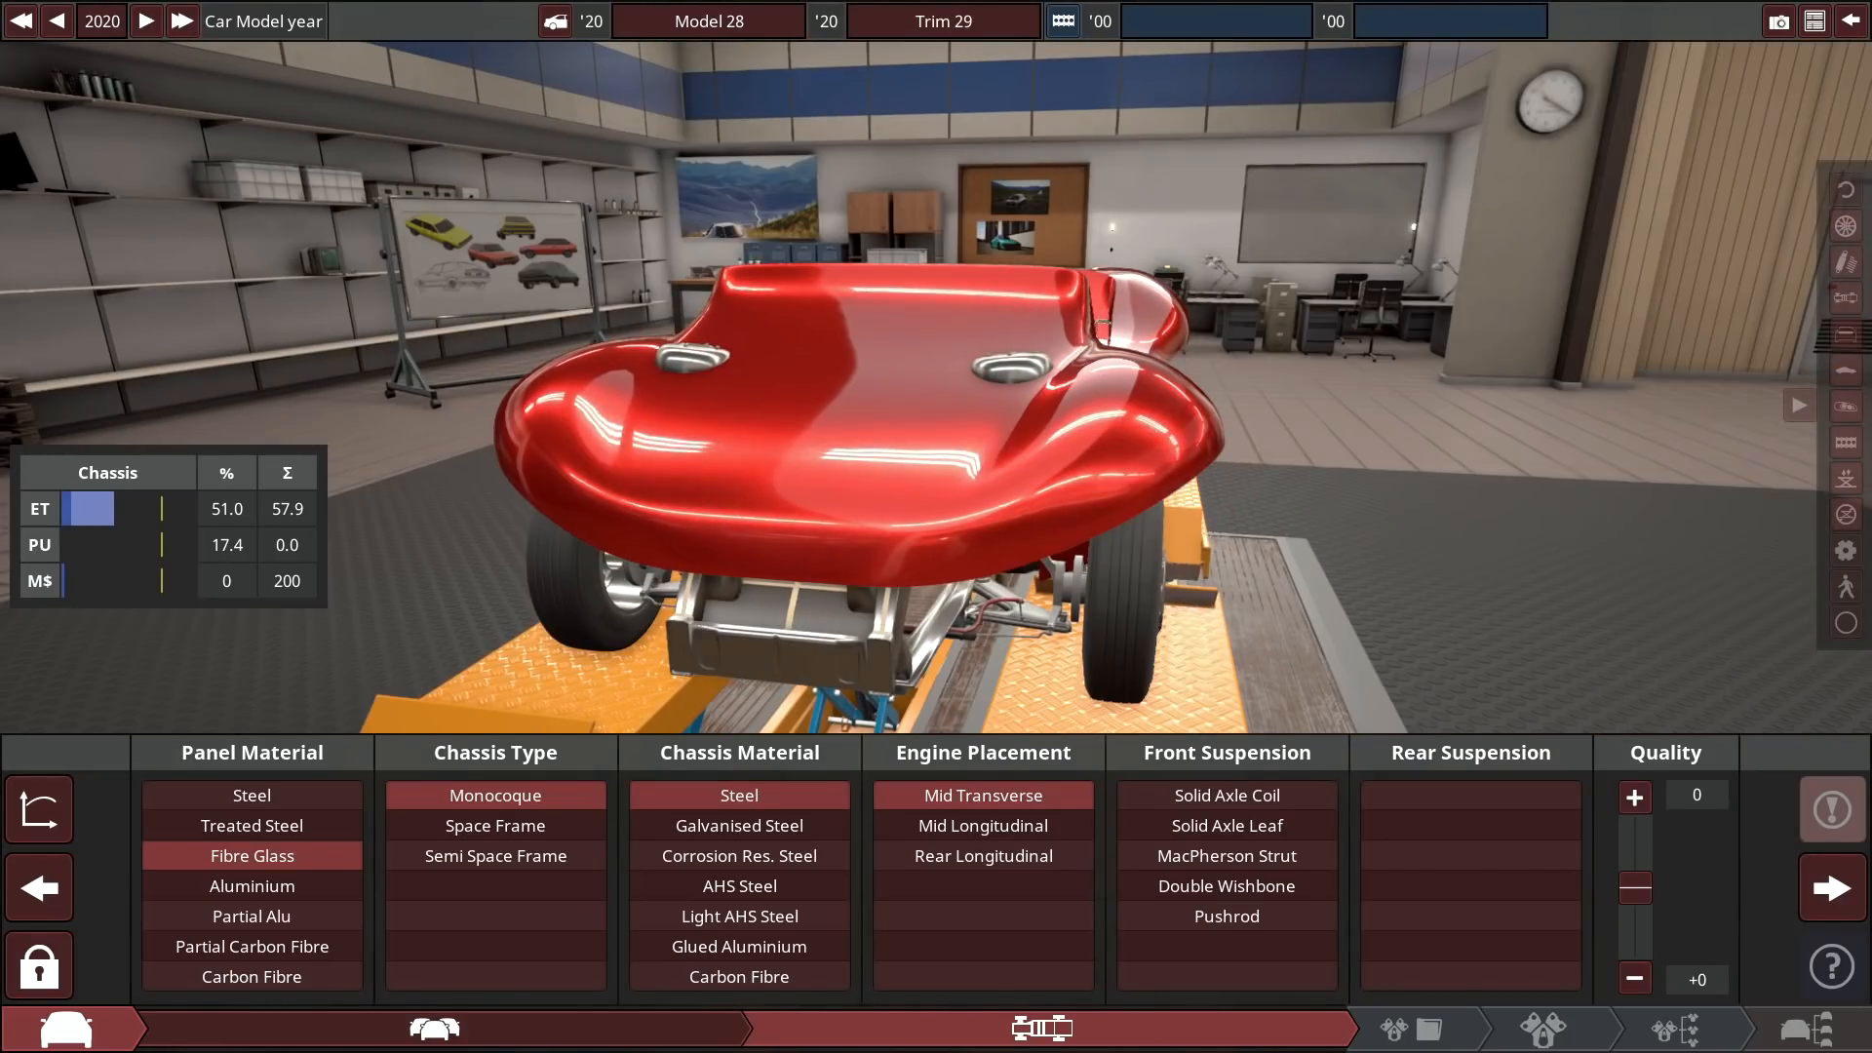
# Fit double wishbone suspension and start a new engine project.
pyautogui.click(1227, 886)
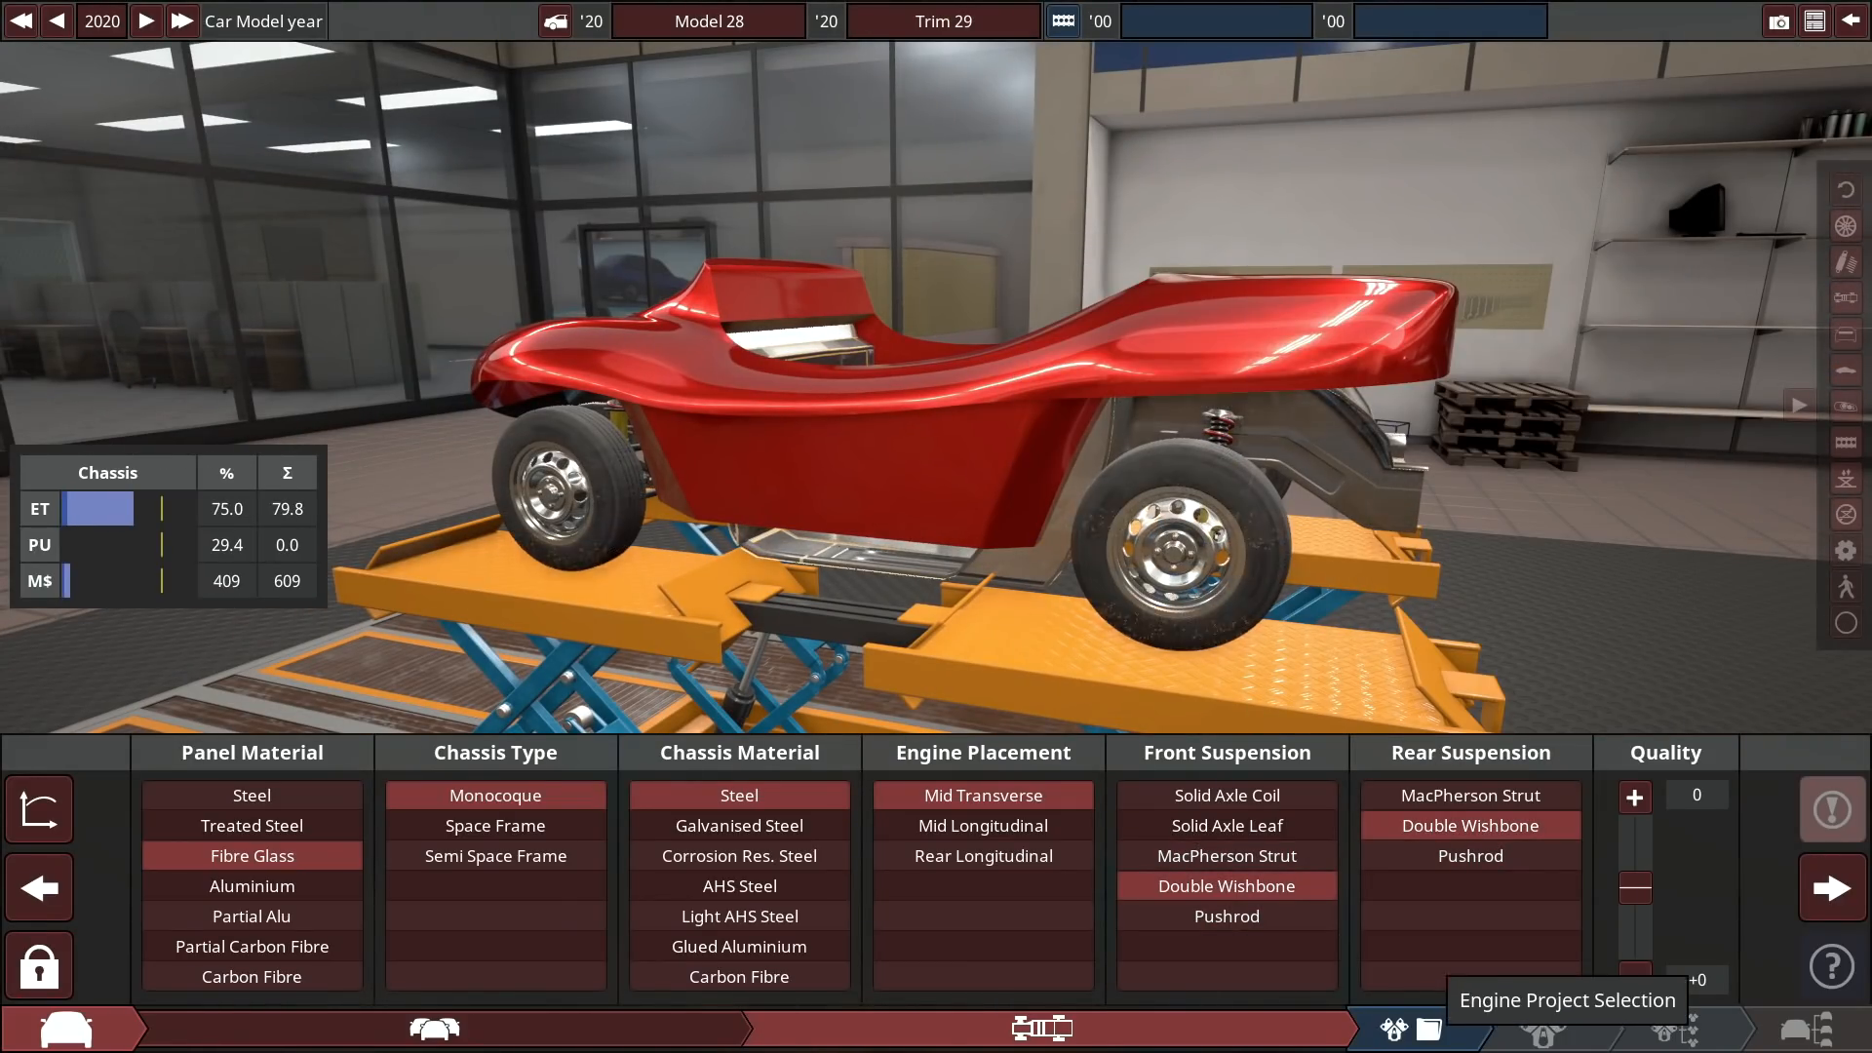
pyautogui.click(1392, 1026)
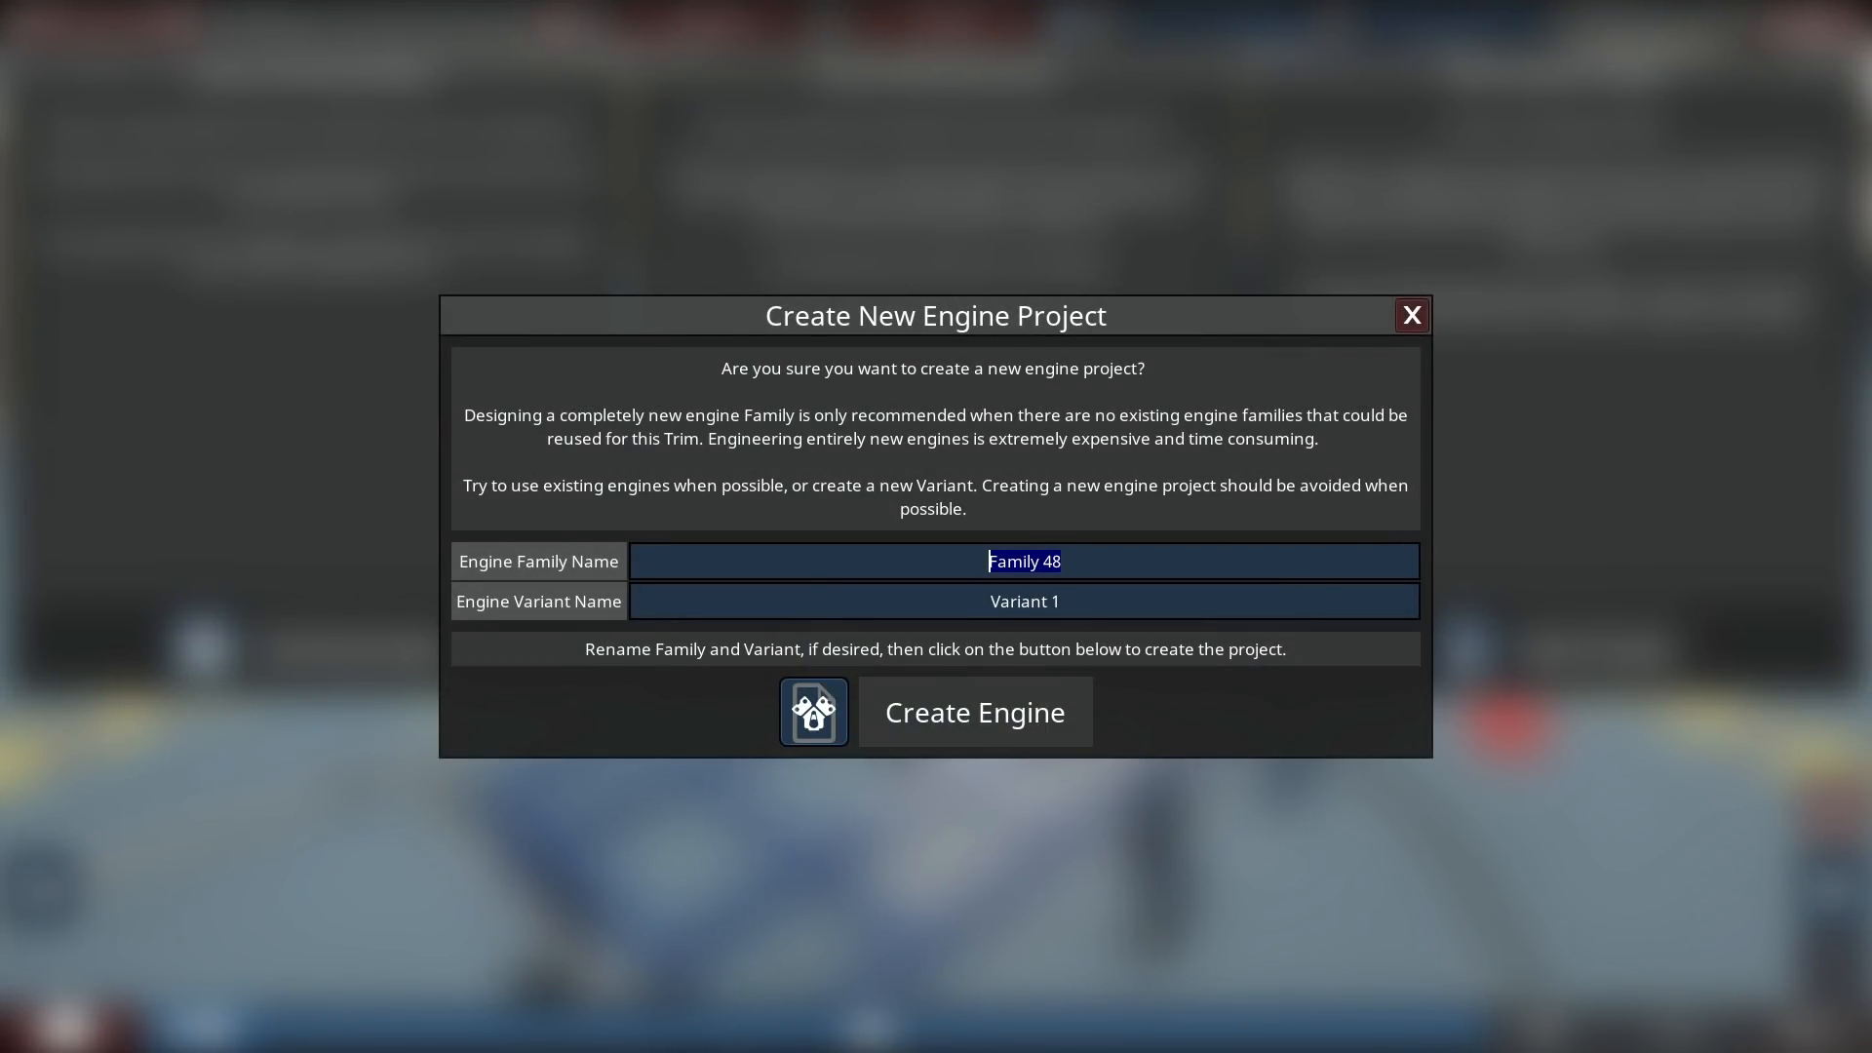
# Name the engine family 'Super Duper Inline … Really High Horsepower Per Litre' and create it.
pyautogui.write('Super Duper')
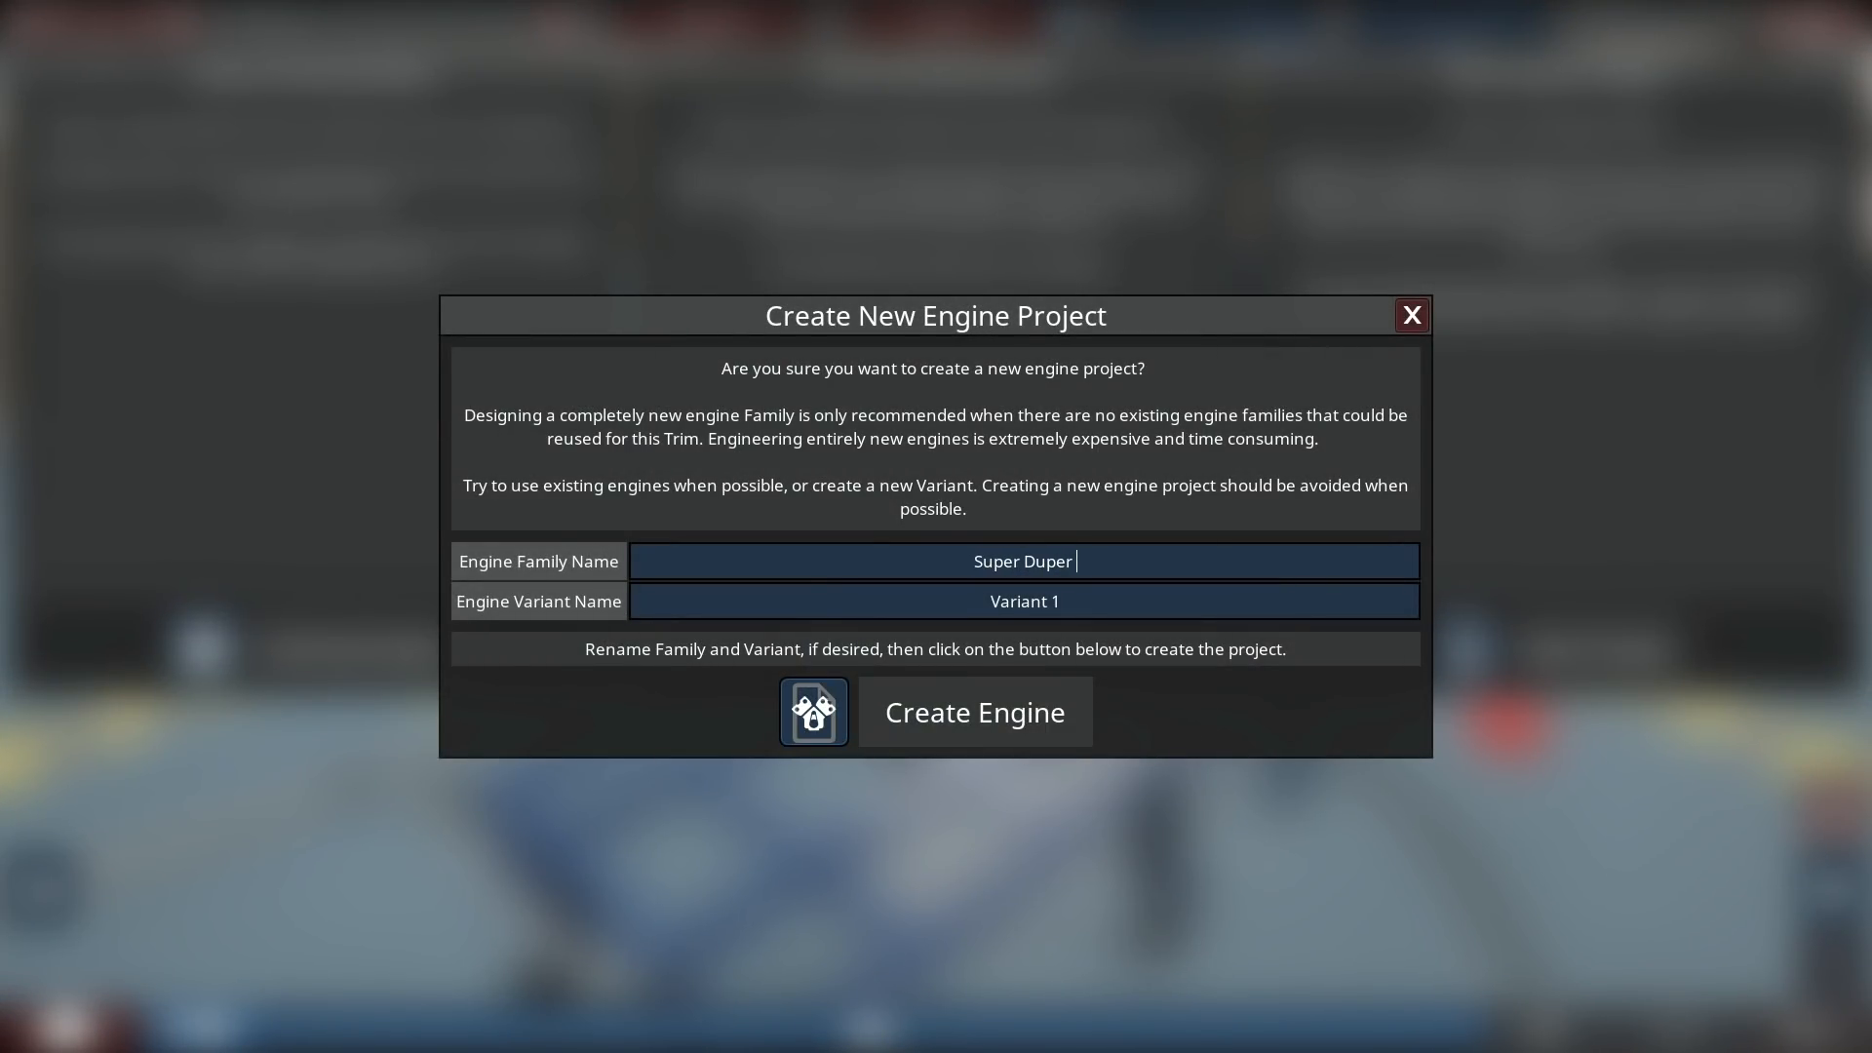
pyautogui.write('Inline 6')
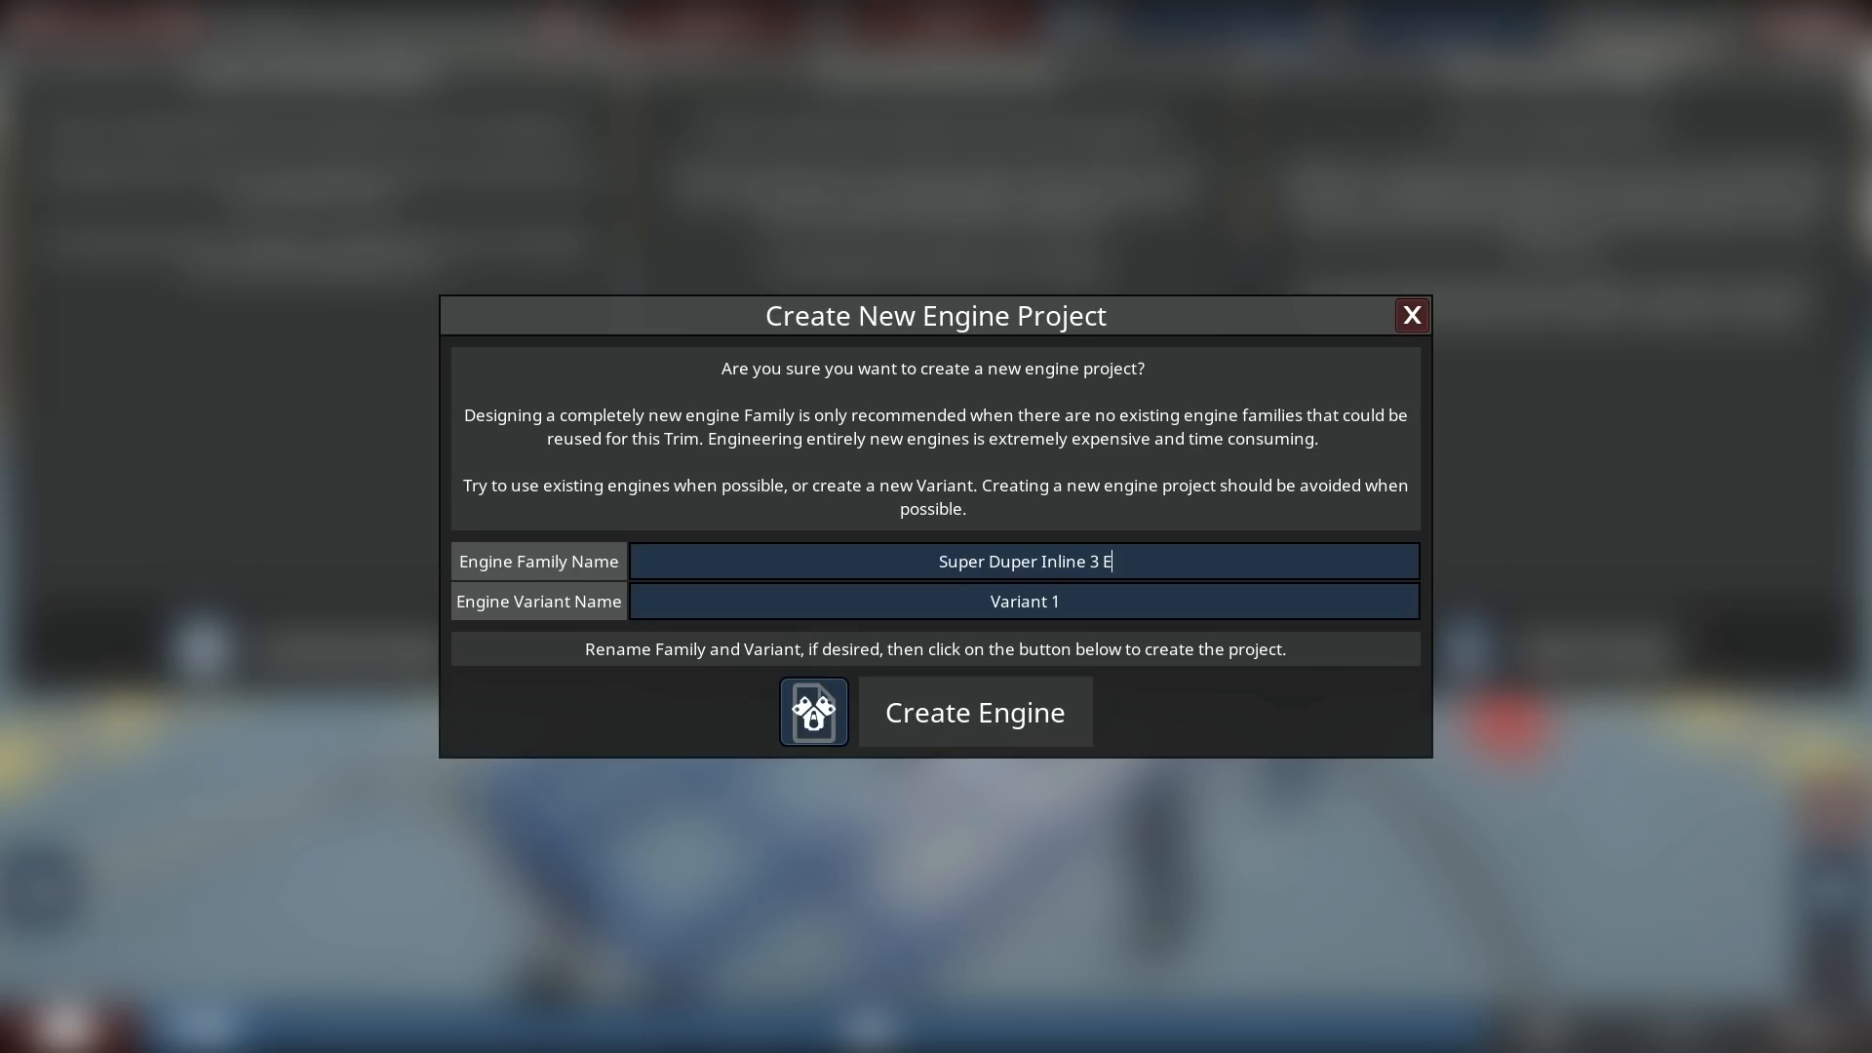
pyautogui.write('ngine Thats Really Power And Has A Really High Horsepower P')
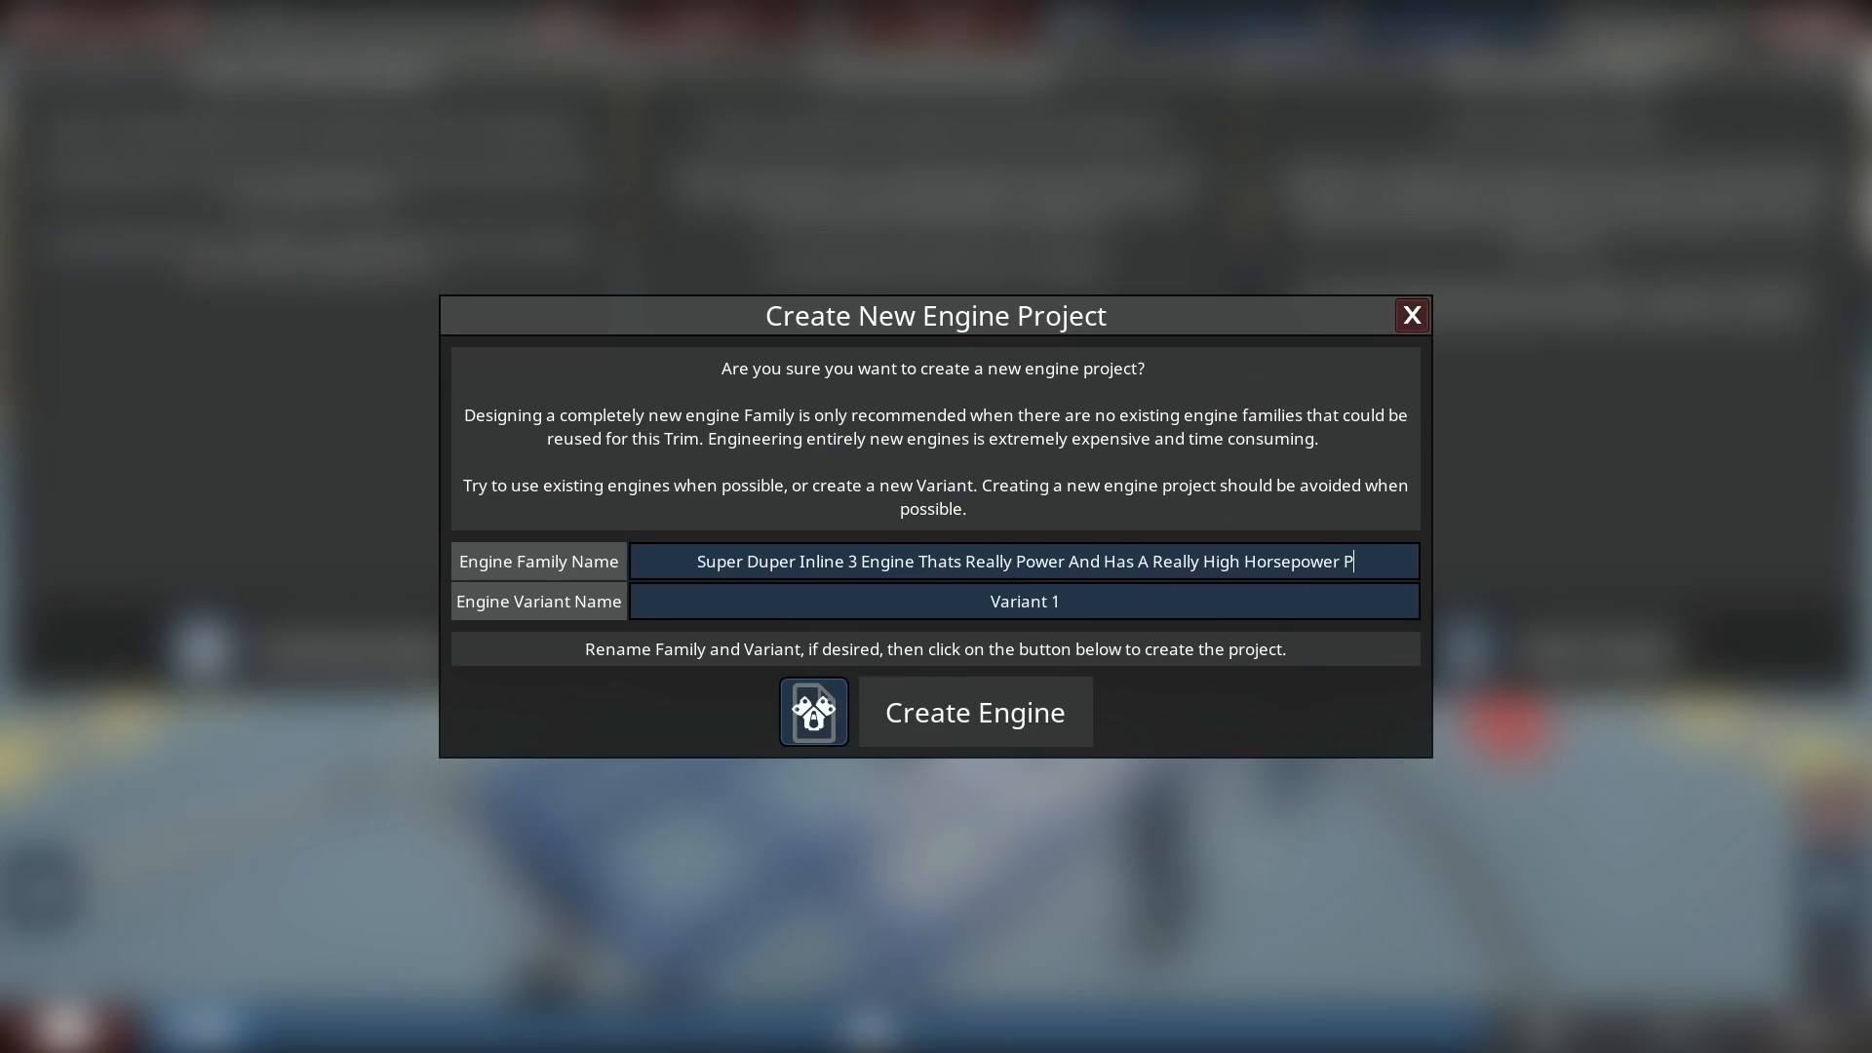
pyautogui.write('er Litre')
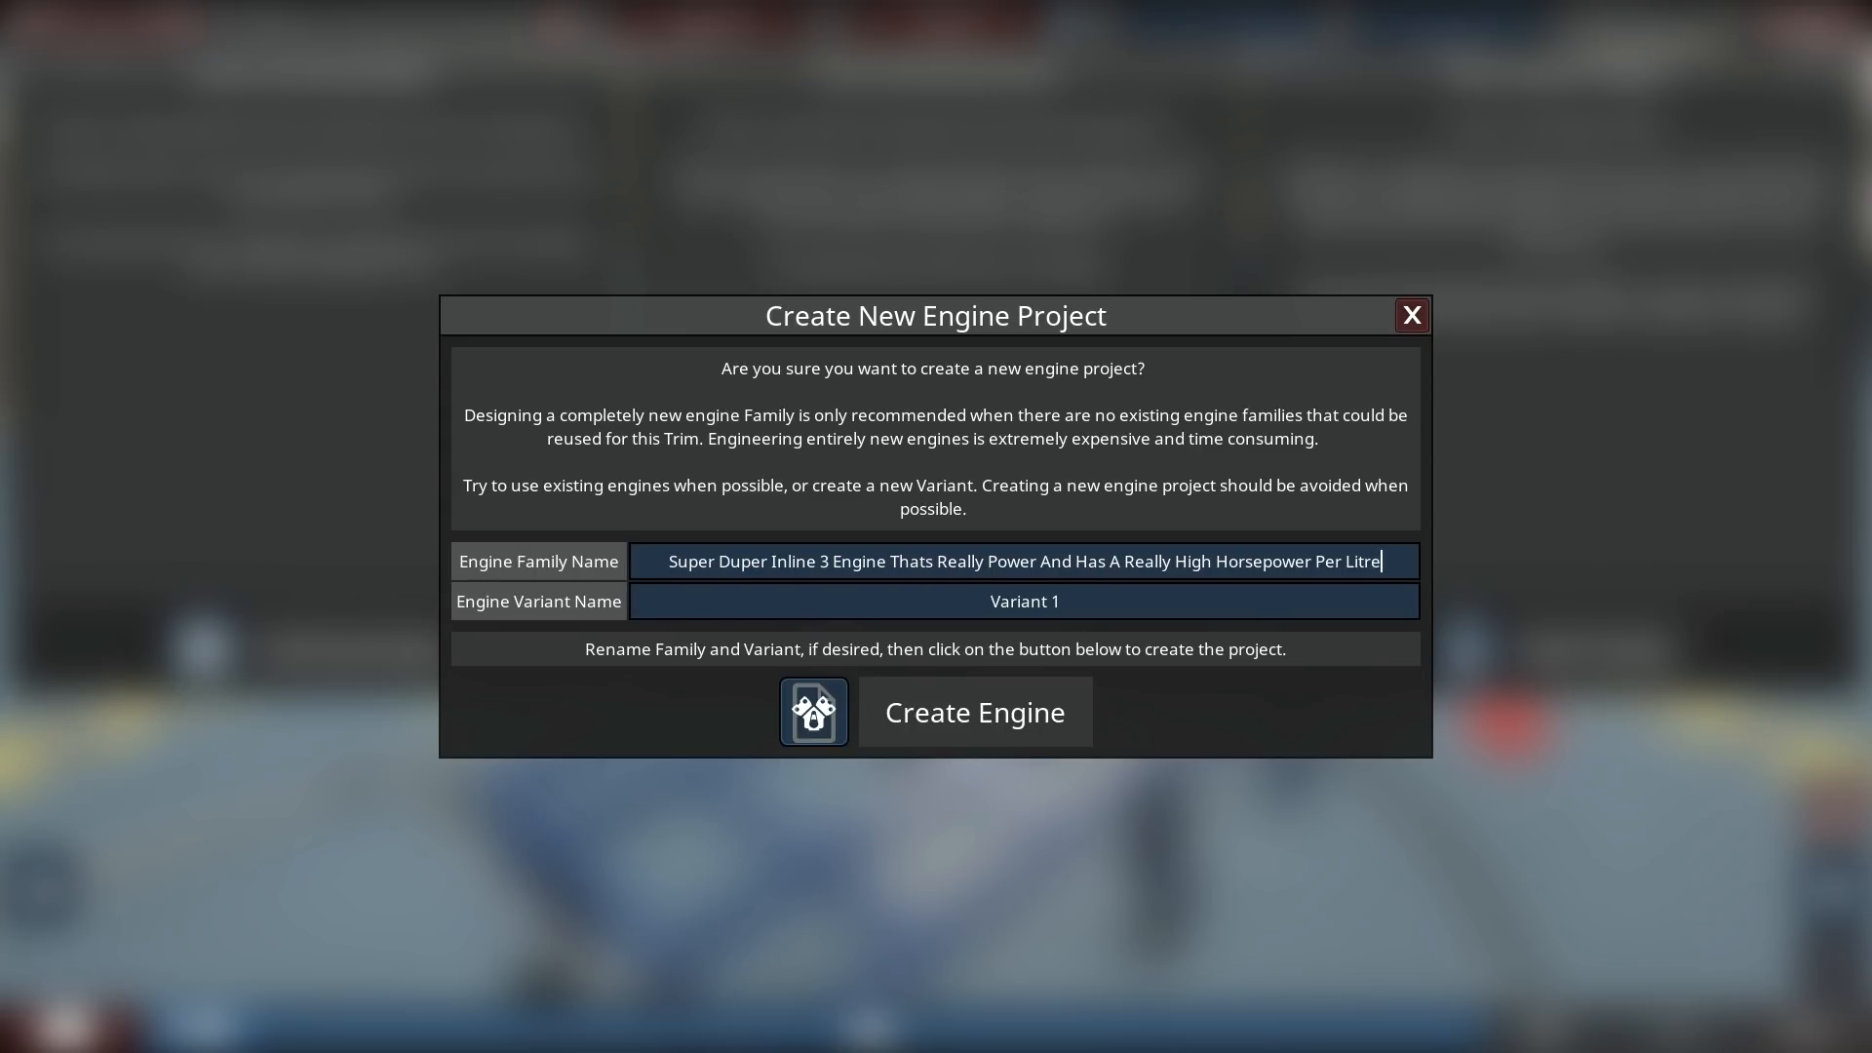
pyautogui.tripleClick(1026, 601)
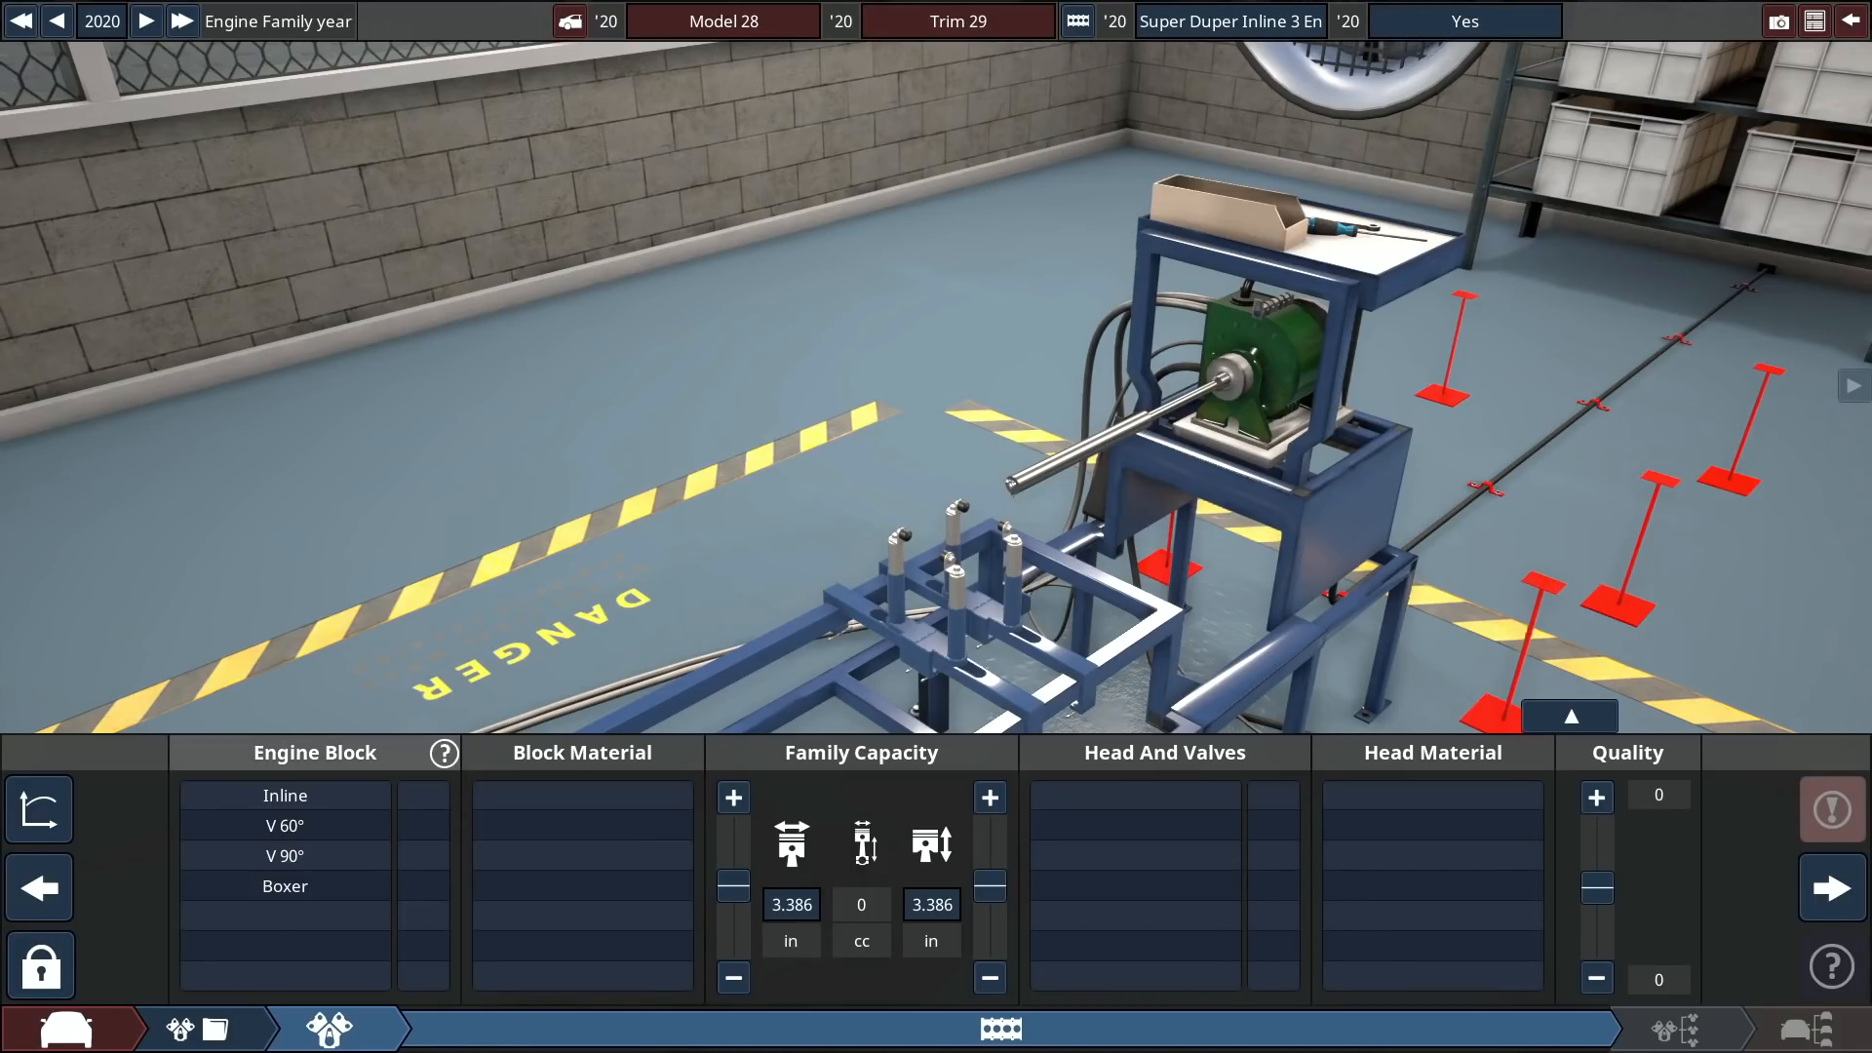
# Choose an inline block with its cylinder count and material, then proceed to the bottom end.
pyautogui.click(285, 796)
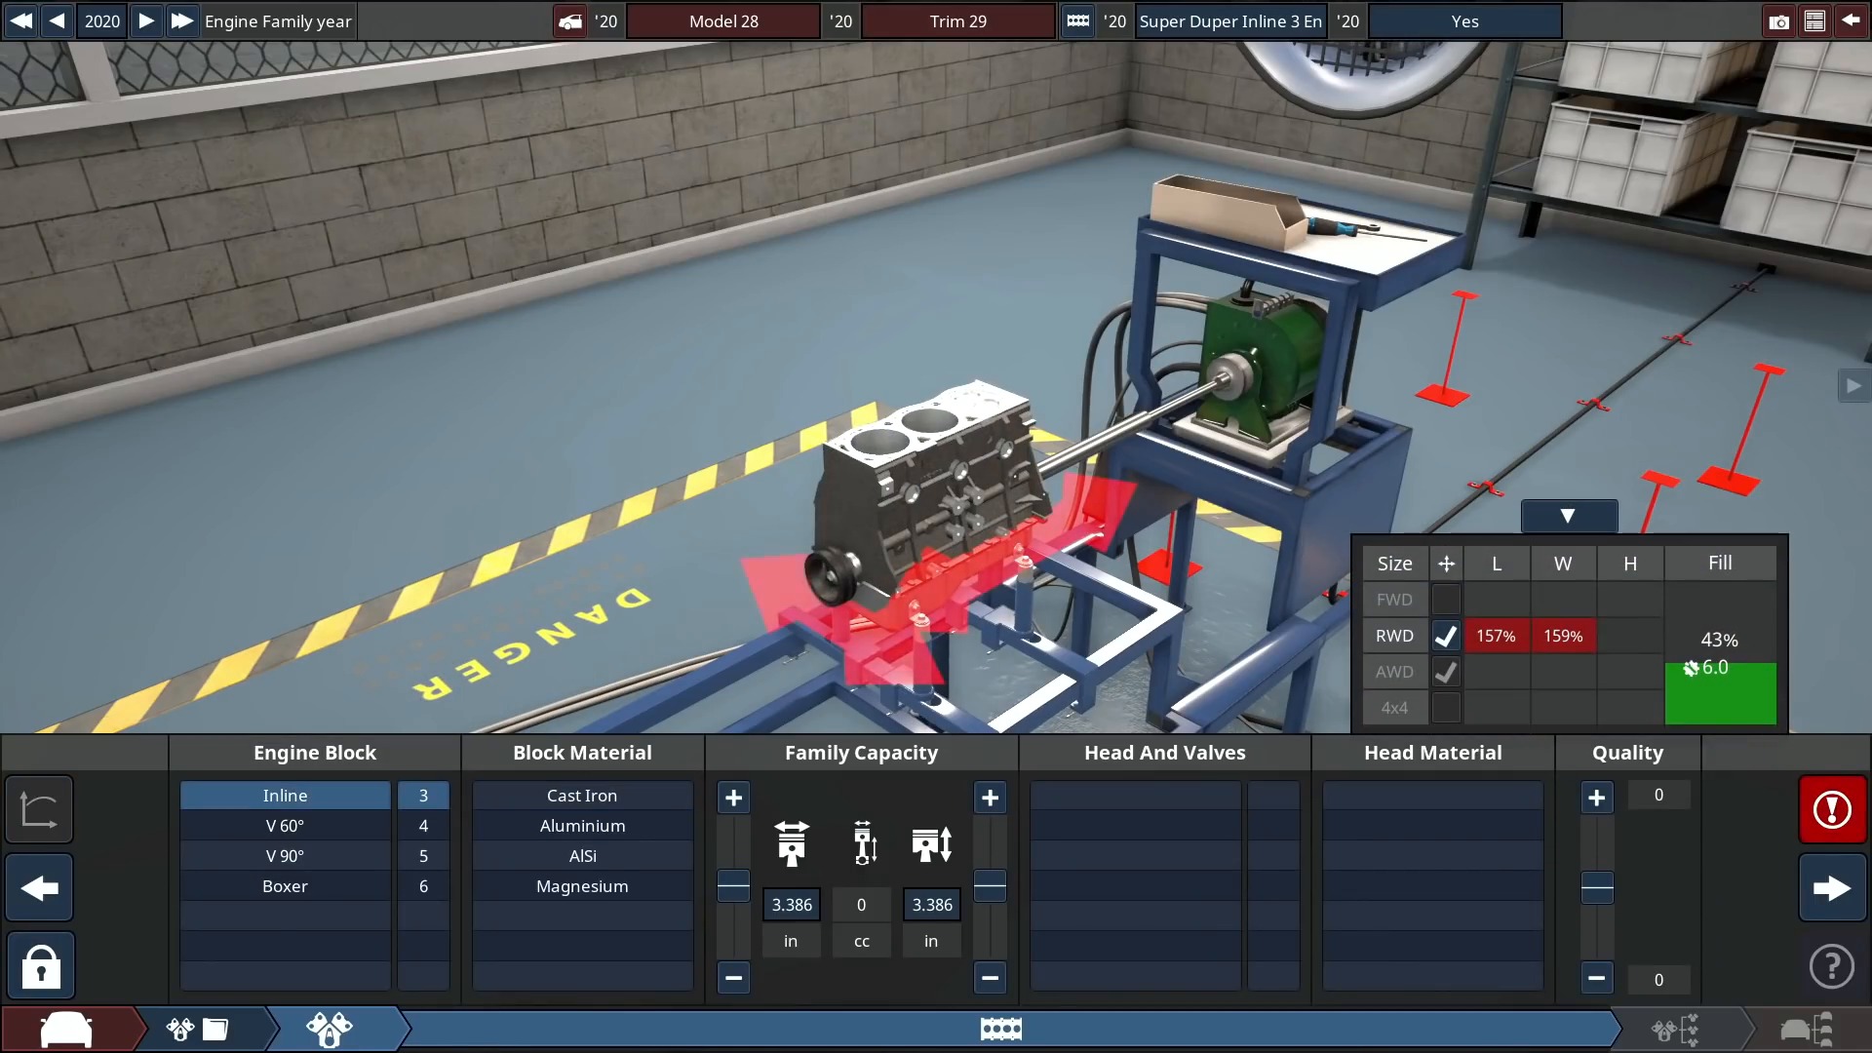
pyautogui.click(583, 856)
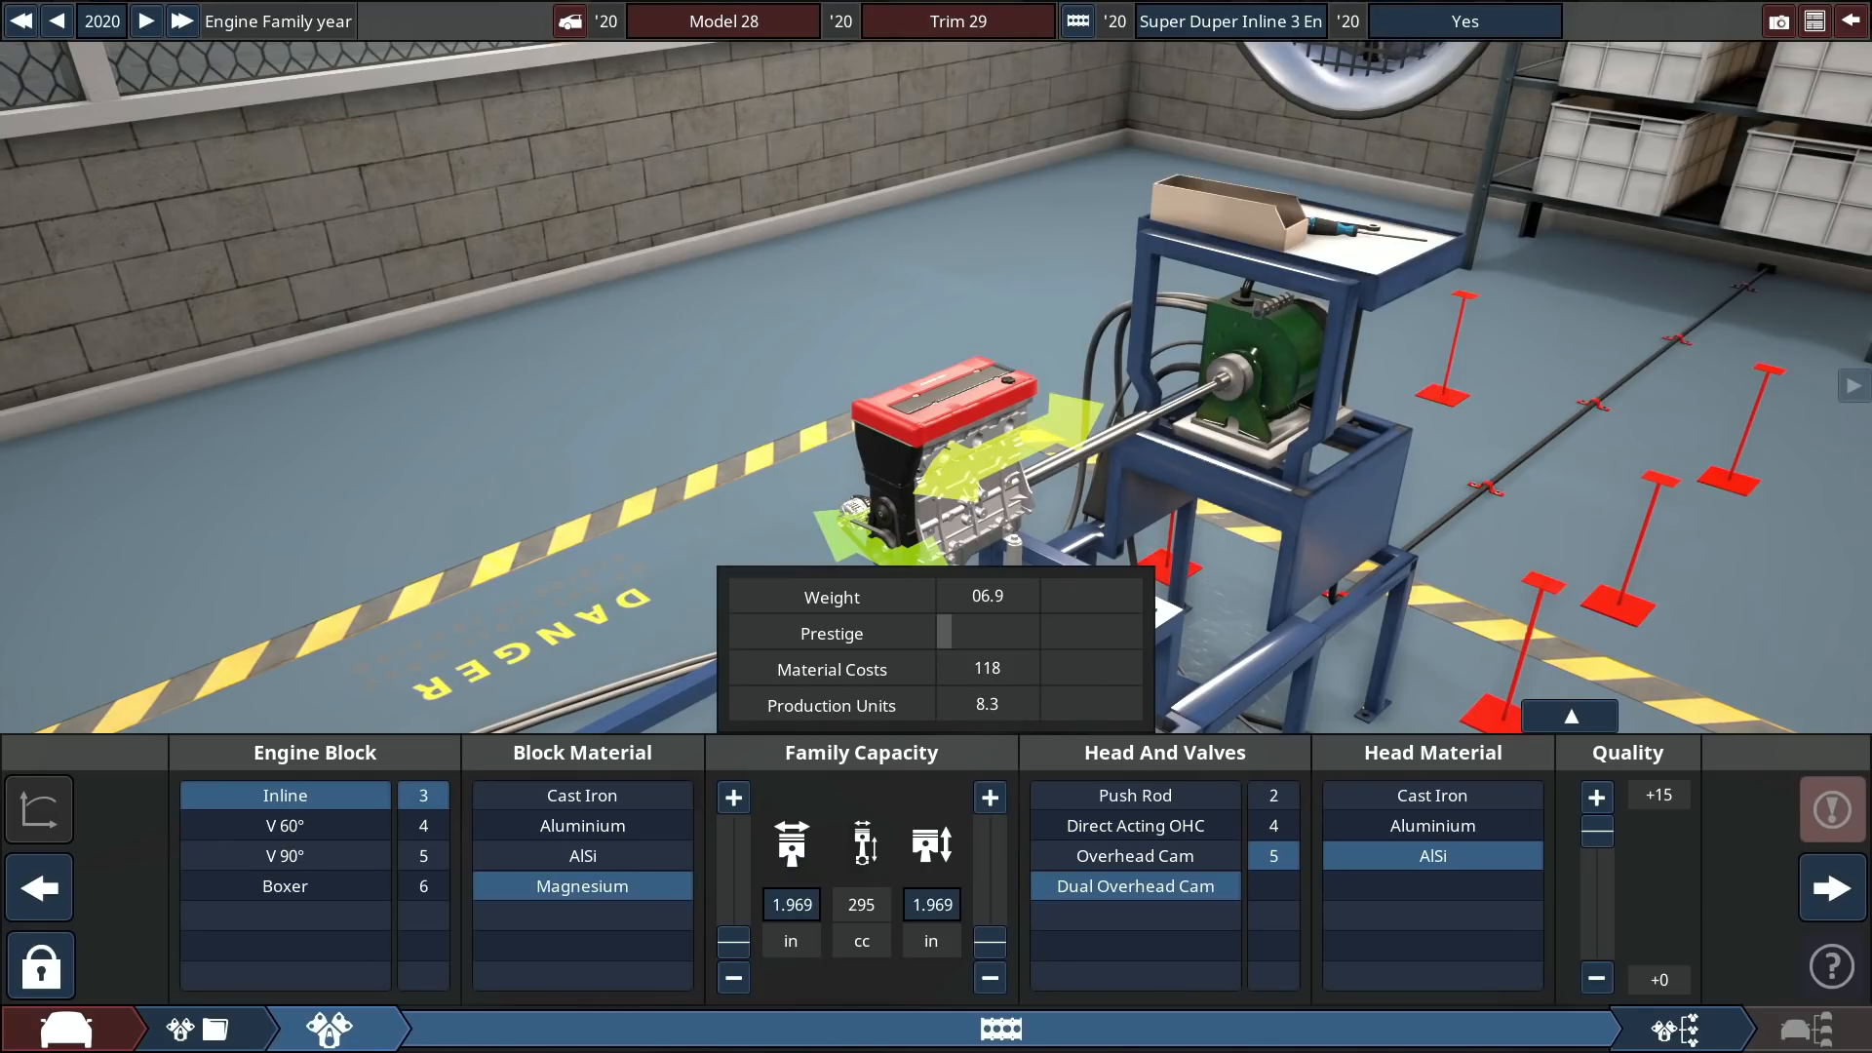
pyautogui.click(466, 1026)
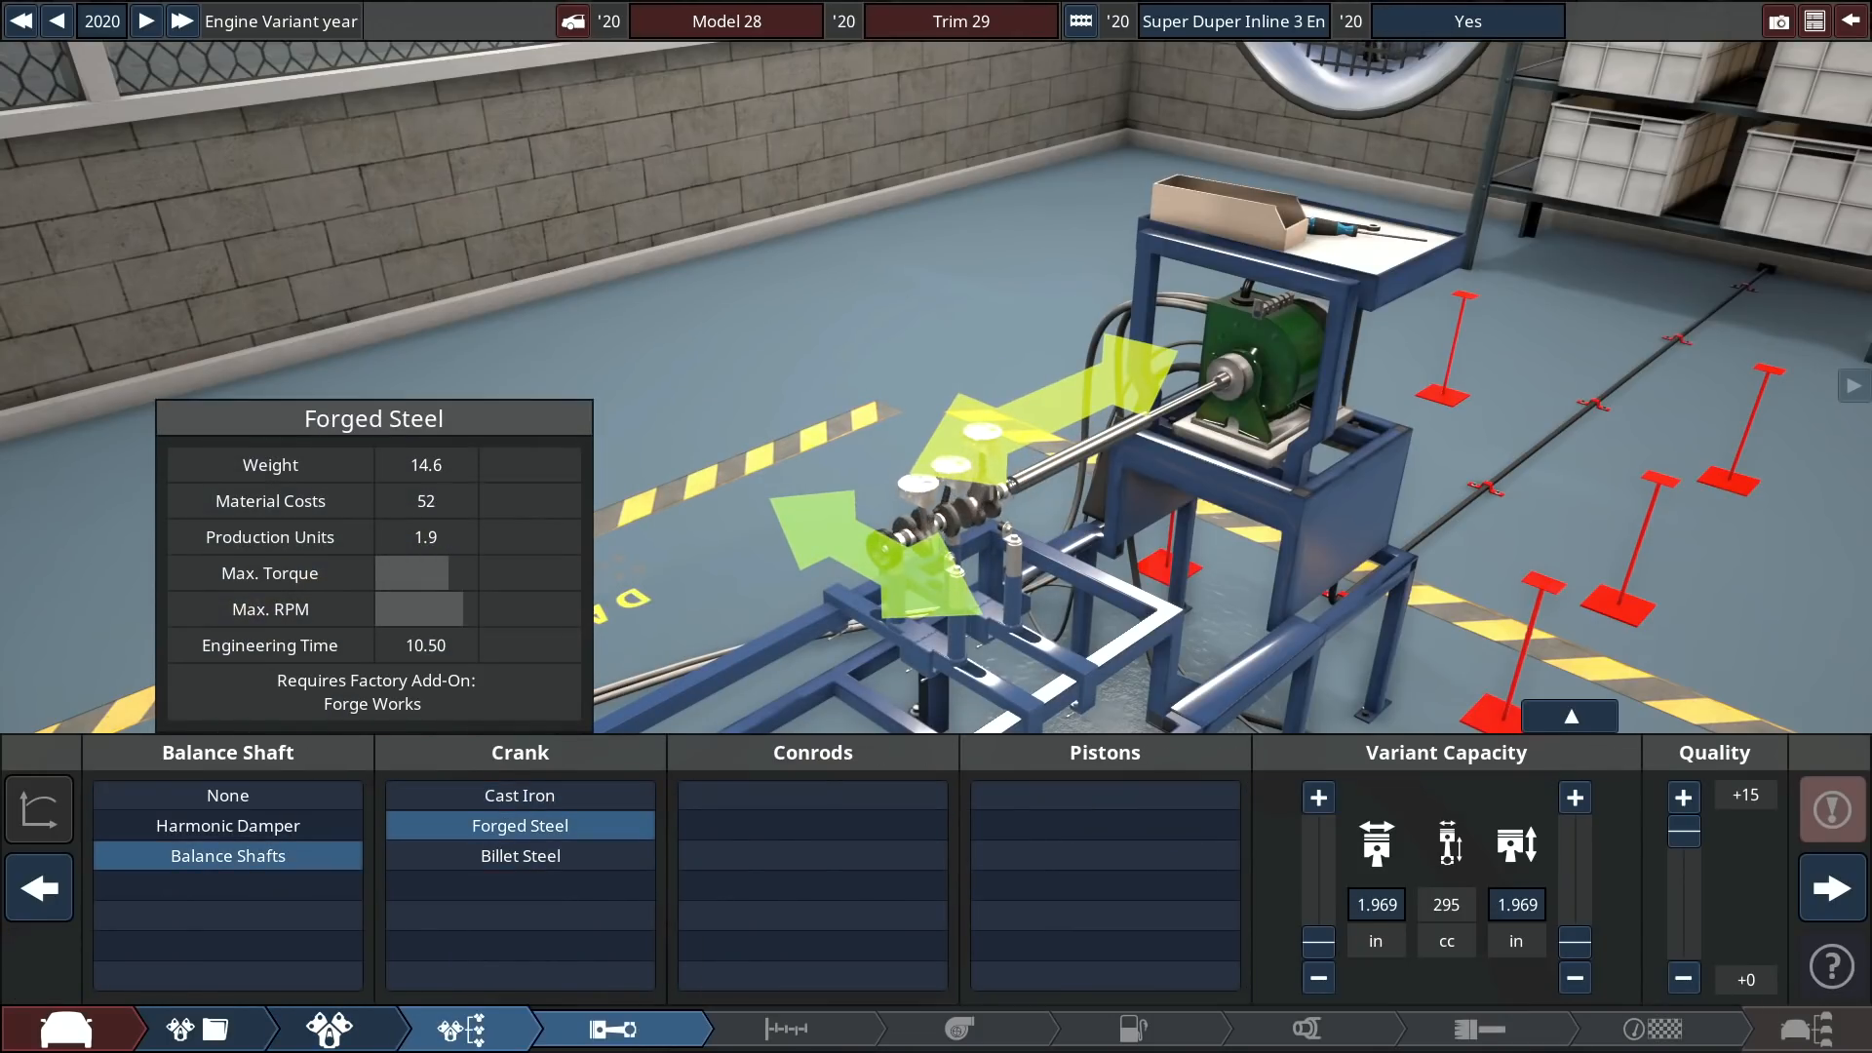
# Switch to a billet steel crank and reduce the bore to shrink displacement to 203 cc.
pyautogui.click(519, 856)
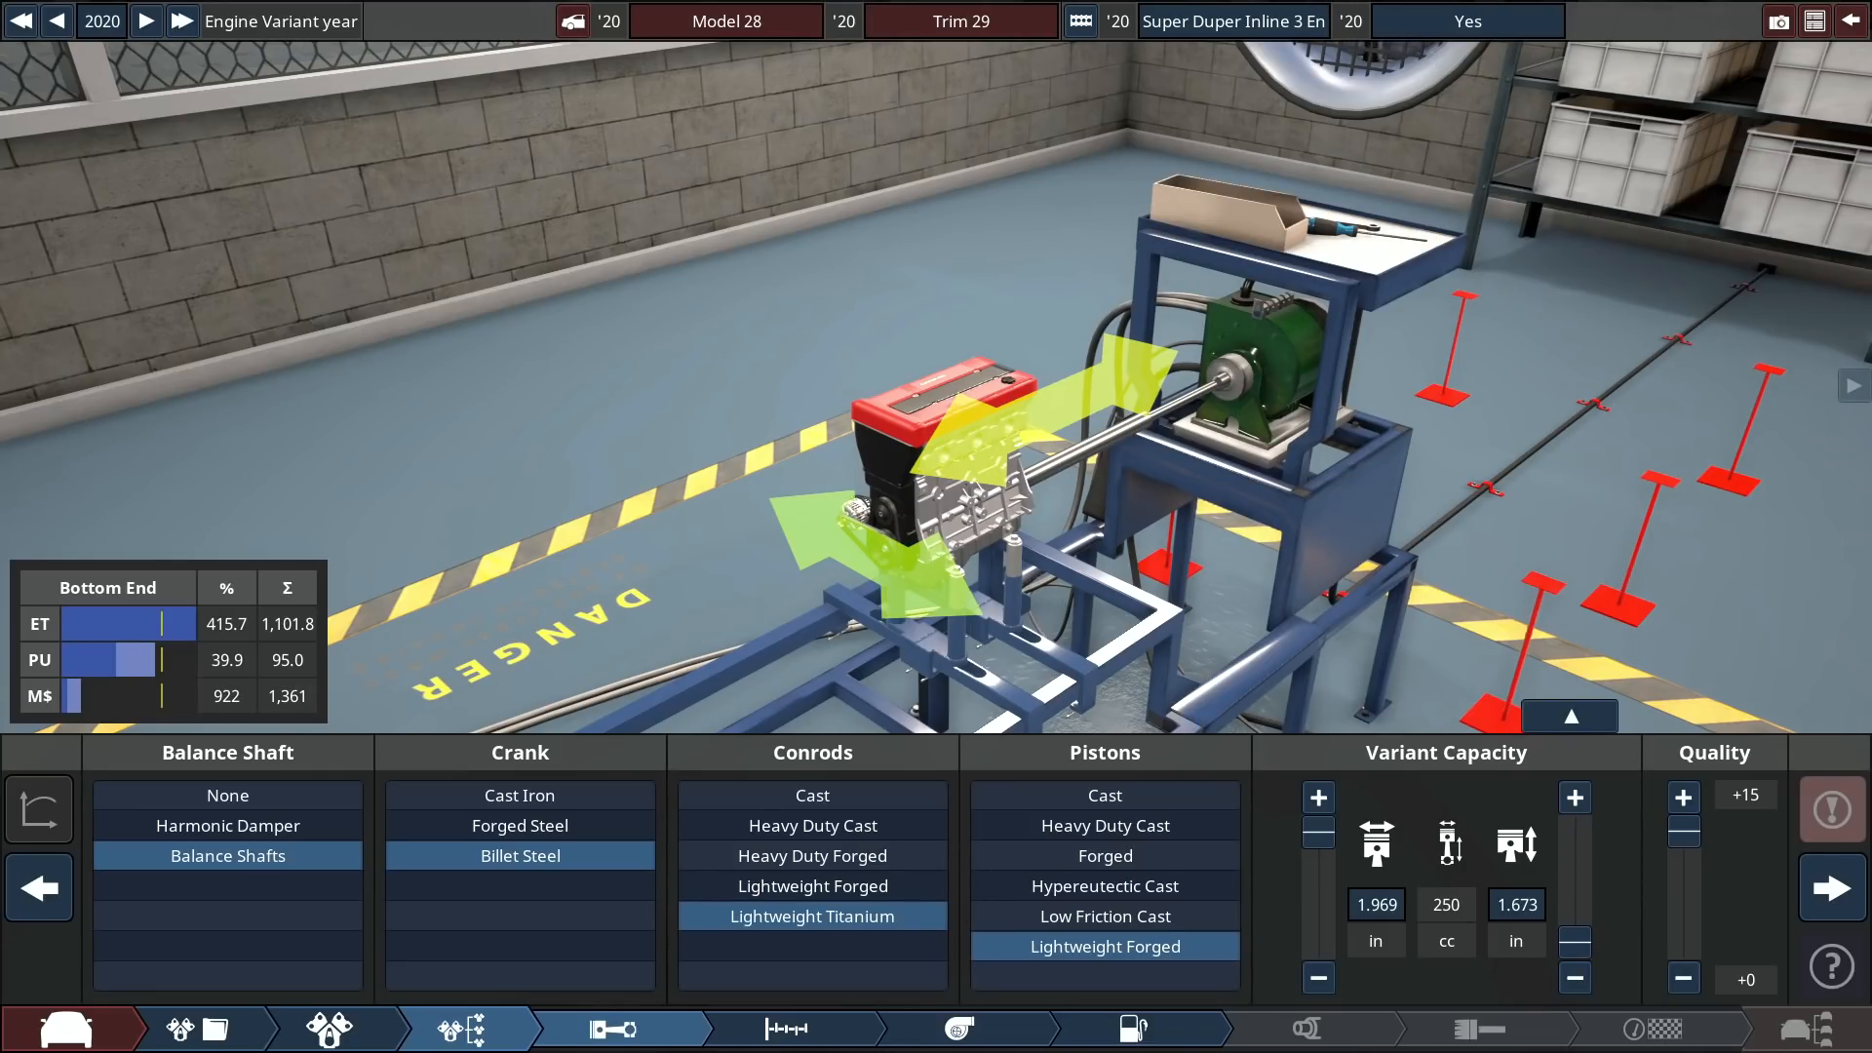
pyautogui.click(1318, 977)
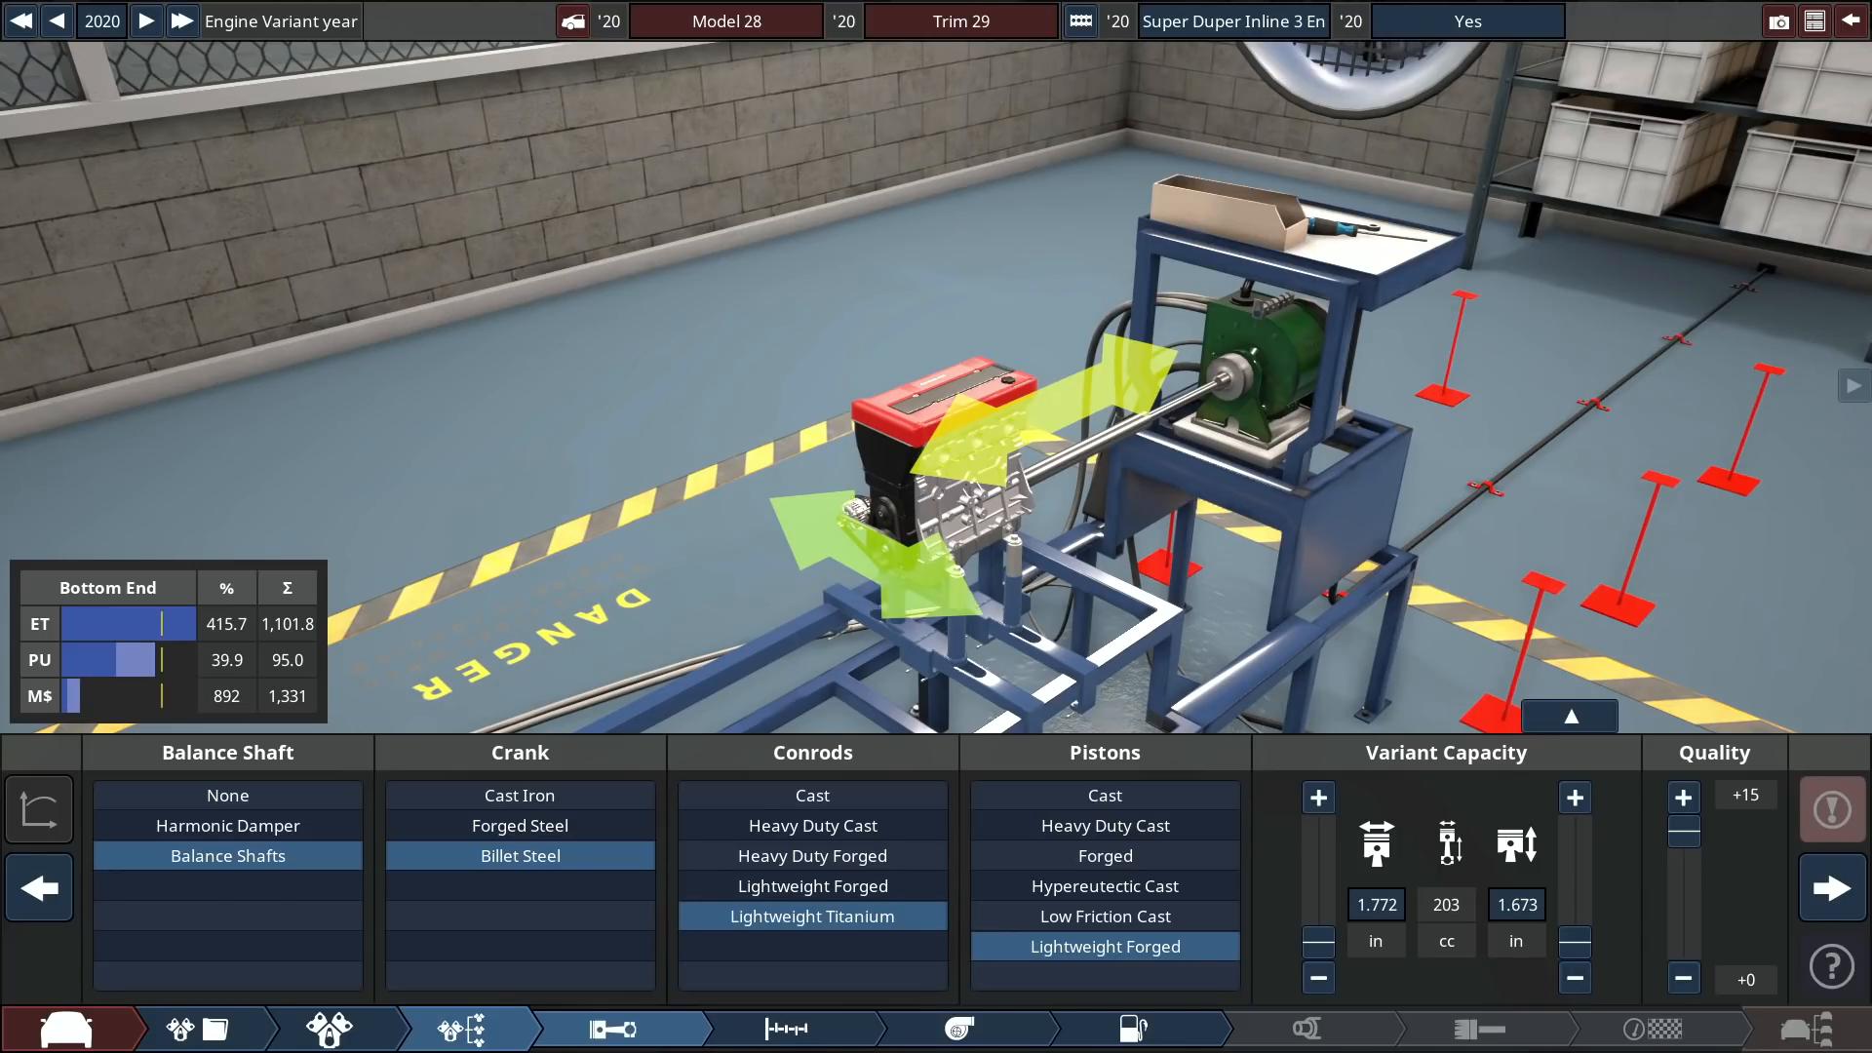
pyautogui.click(784, 1029)
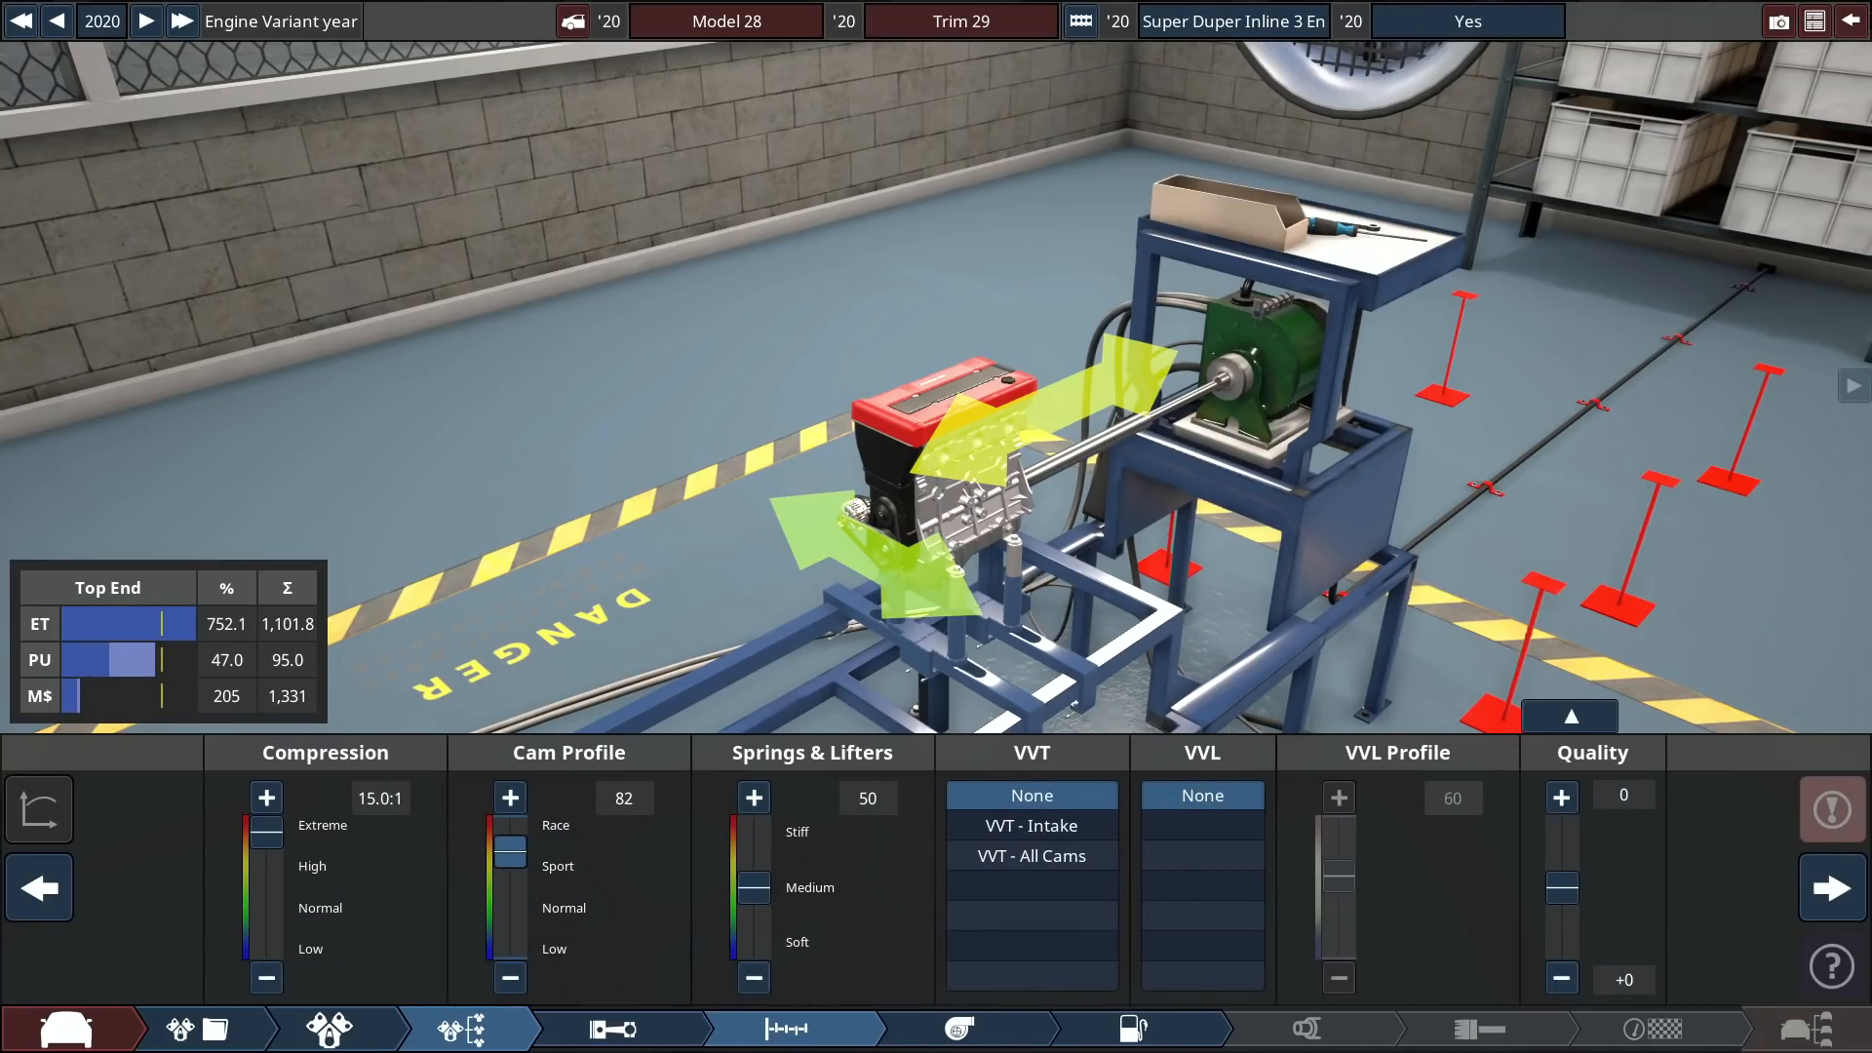
# Lower the cam profile to 70 and stiffen springs and lifters to 77.
pyautogui.click(511, 977)
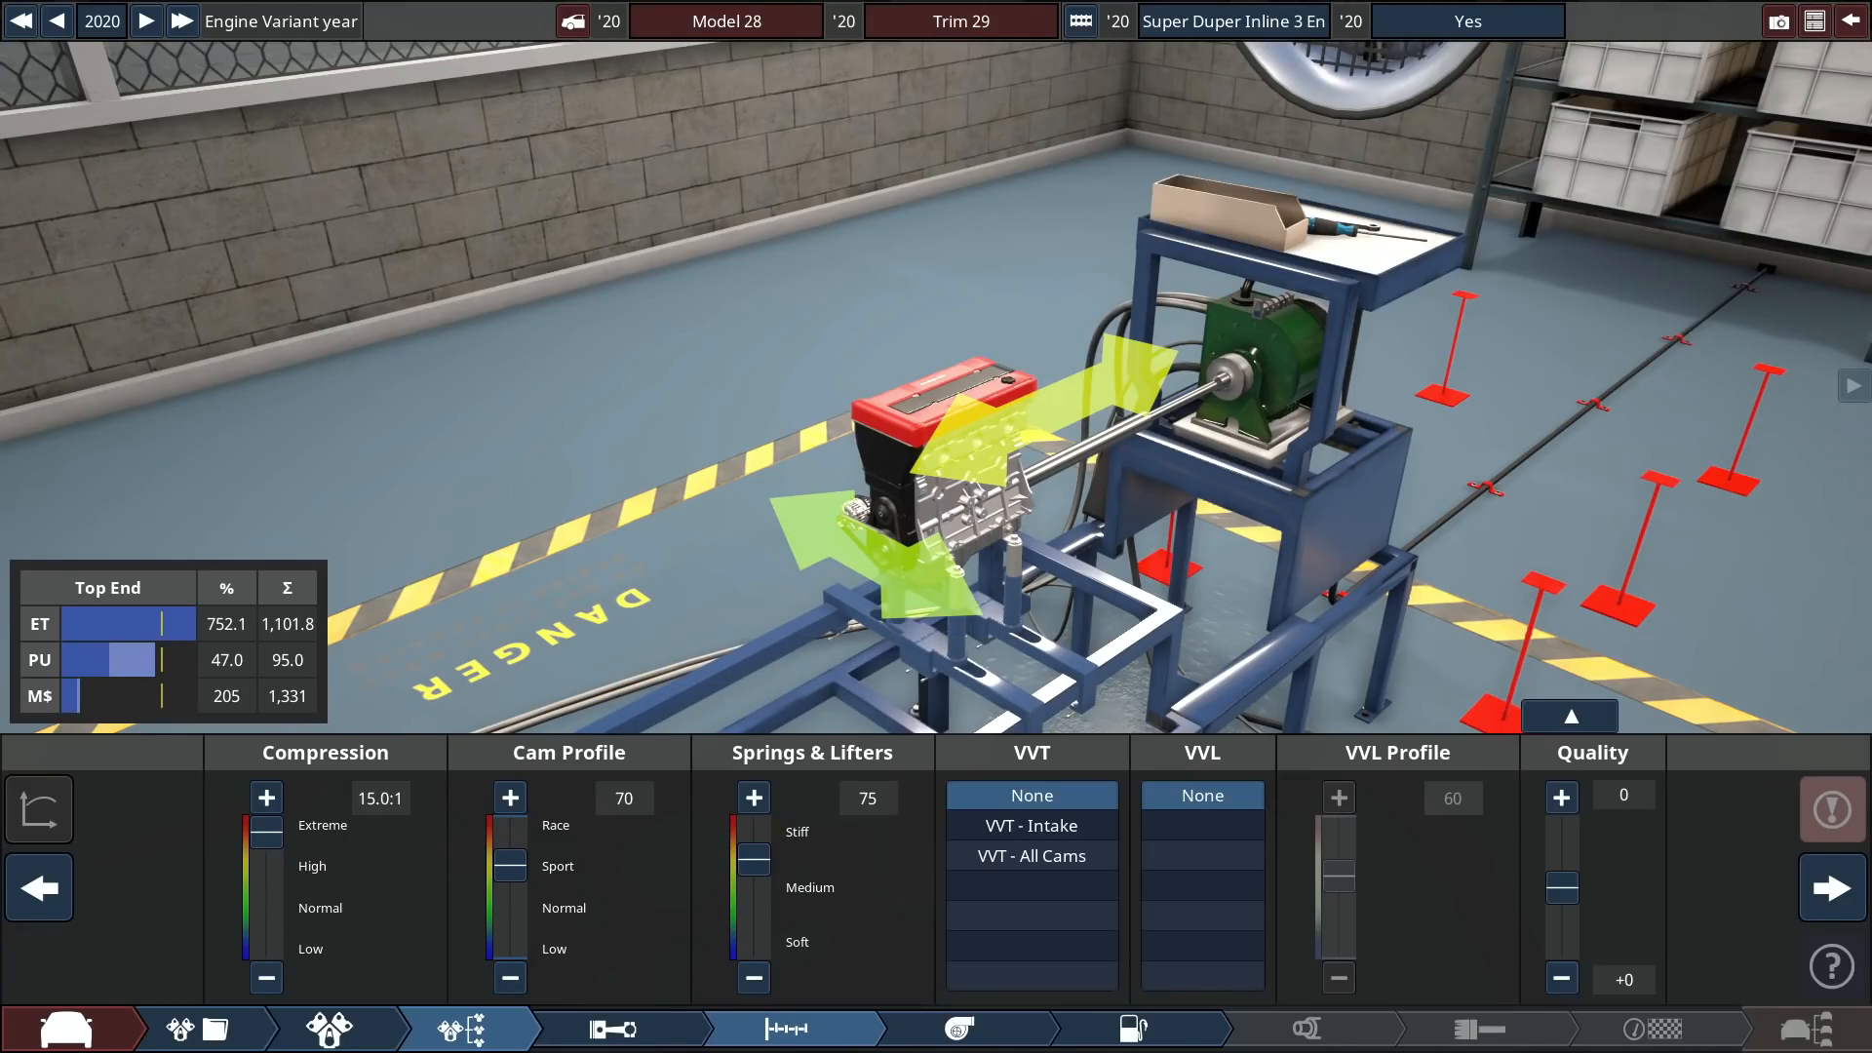
pyautogui.click(752, 798)
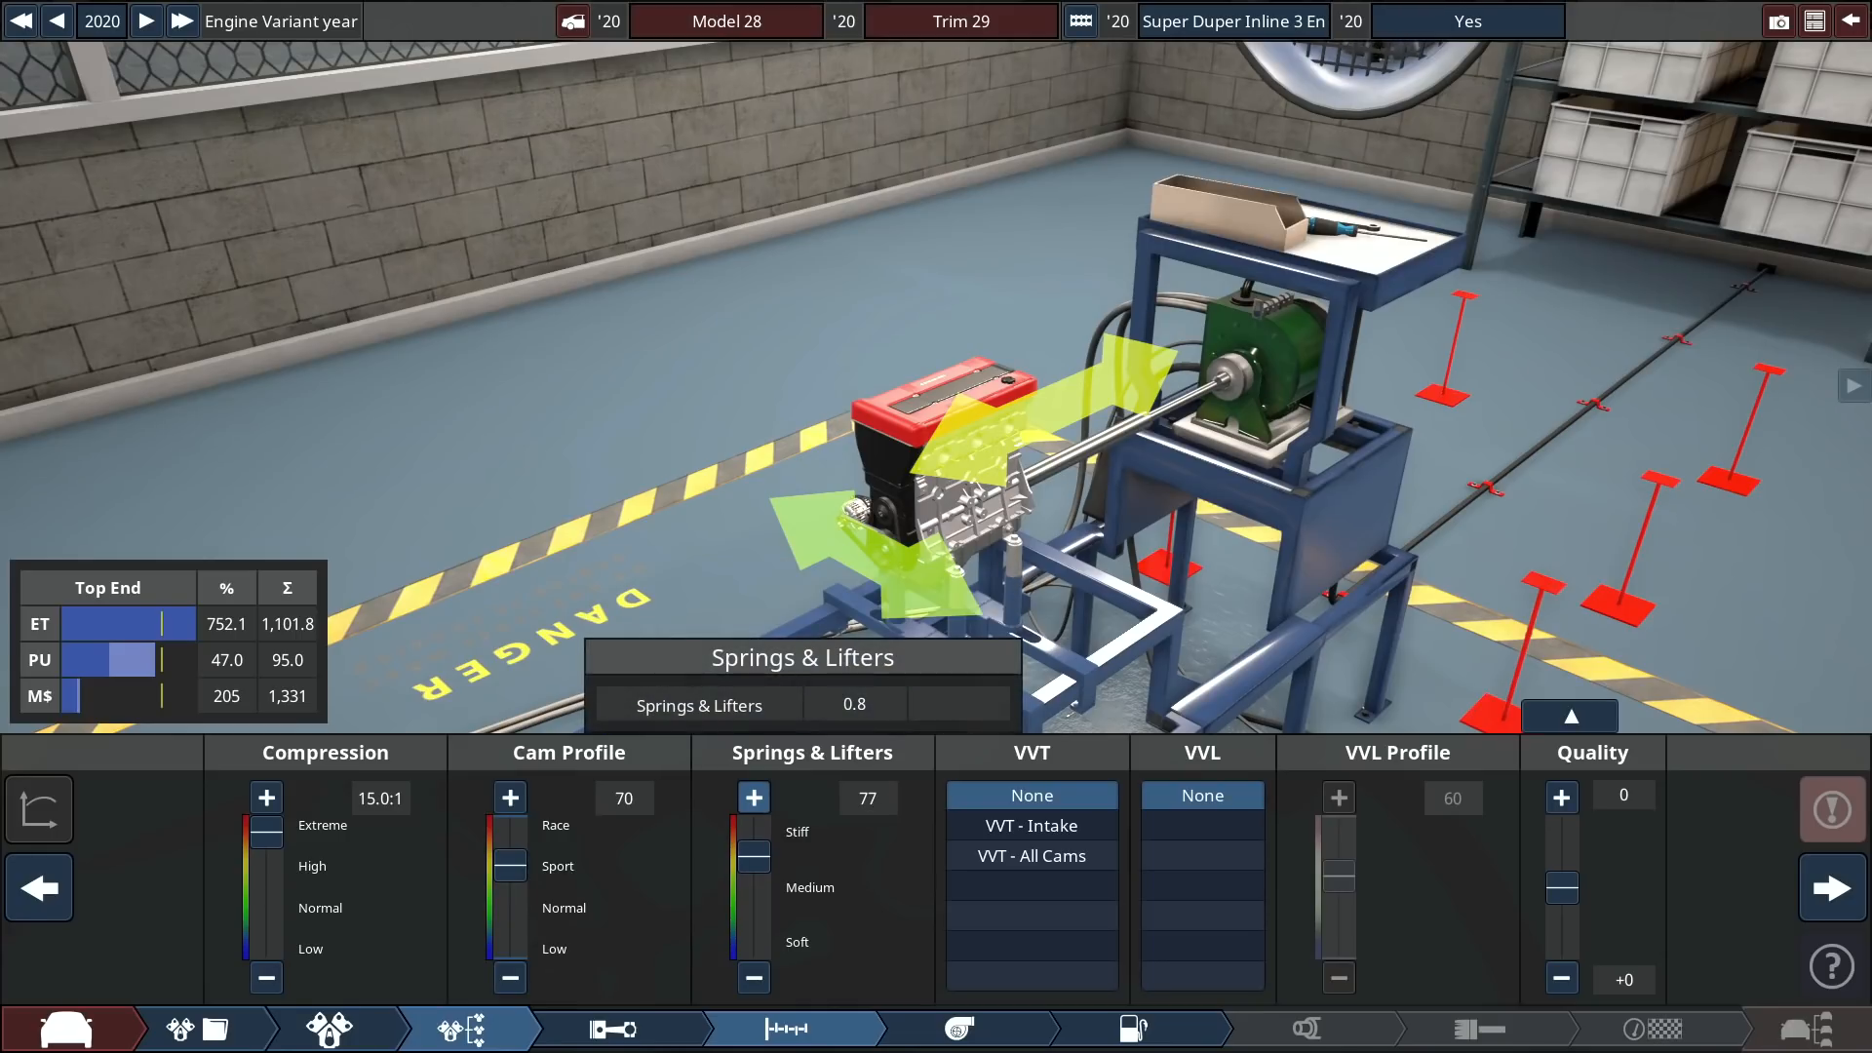
pyautogui.click(1032, 856)
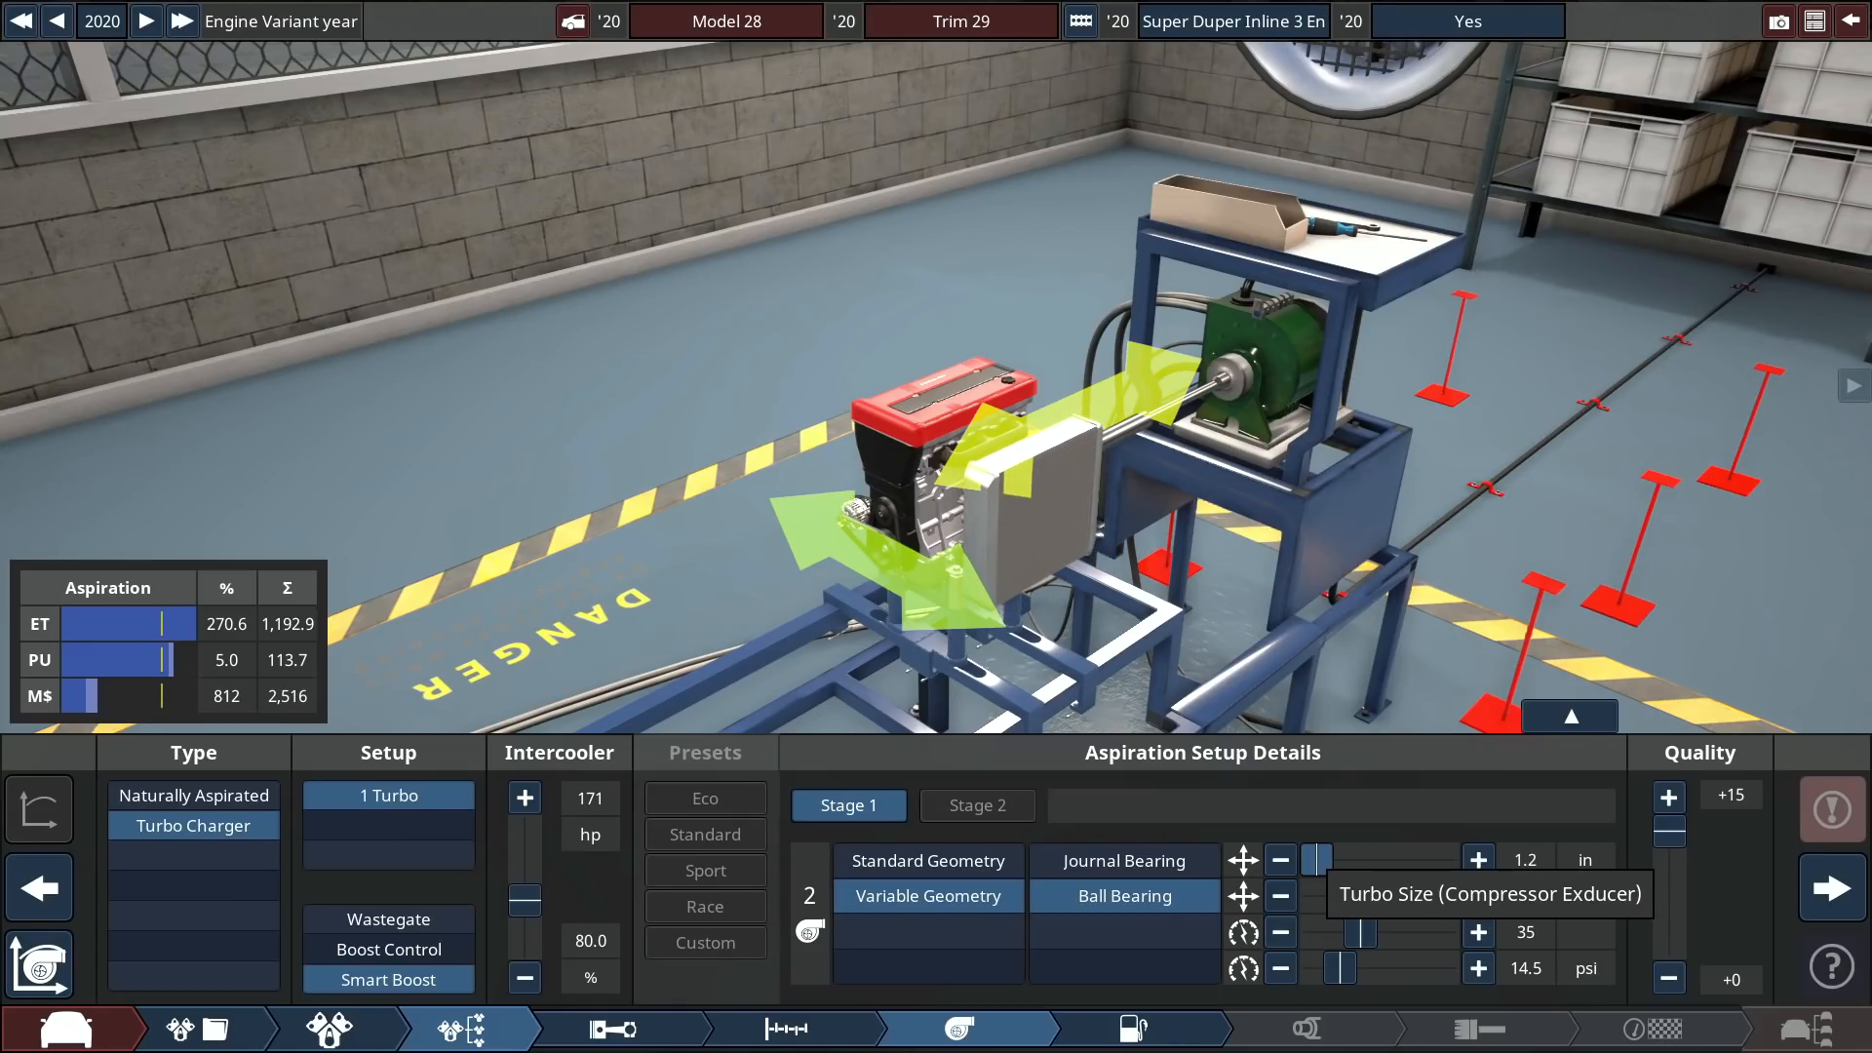
# Adjust the turbo compressor size and move on to the exhaust settings.
pyautogui.click(1479, 858)
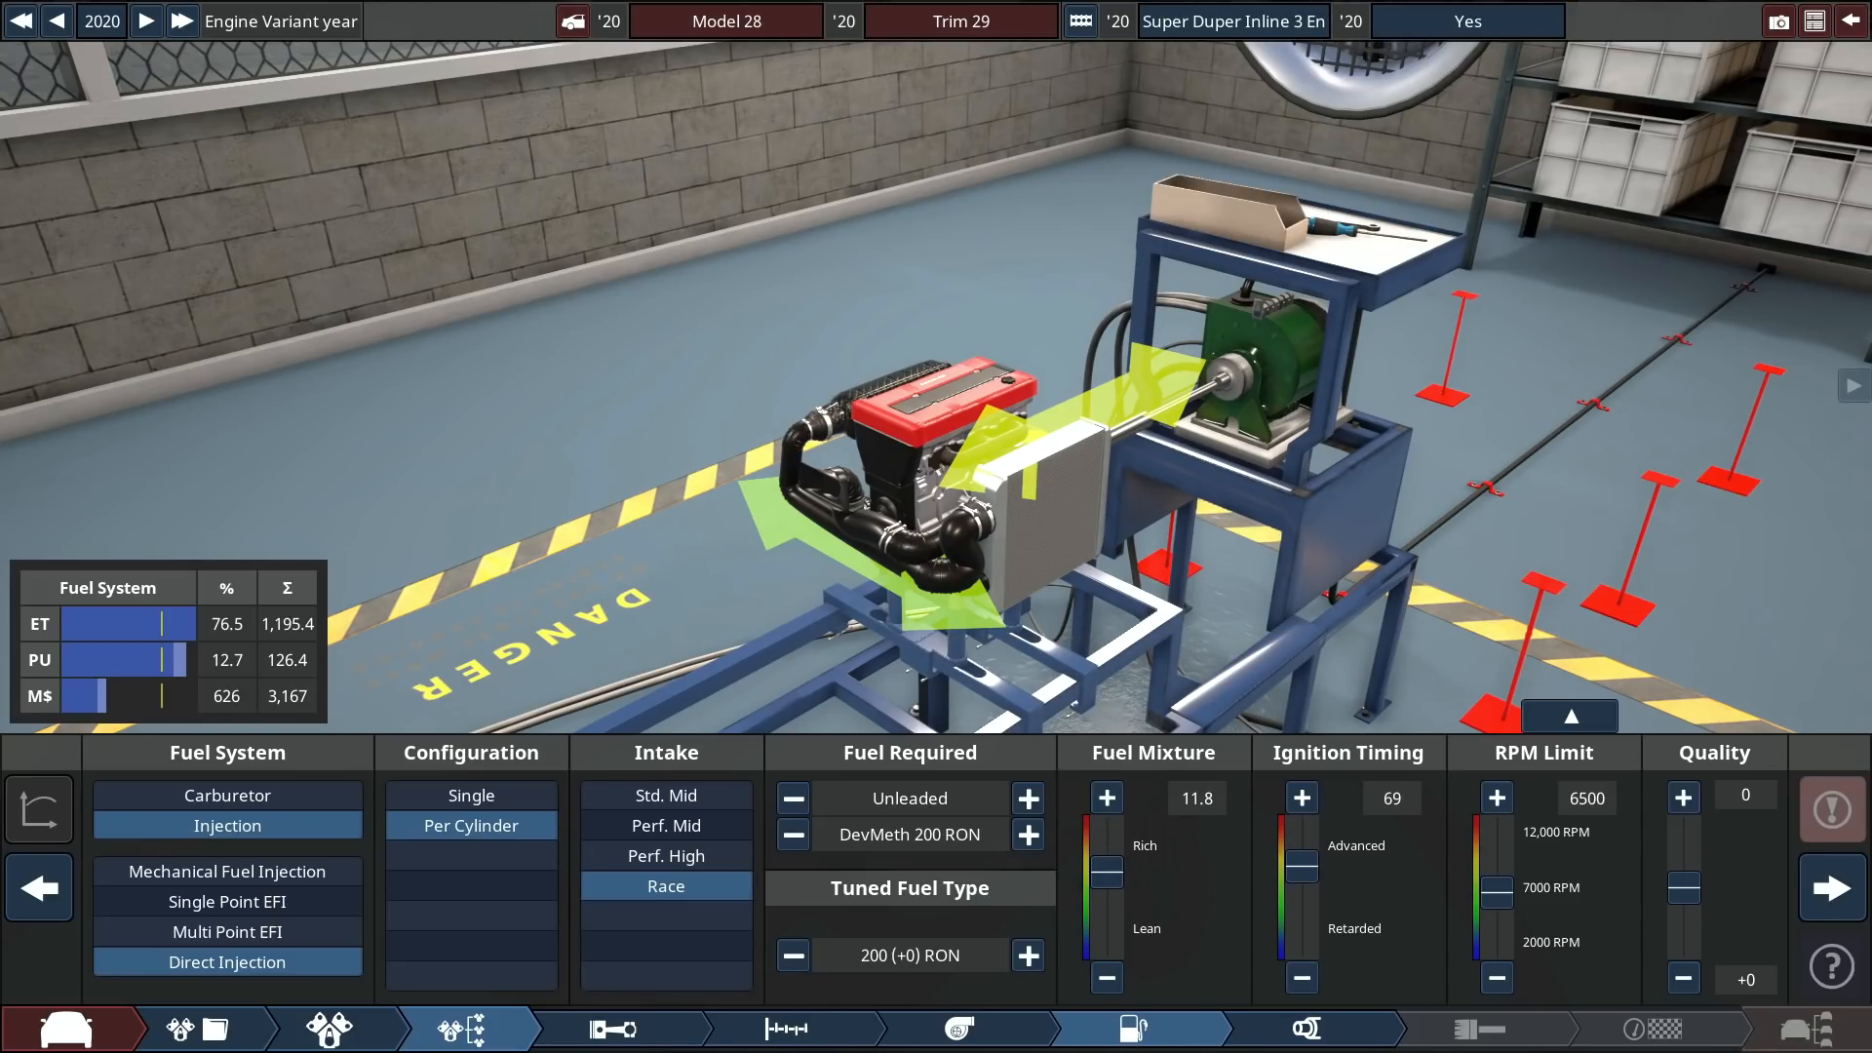
pyautogui.click(1296, 1028)
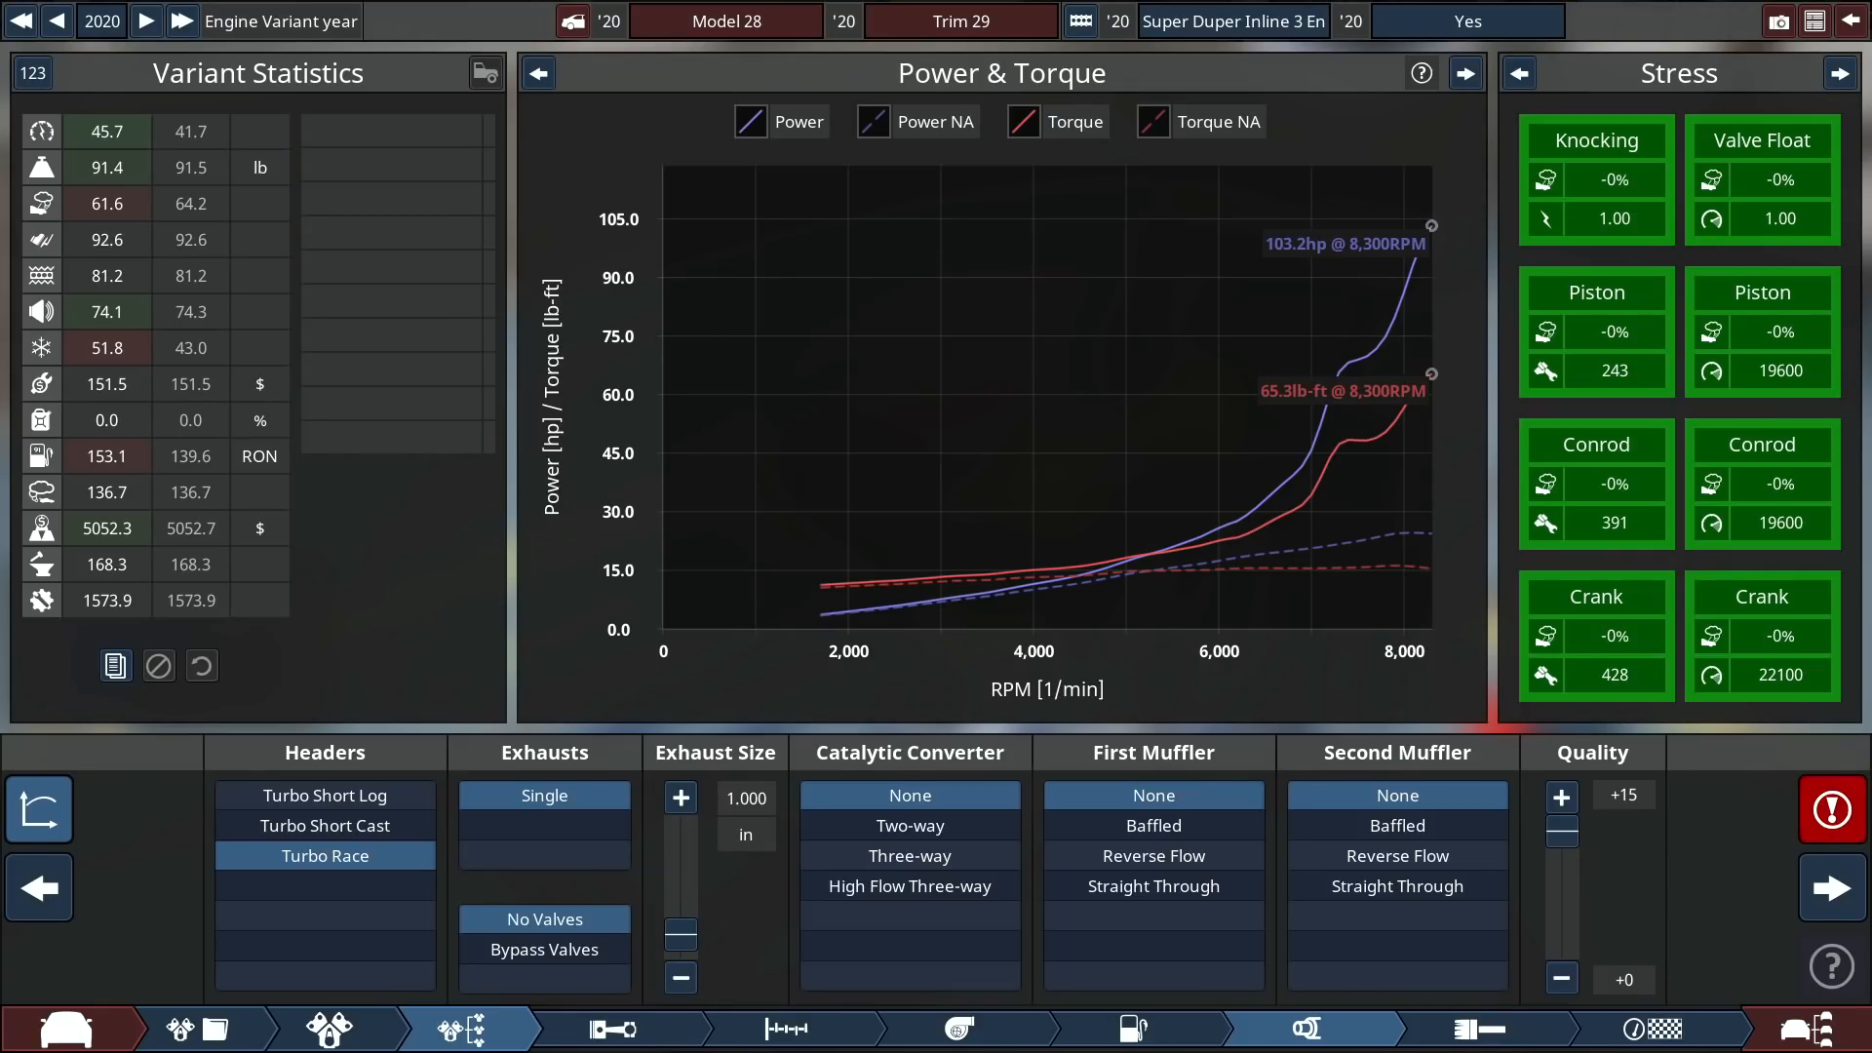
# Step back through fuel and turbo stages to the top end settings.
pyautogui.click(1134, 1027)
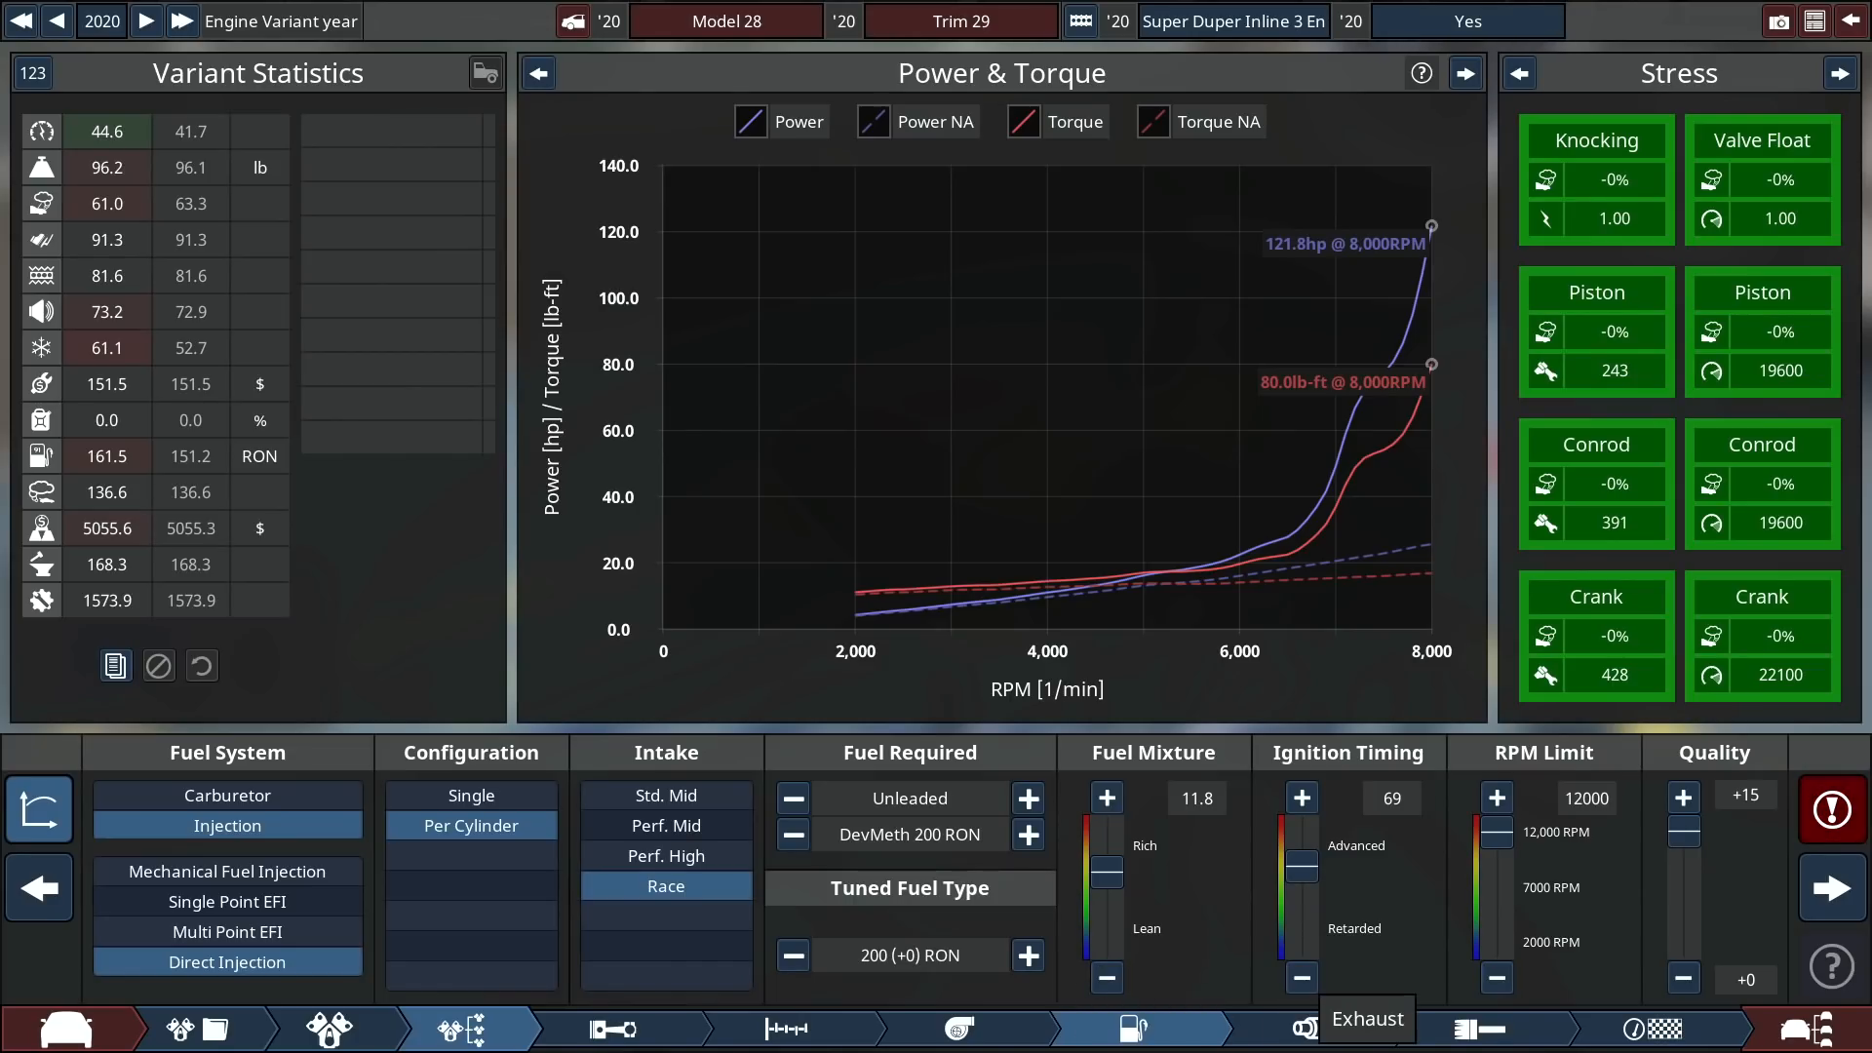
pyautogui.click(1303, 1028)
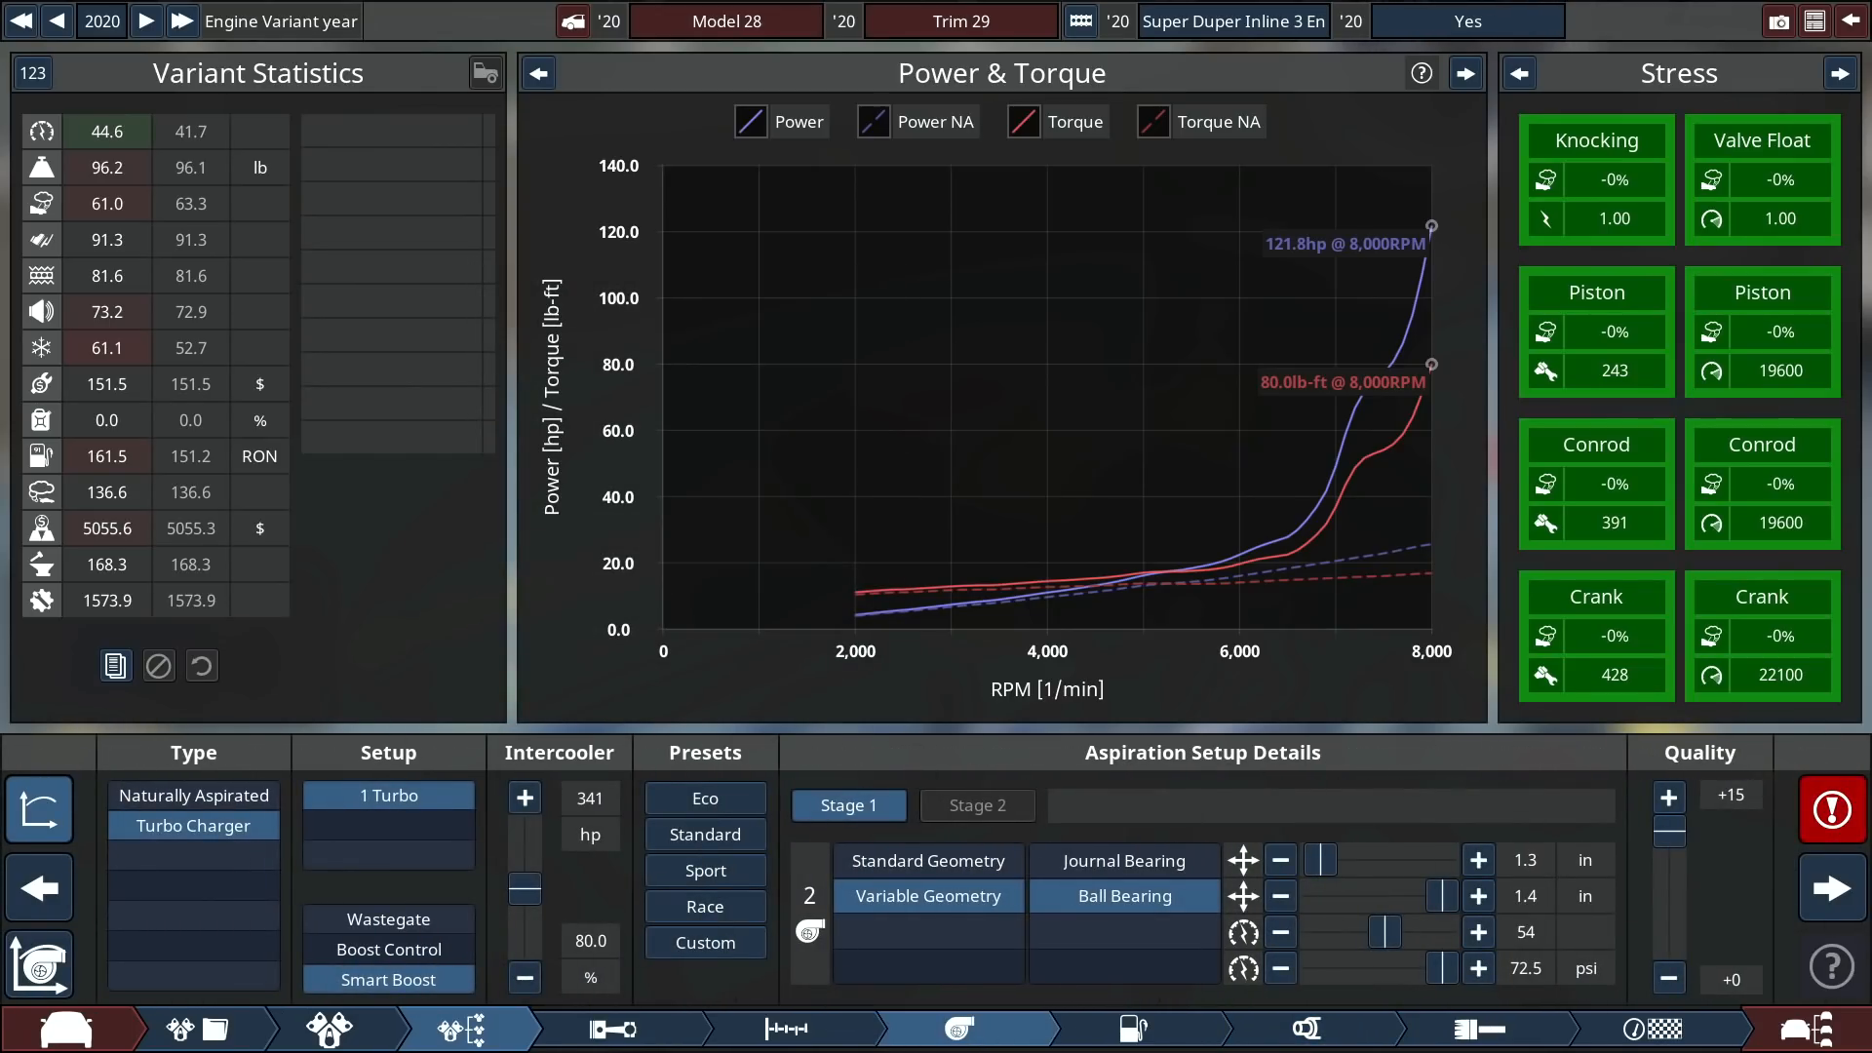
pyautogui.click(786, 1028)
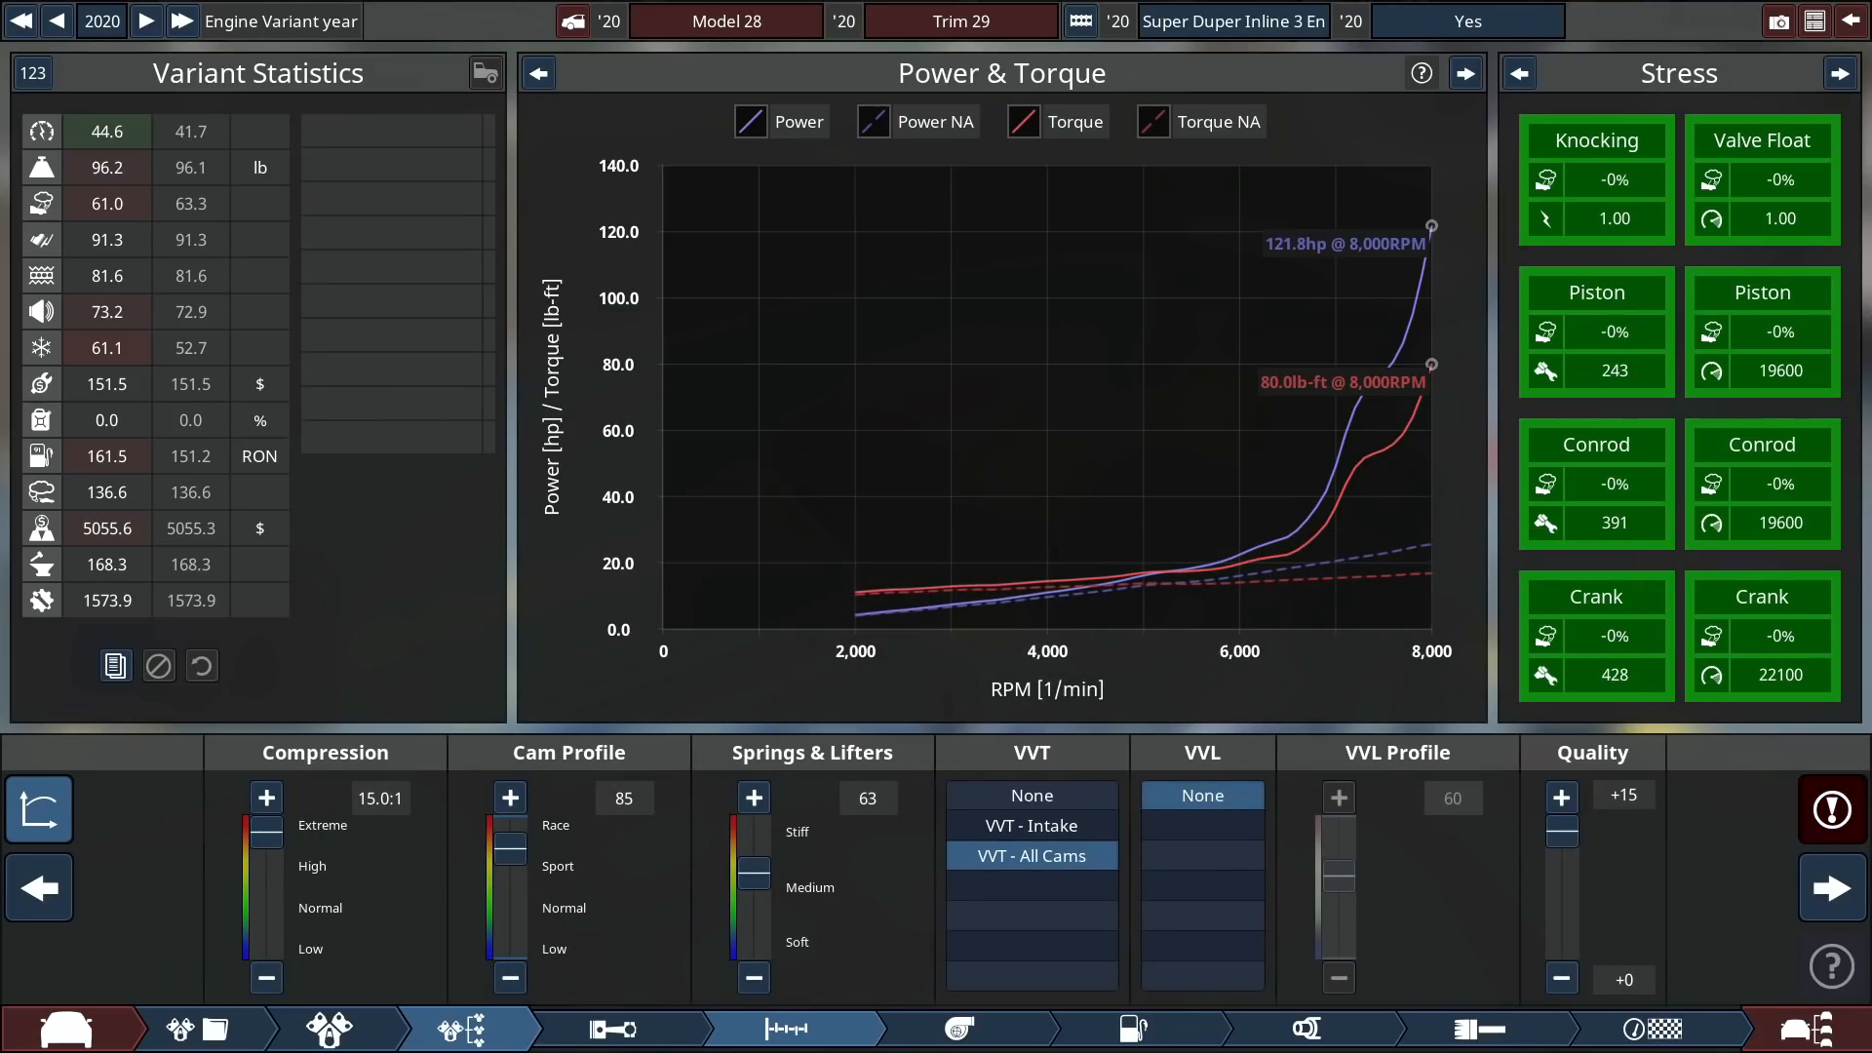
# Ease the cam profile down to 85 for 121.8 hp peak output.
pyautogui.click(511, 798)
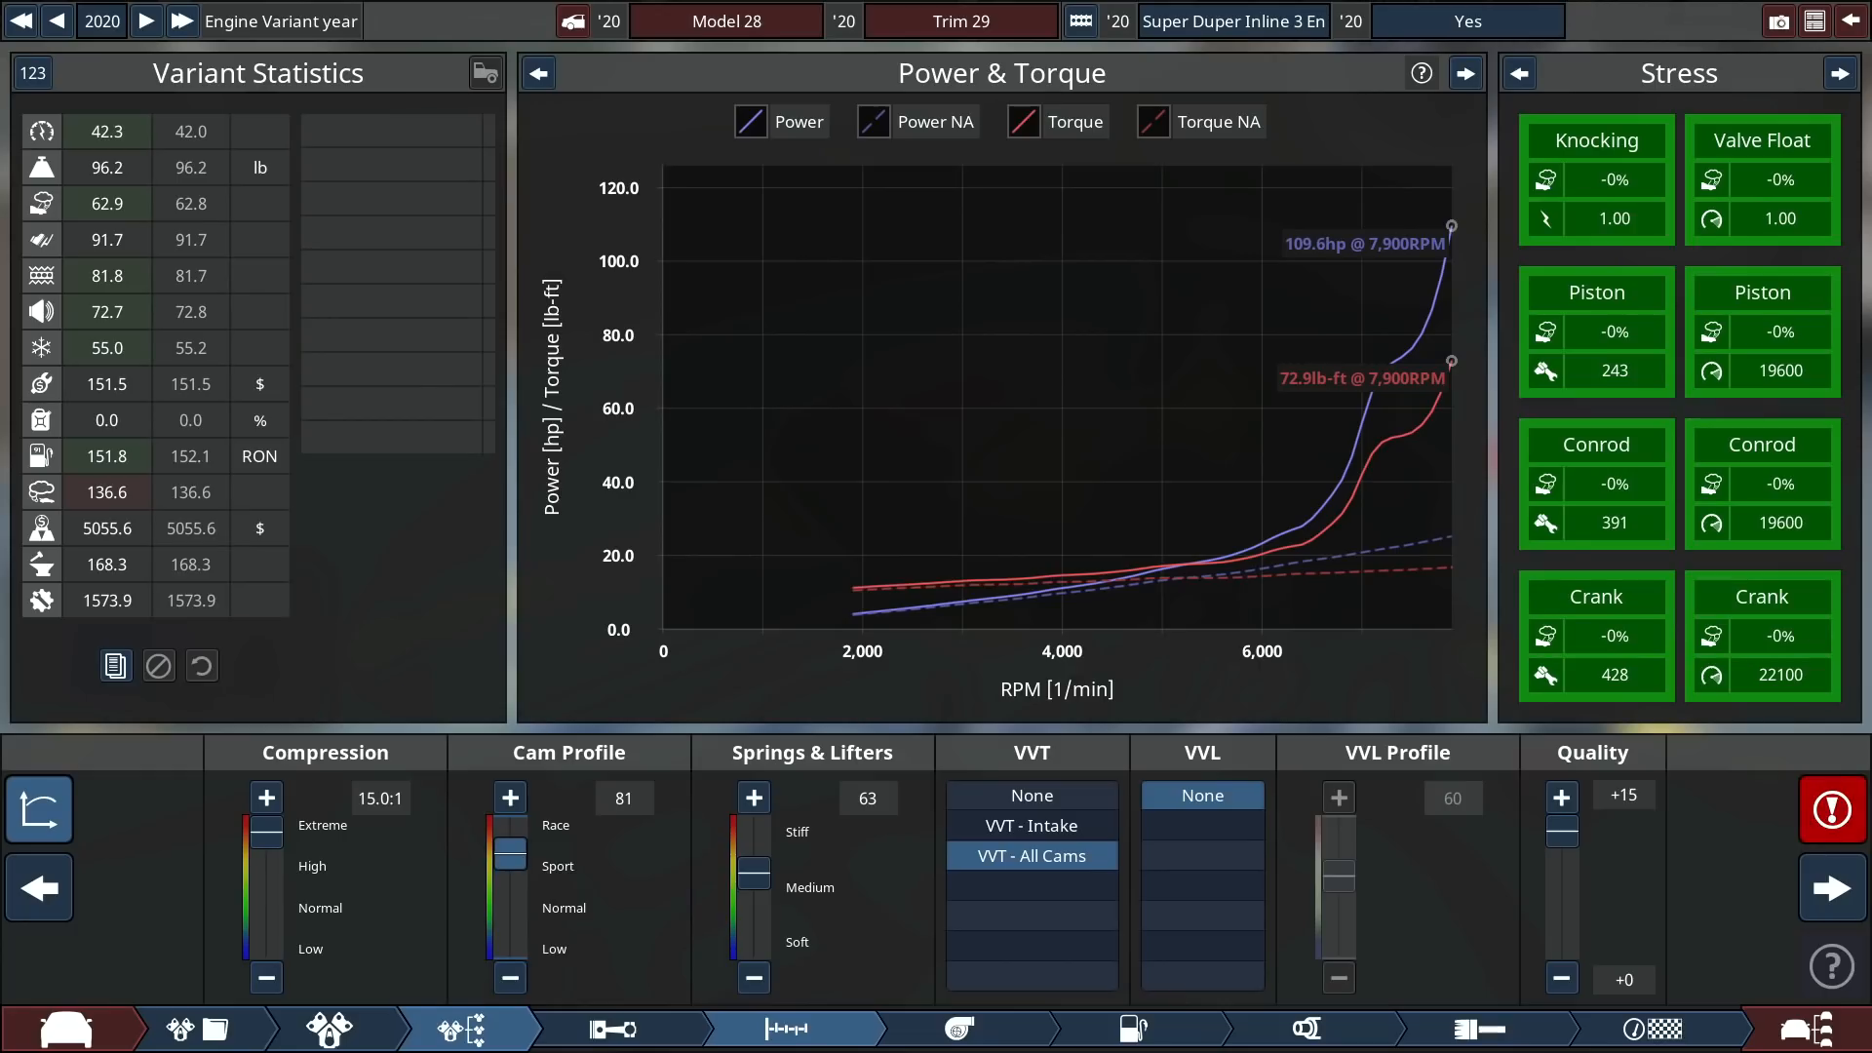
pyautogui.click(511, 798)
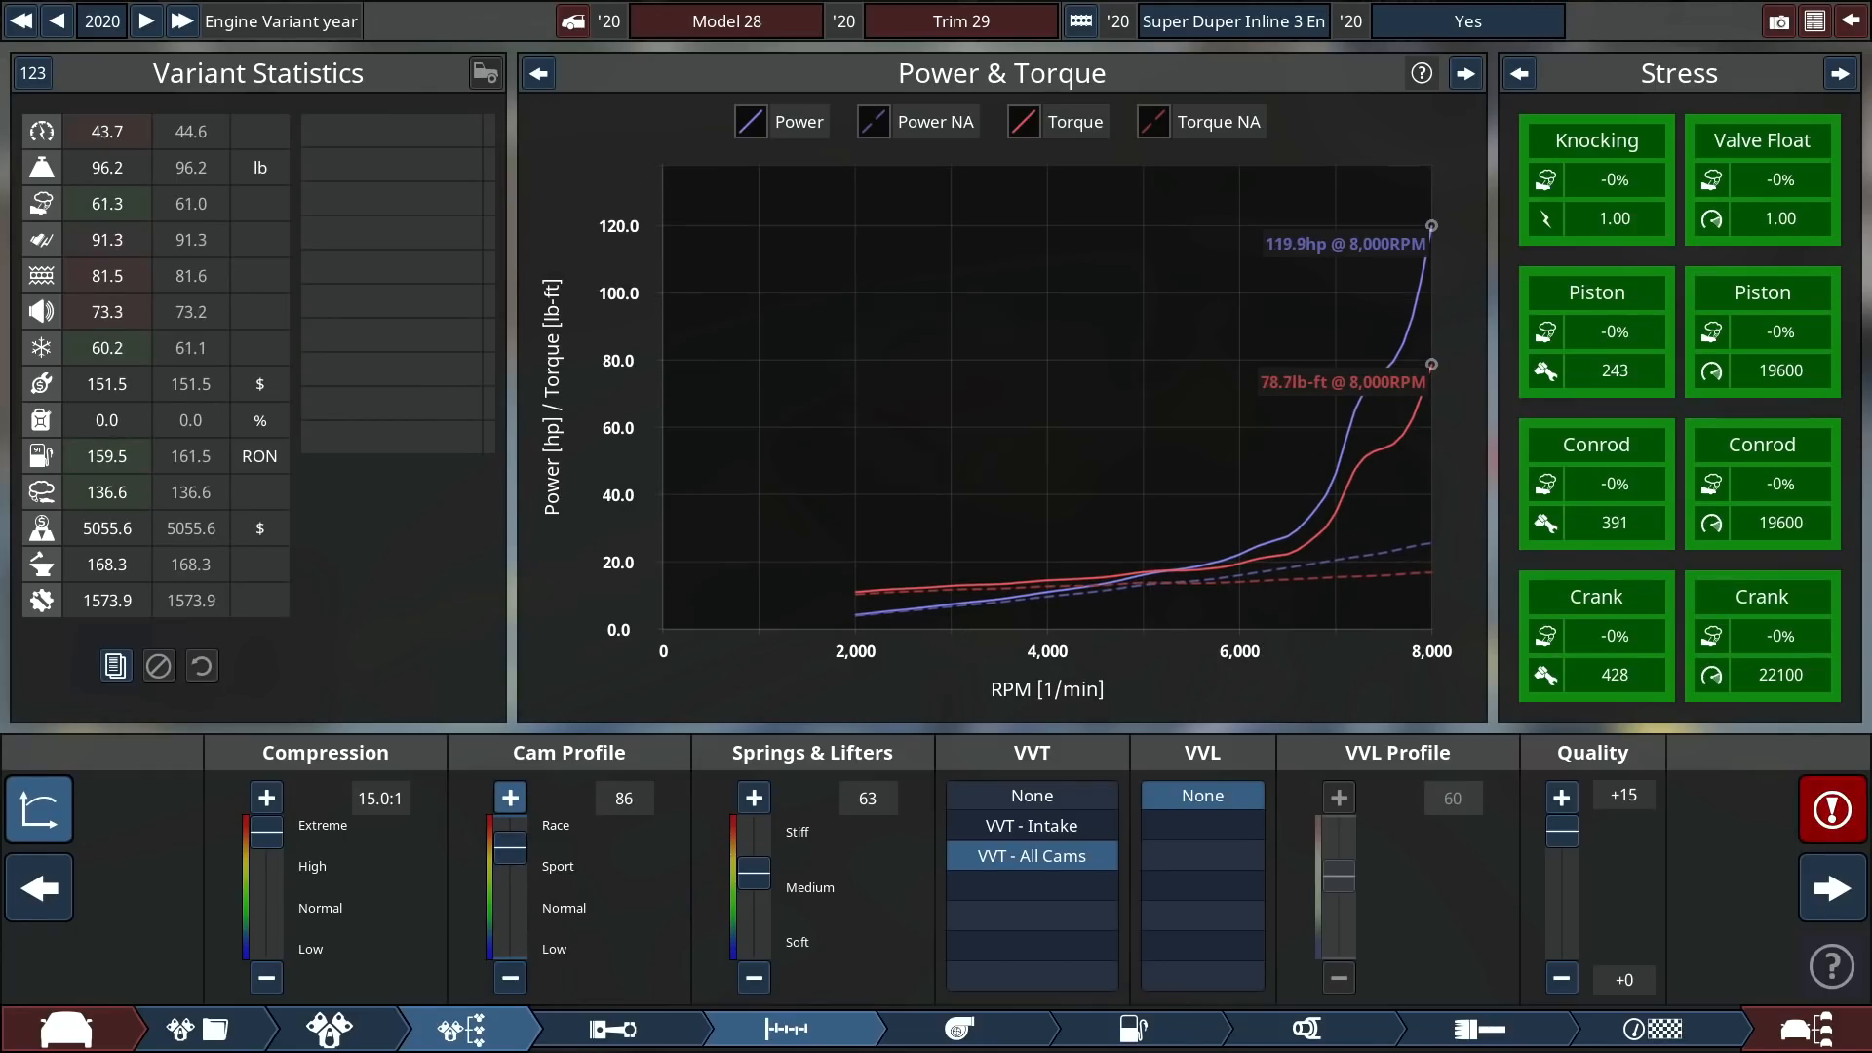
pyautogui.click(511, 977)
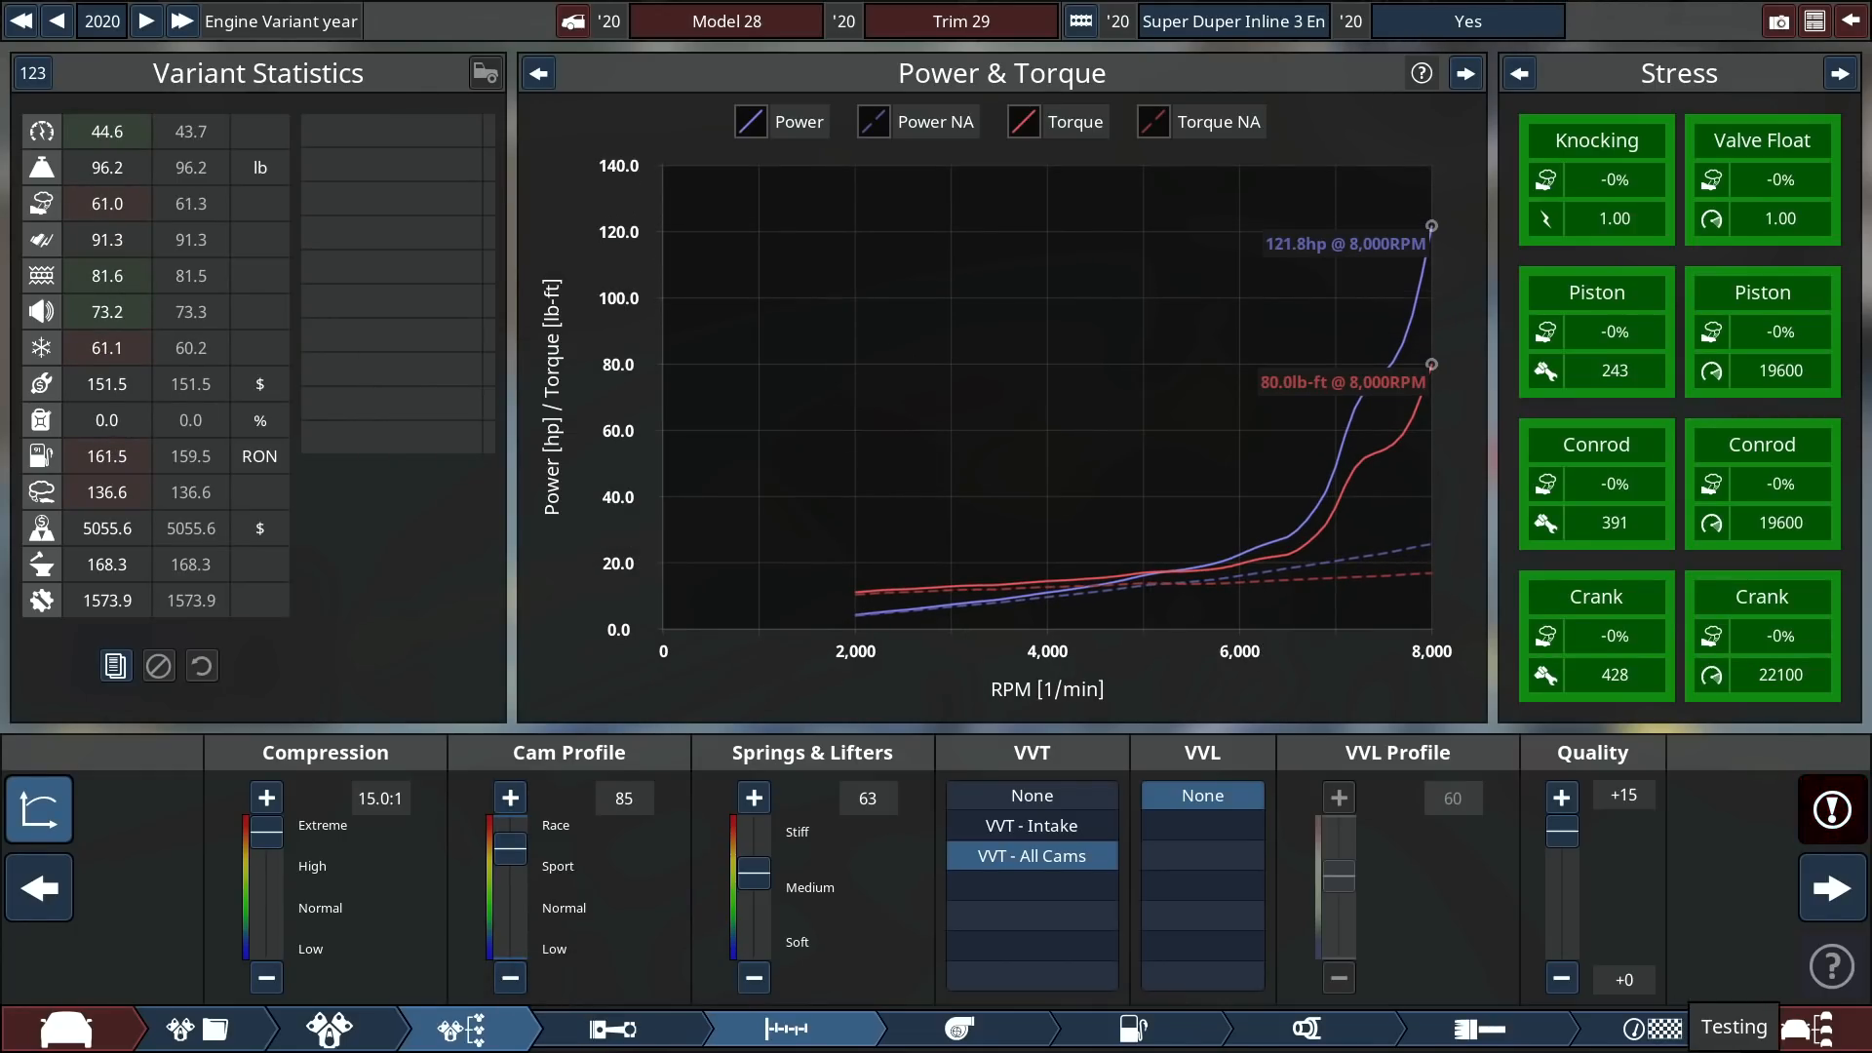
# Try automated manual and dual-clutch gearboxes with six ratios.
pyautogui.click(596, 1030)
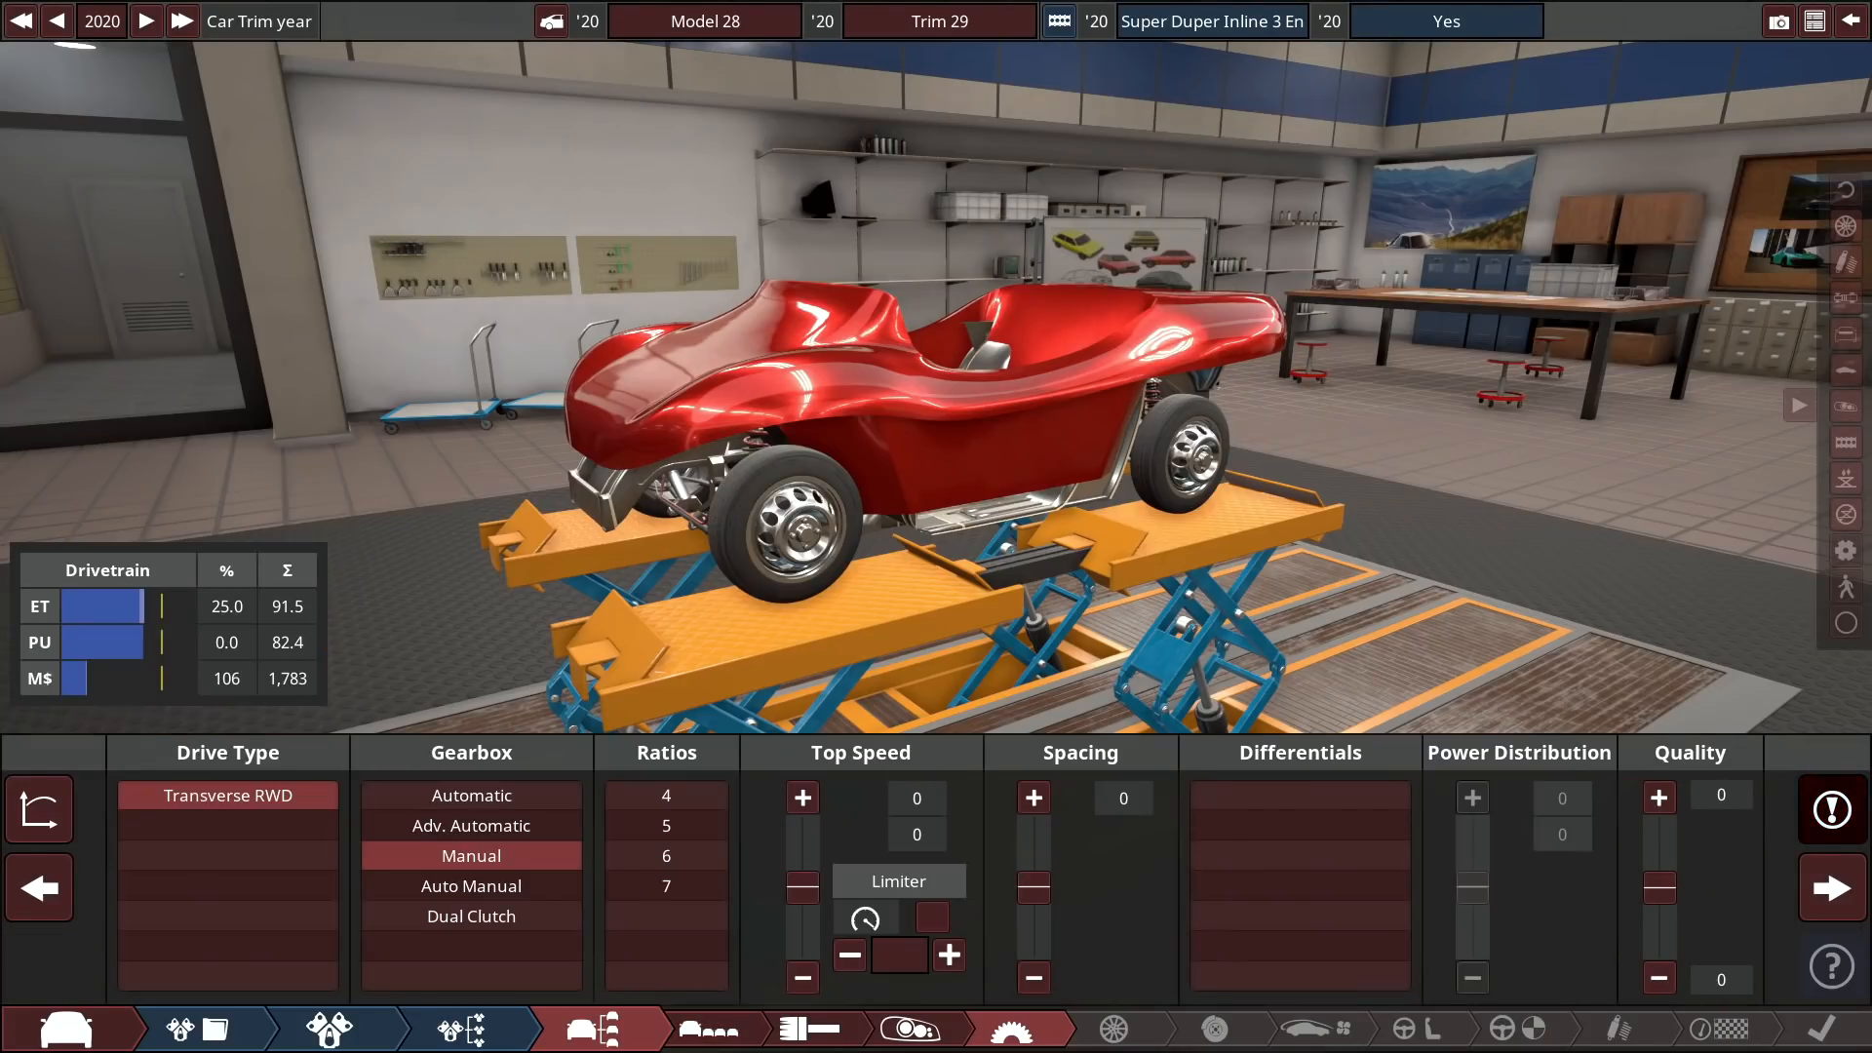
pyautogui.click(470, 885)
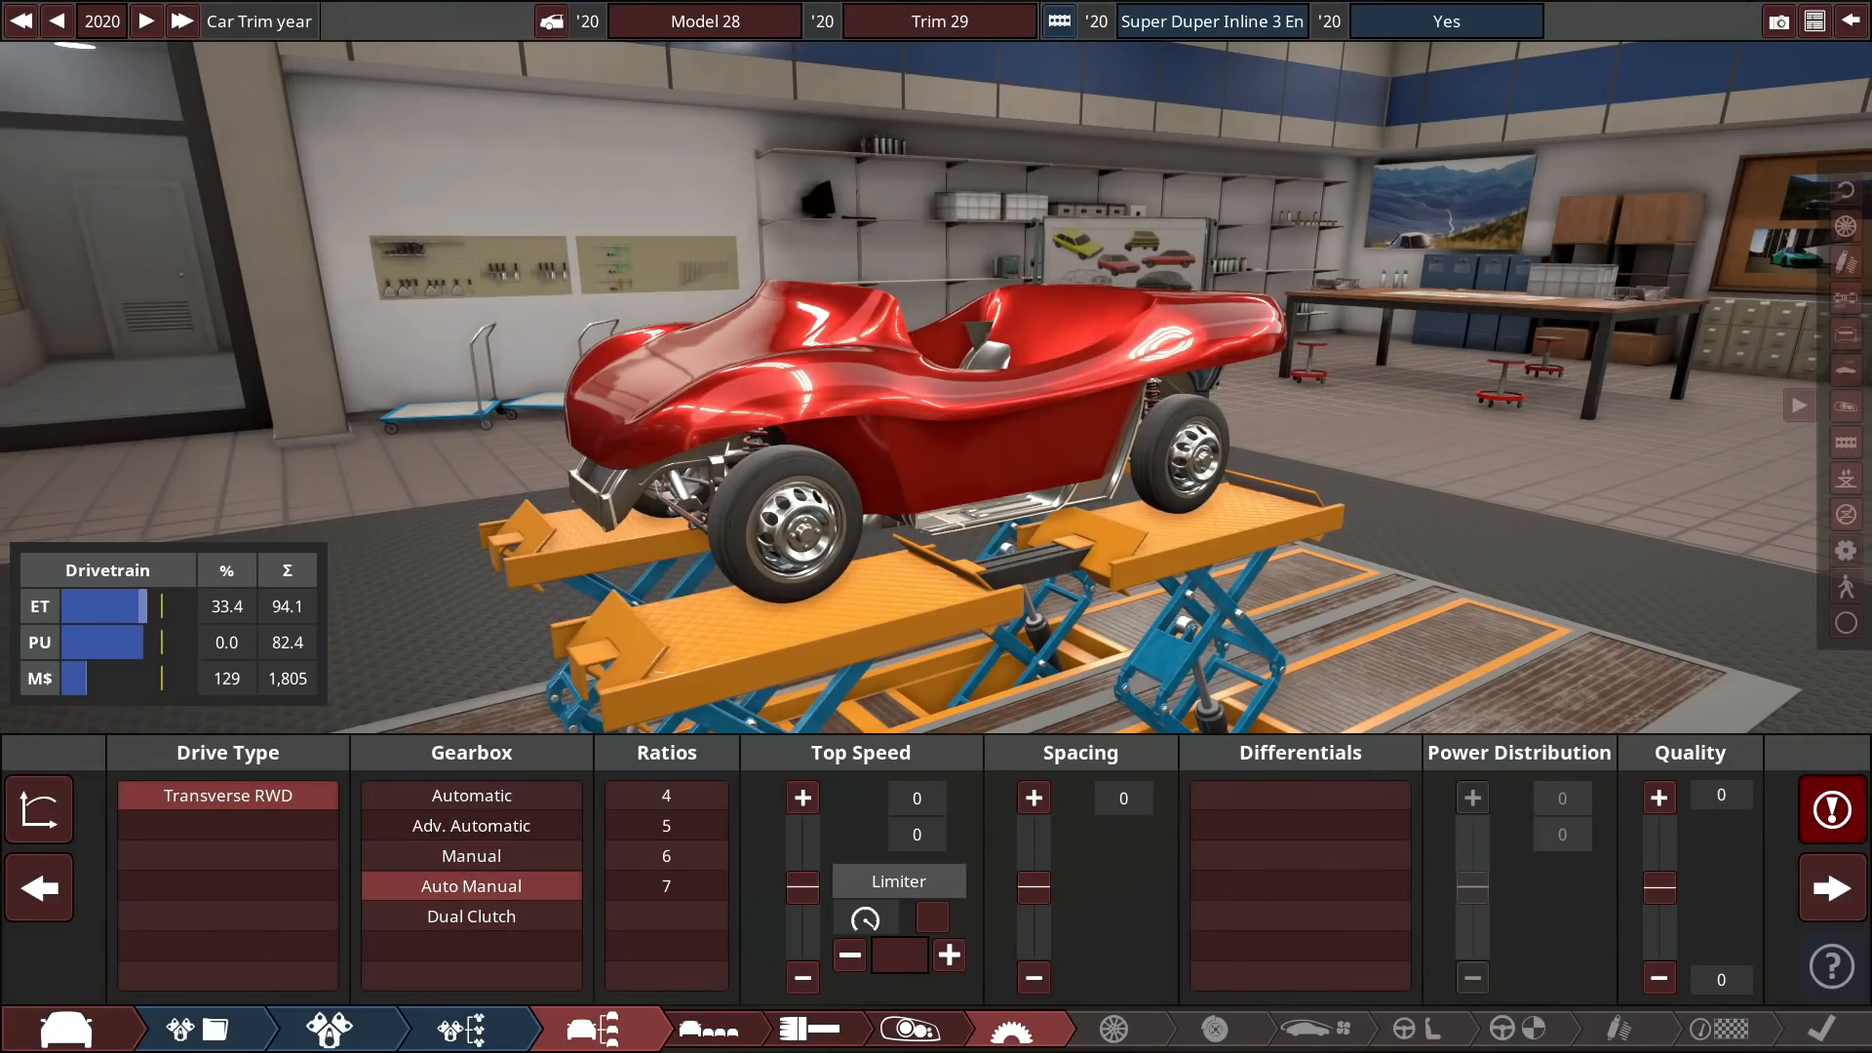
pyautogui.click(667, 856)
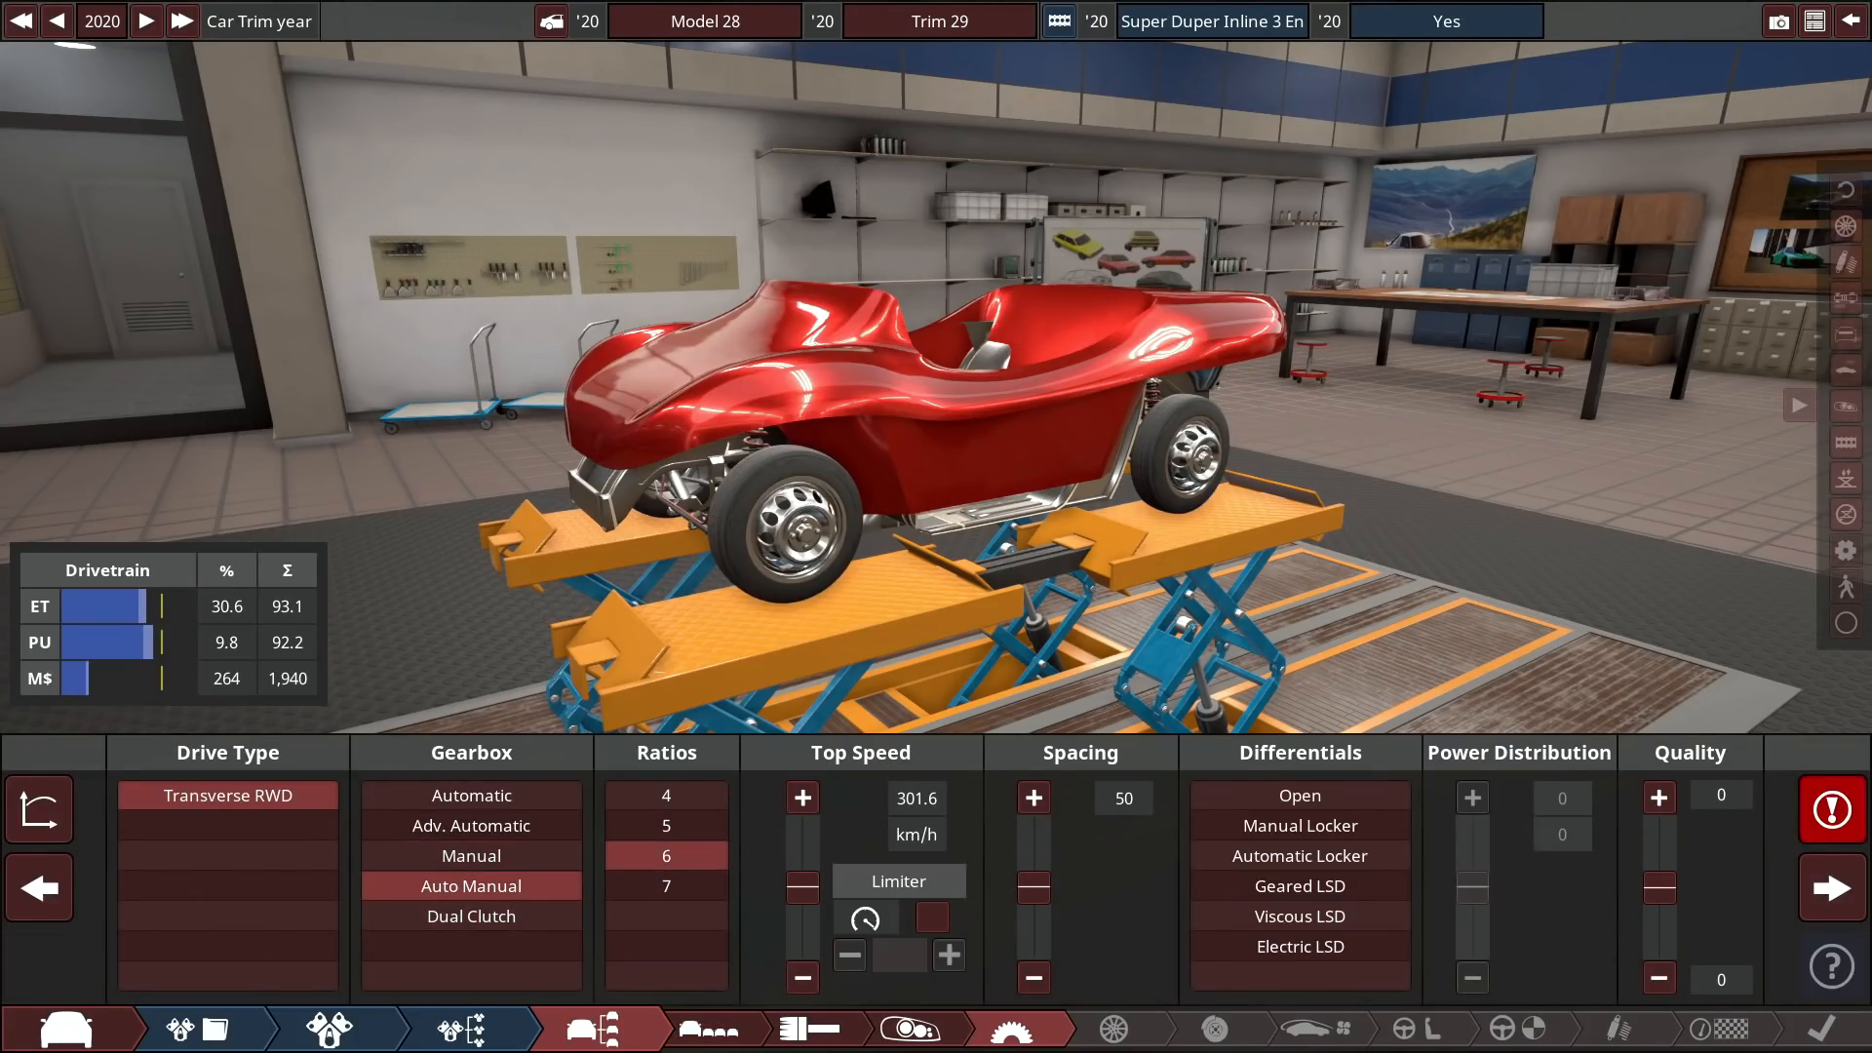
pyautogui.moveTo(667, 827)
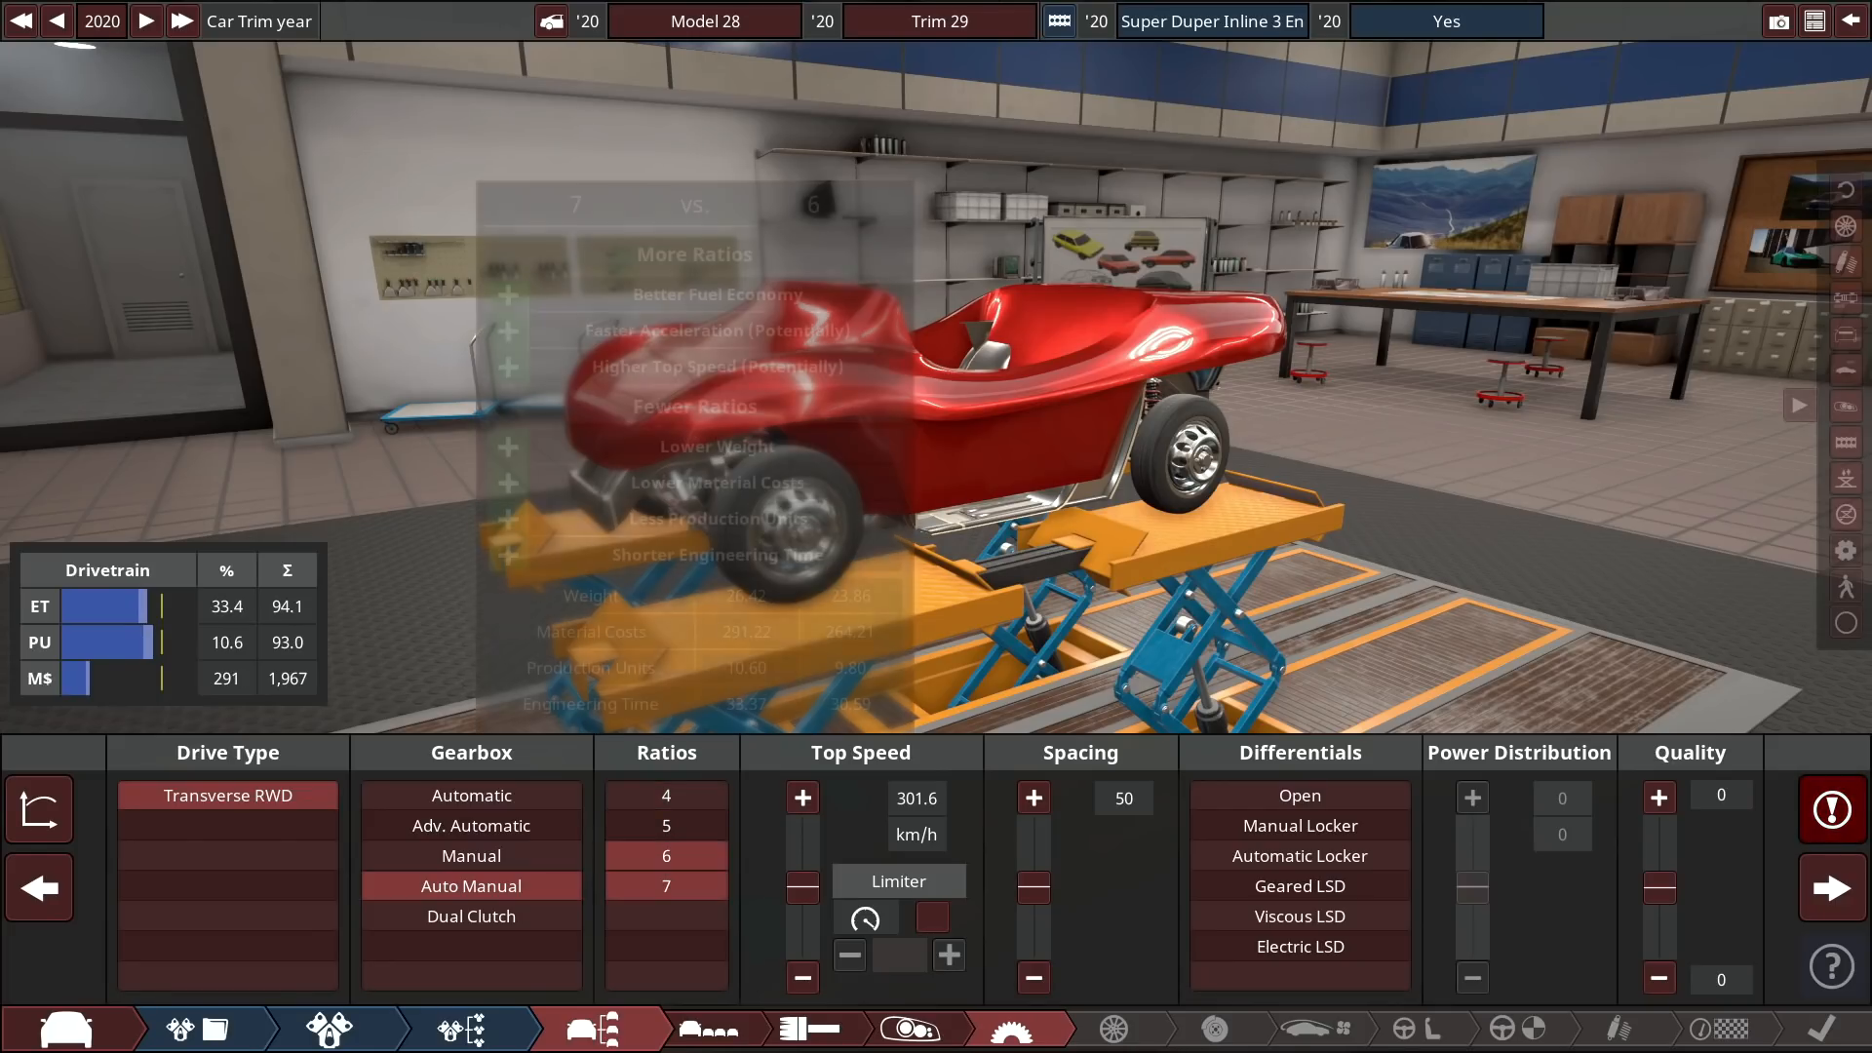
pyautogui.click(470, 917)
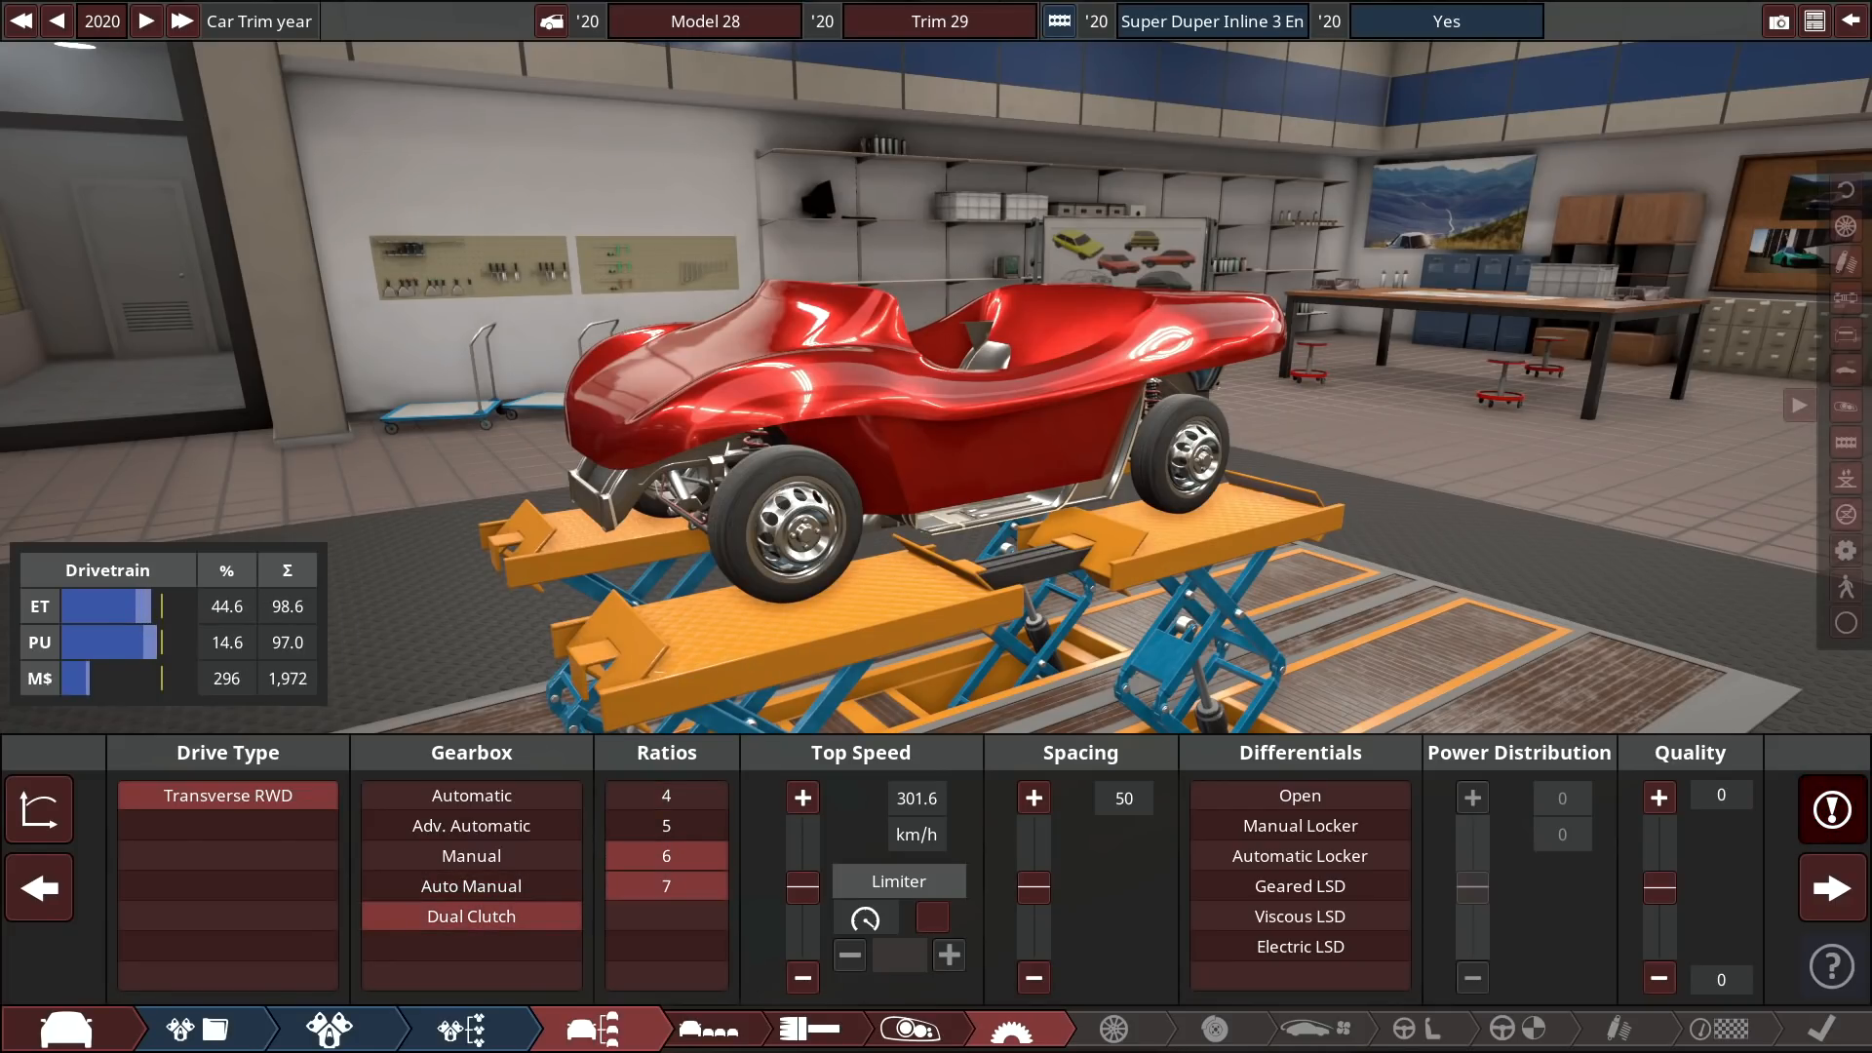
# Settle on a six-speed manual gearbox with the open differential.
pyautogui.click(1299, 946)
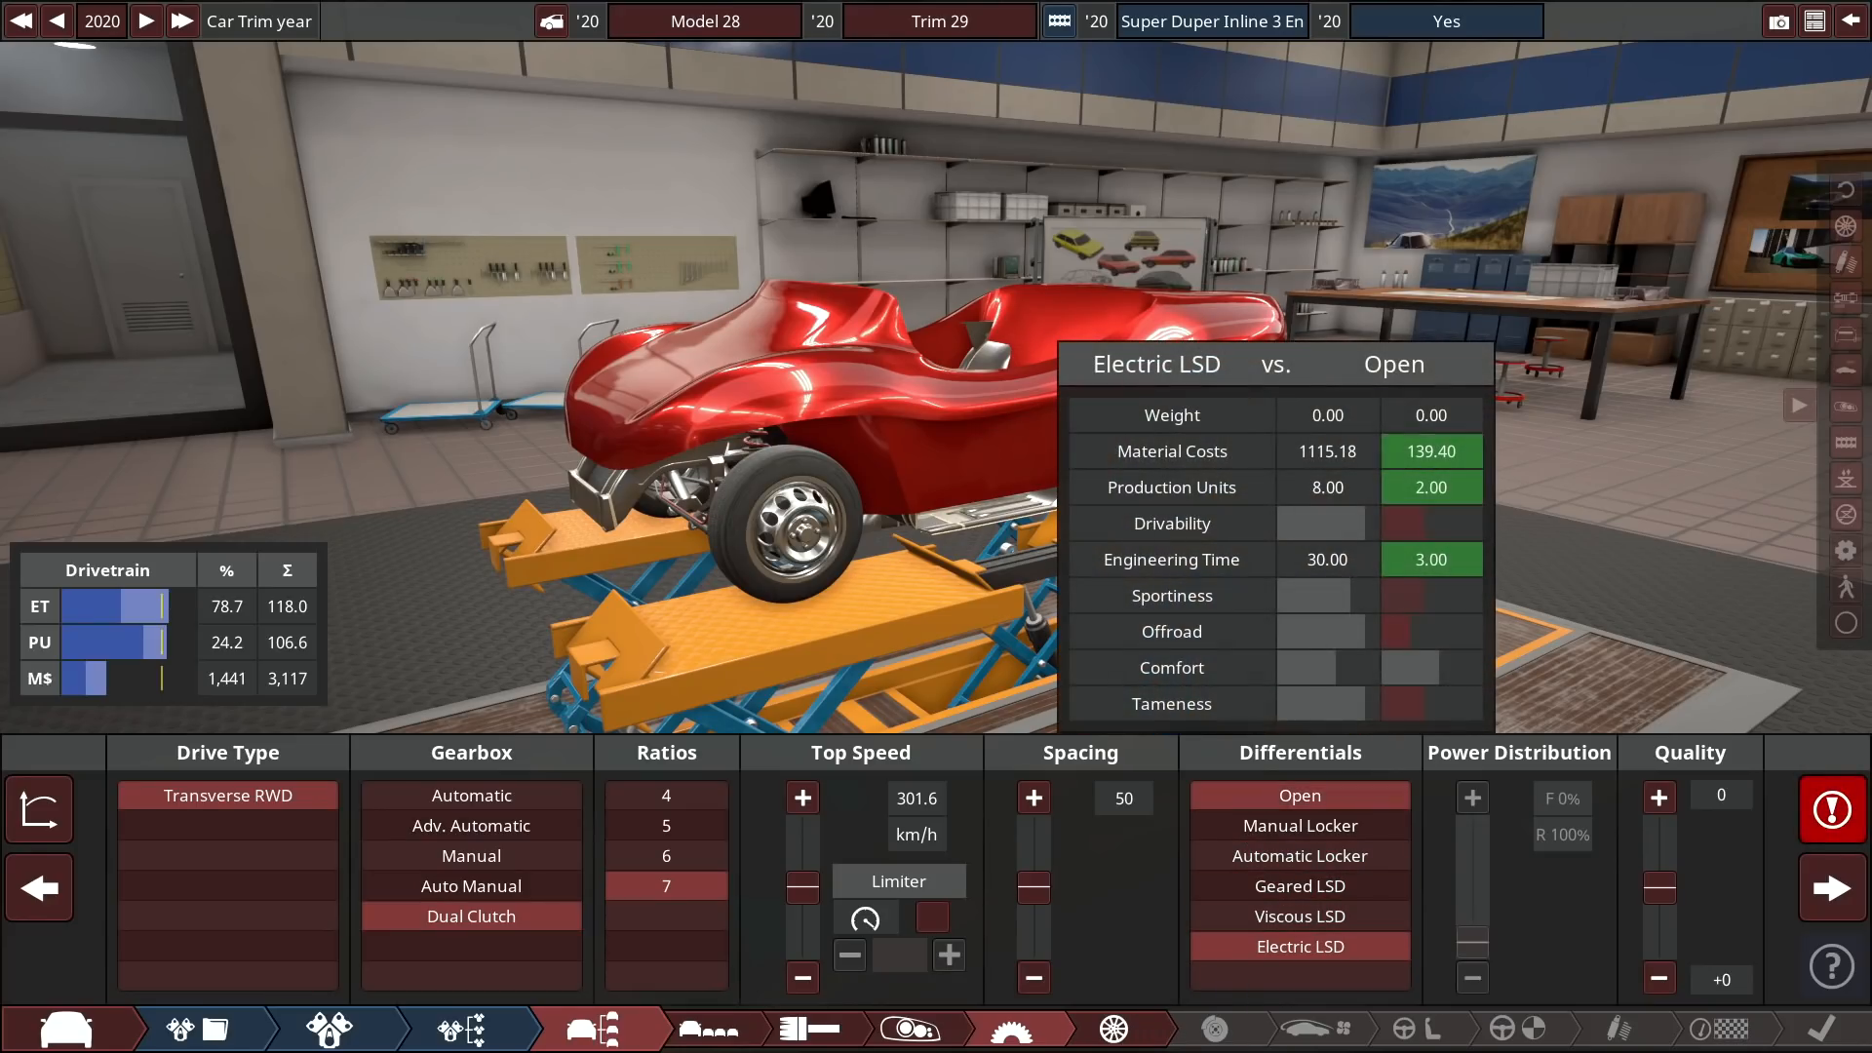
pyautogui.click(1299, 856)
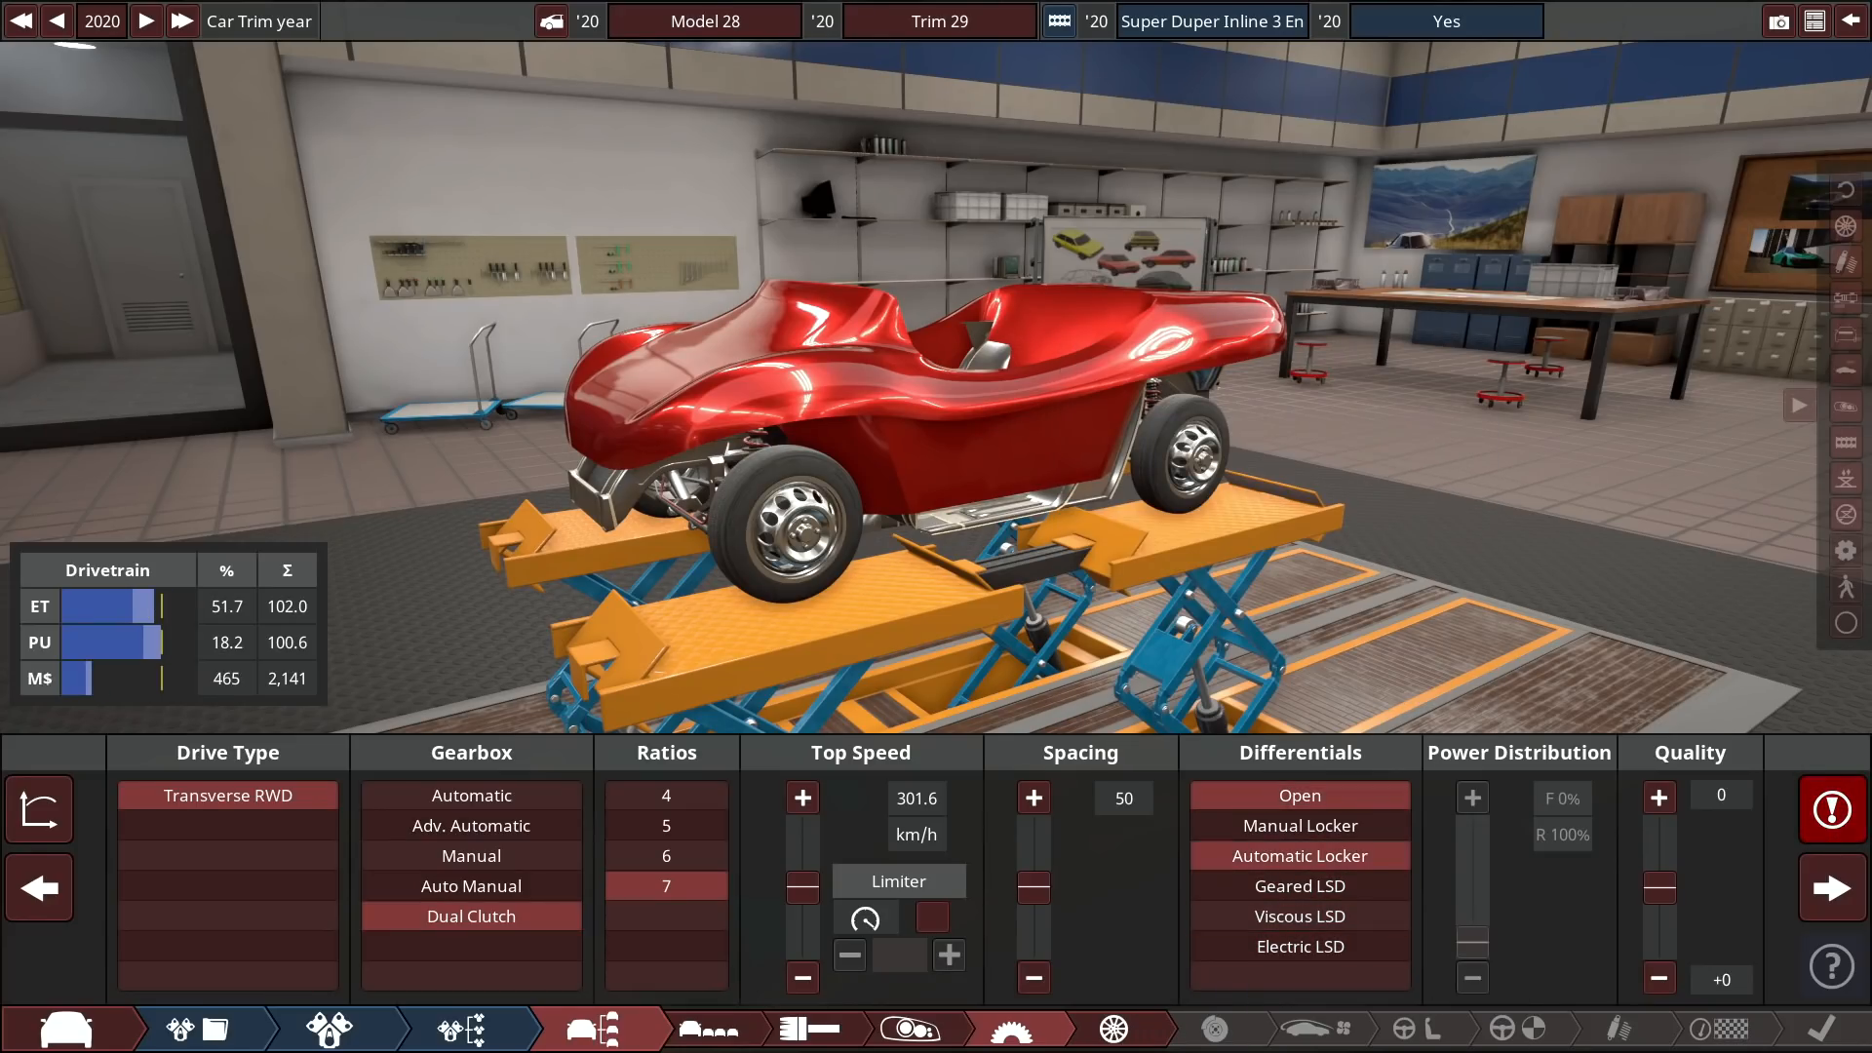
pyautogui.click(470, 856)
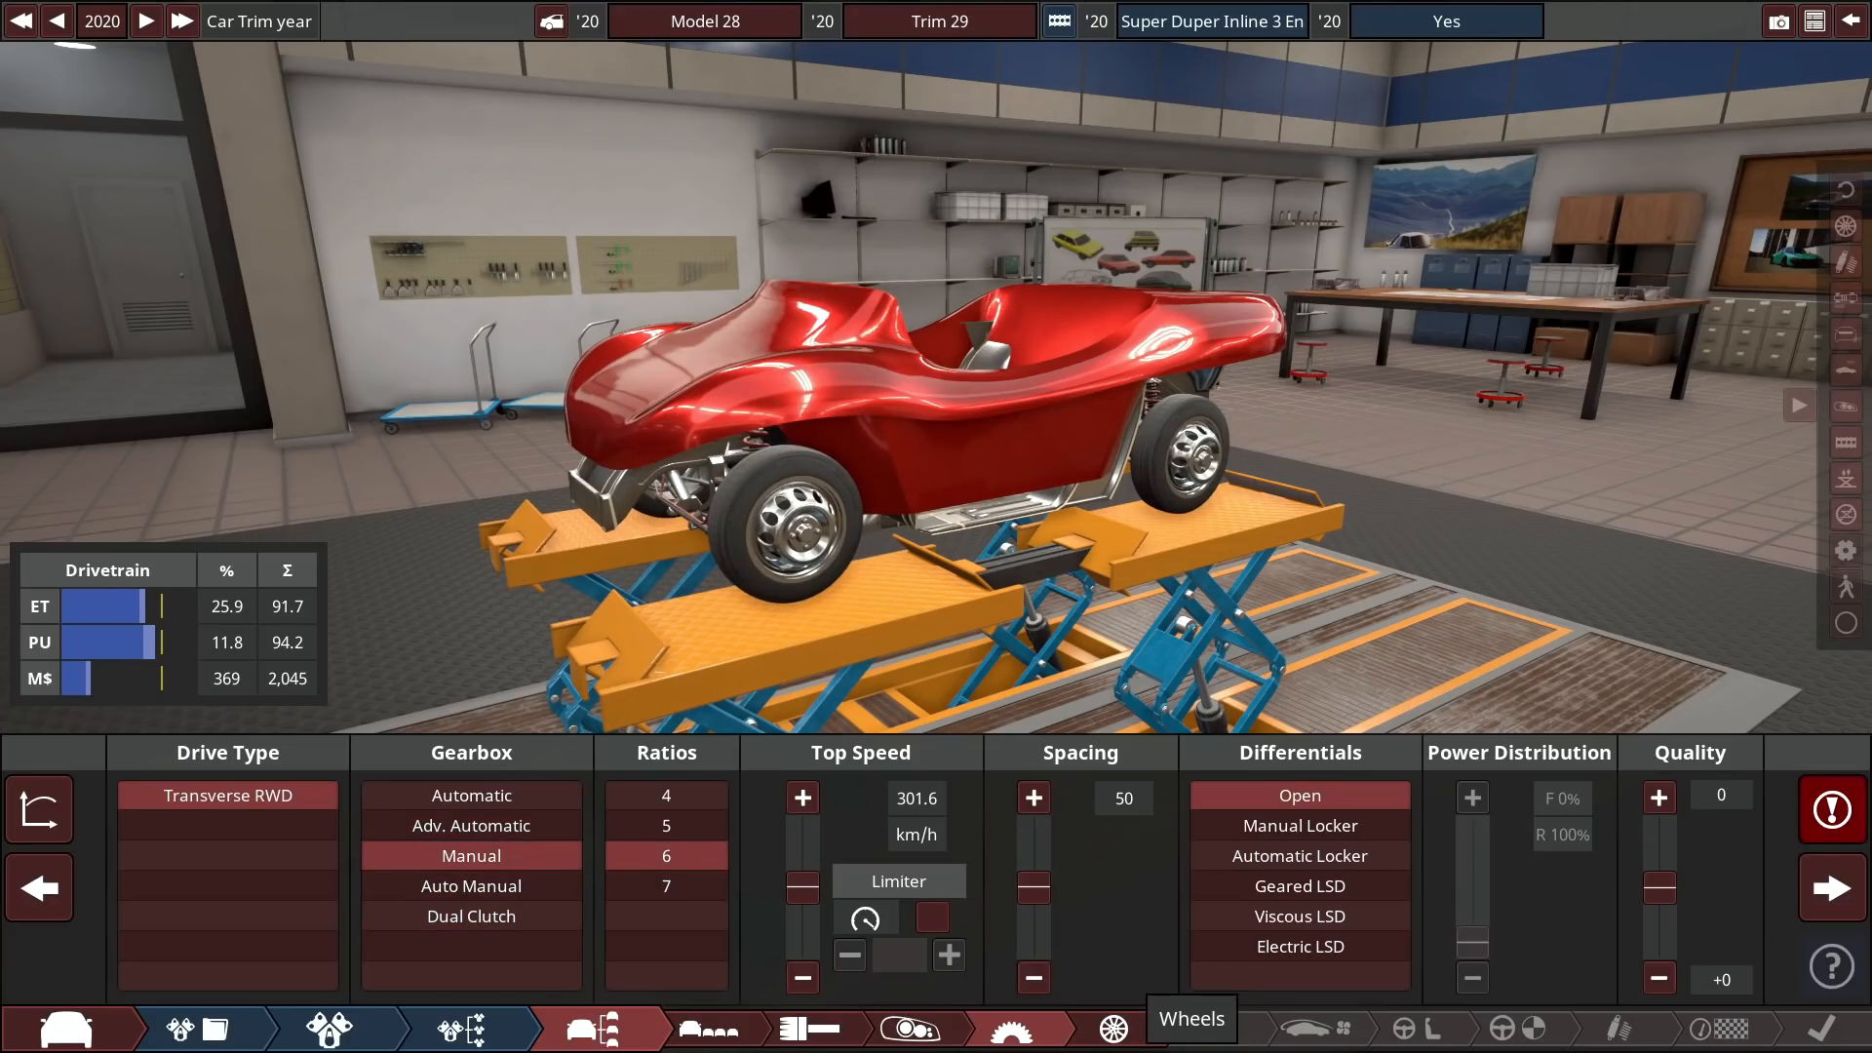
# Fit sports compound tyres and add offset to the rear wheels.
pyautogui.click(1105, 1024)
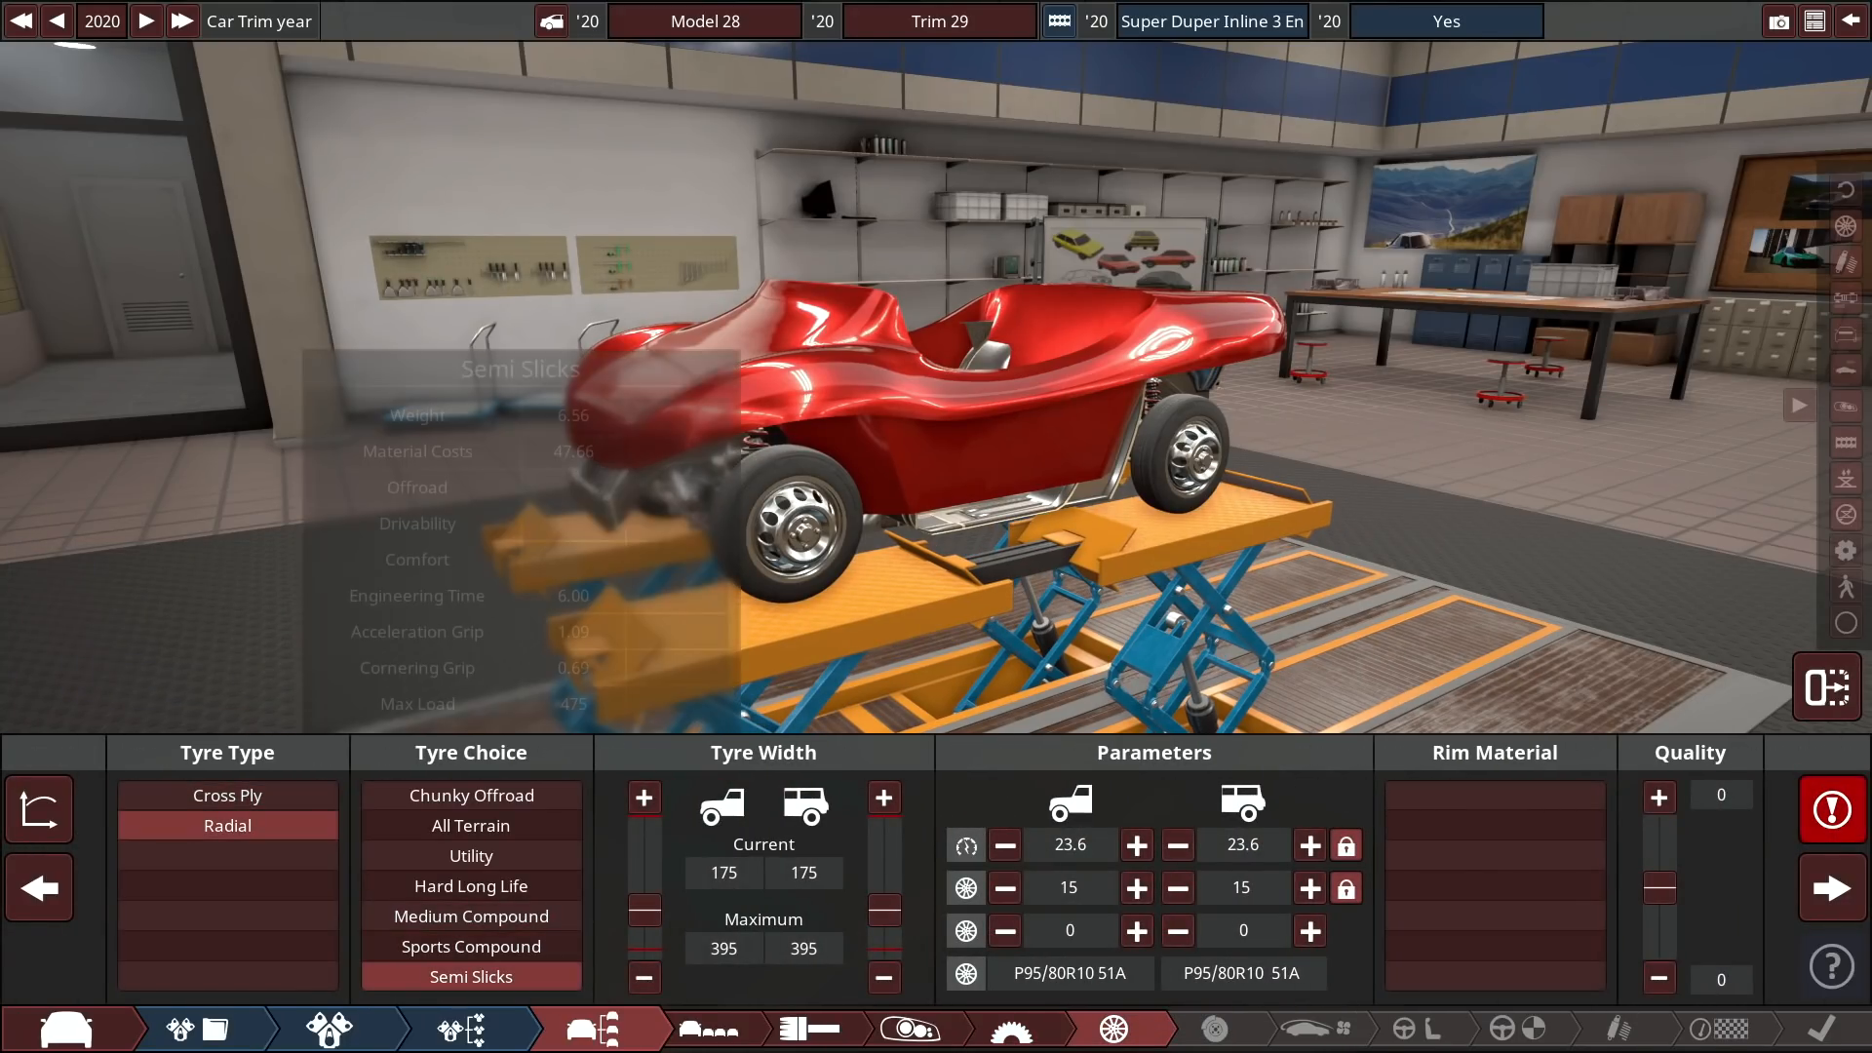
pyautogui.click(470, 946)
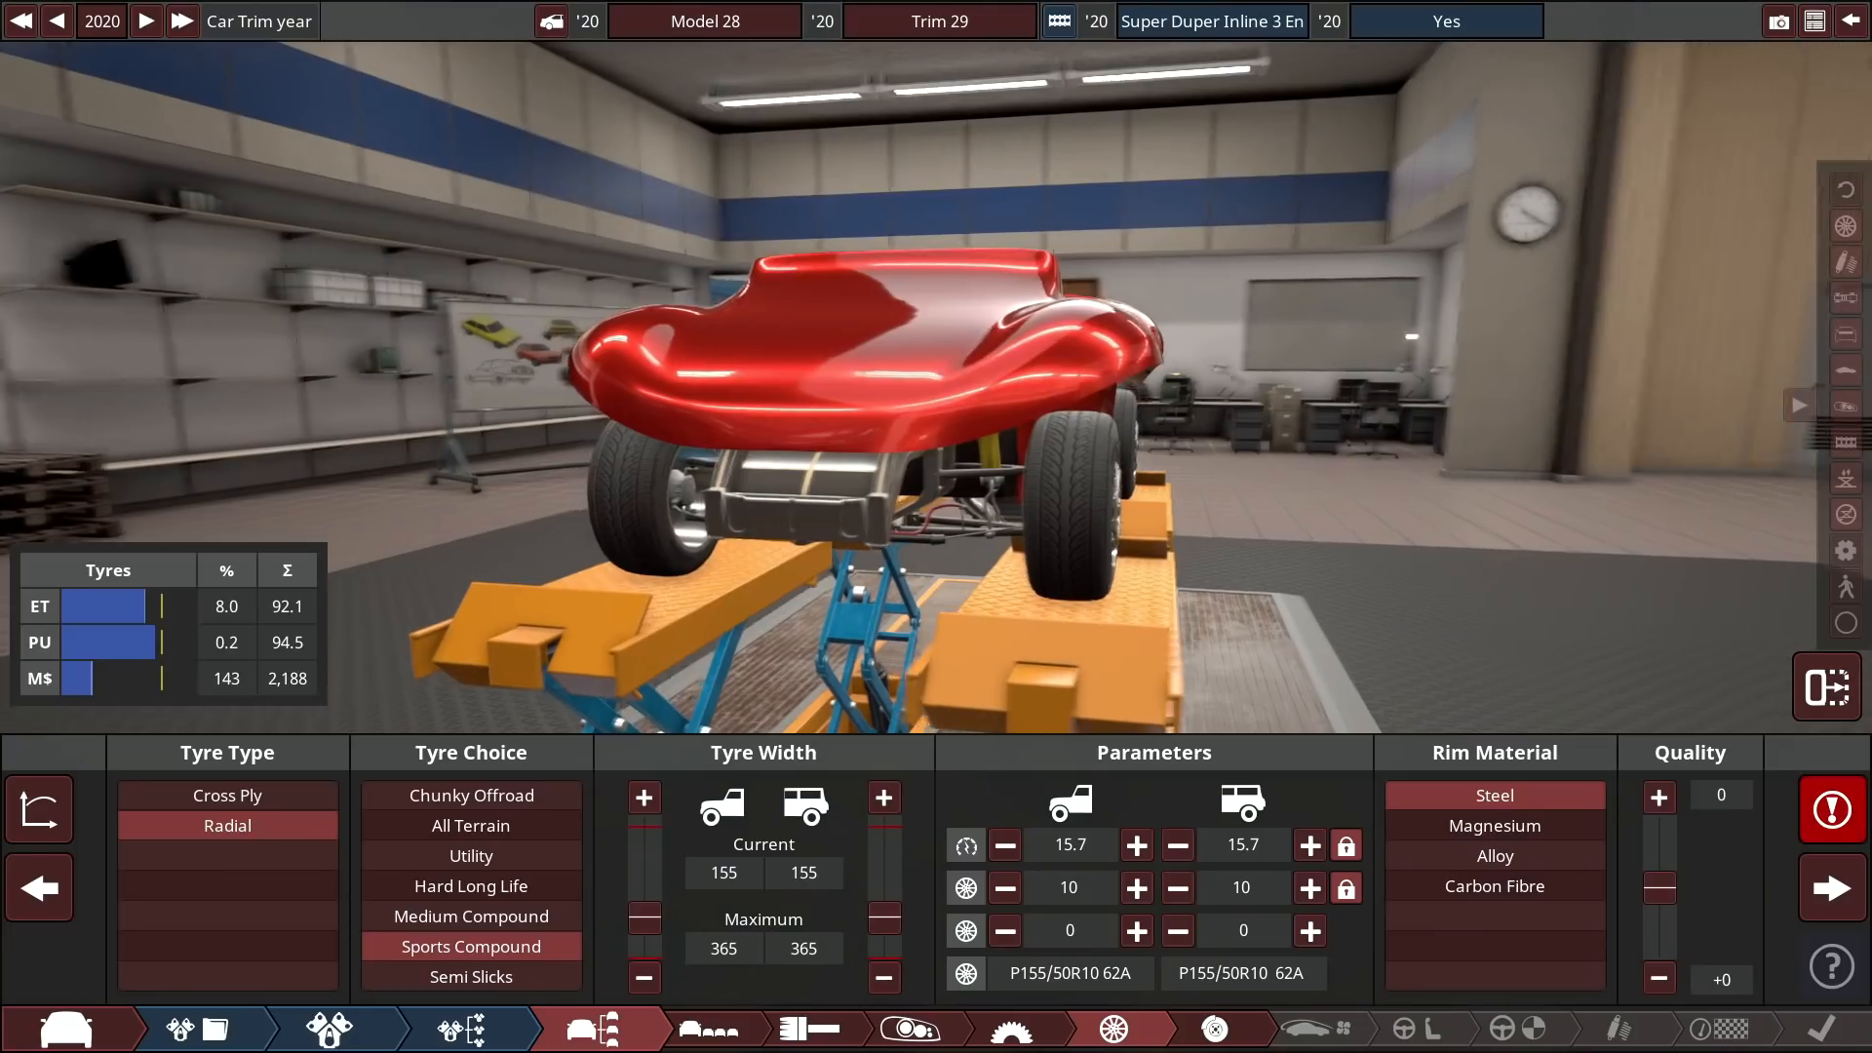
pyautogui.click(1310, 930)
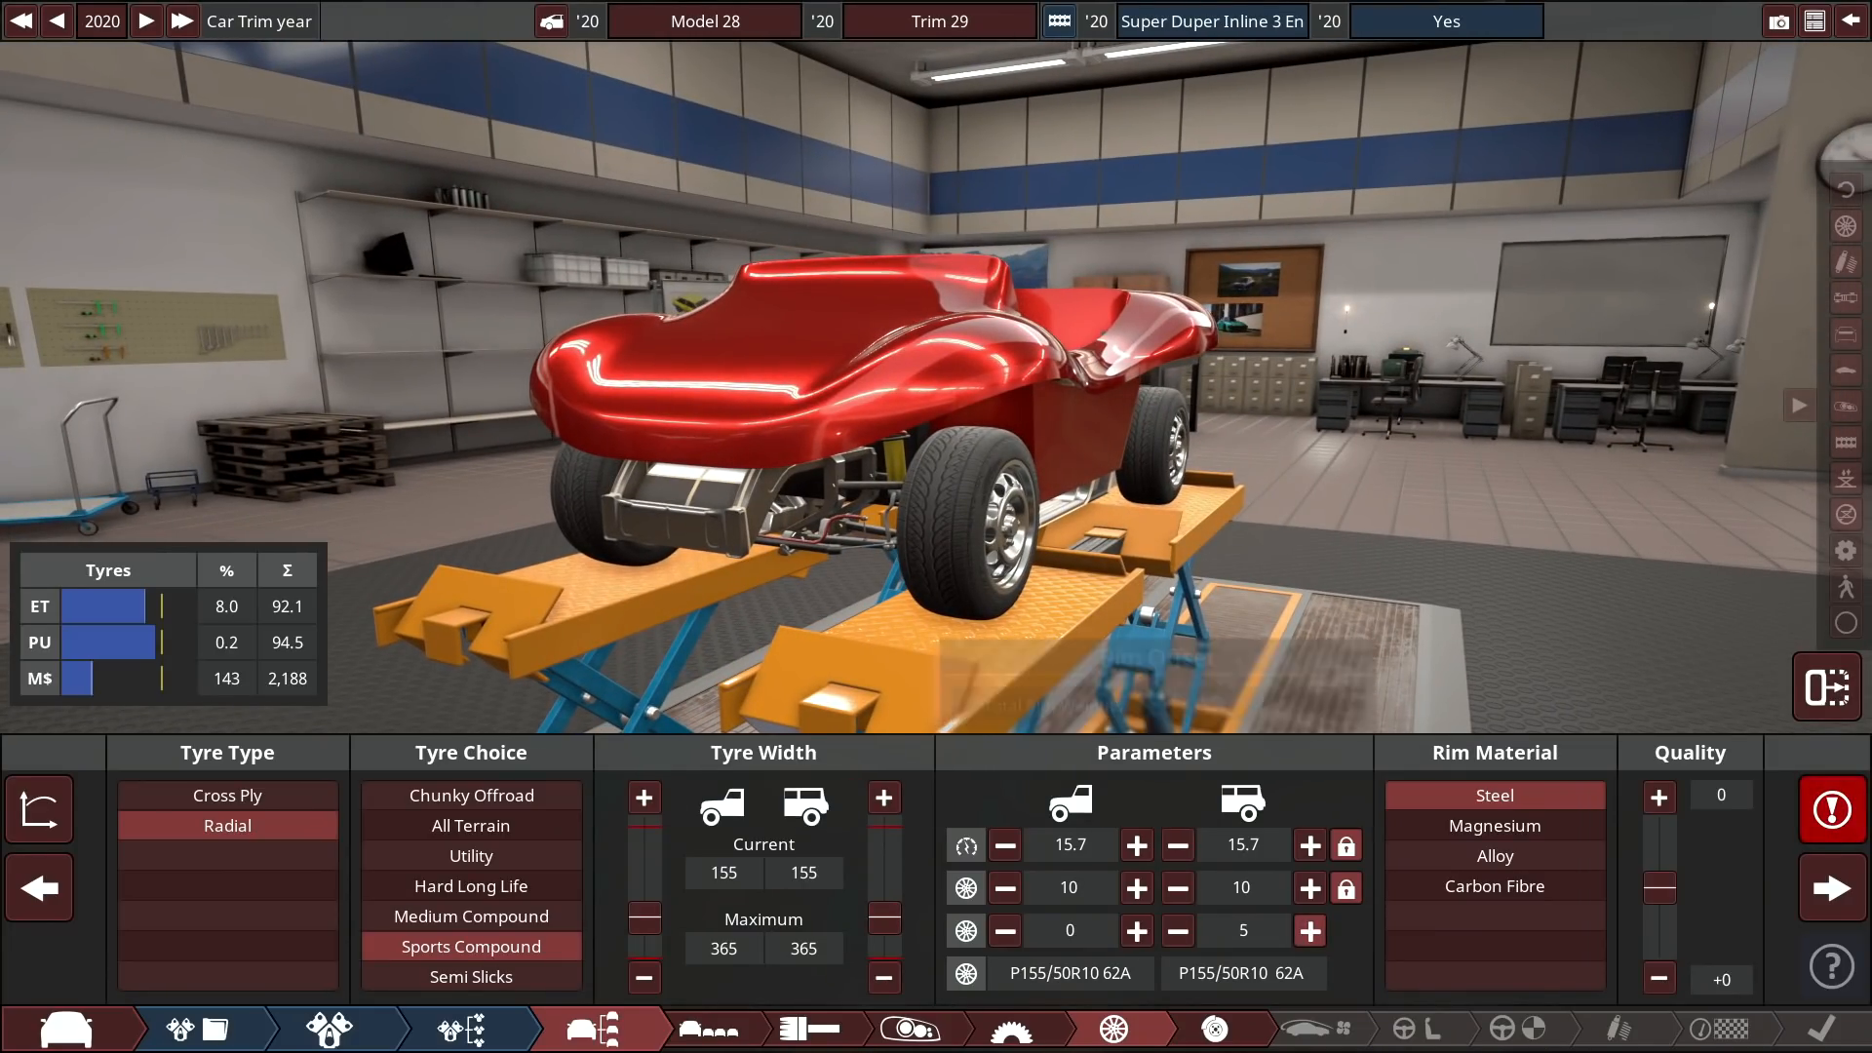
# Give front and rear vented disc brakes, then head to aerodynamics.
pyautogui.click(1310, 930)
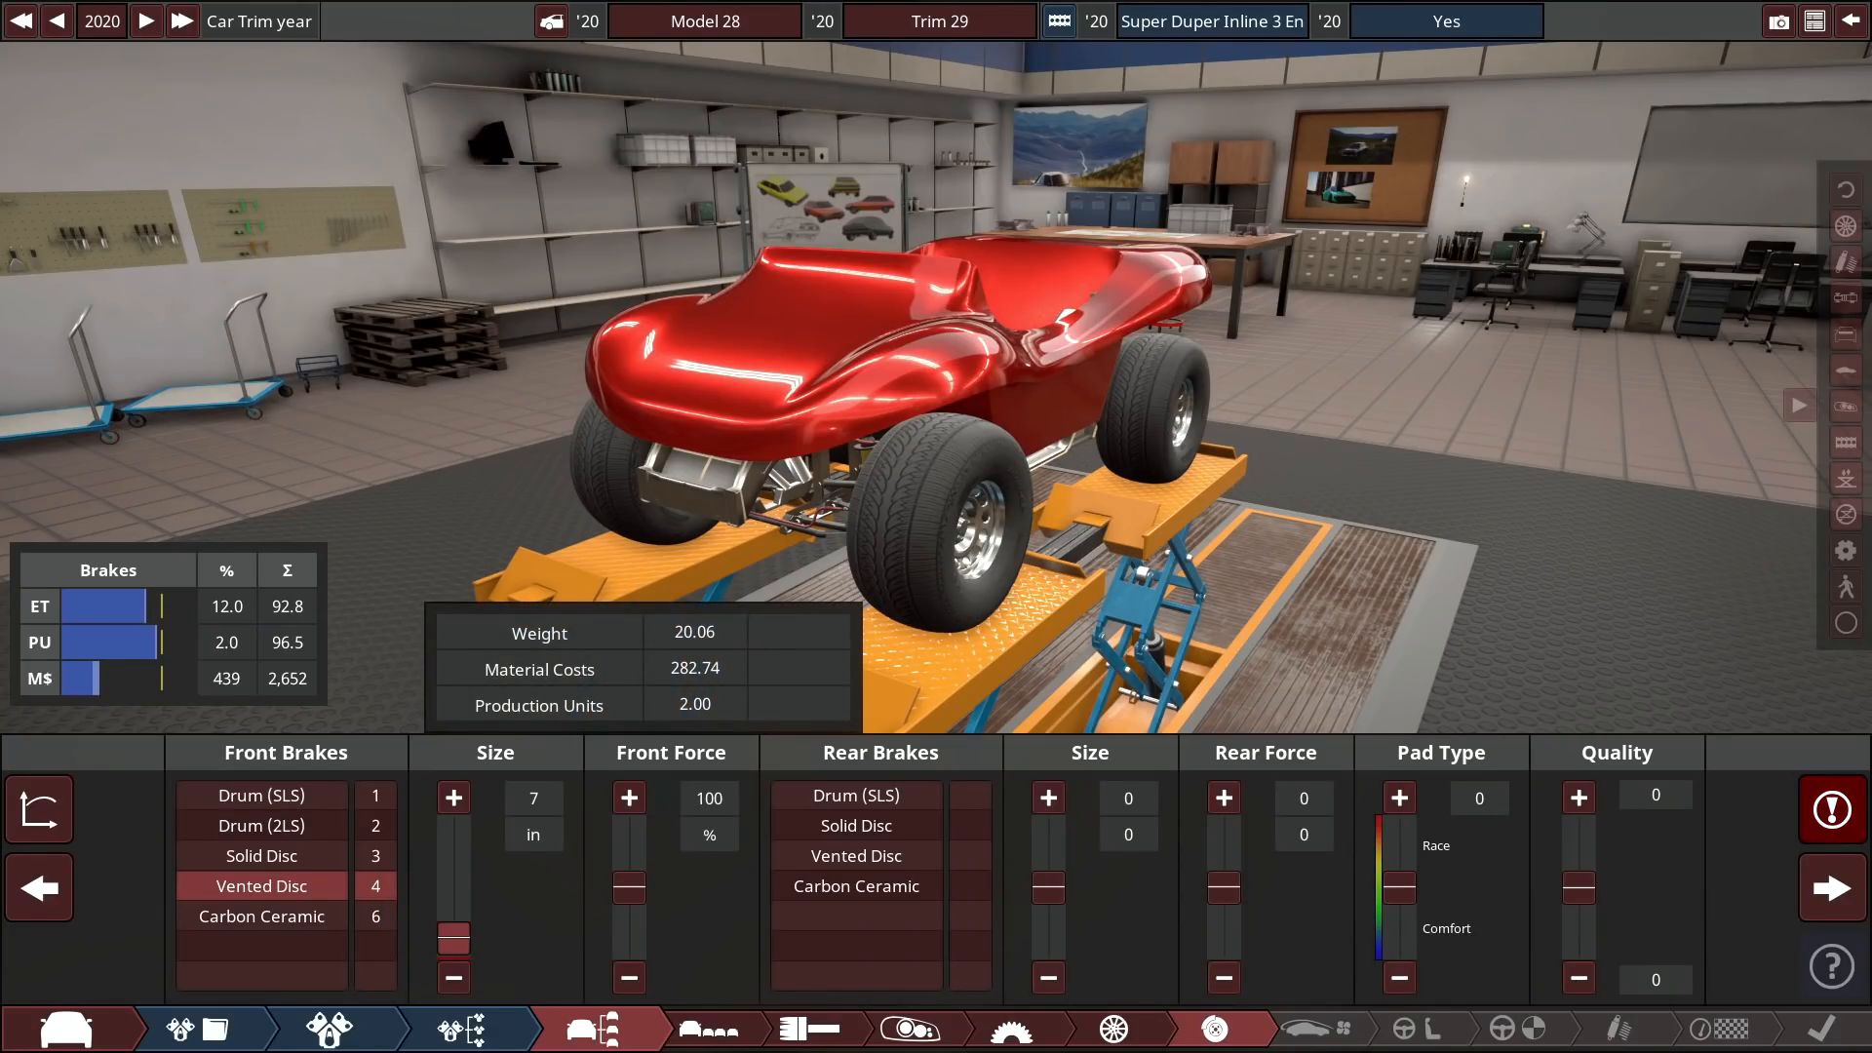
pyautogui.click(856, 856)
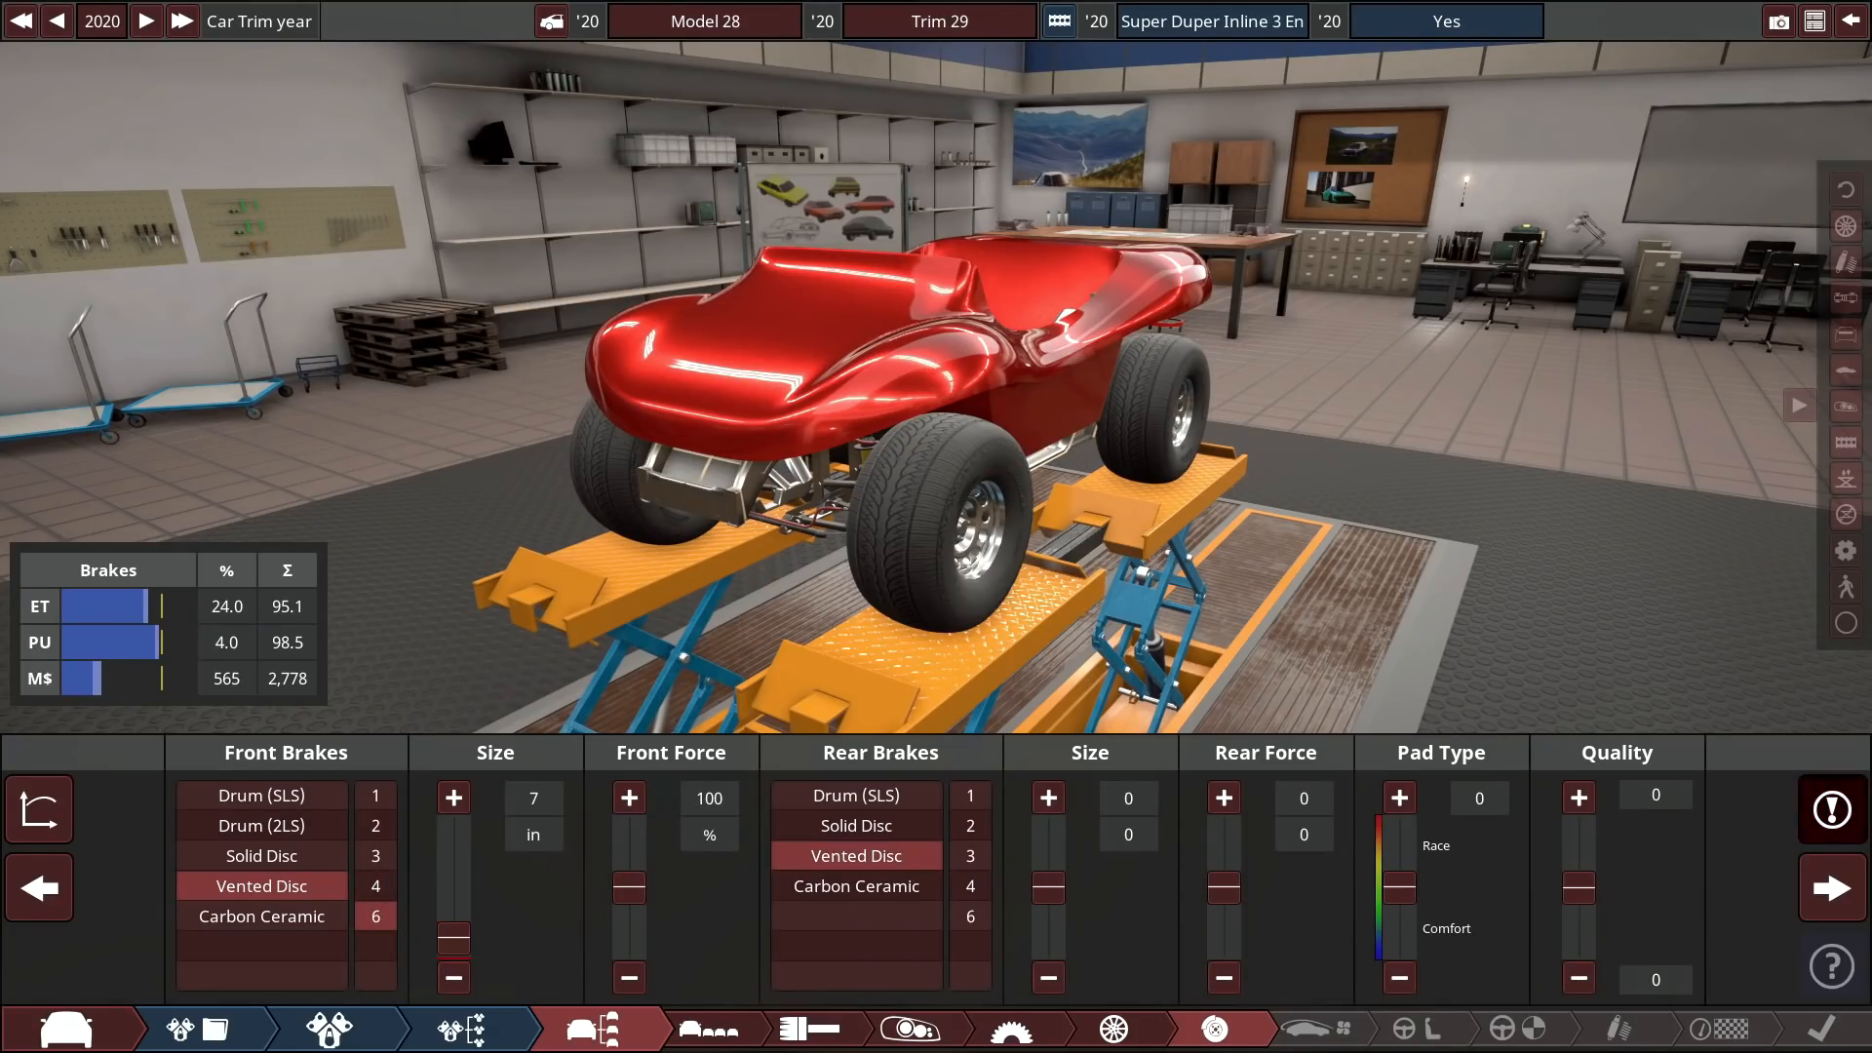
pyautogui.click(1310, 1027)
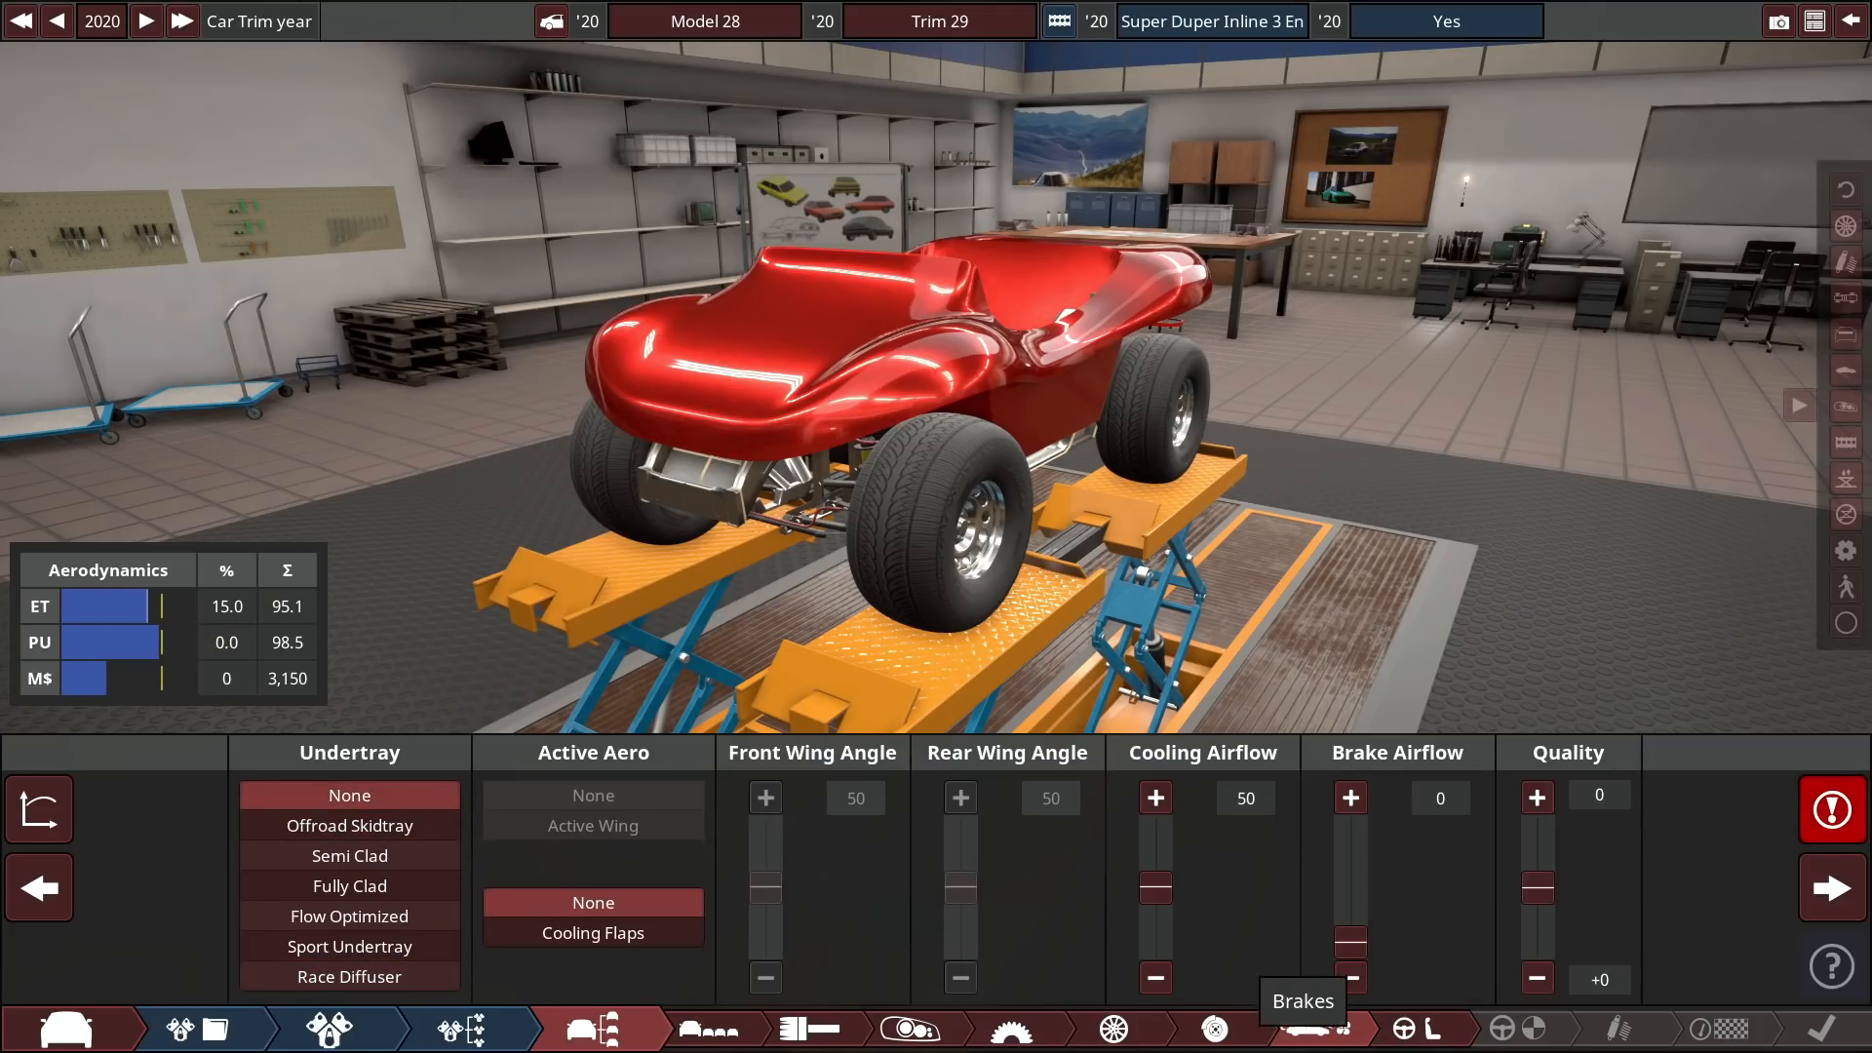
# Keep power steering at None and traction aids at ABS in Driver Assists + Safety.
pyautogui.click(1310, 1028)
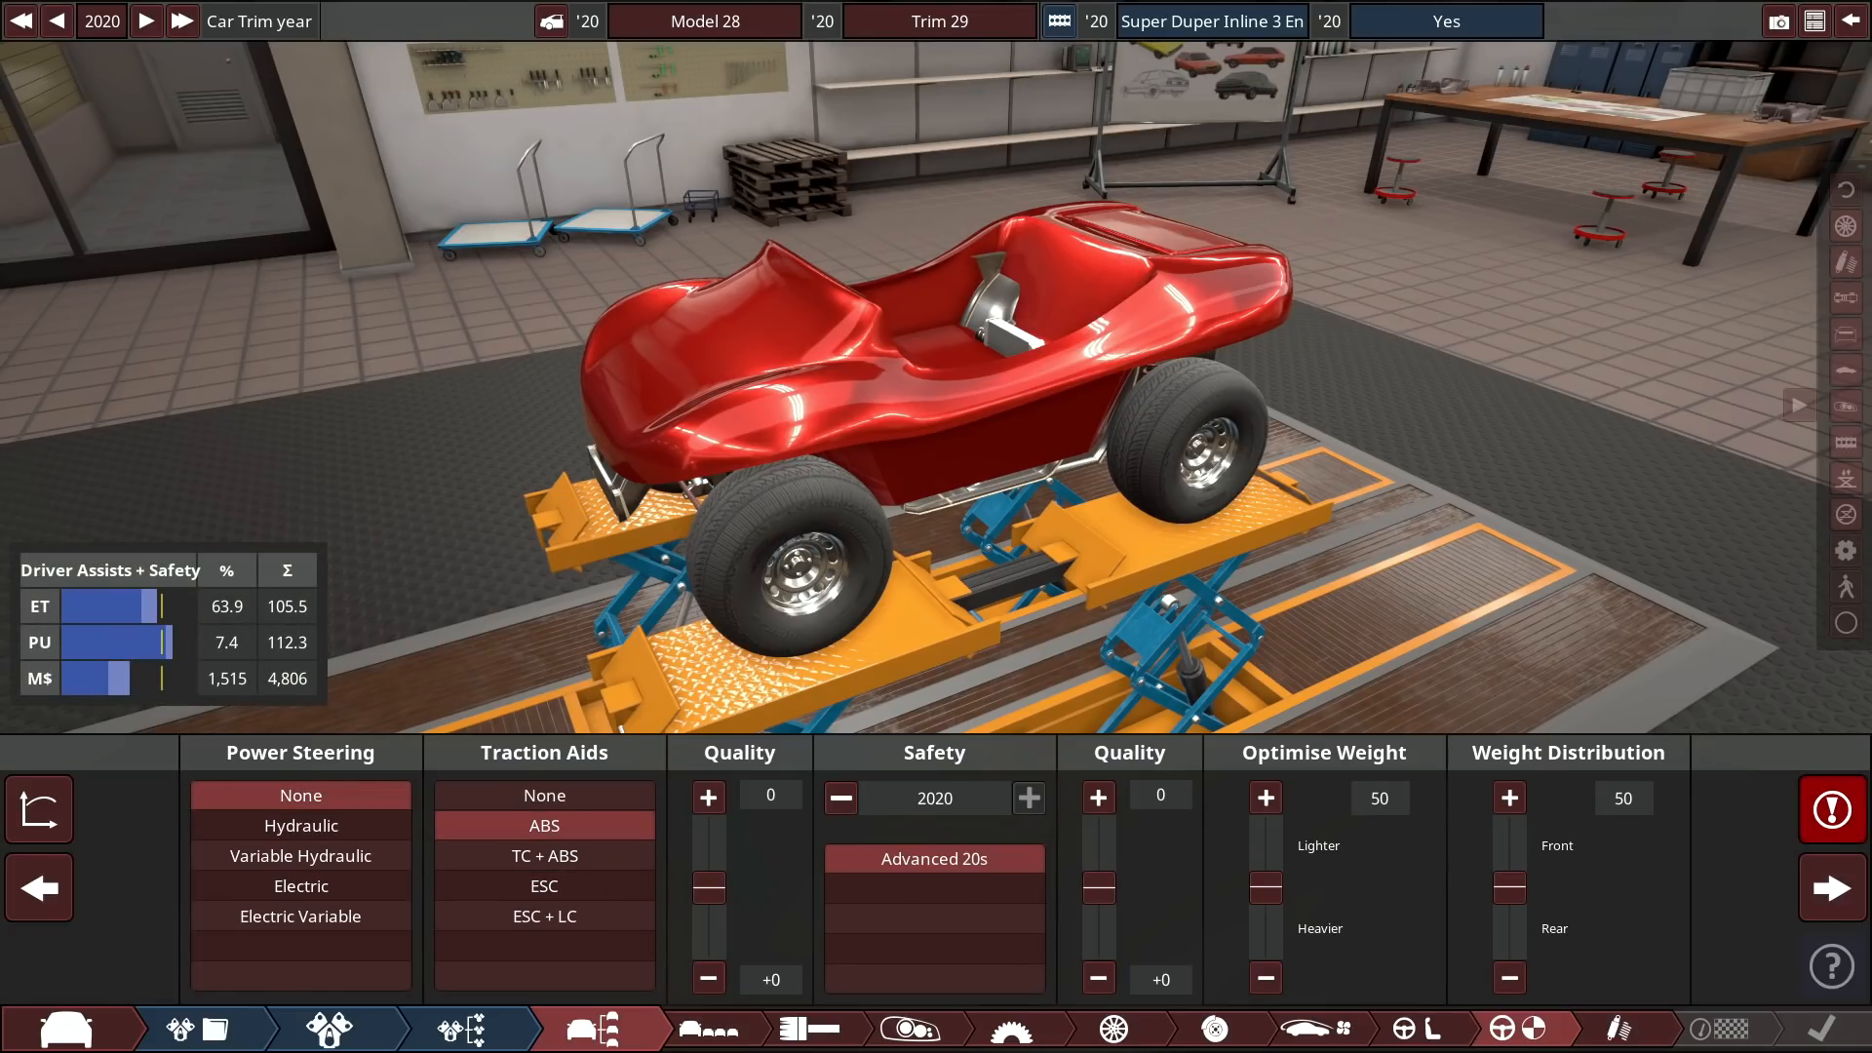
pyautogui.click(840, 797)
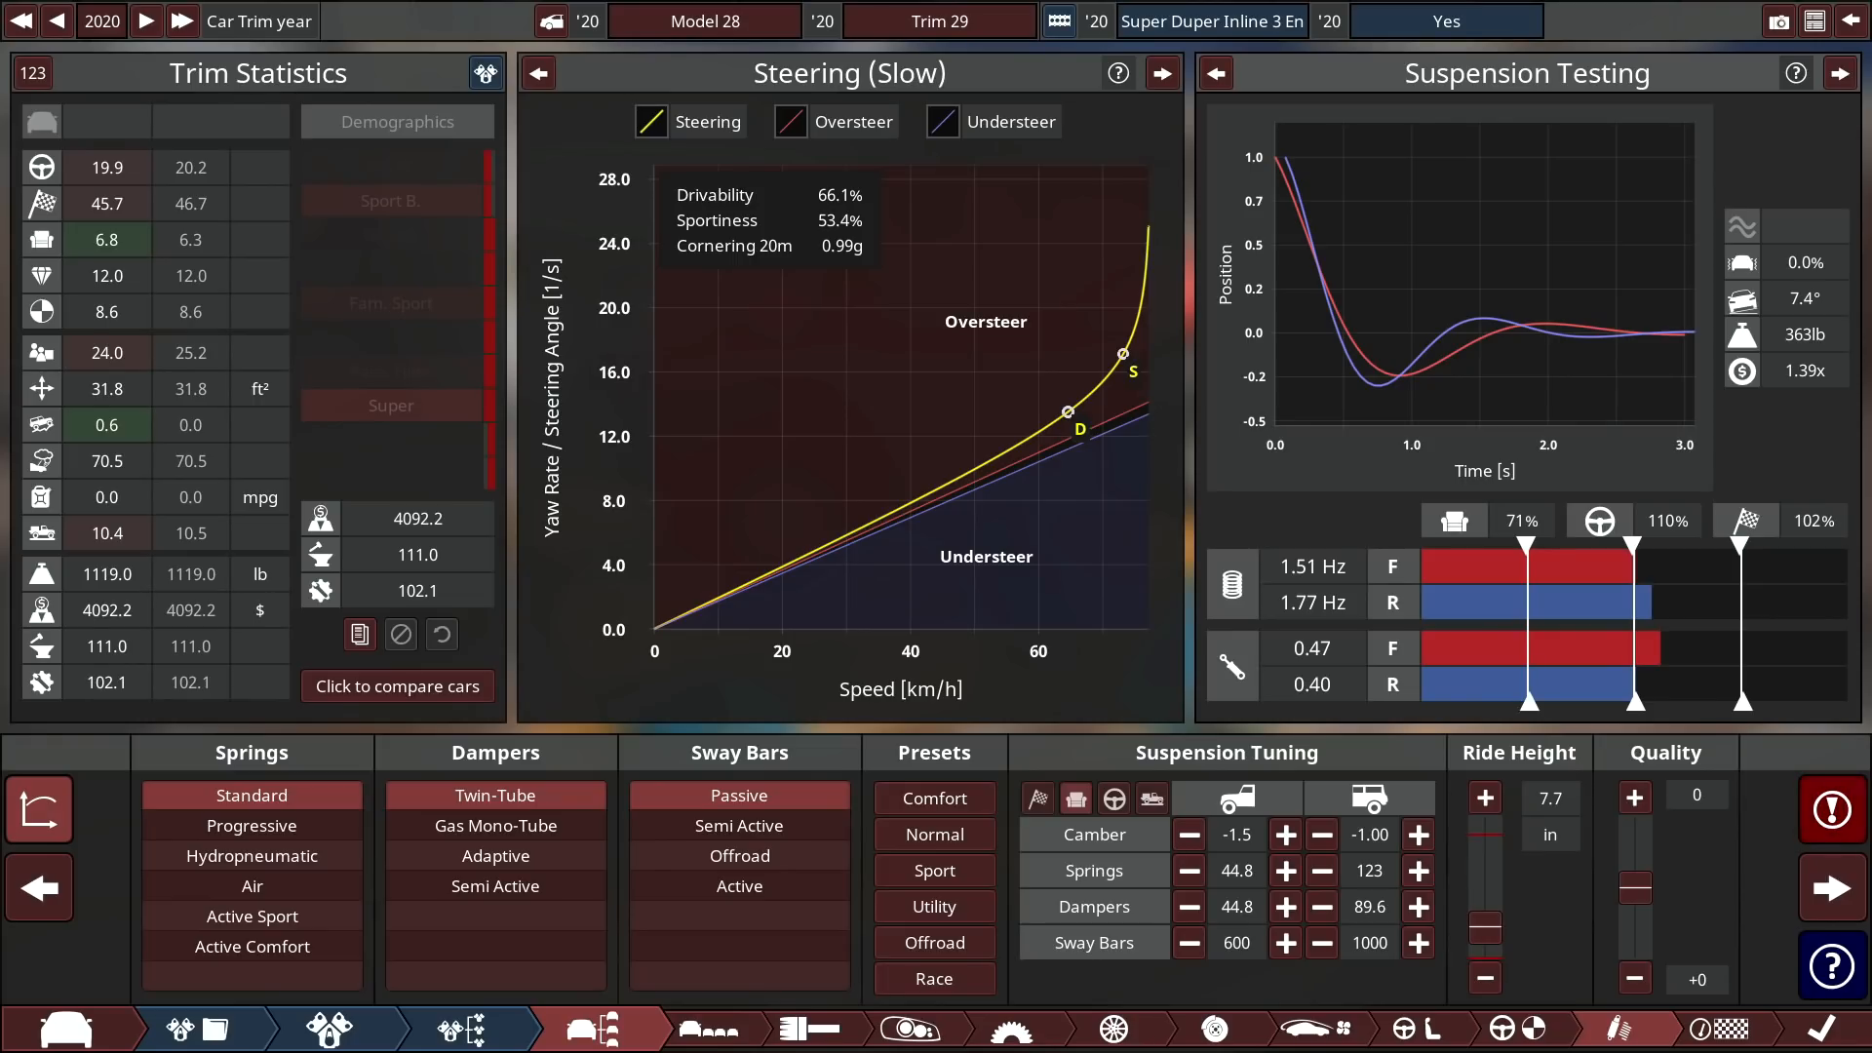
# Ease the front camber from -1.5 to -0.60.
pyautogui.click(1285, 835)
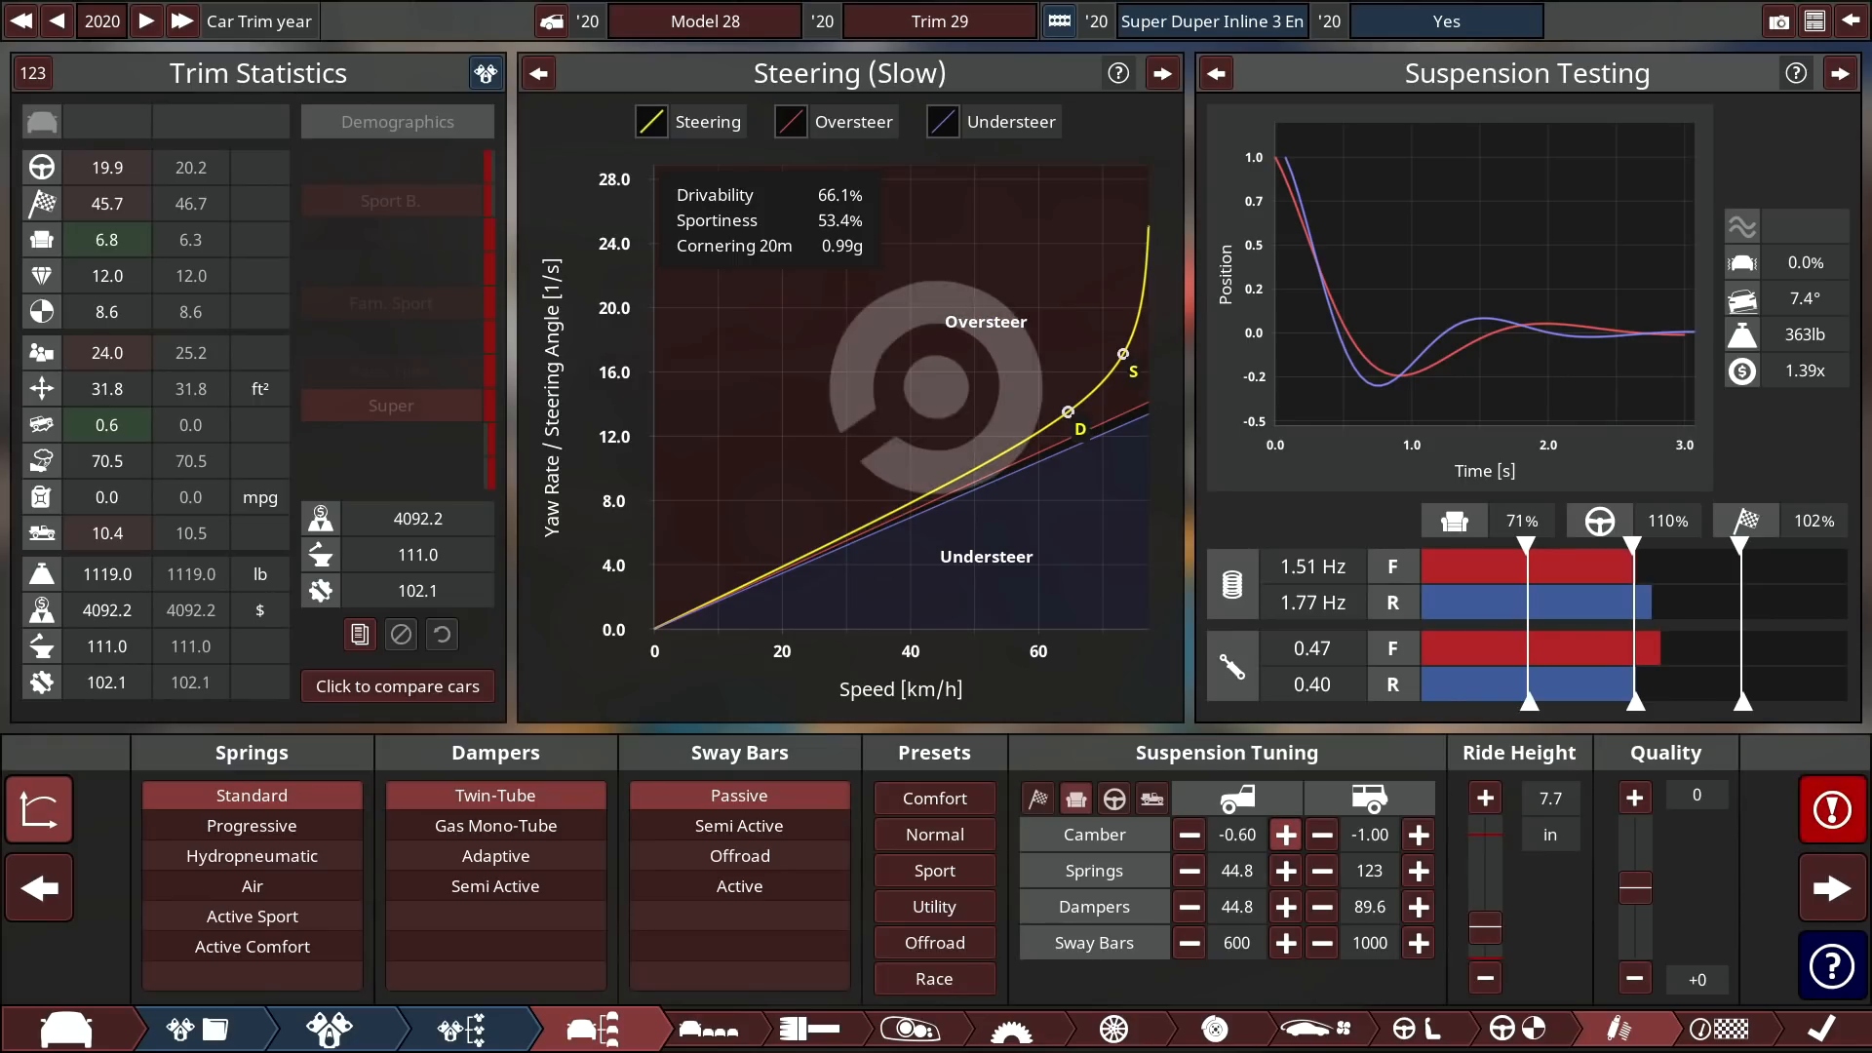
pyautogui.click(1285, 834)
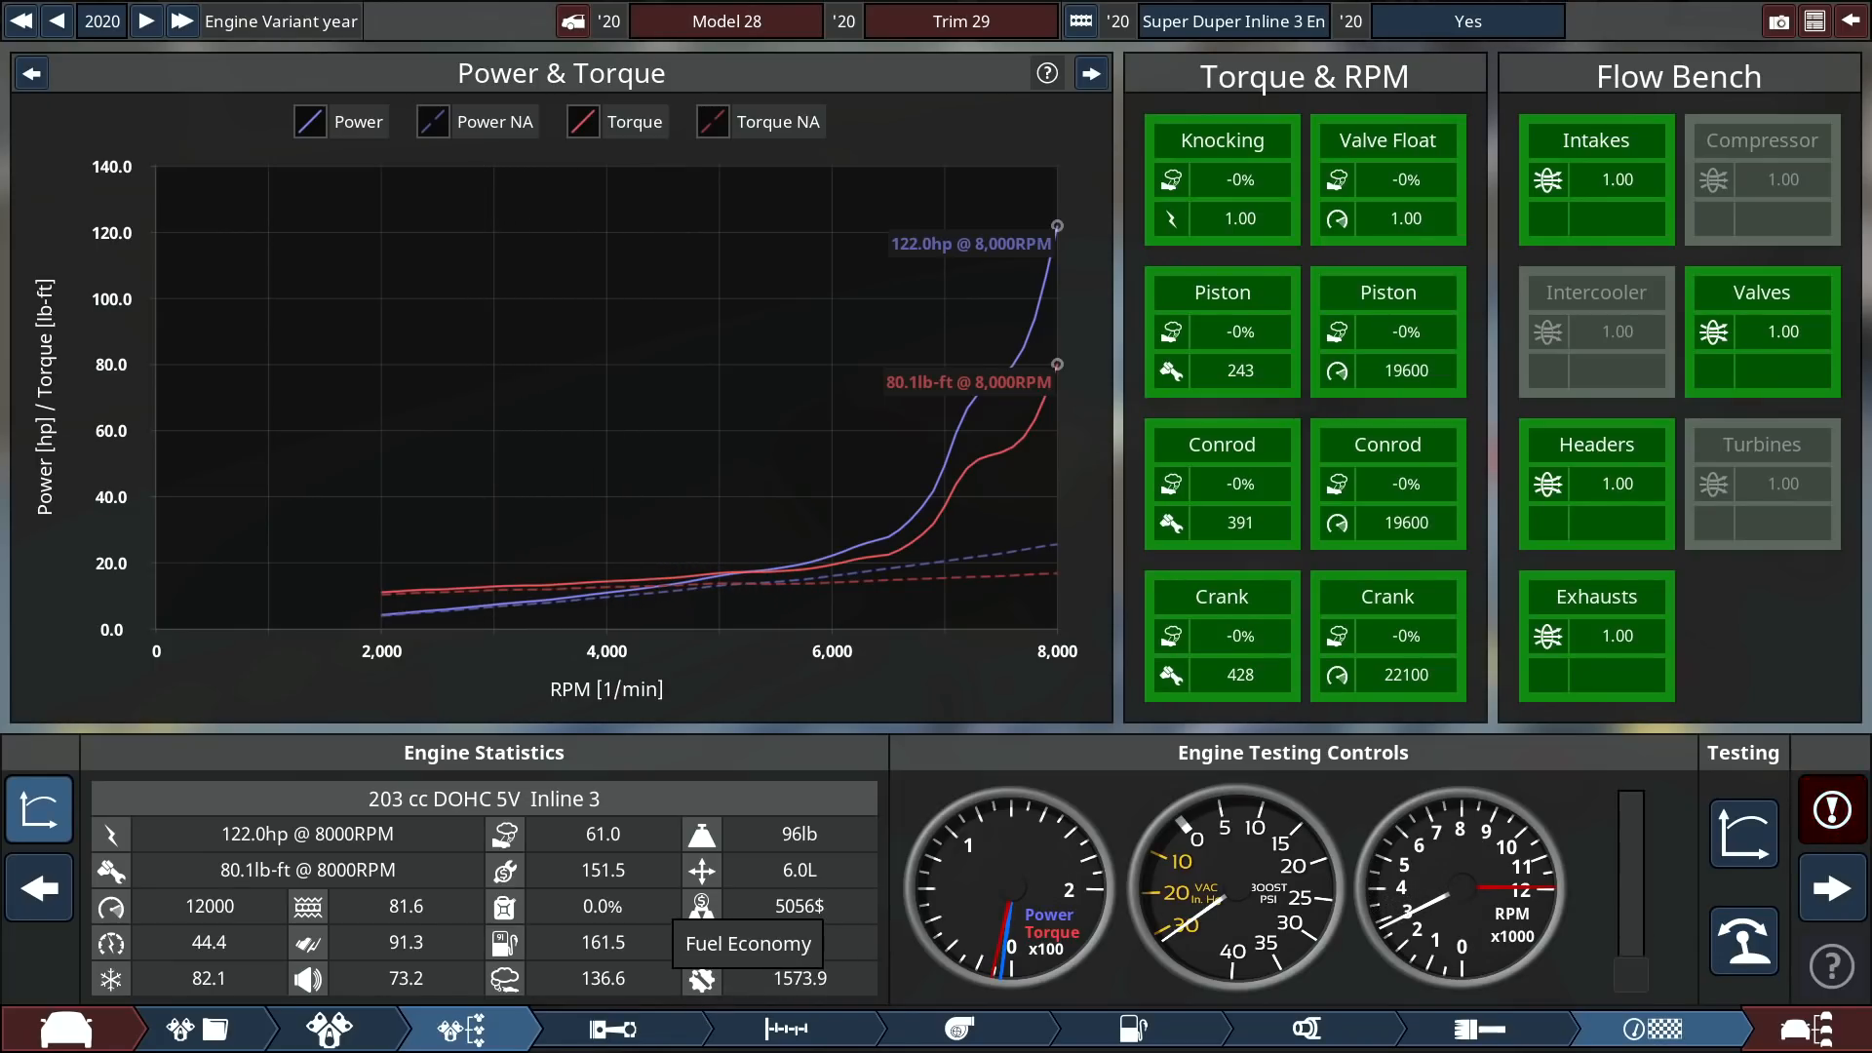
pyautogui.moveTo(702, 905)
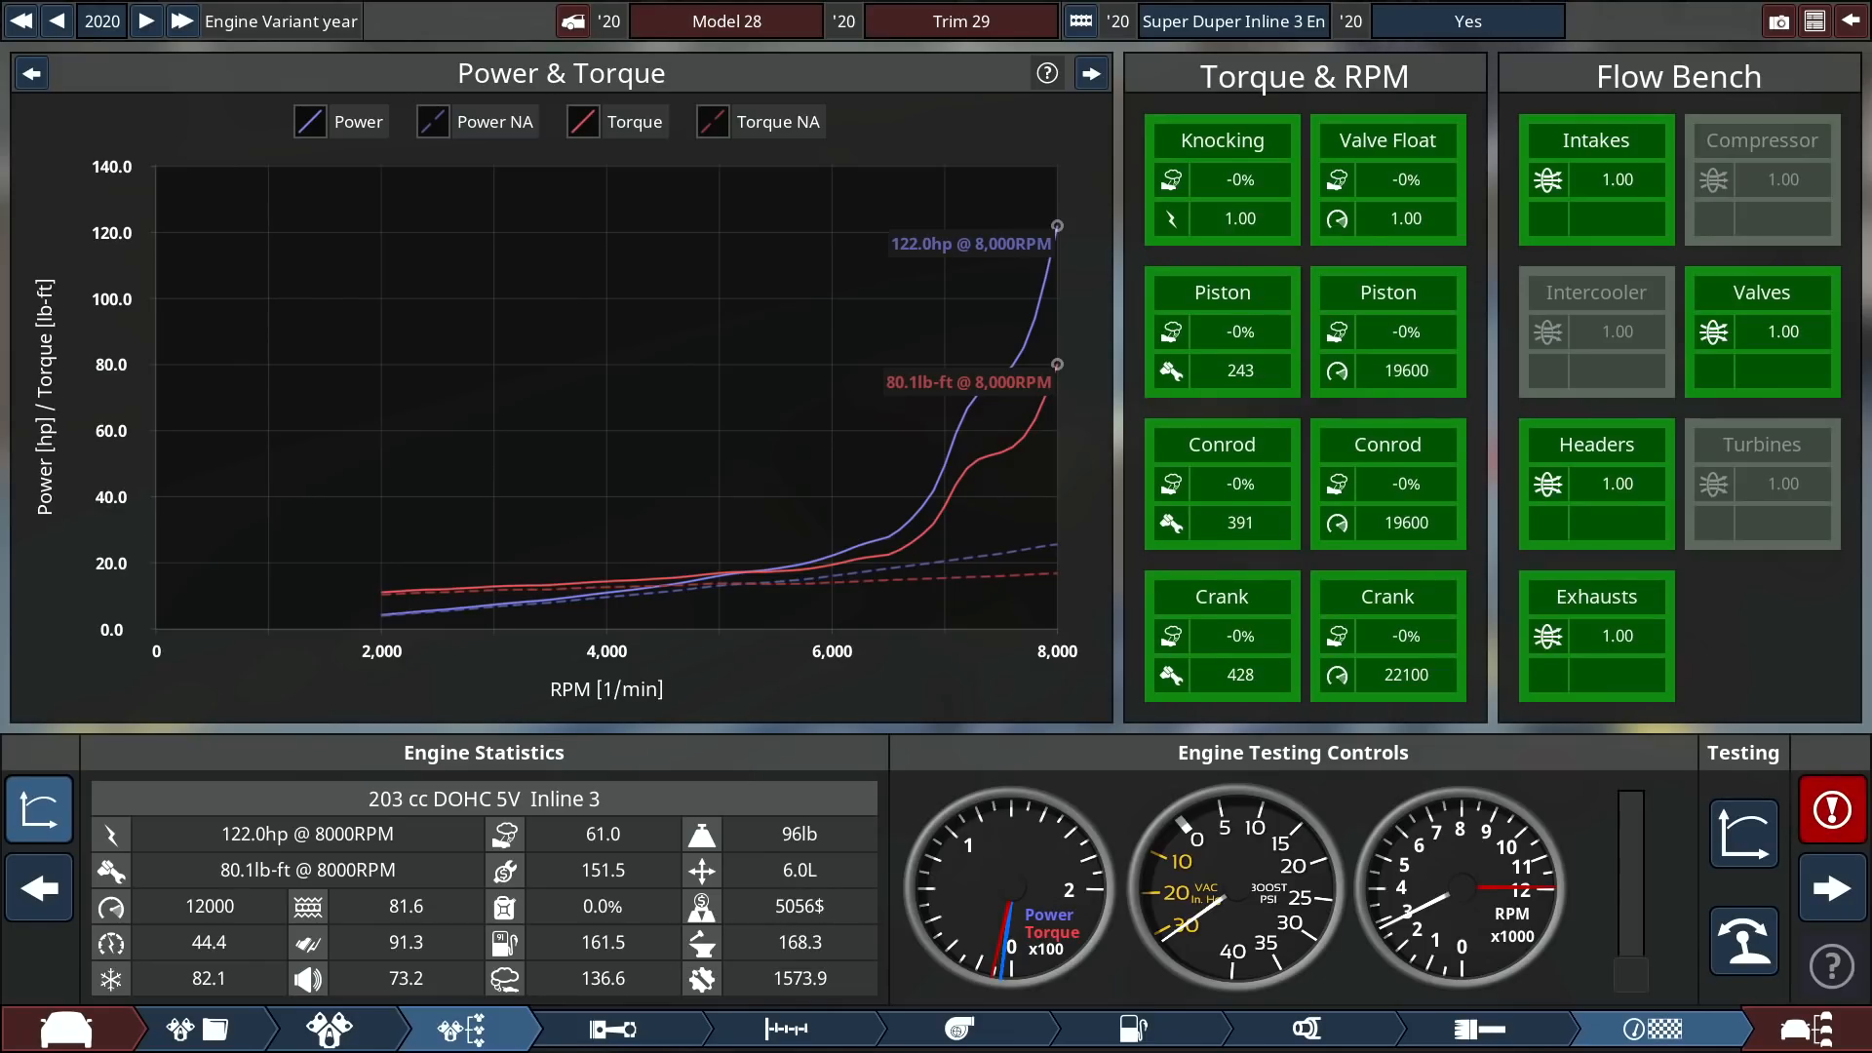
pyautogui.moveTo(1745, 942)
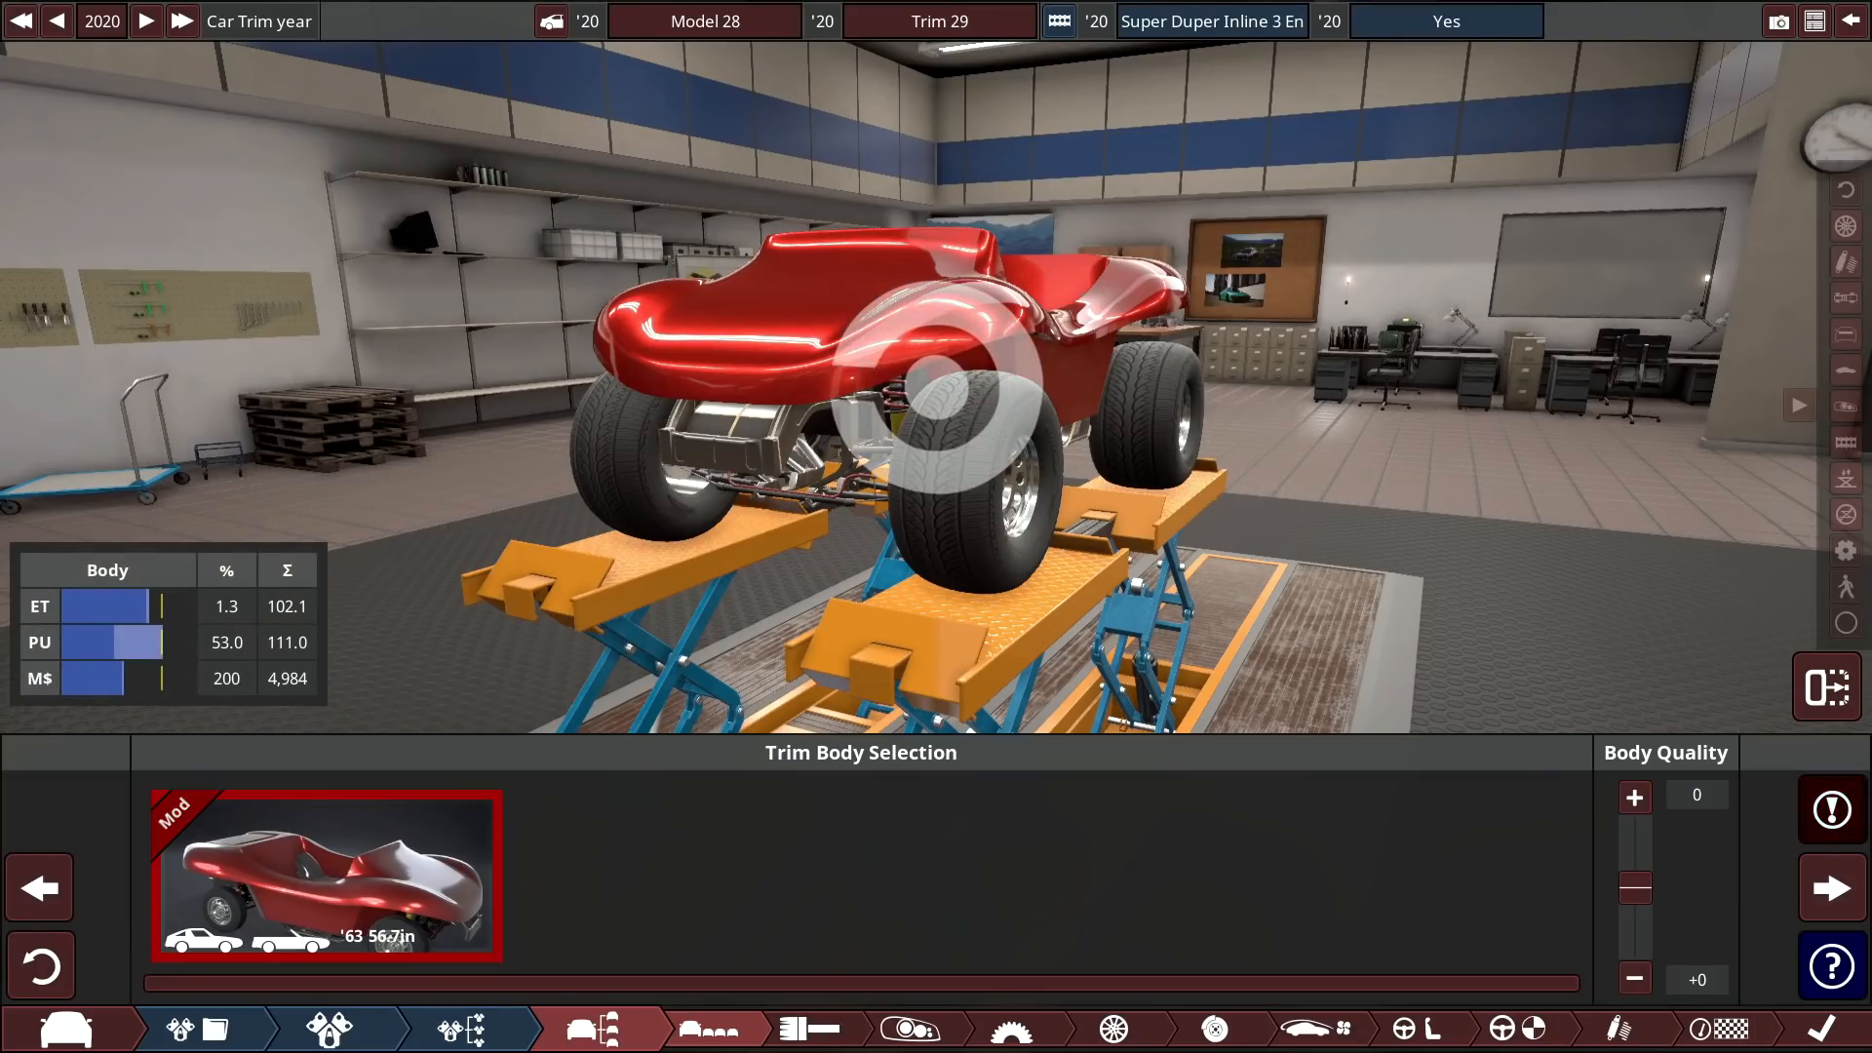
# Enable a 245 km/h limiter in Drivetrain, then set front camber 0 and suspension quality +15.
pyautogui.click(1024, 1028)
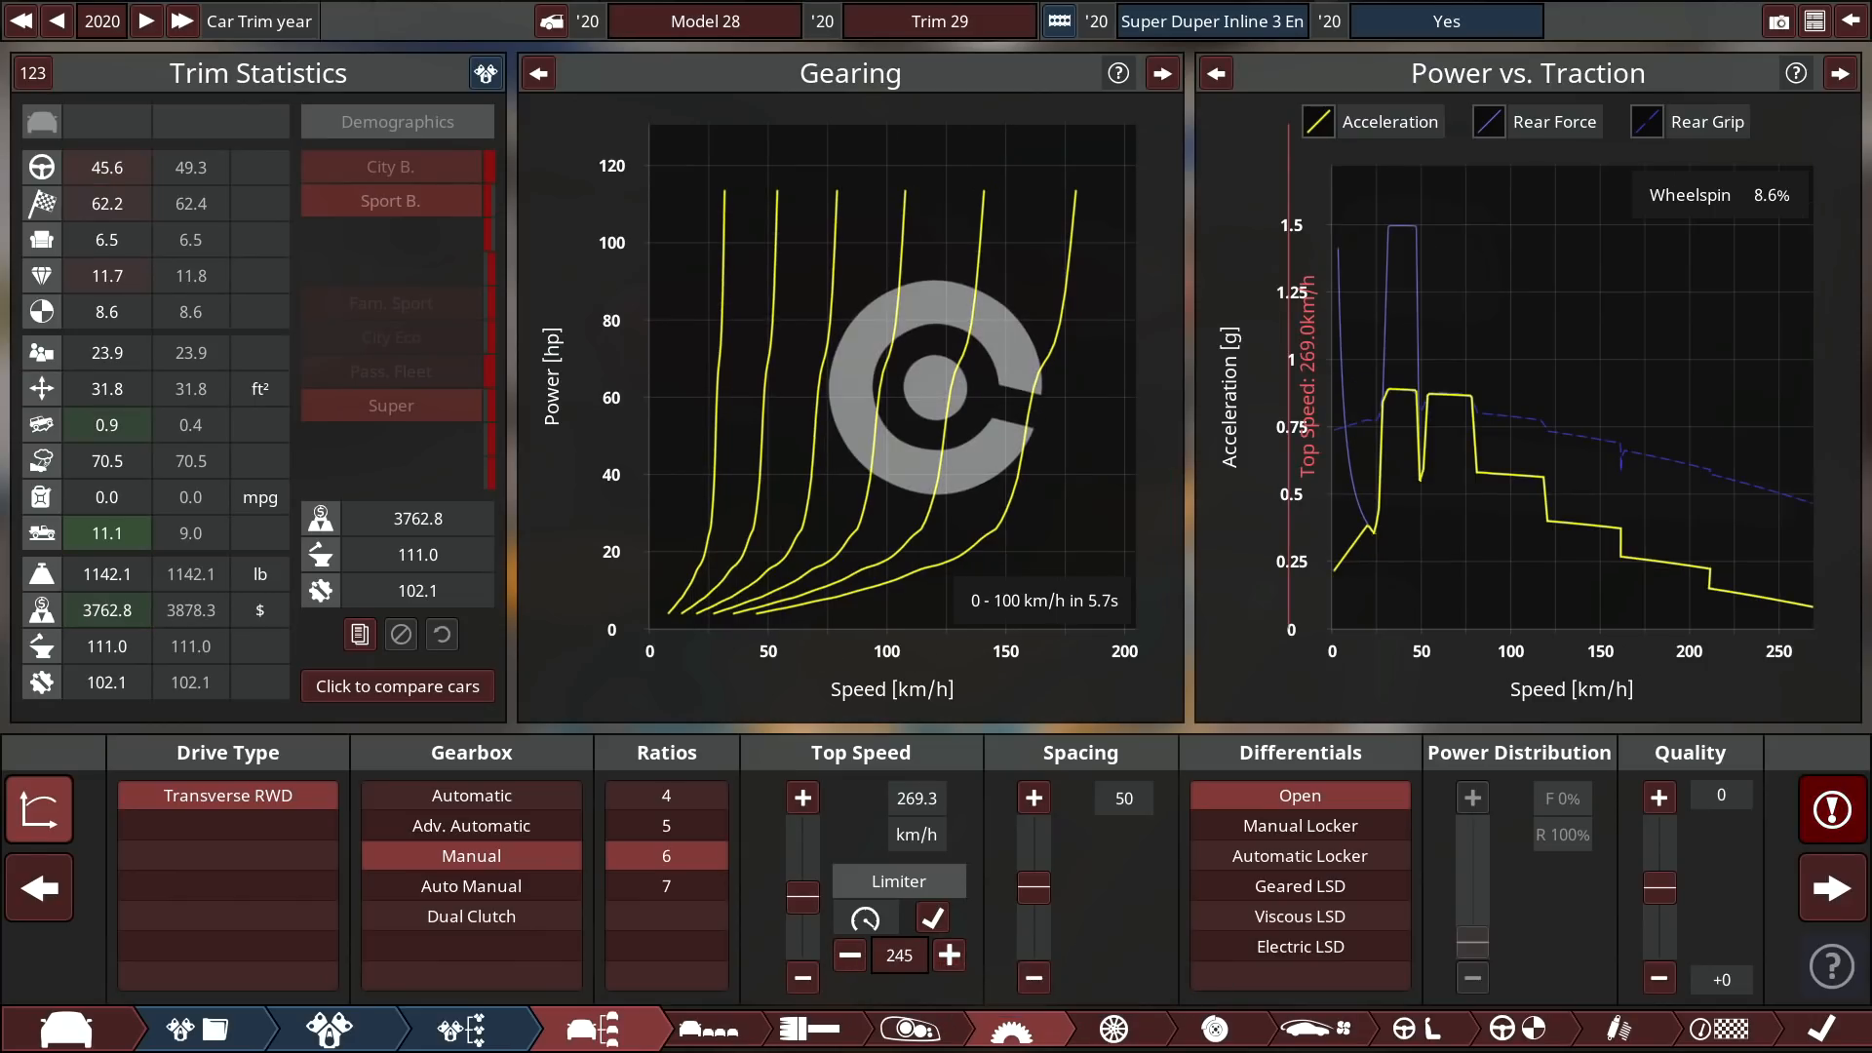
pyautogui.click(847, 955)
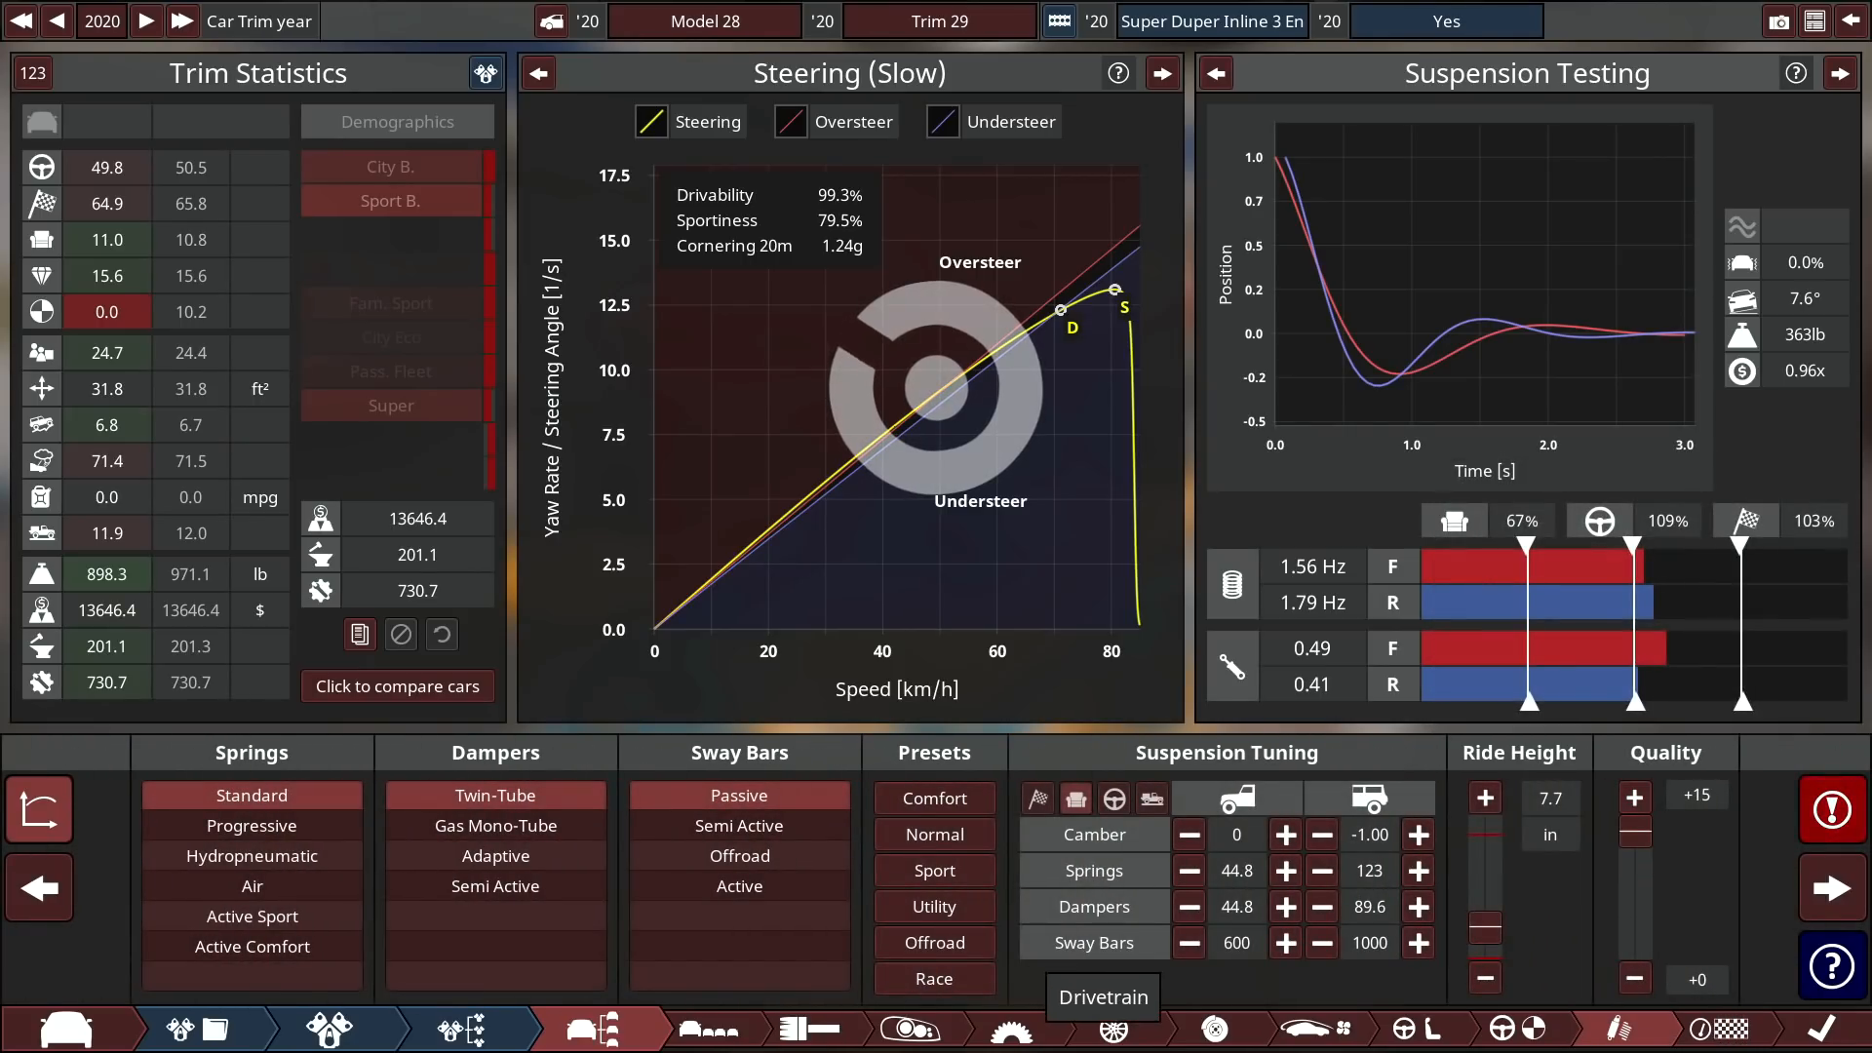
# Fit a seven-speed dual-clutch gearbox with electric LSD, spacing 72 and quality +15.
pyautogui.click(934, 979)
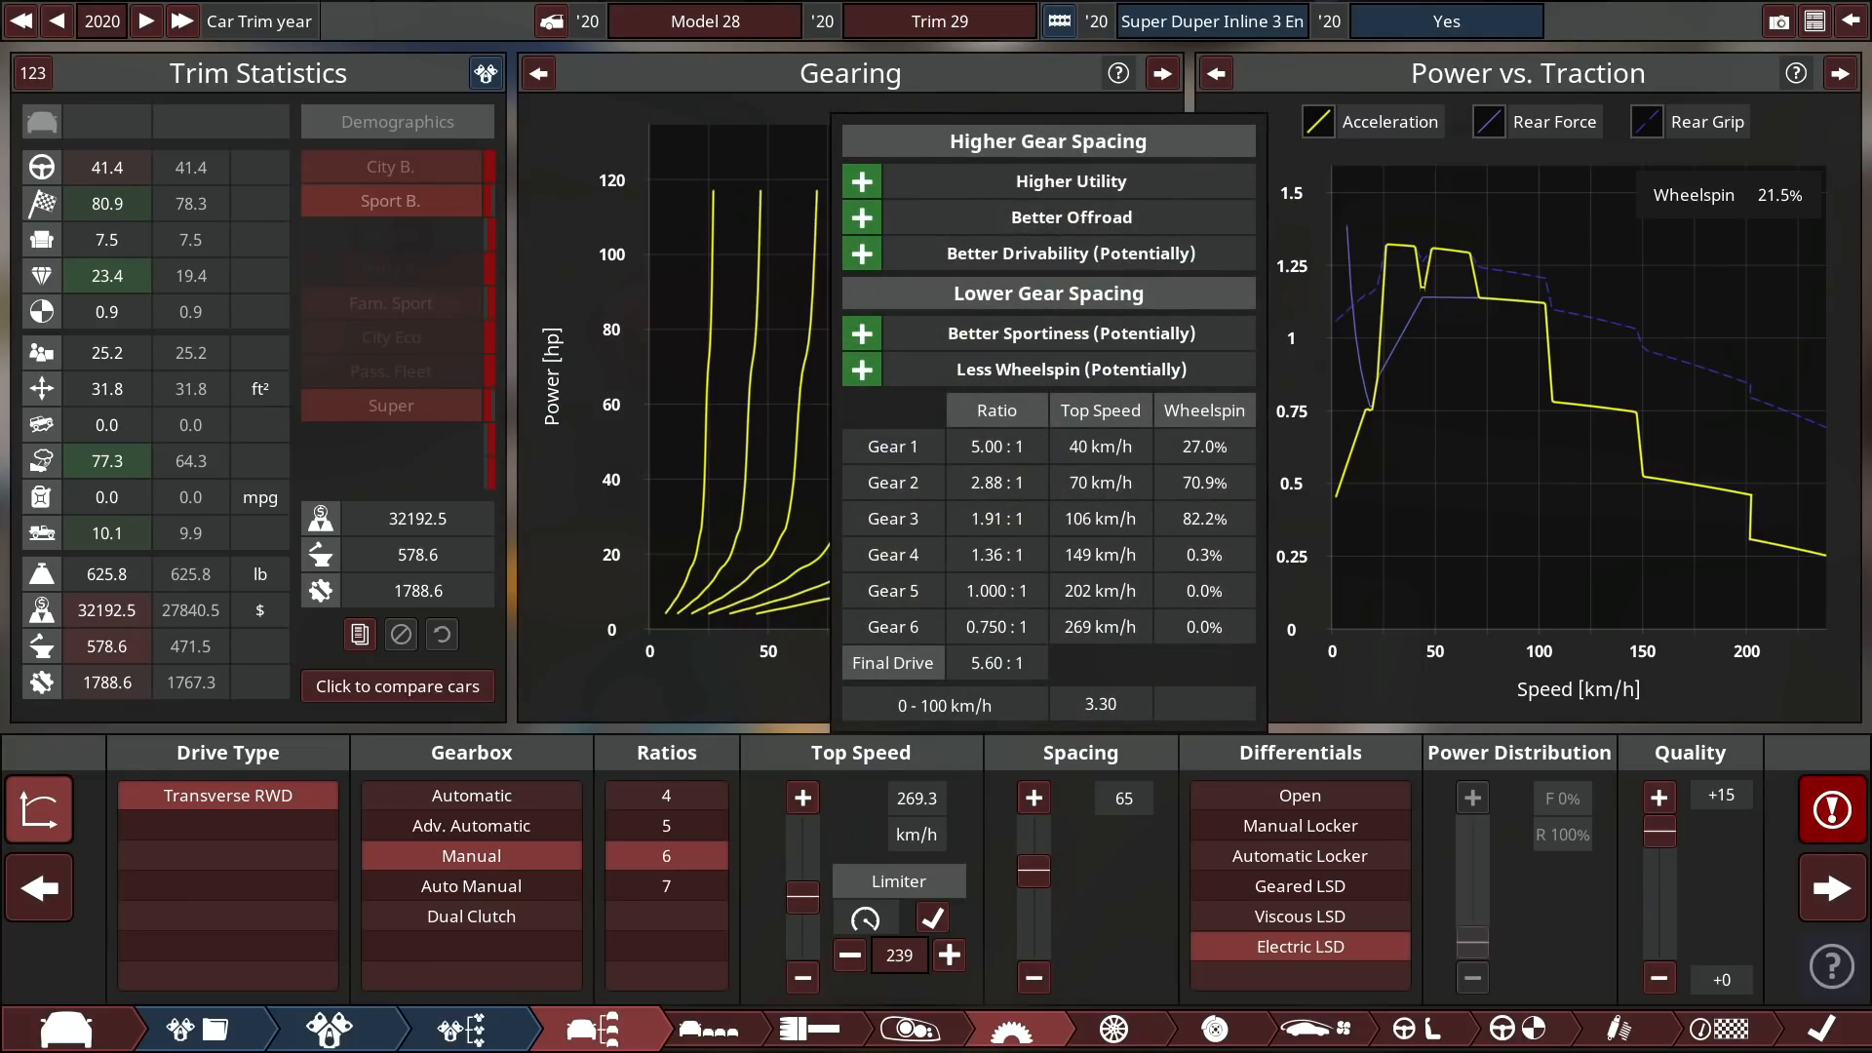
pyautogui.click(470, 917)
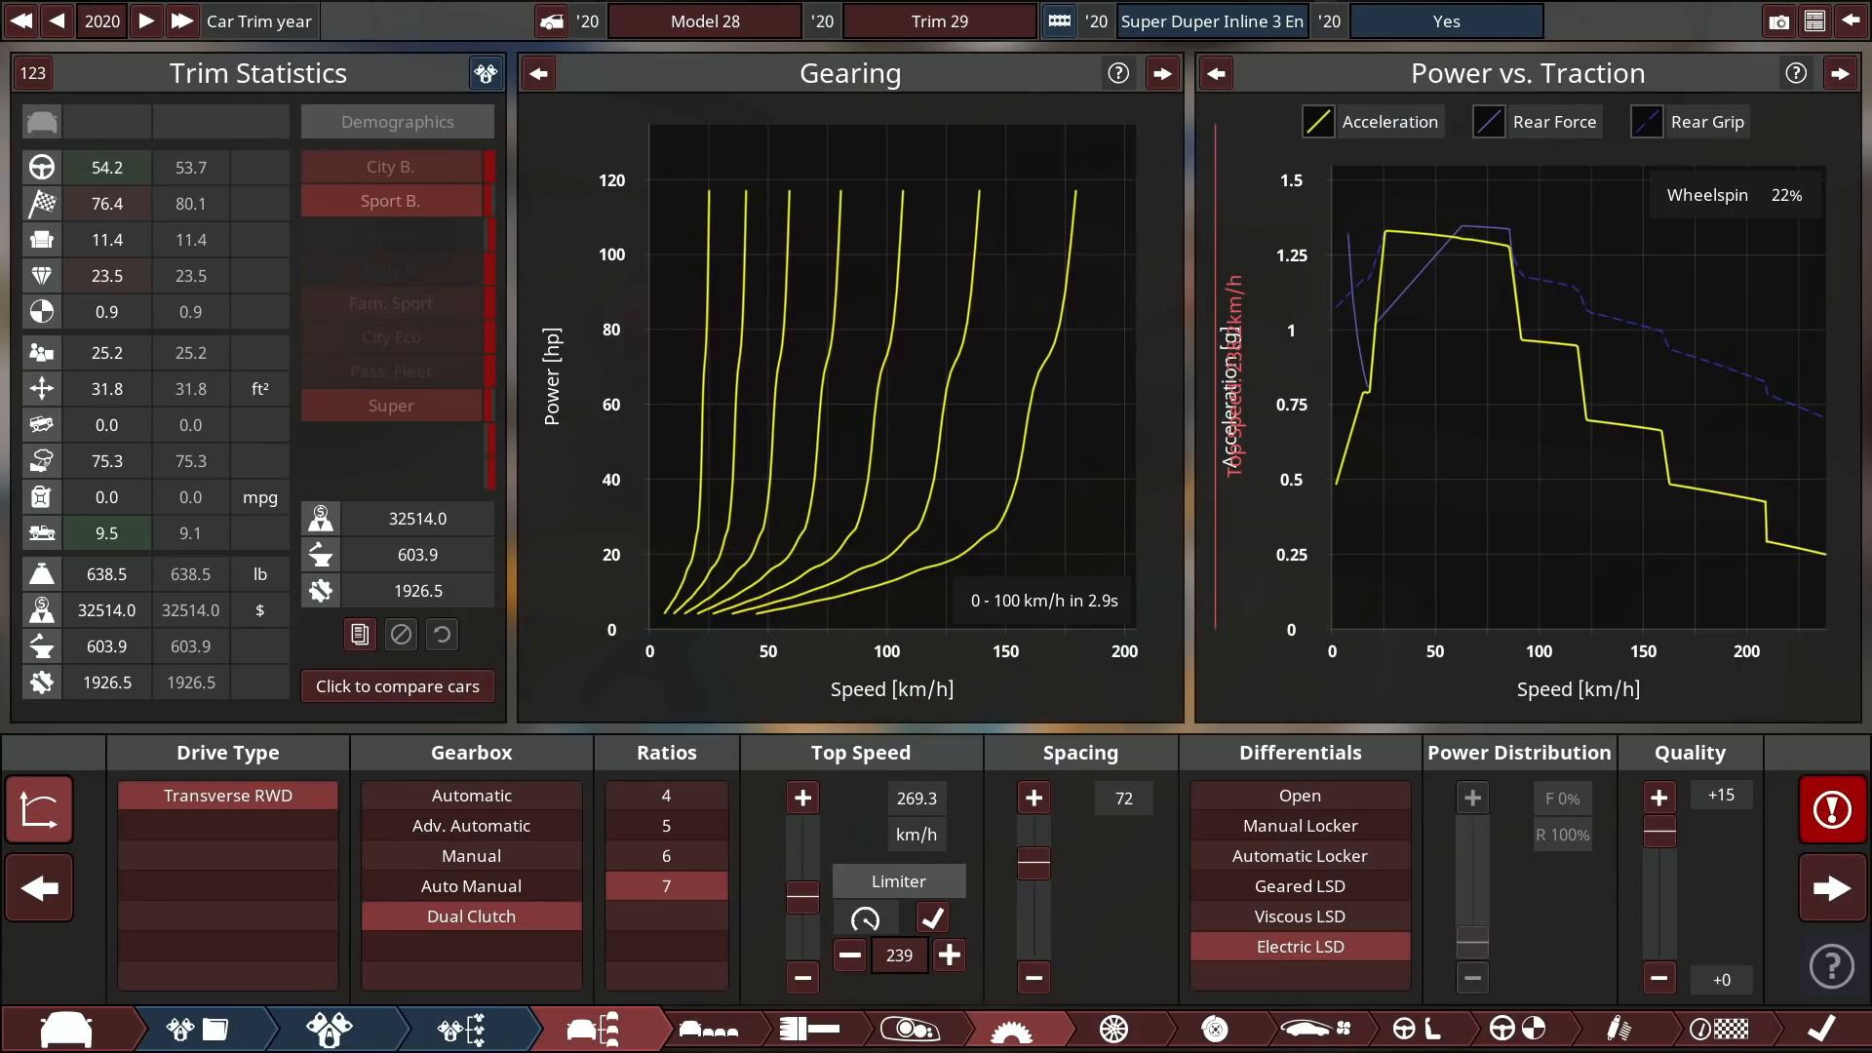
pyautogui.moveTo(1112, 1025)
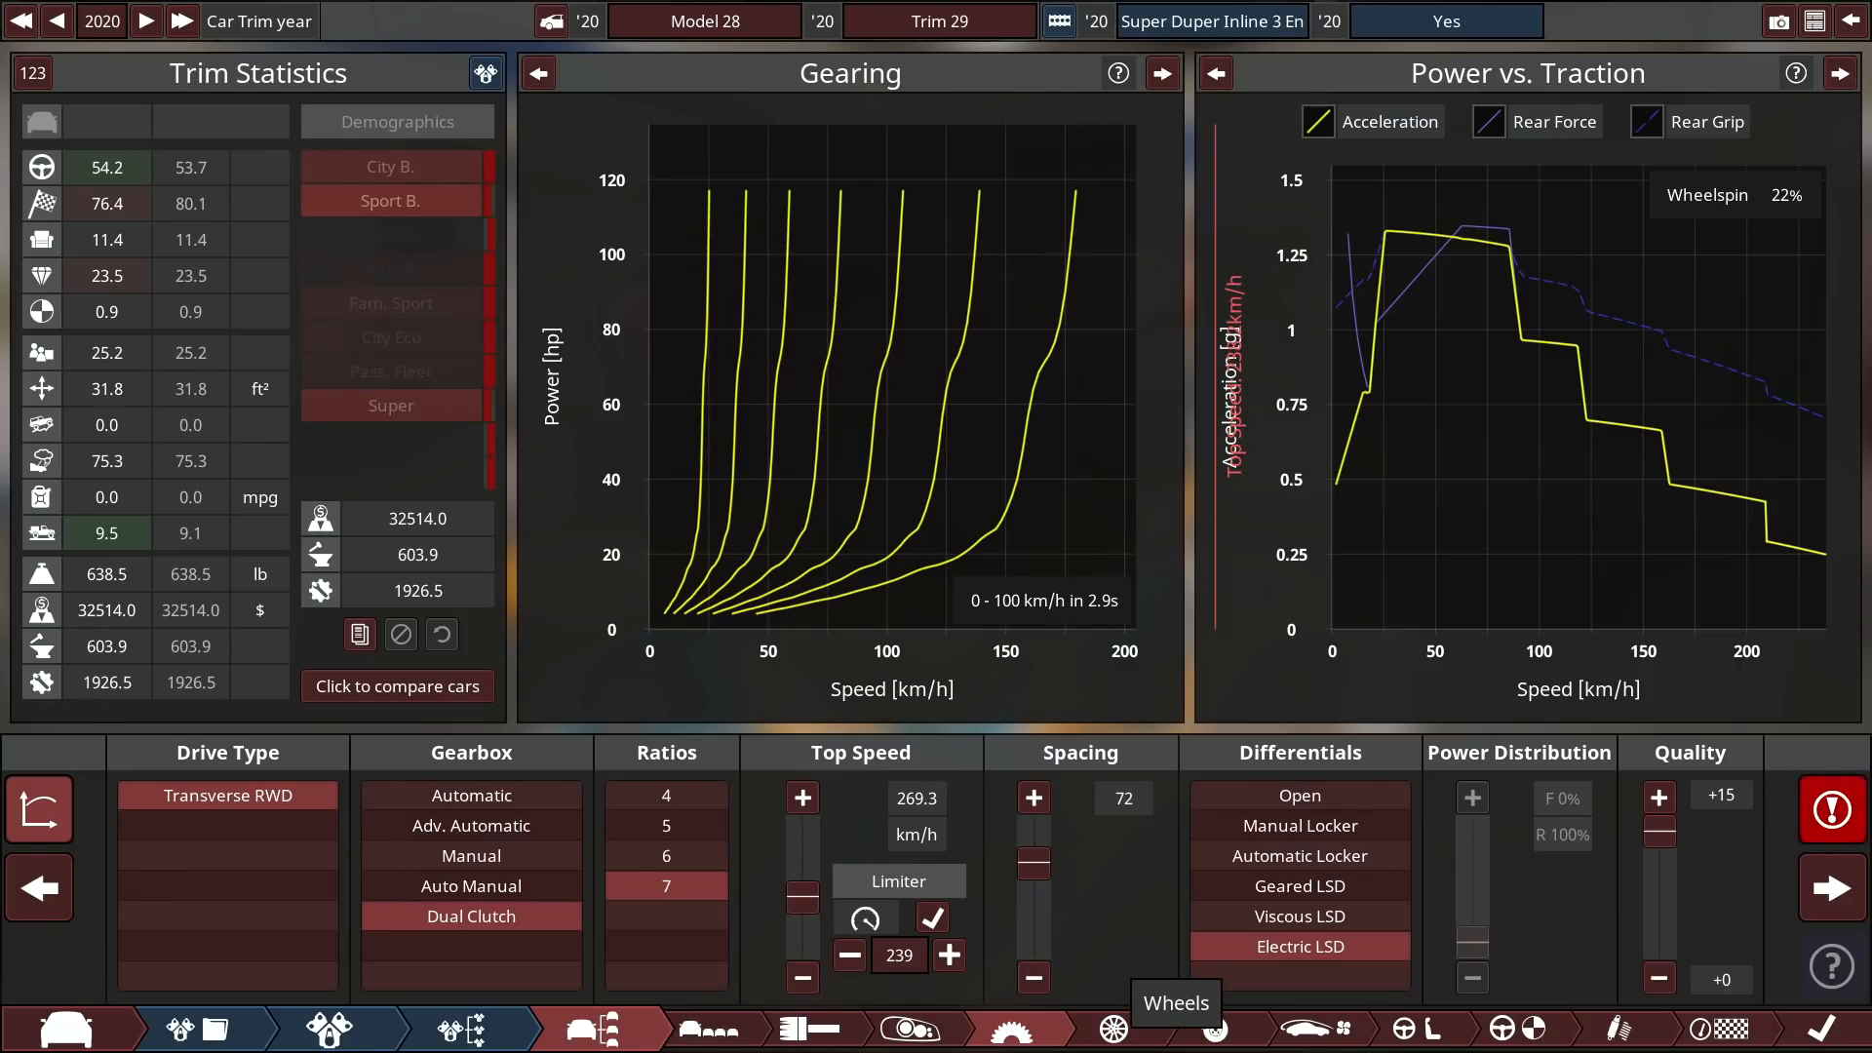
pyautogui.click(1209, 1028)
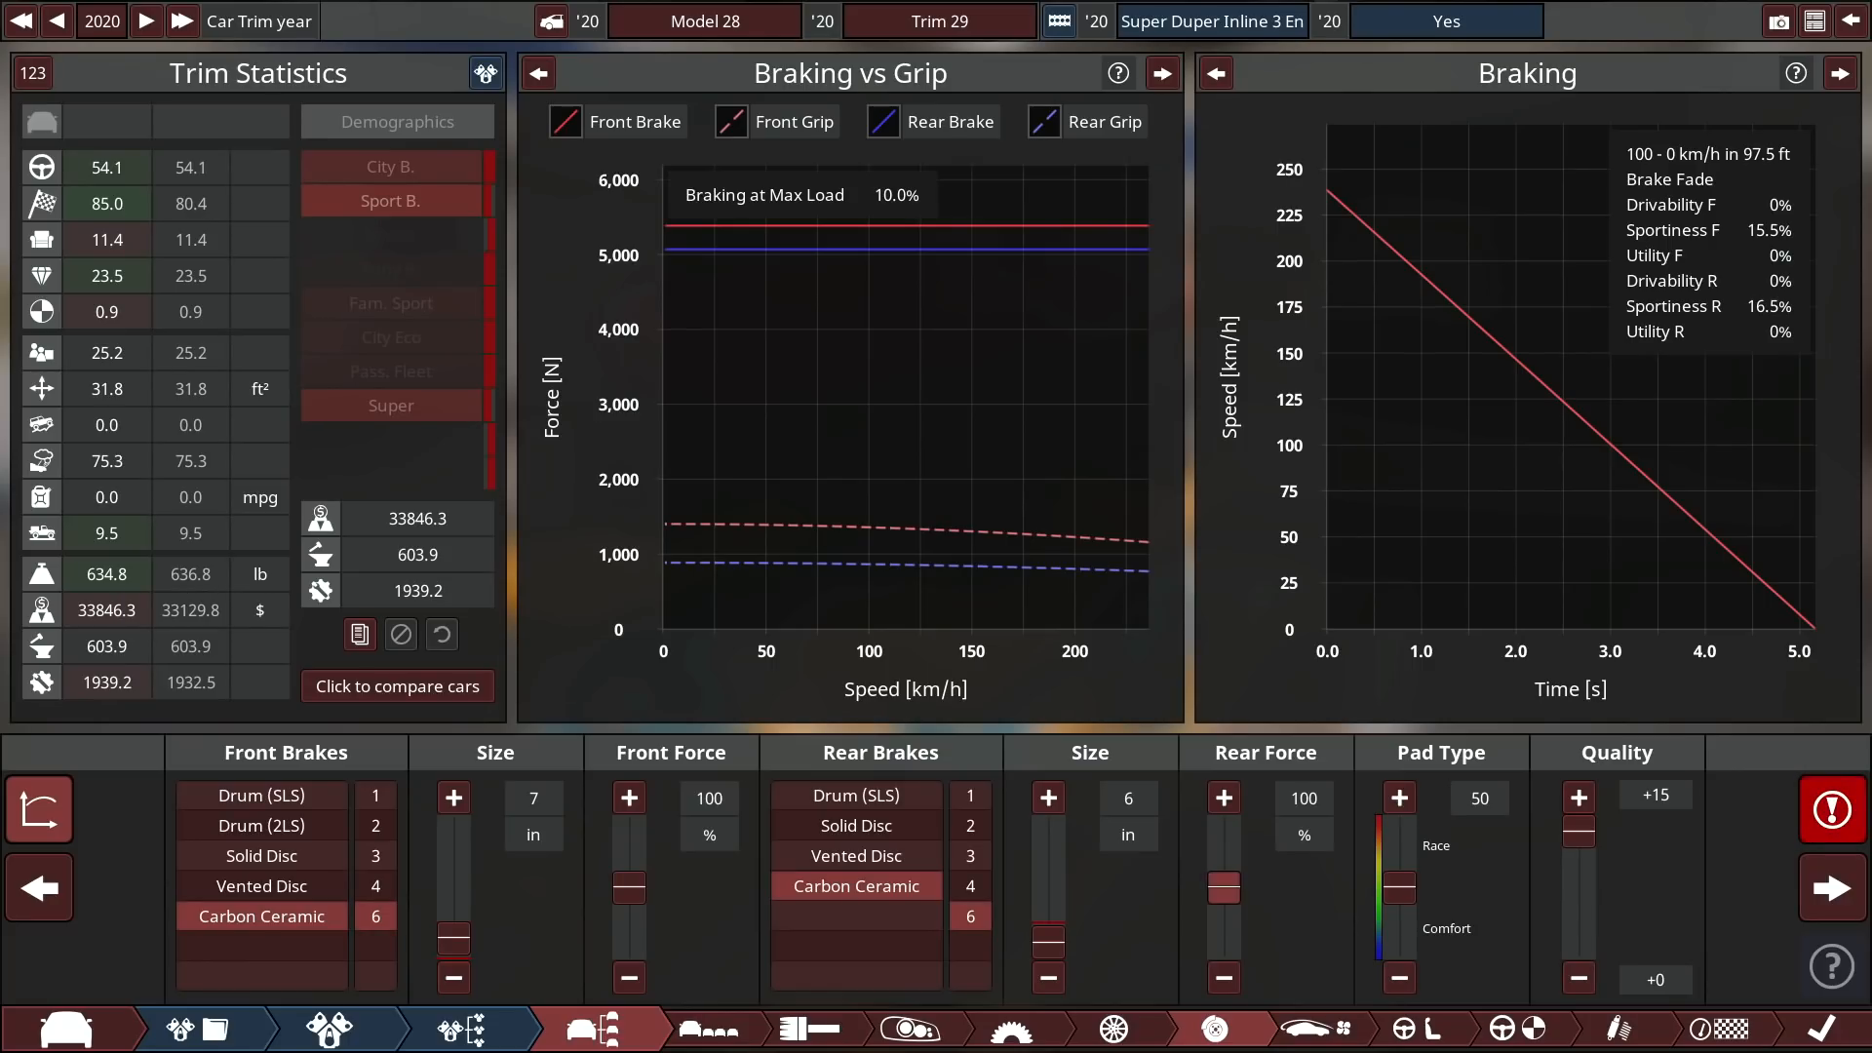
pyautogui.click(1225, 796)
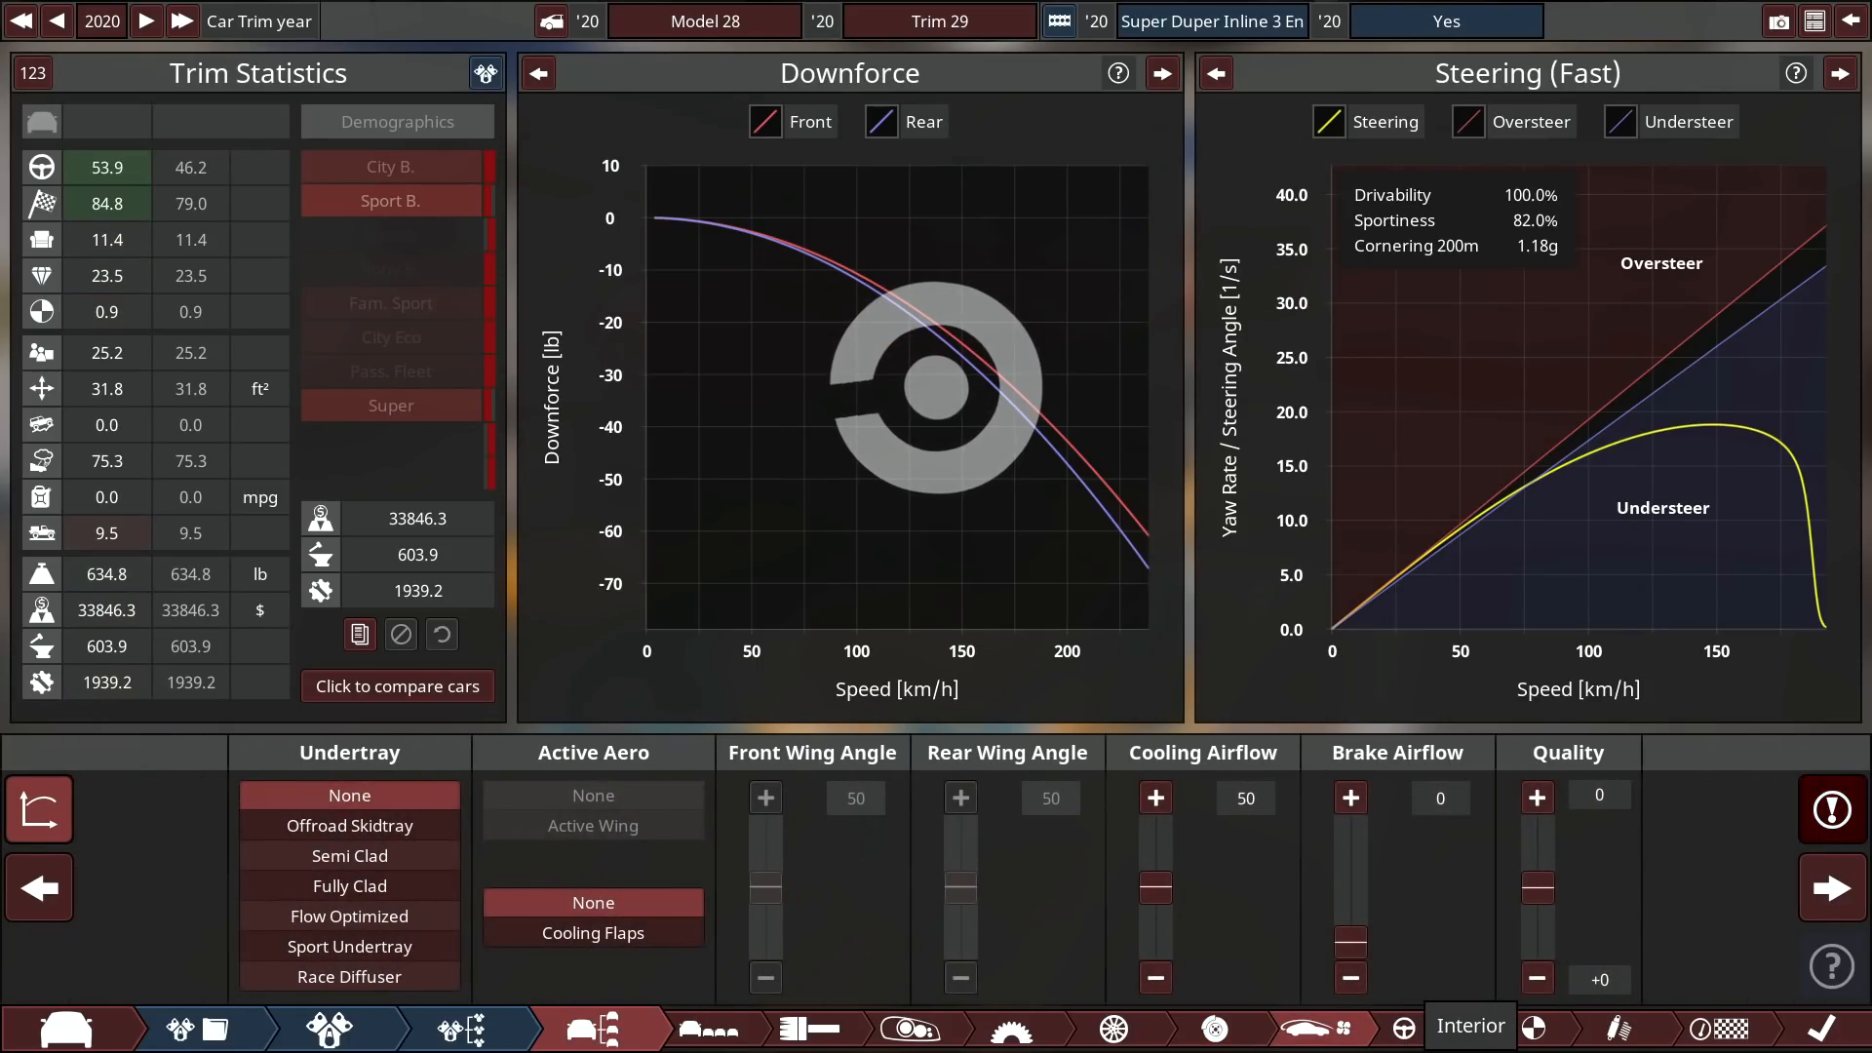
pyautogui.click(587, 1027)
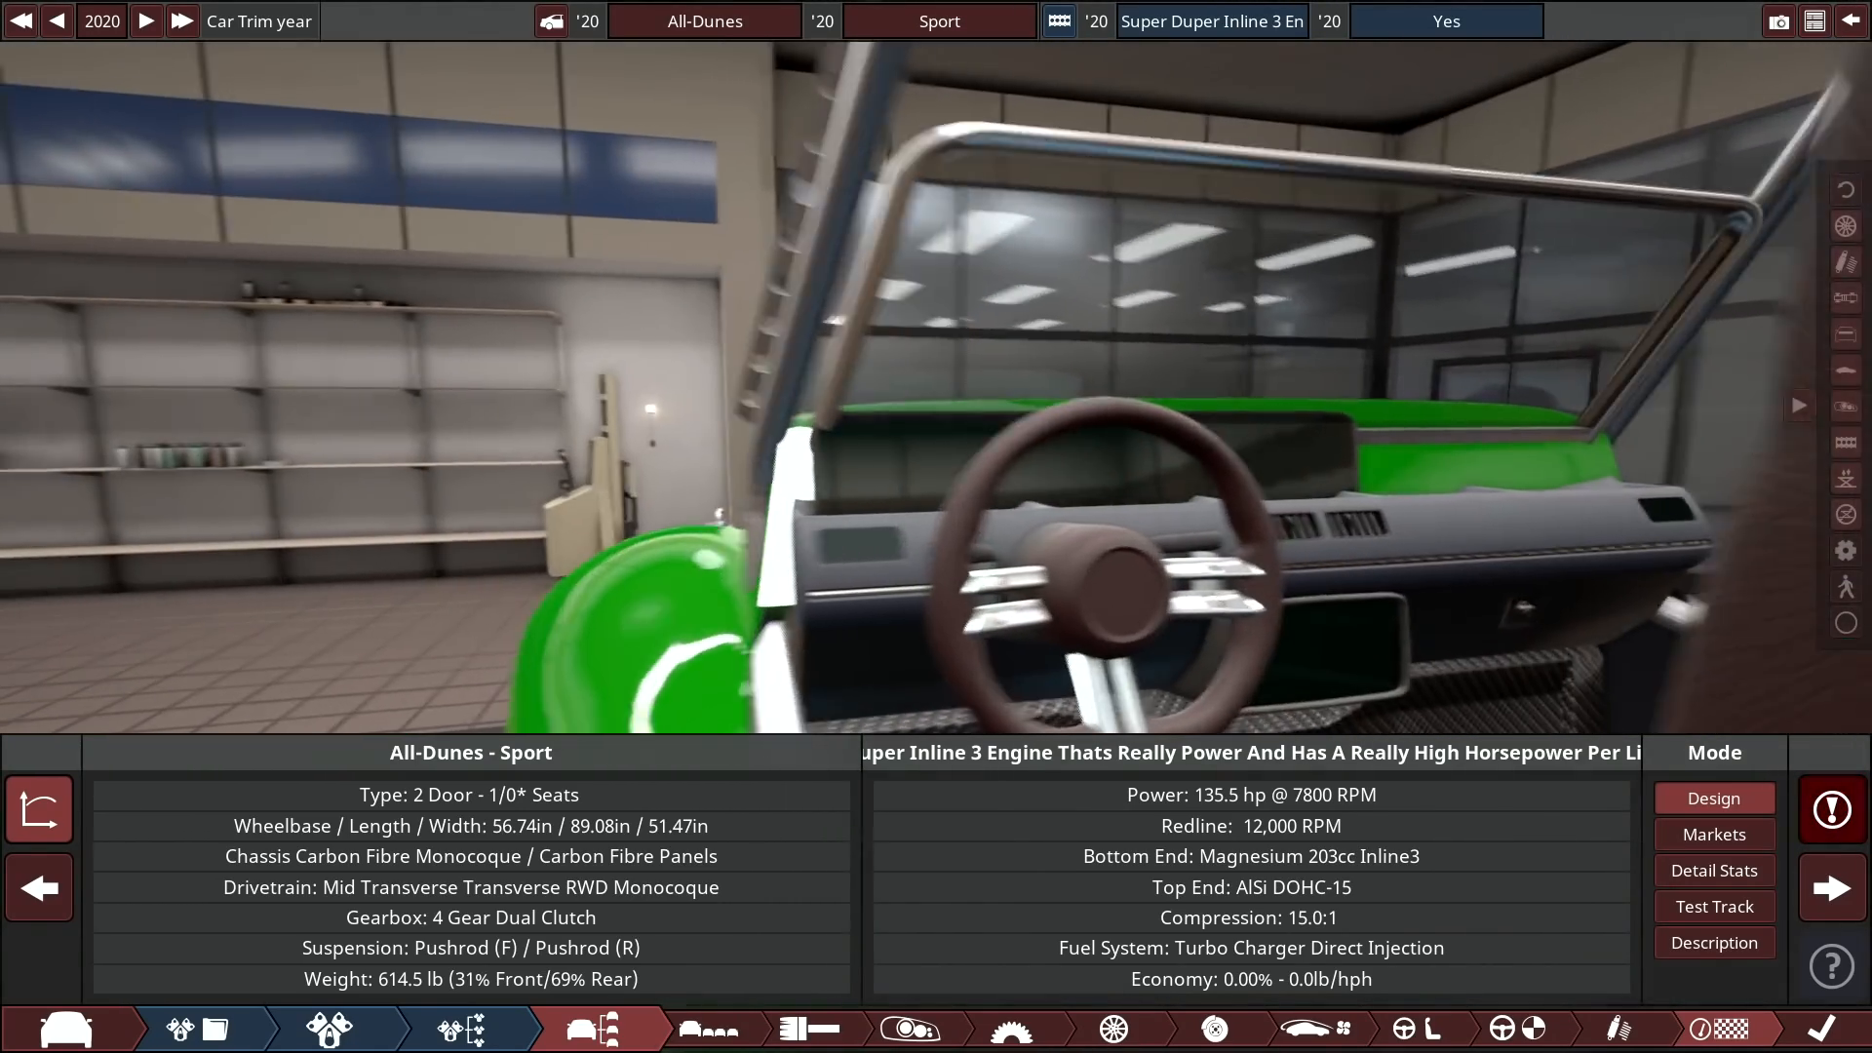
# Show the All-Dunes Sport's detailed stats, including practicality 14.0 and prestige 14.1.
pyautogui.click(1714, 870)
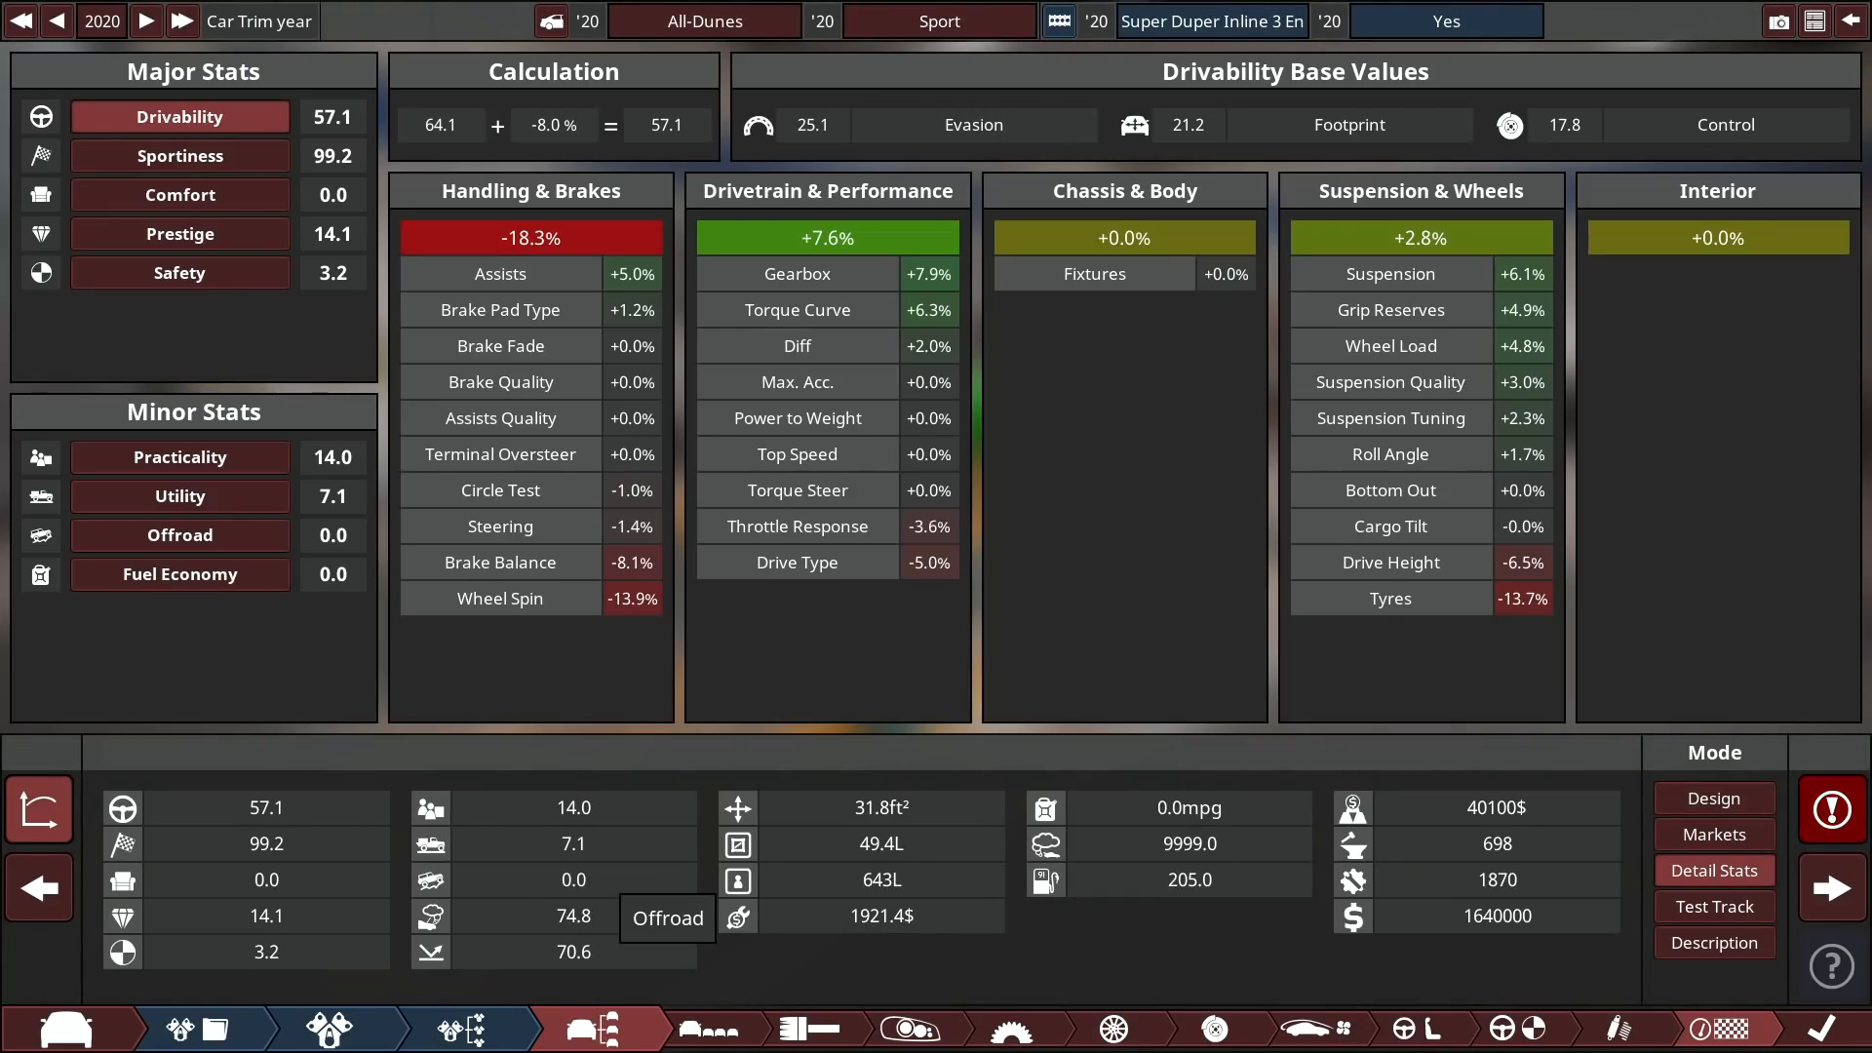
pyautogui.moveTo(737, 917)
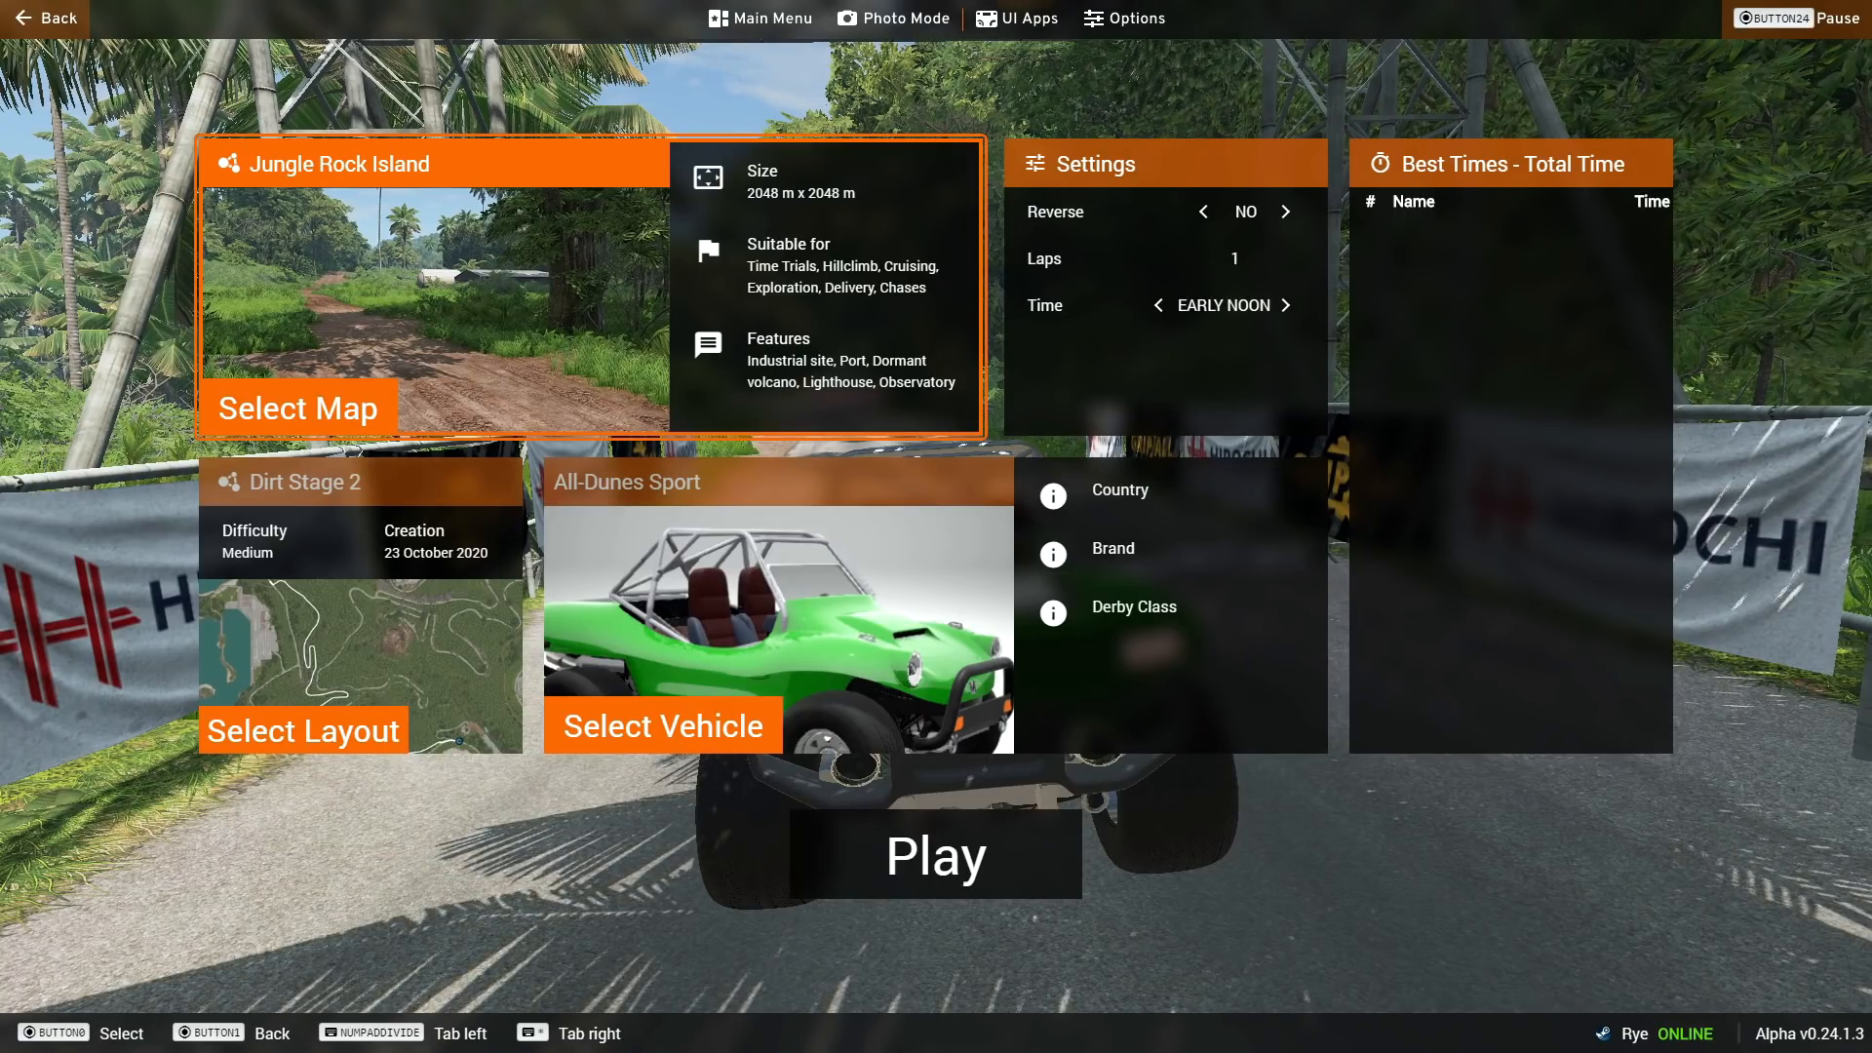
# Launch the Dirt Stage 2 time trial on Jungle Rock Island with the All-Dunes Sport.
pyautogui.click(936, 856)
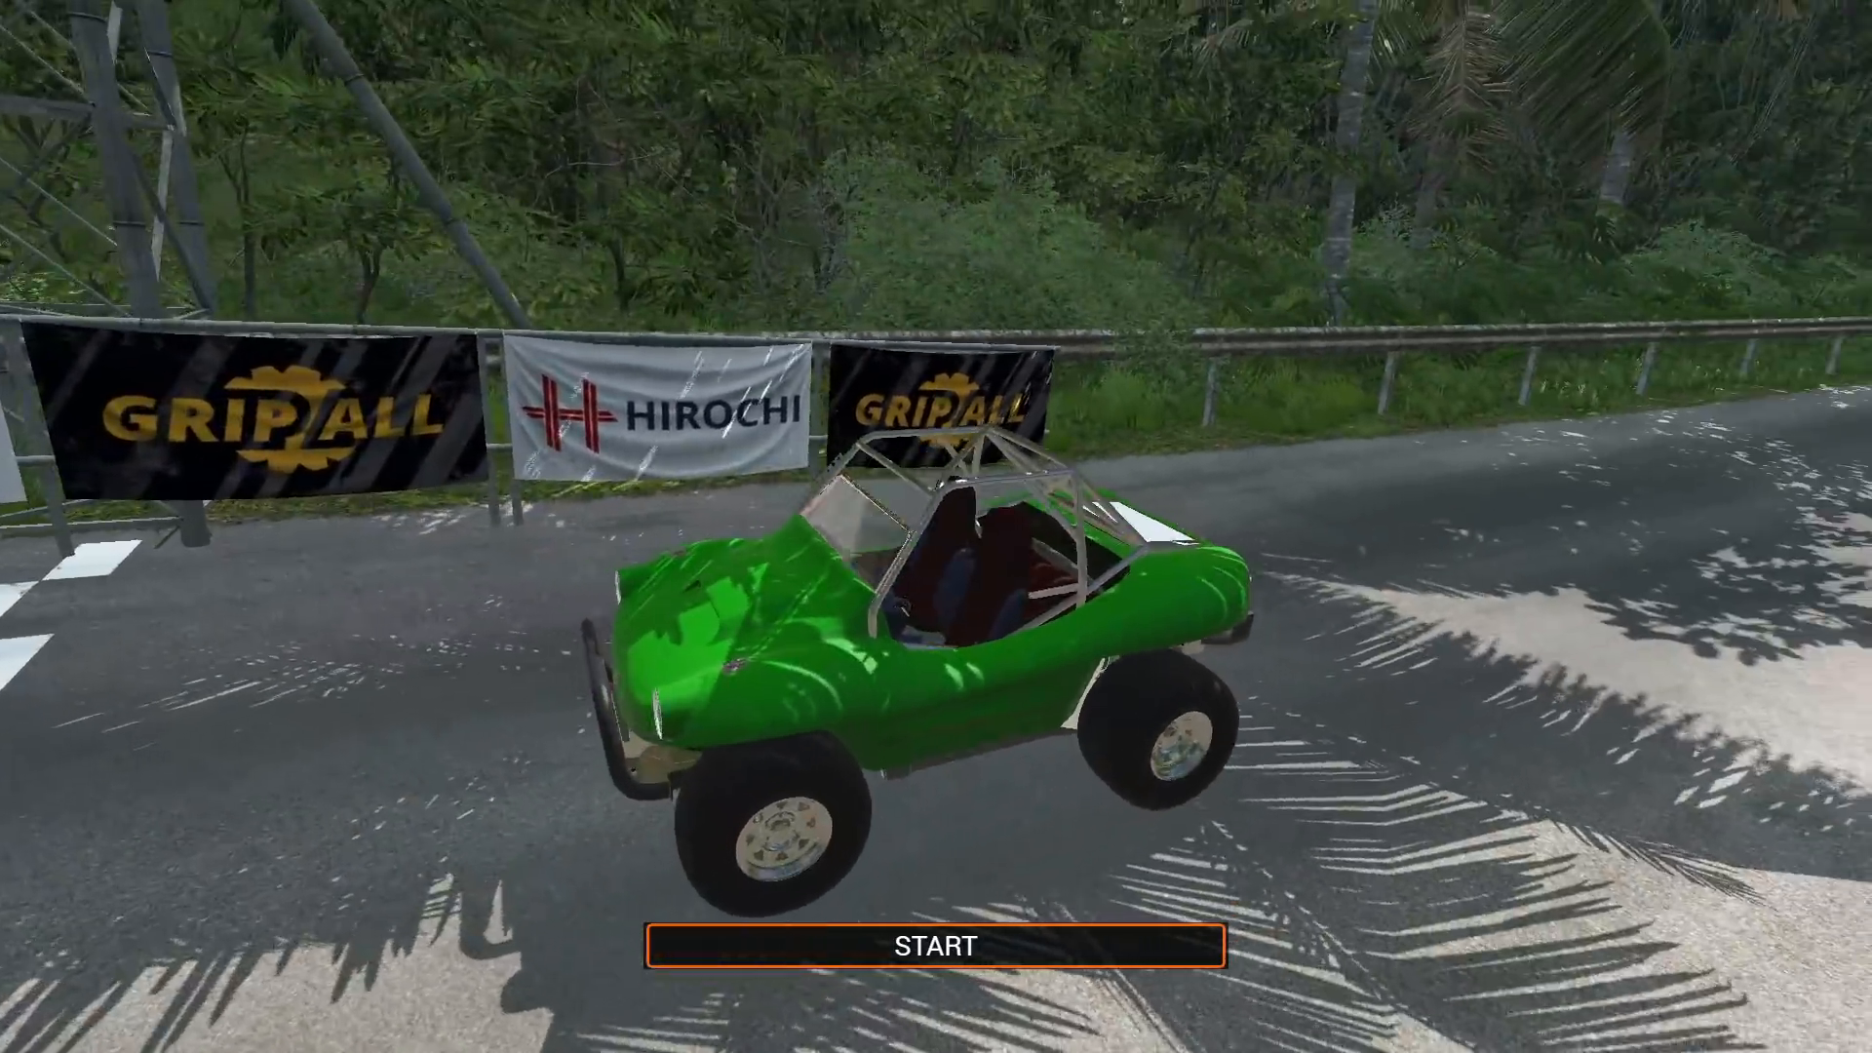
# Start the timed run and drive the buggy up the stage road before restarting.
pyautogui.click(936, 946)
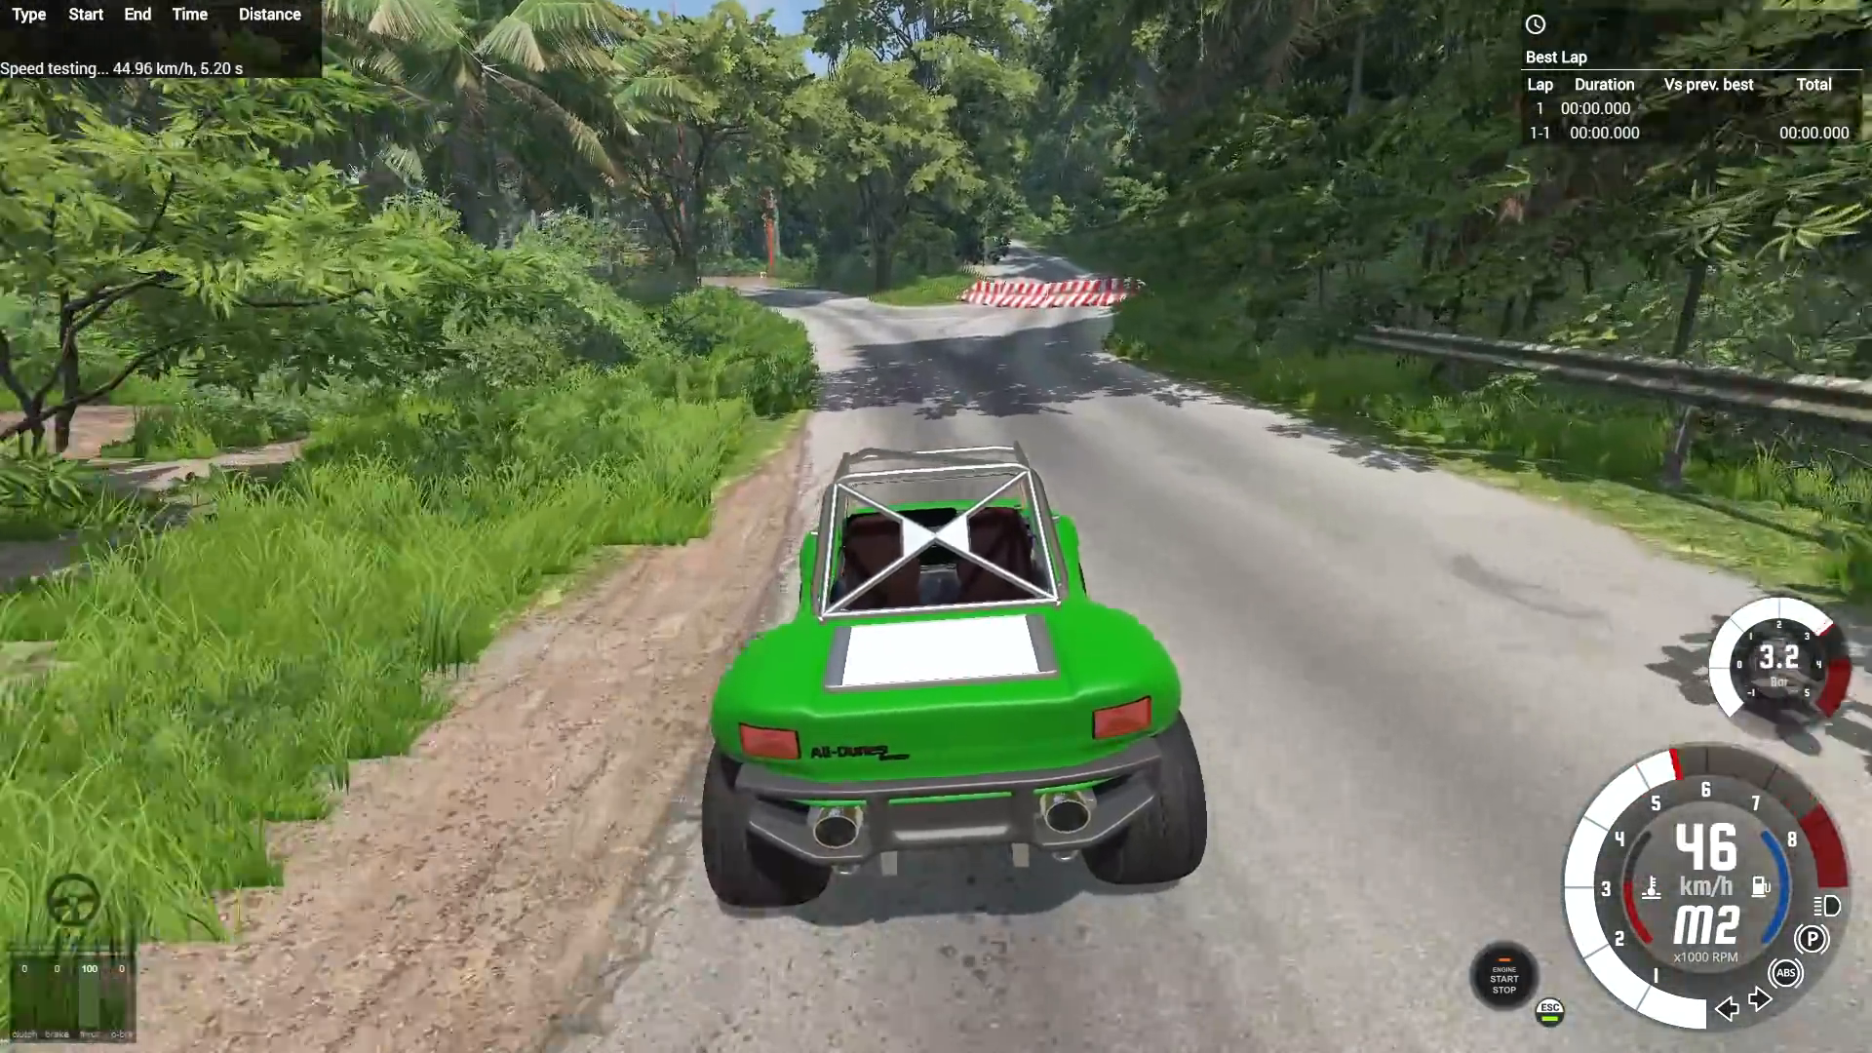
pyautogui.press('w')
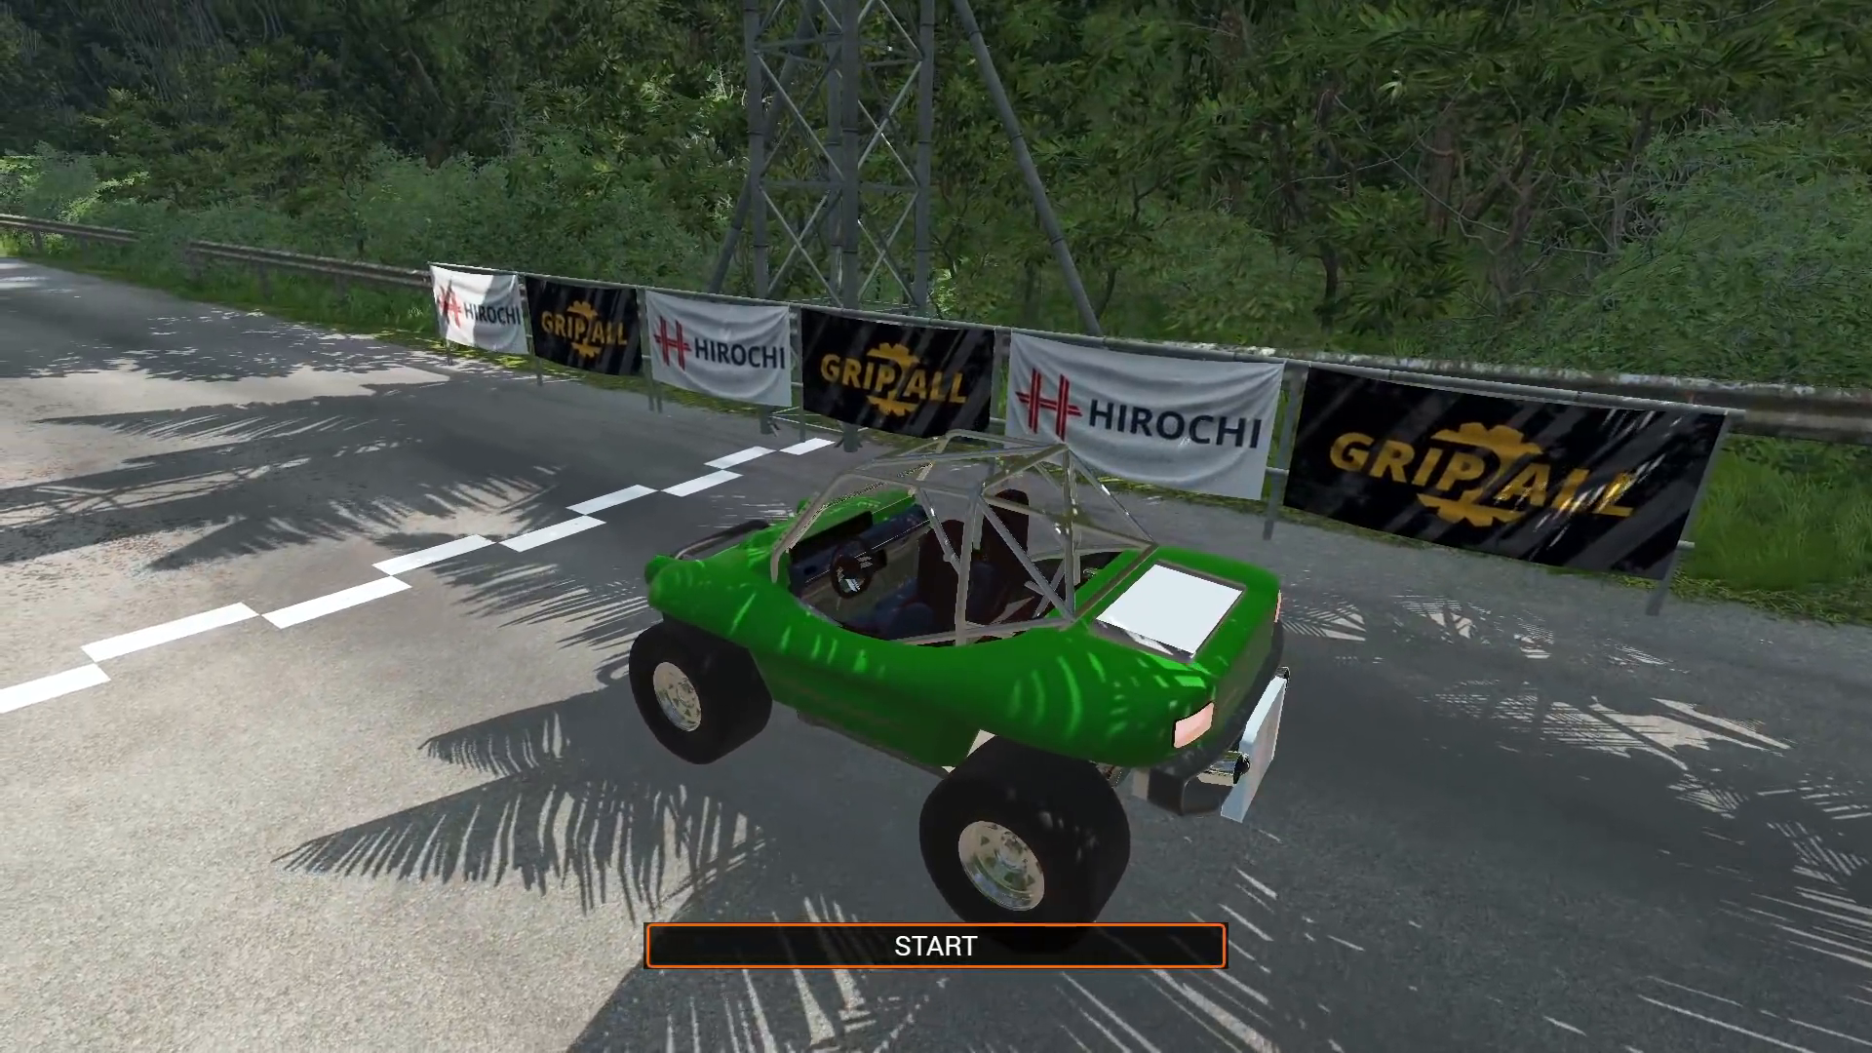
# Restart the run and drive the buggy through the forest trail checkpoints past 1:08.
pyautogui.click(936, 948)
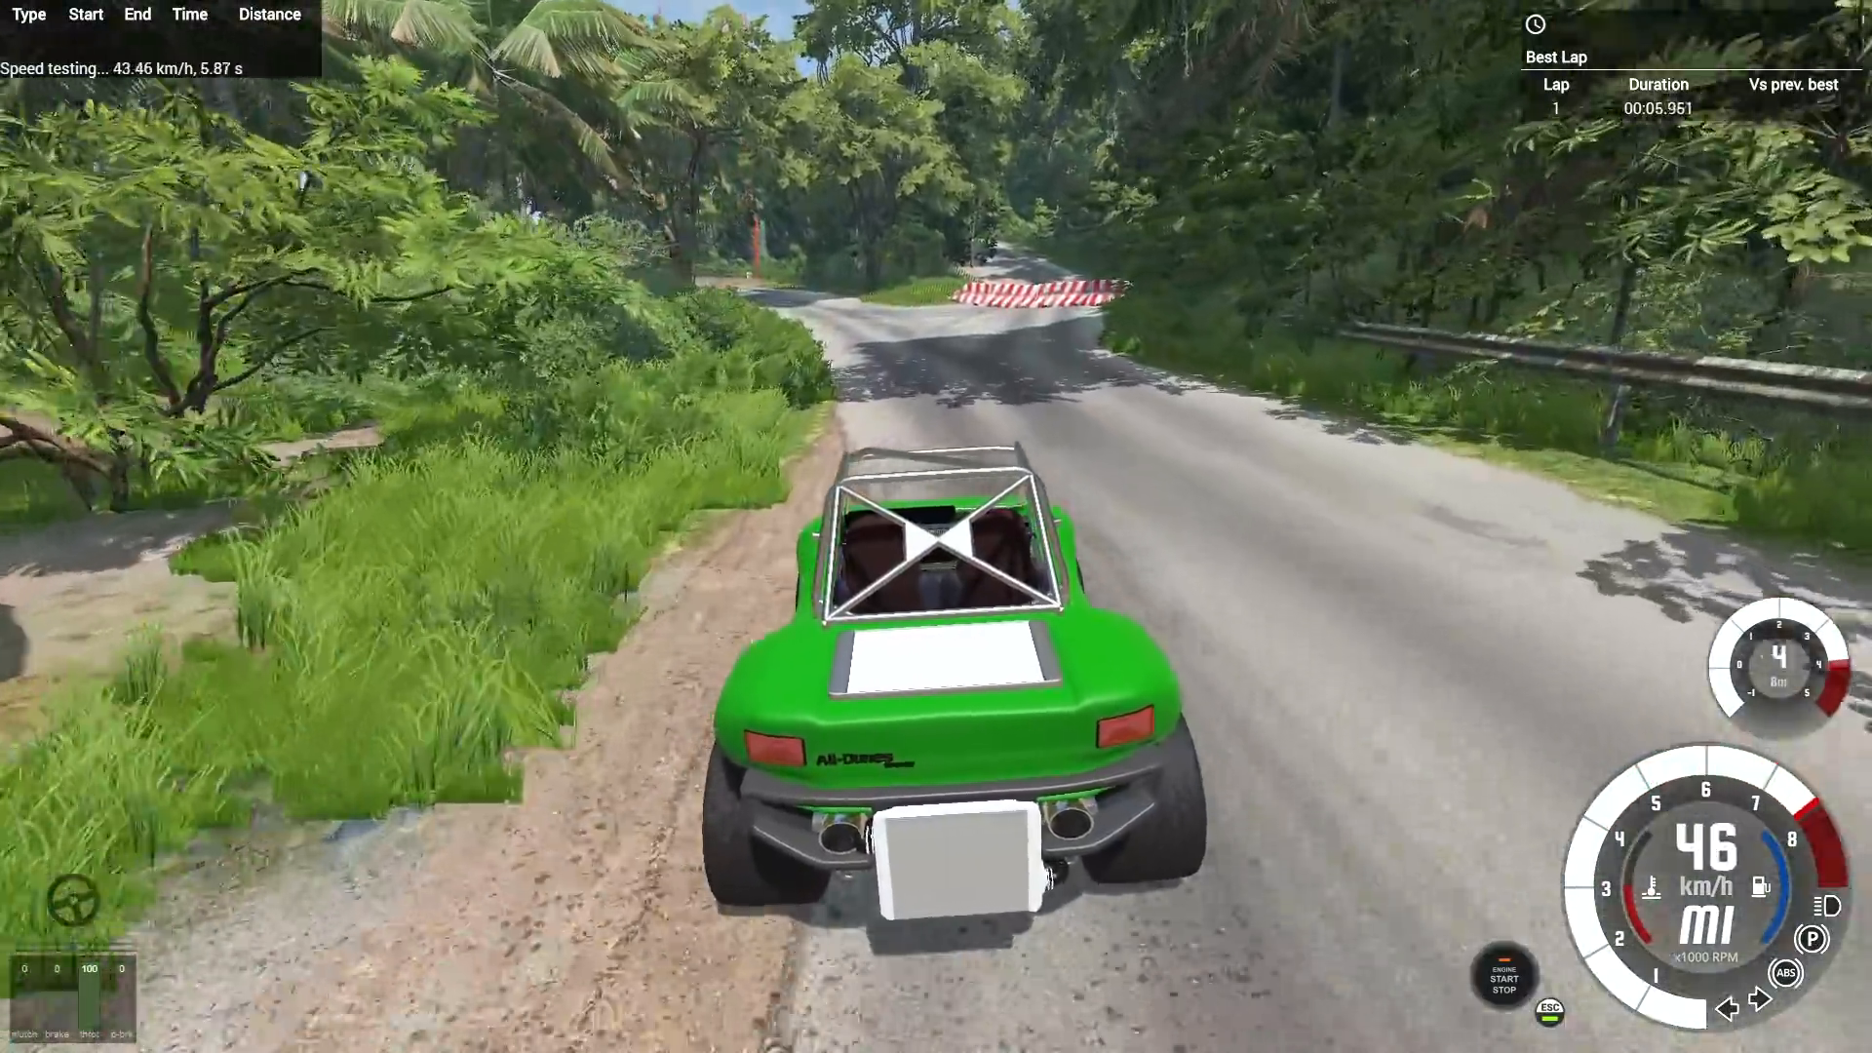
pyautogui.press('w')
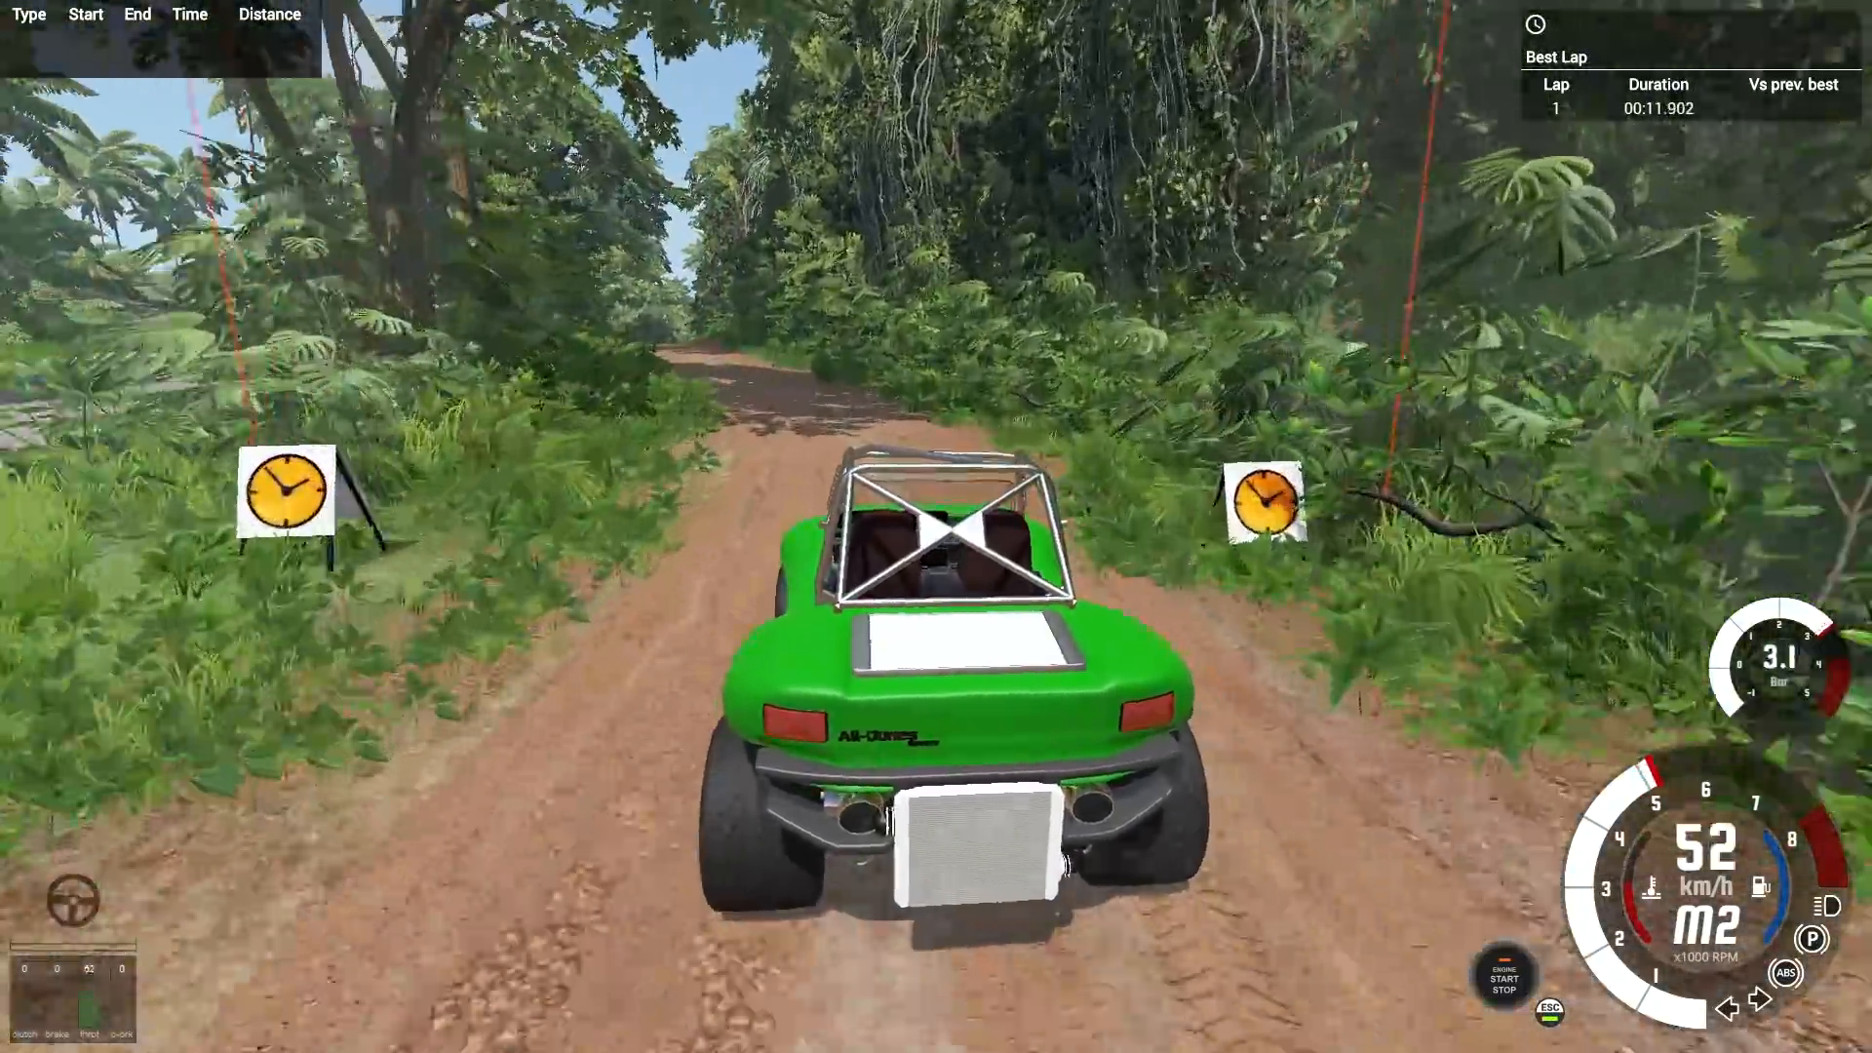
pyautogui.press('w')
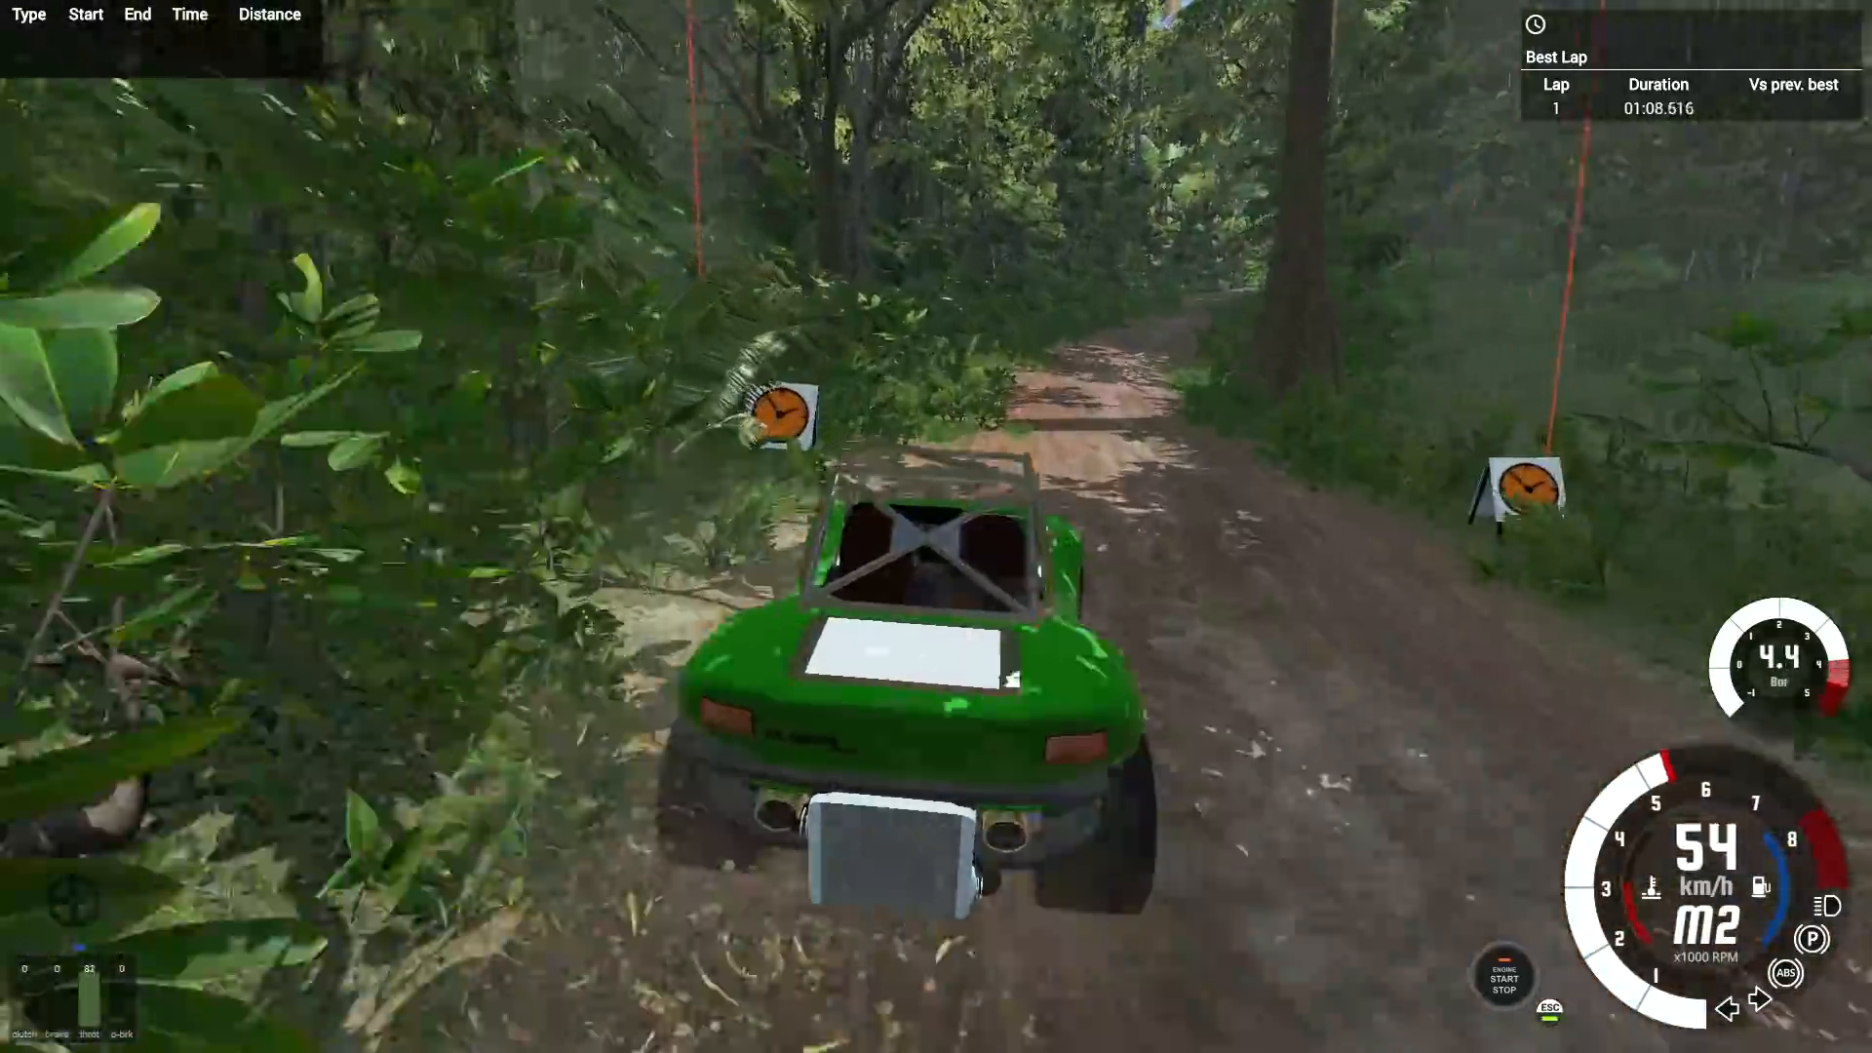
pyautogui.press('w')
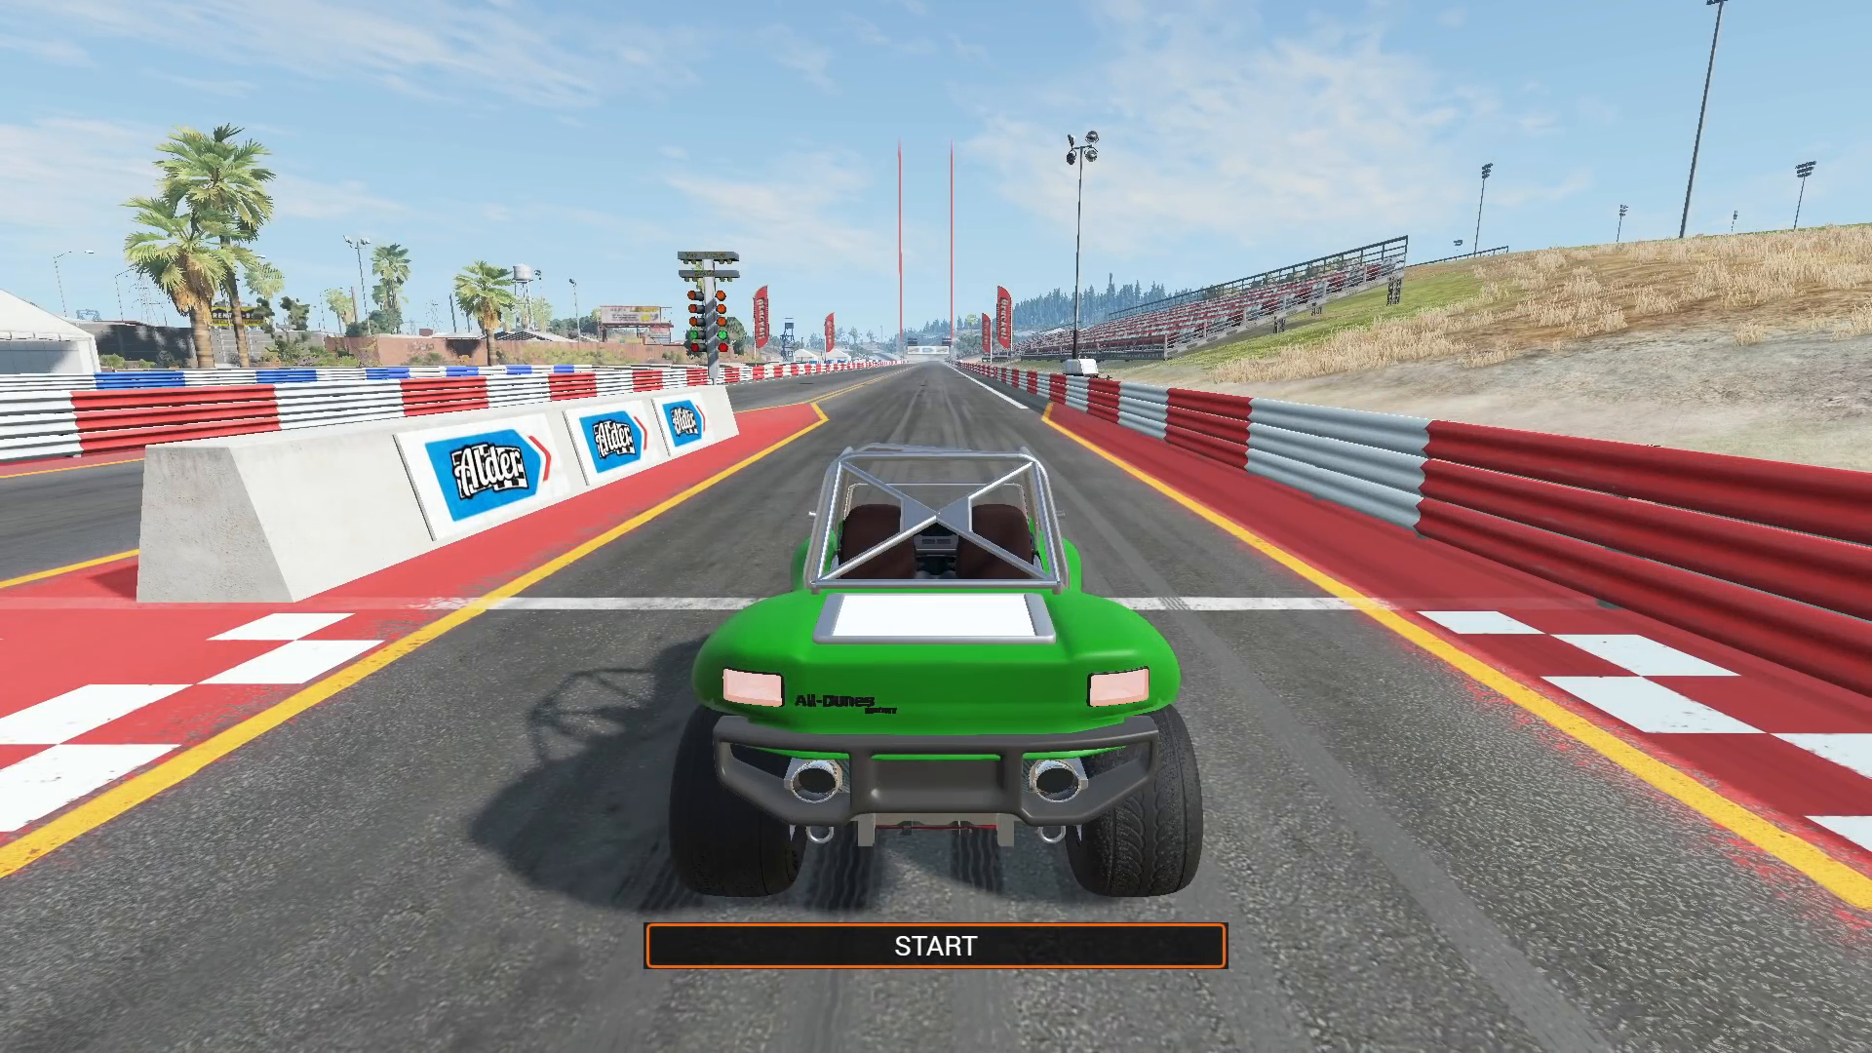
# Start the drag run and hold full throttle to the finish for a 00:19.272 time.
pyautogui.click(934, 948)
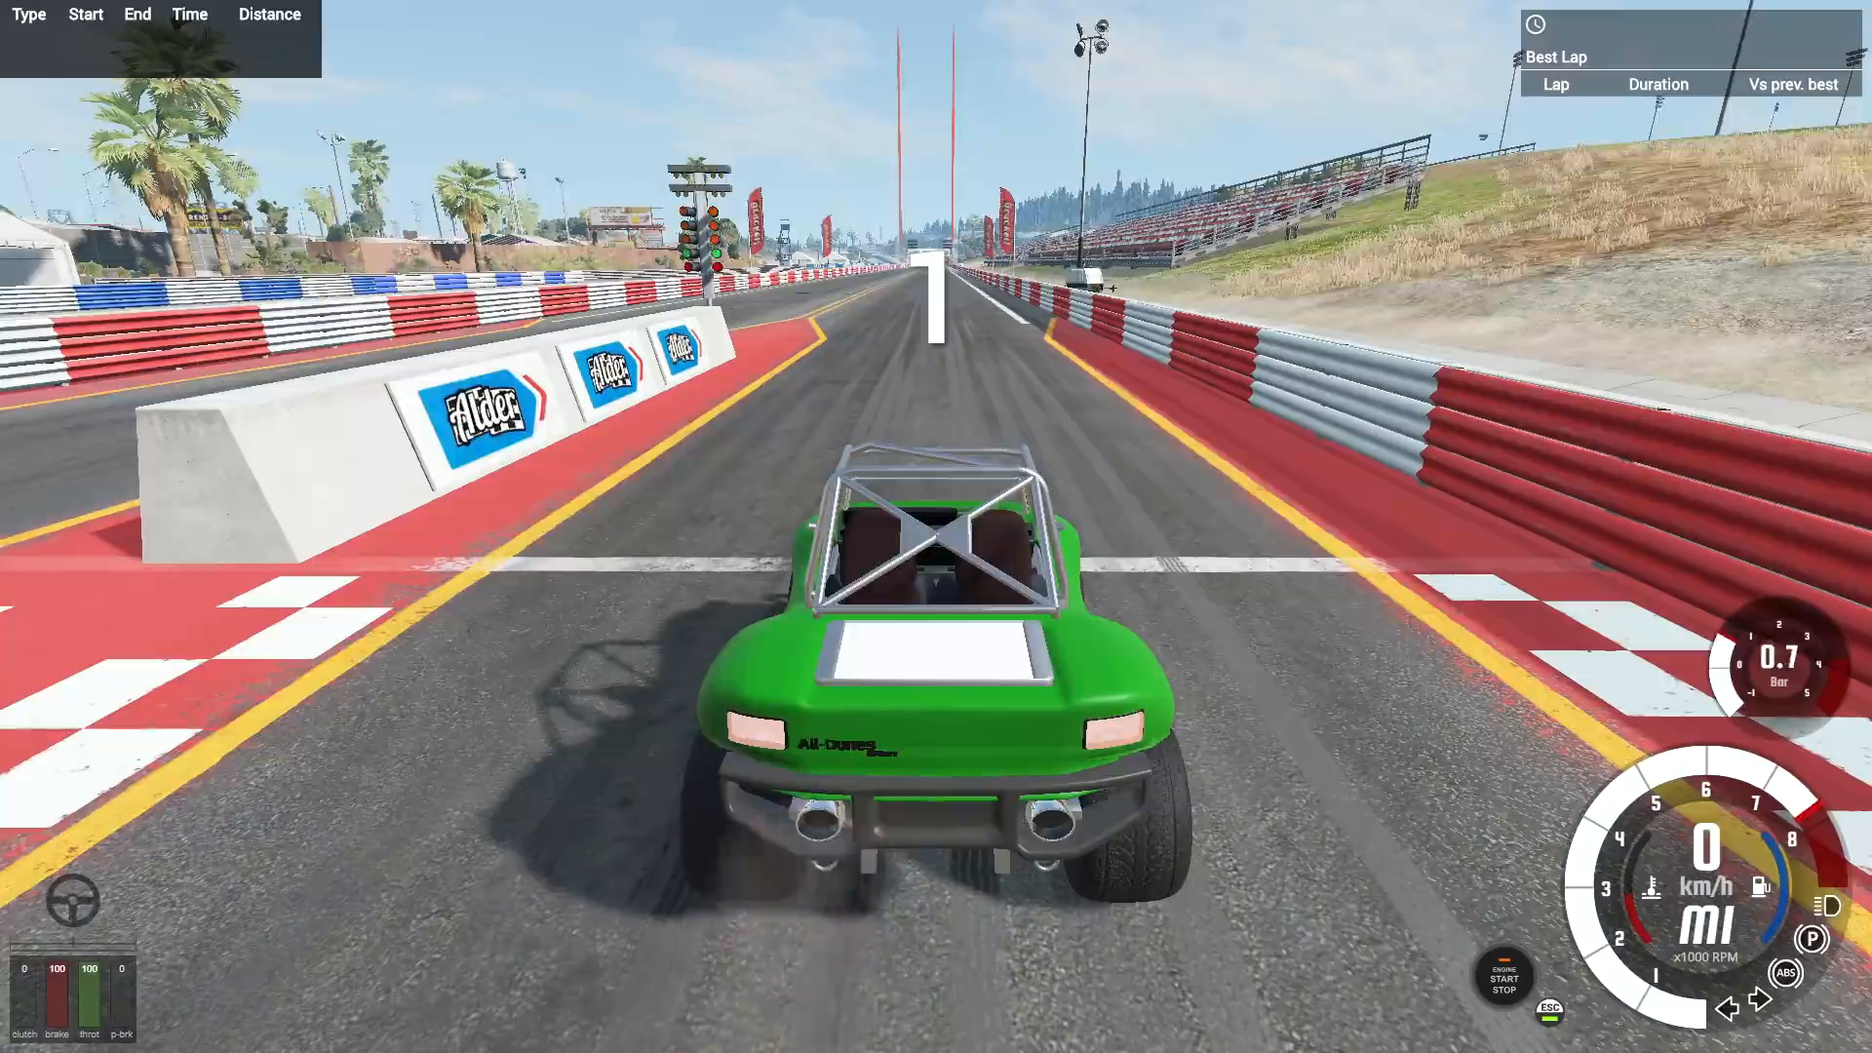
pyautogui.press('w')
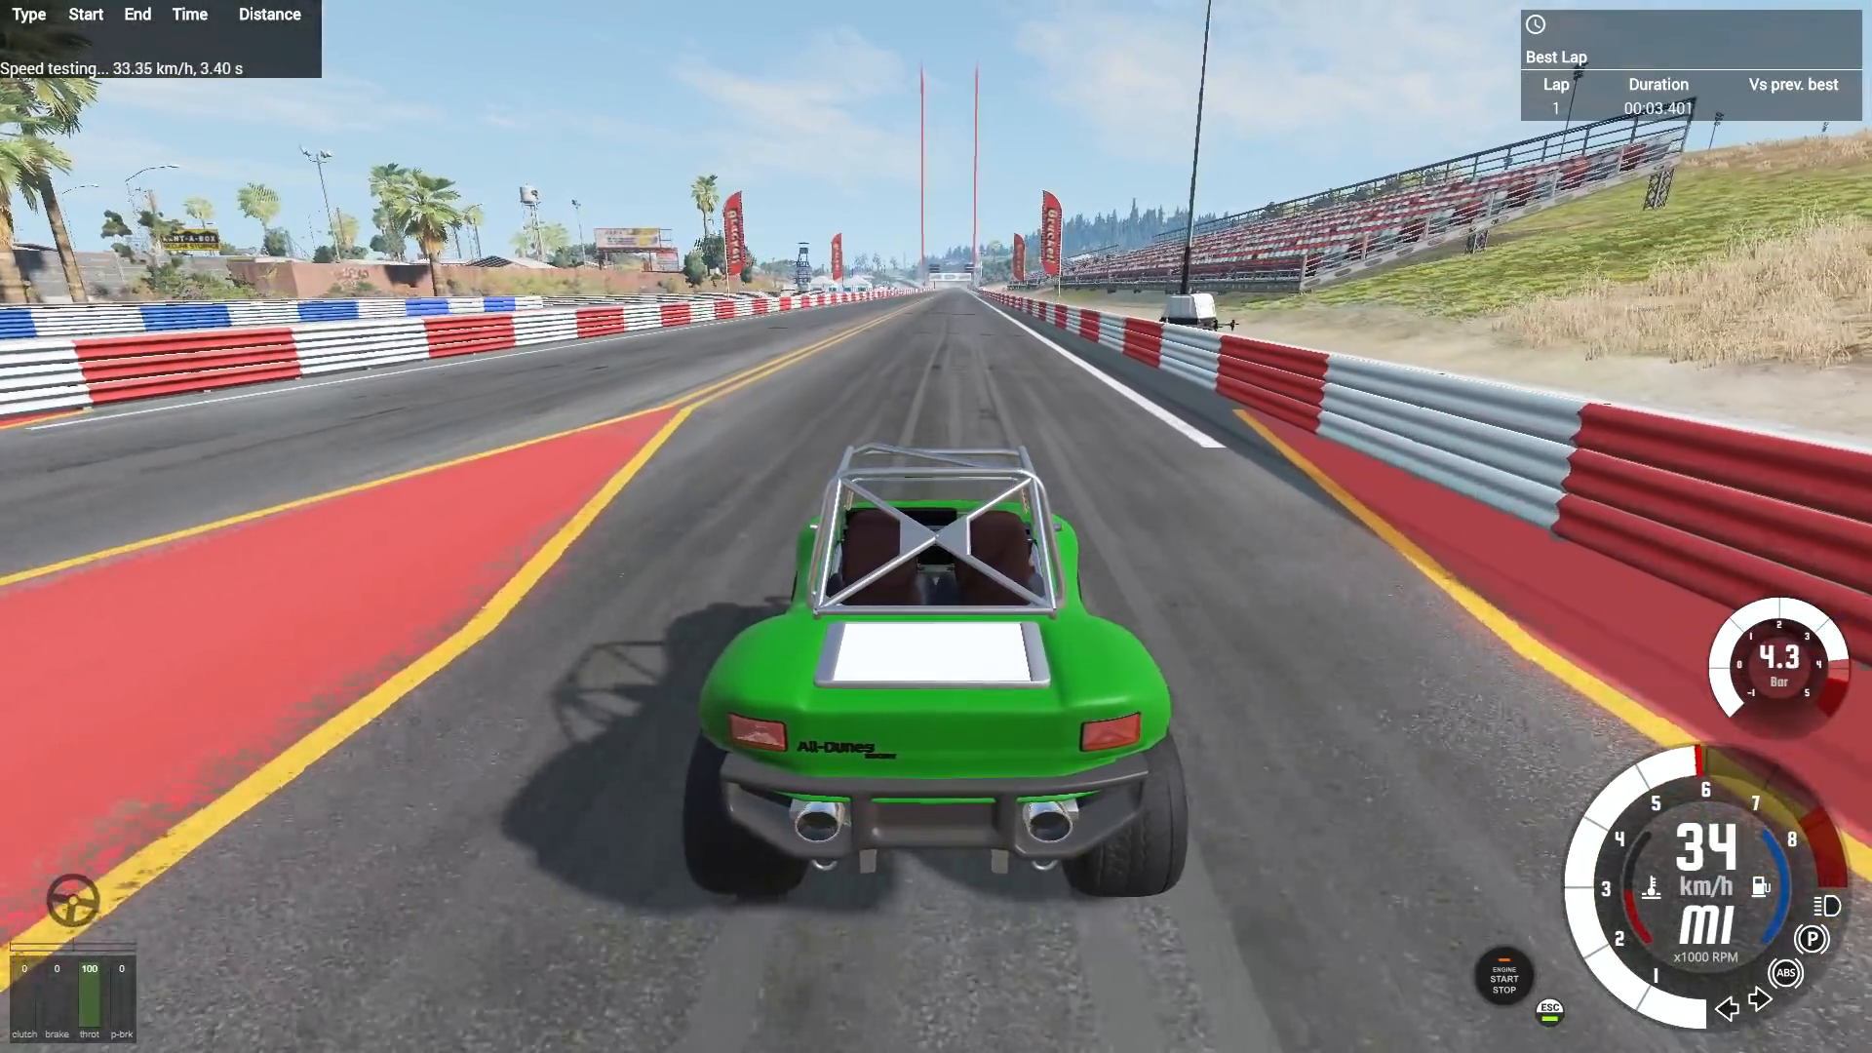
pyautogui.press('W')
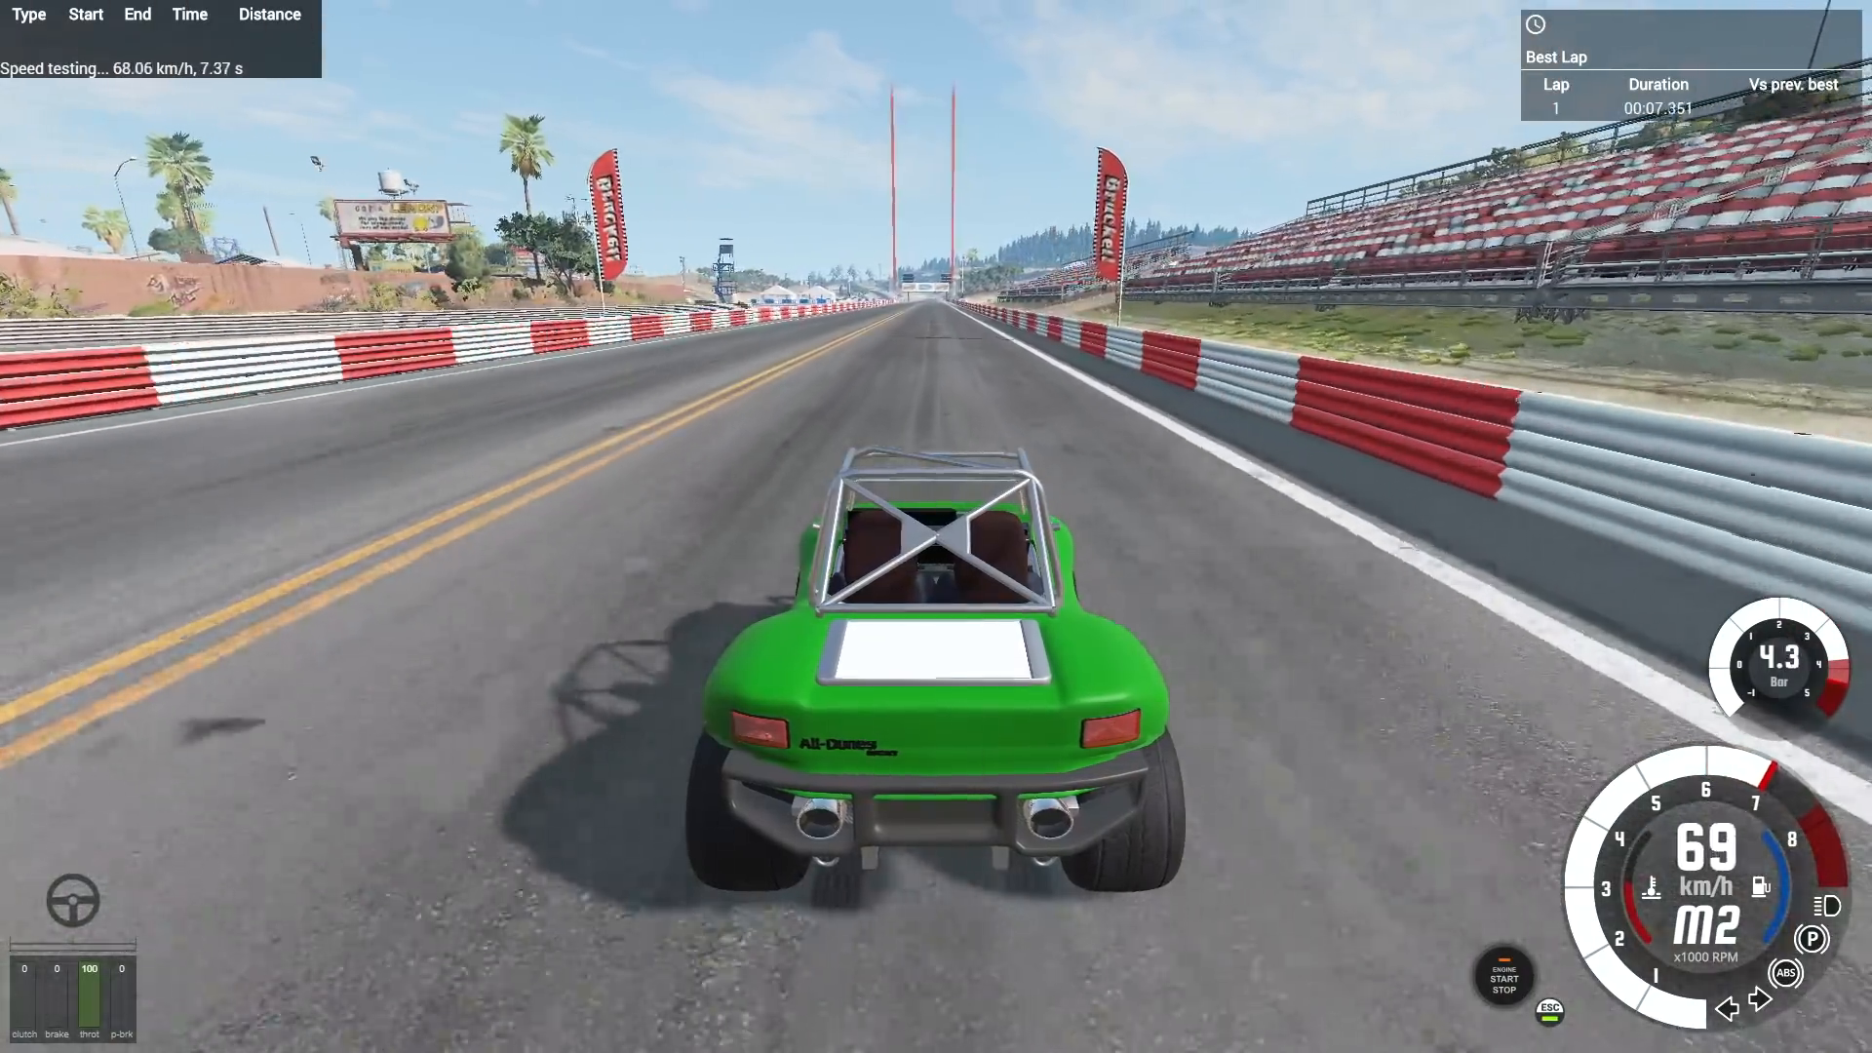
pyautogui.press('w')
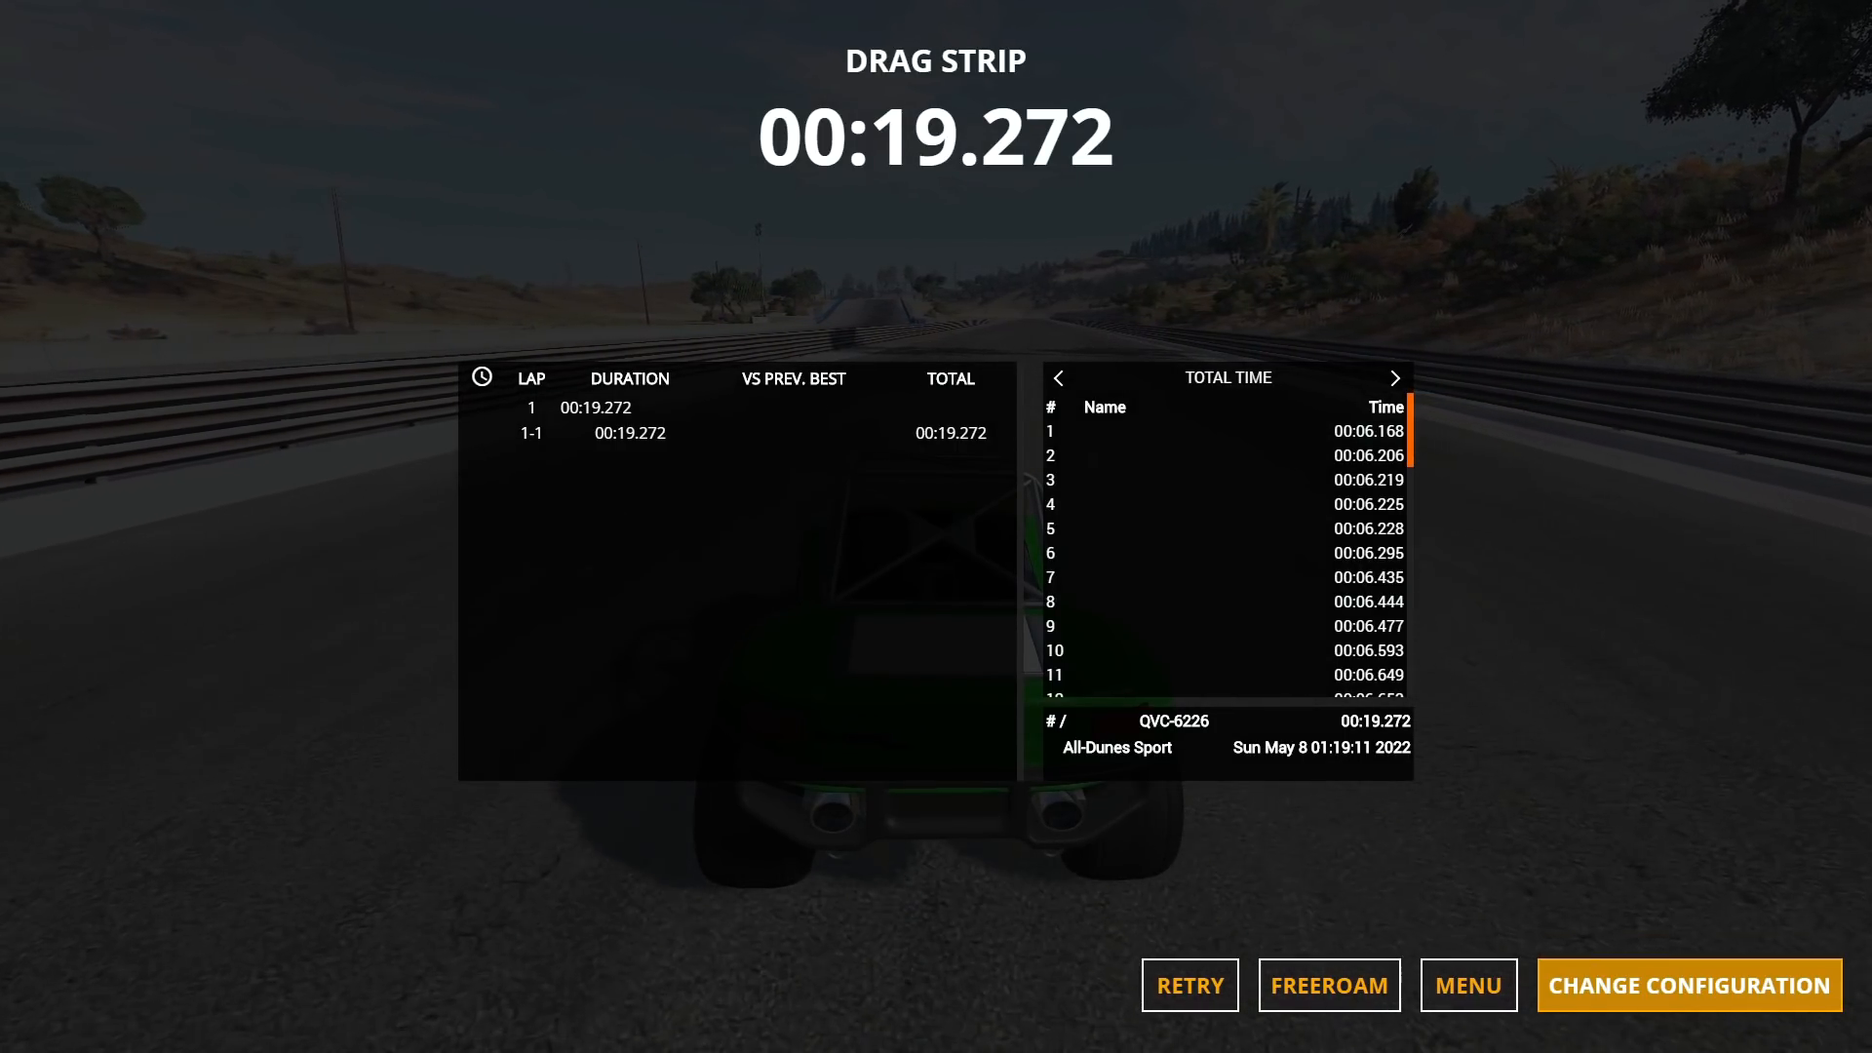
# Change configuration to the All-Dunes Sport 2 and relaunch the drag strip.
pyautogui.click(1689, 985)
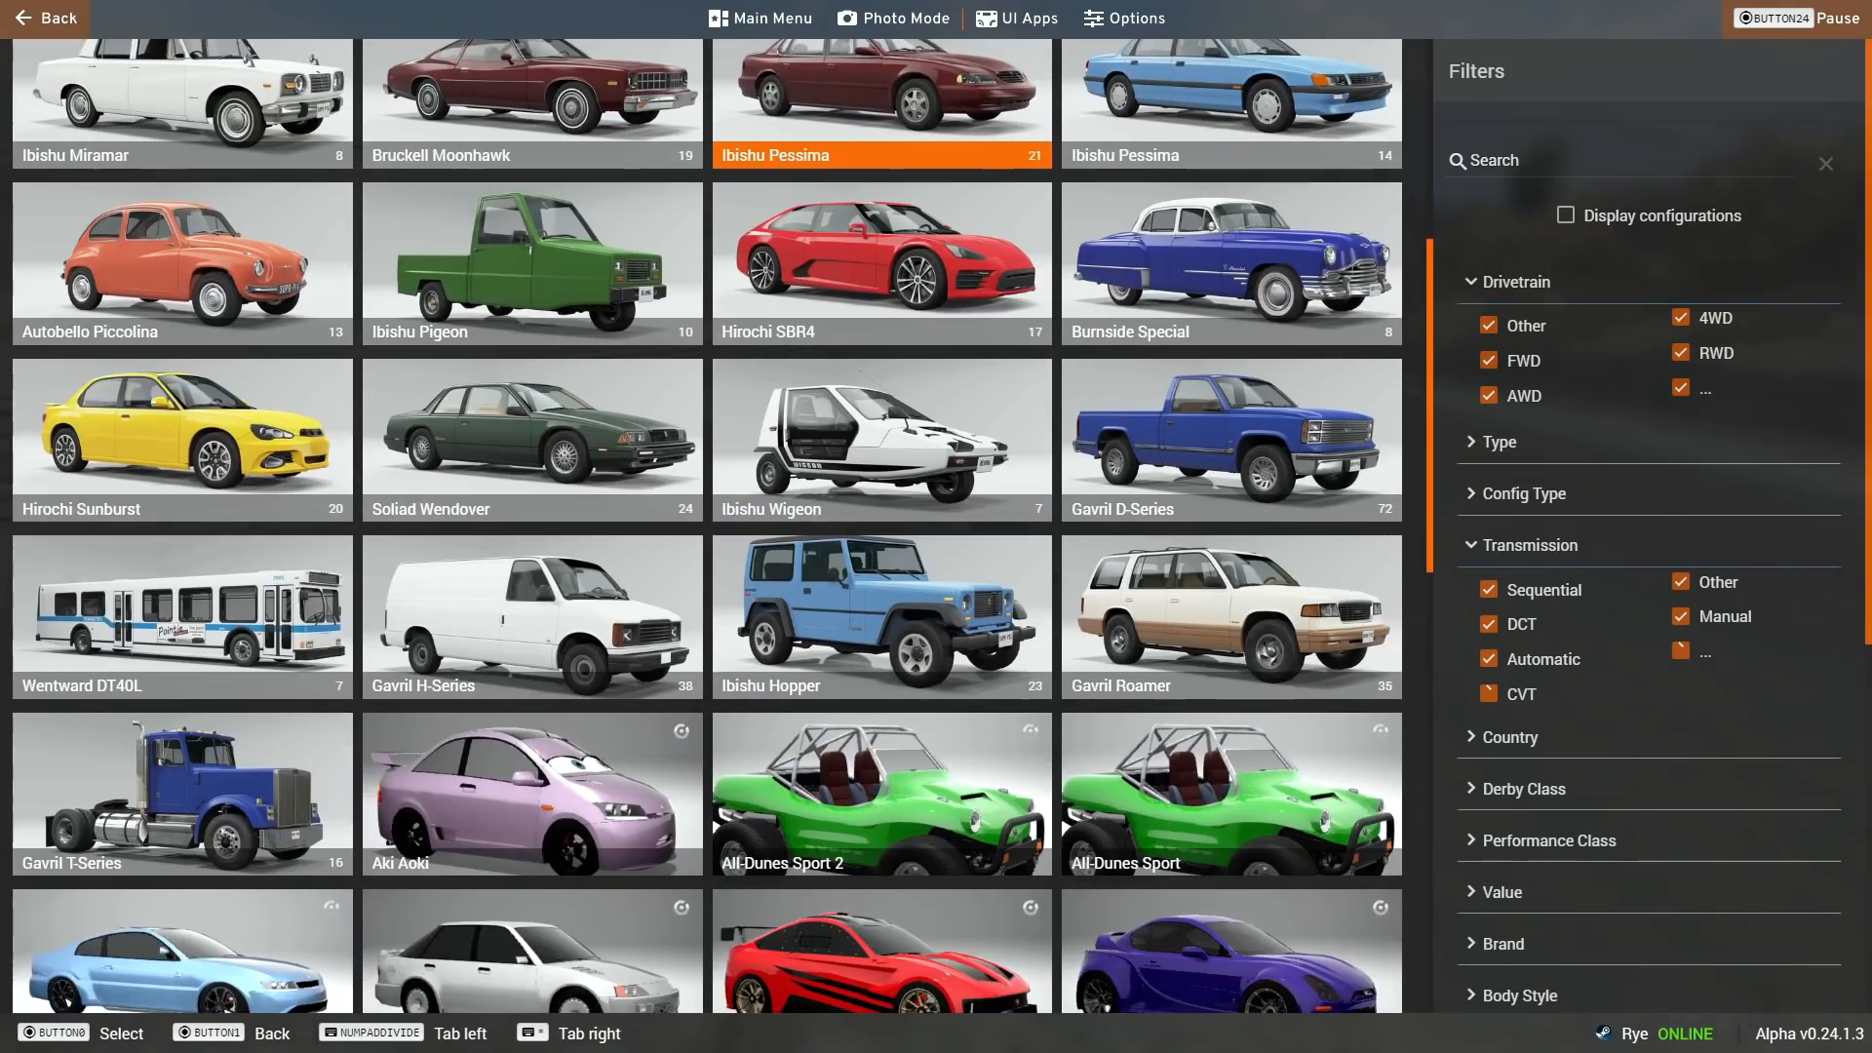
pyautogui.scroll(-3)
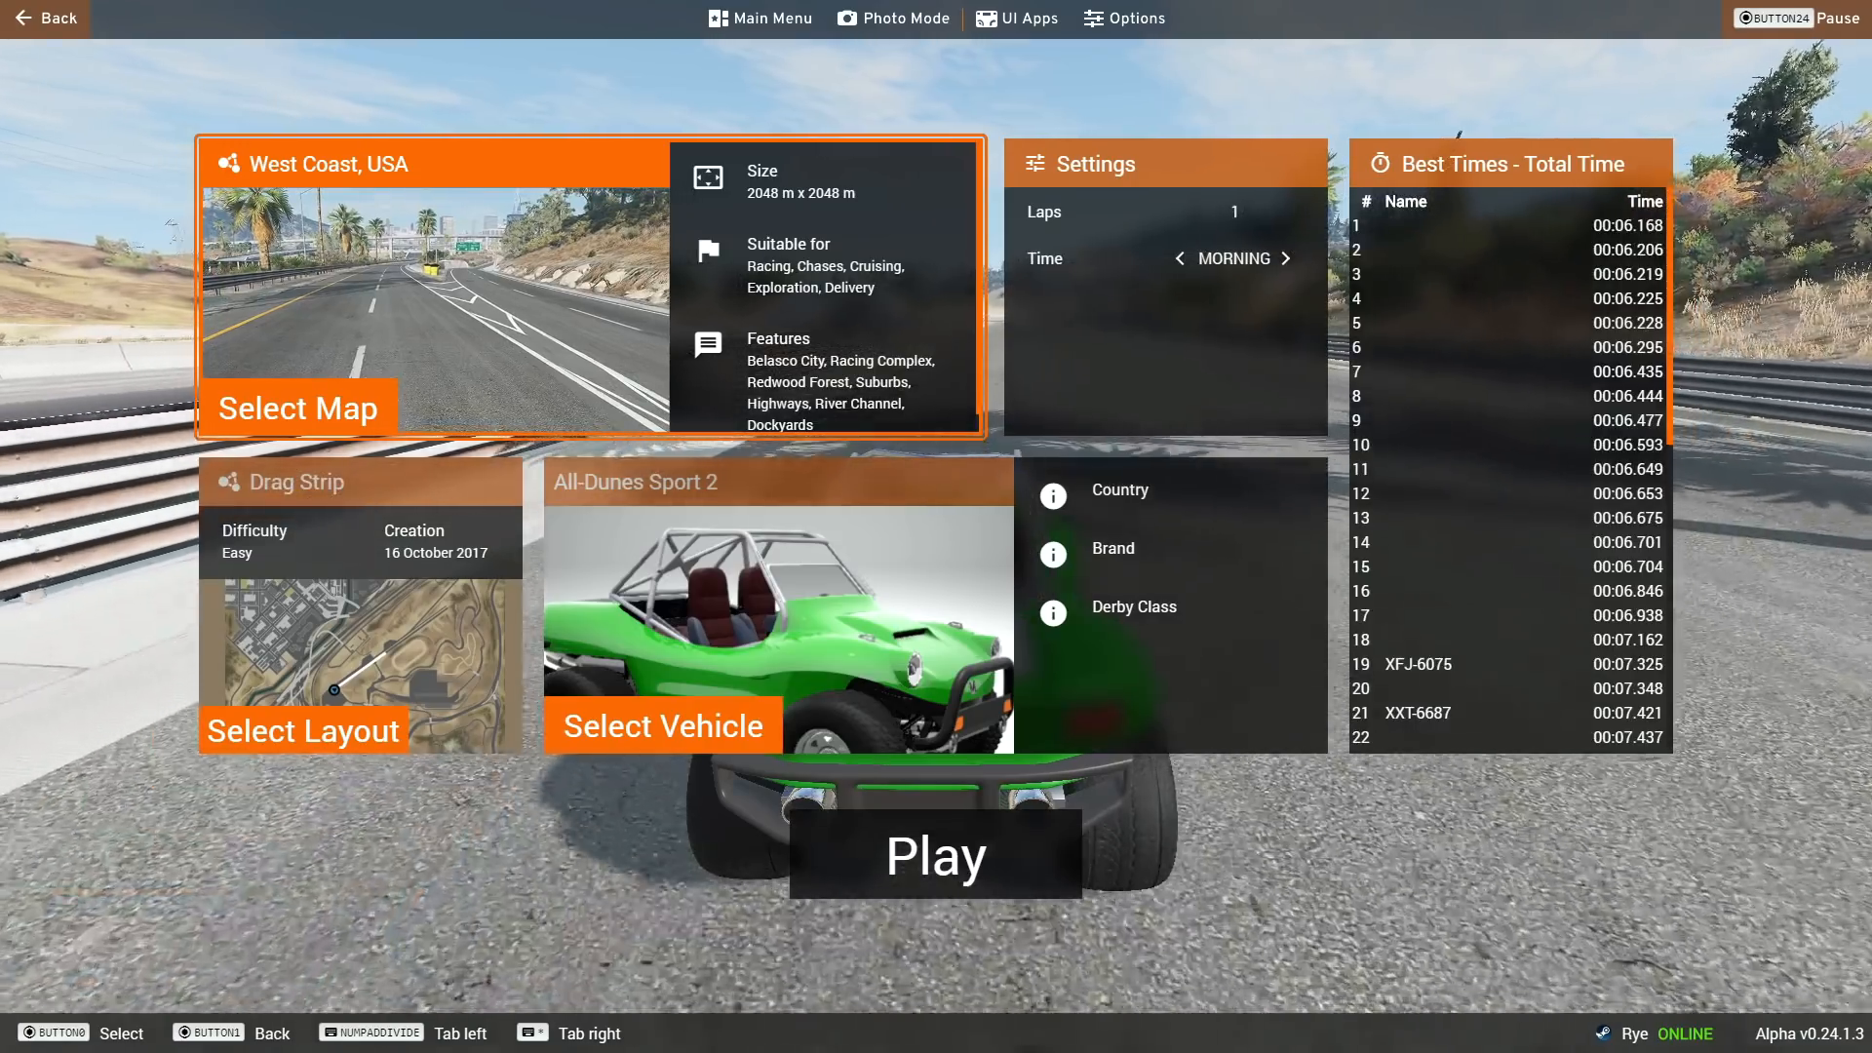
pyautogui.moveTo(936, 856)
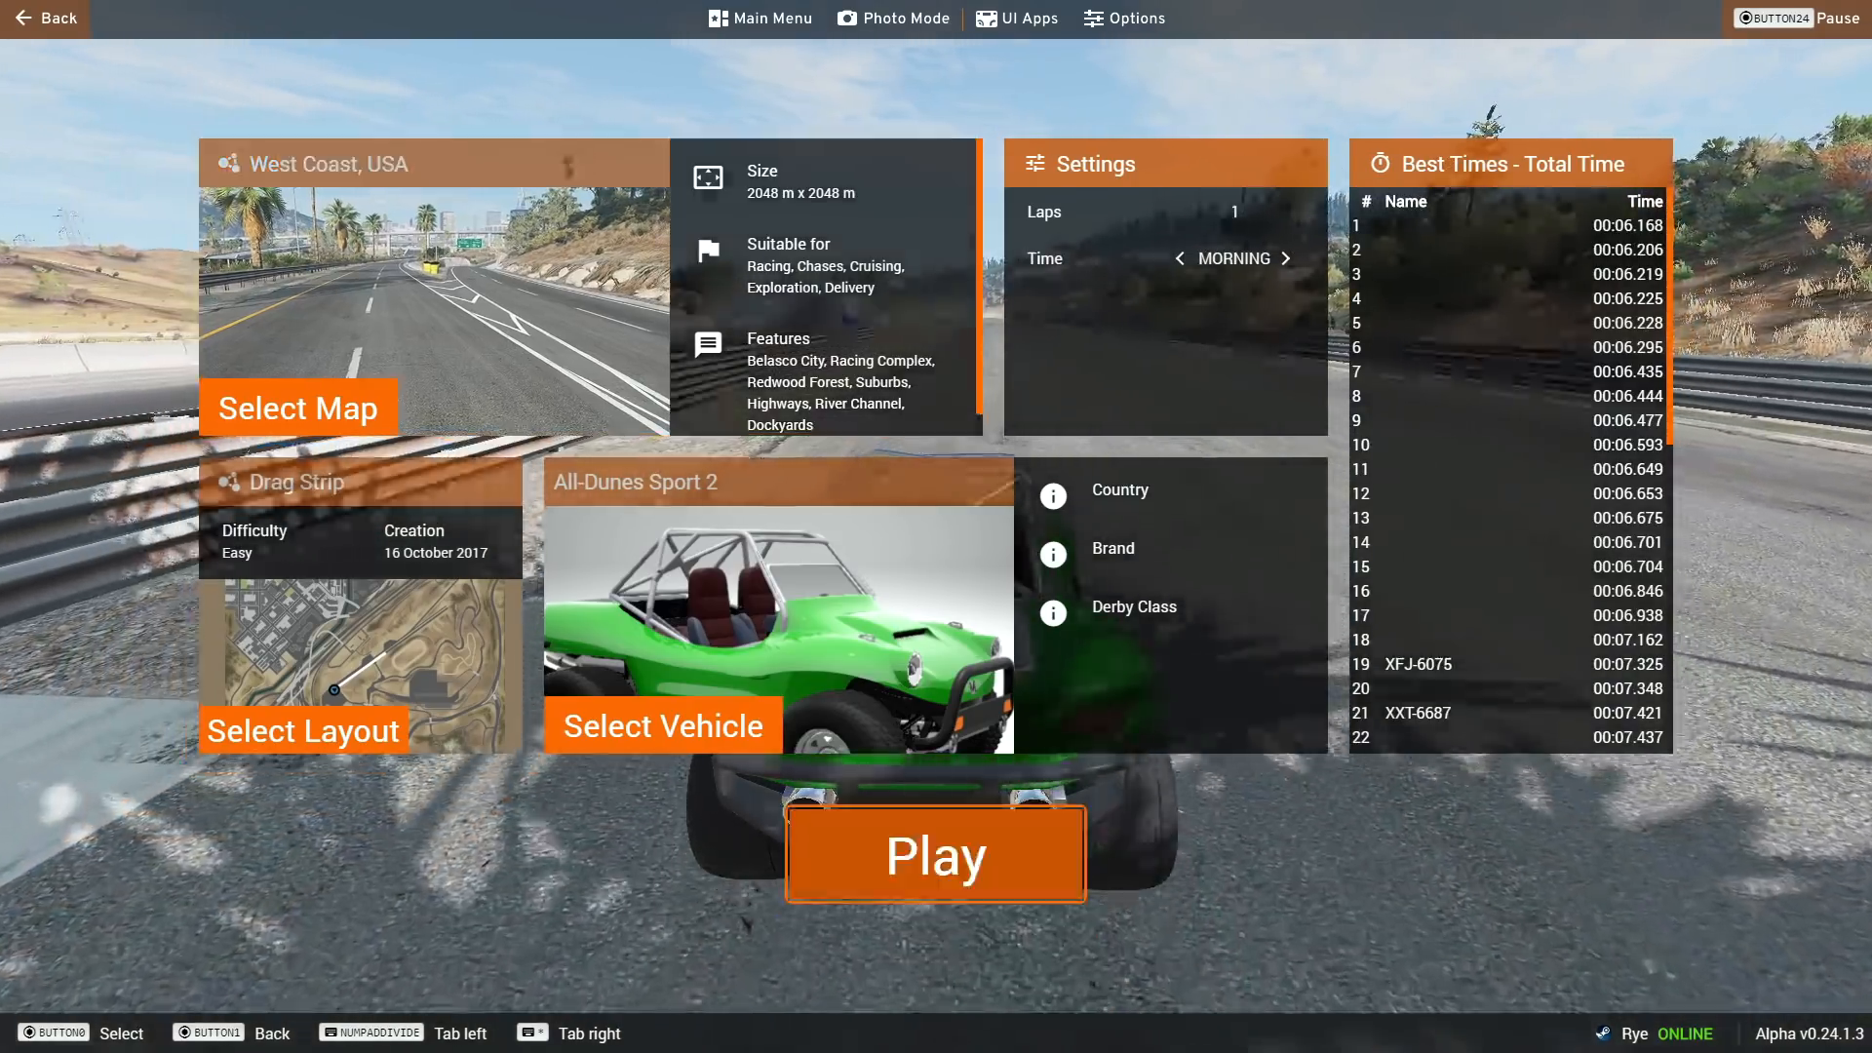
pyautogui.click(936, 854)
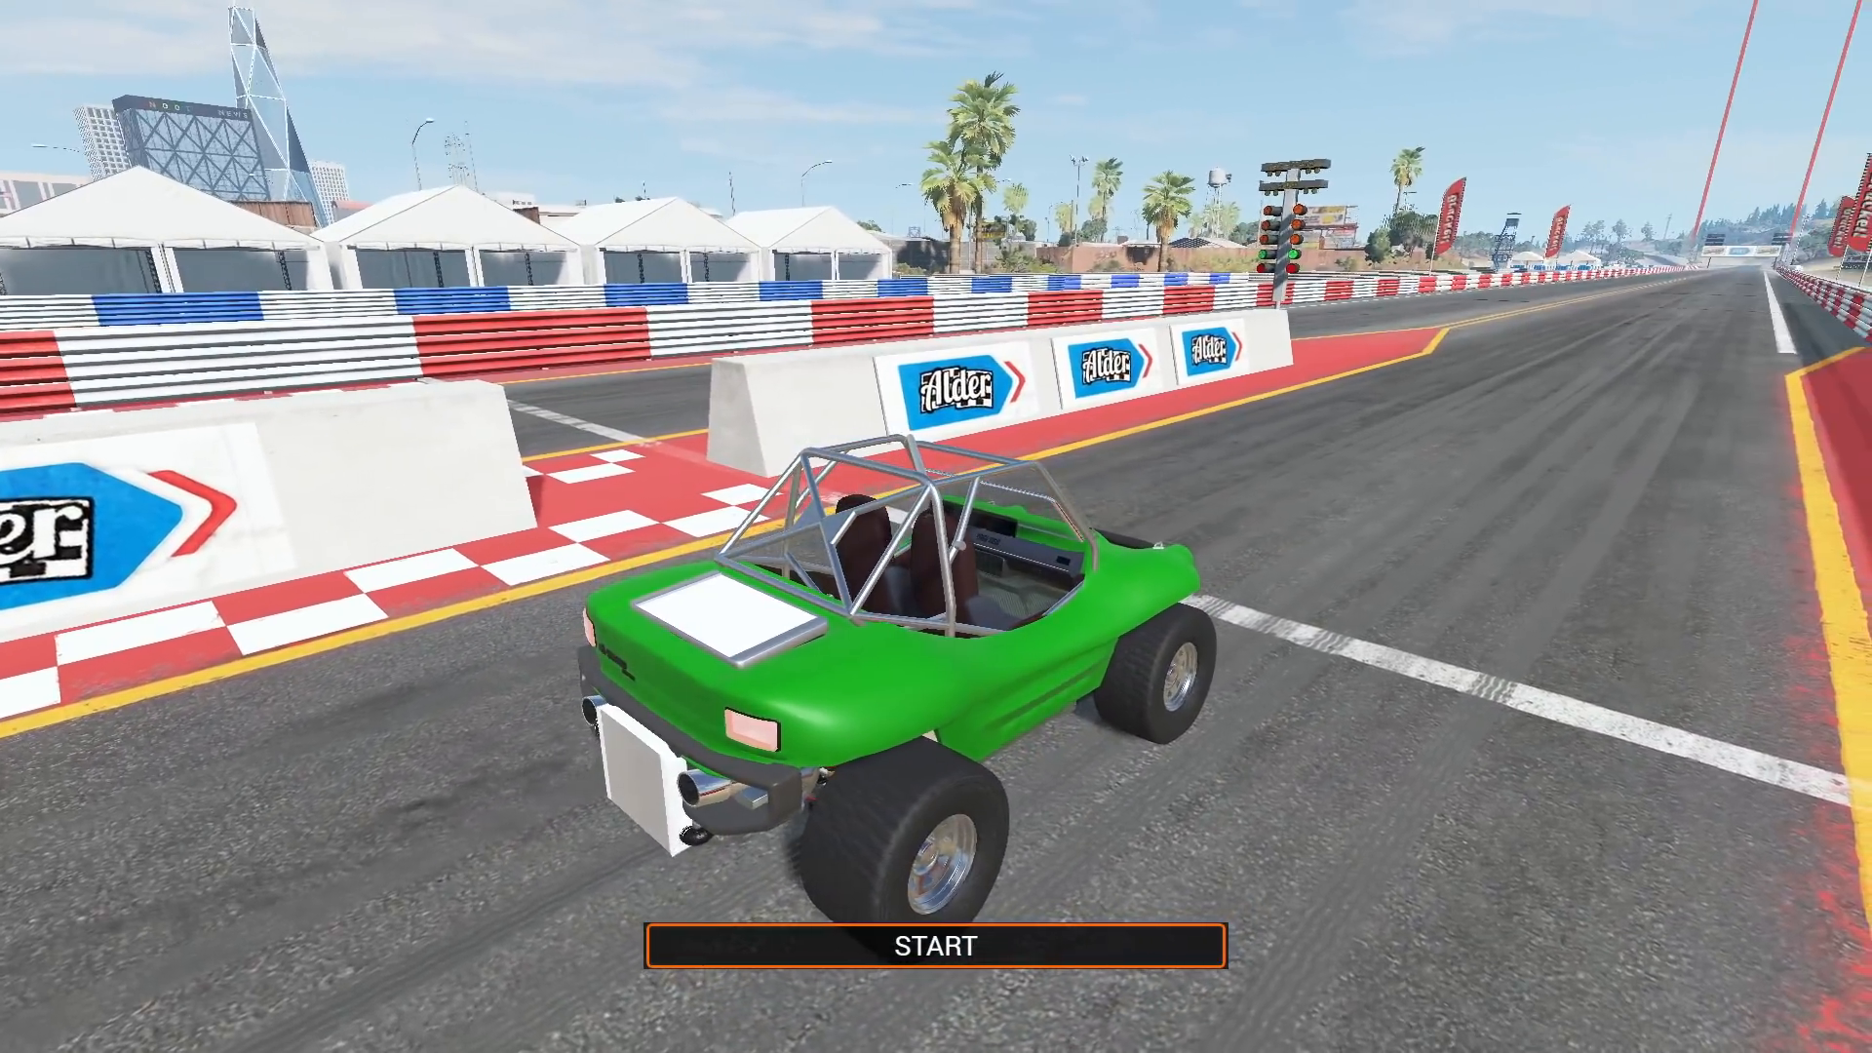
# Launch the All-Dunes Sport 2 off the line and accelerate down the drag strip a second time.
pyautogui.click(934, 944)
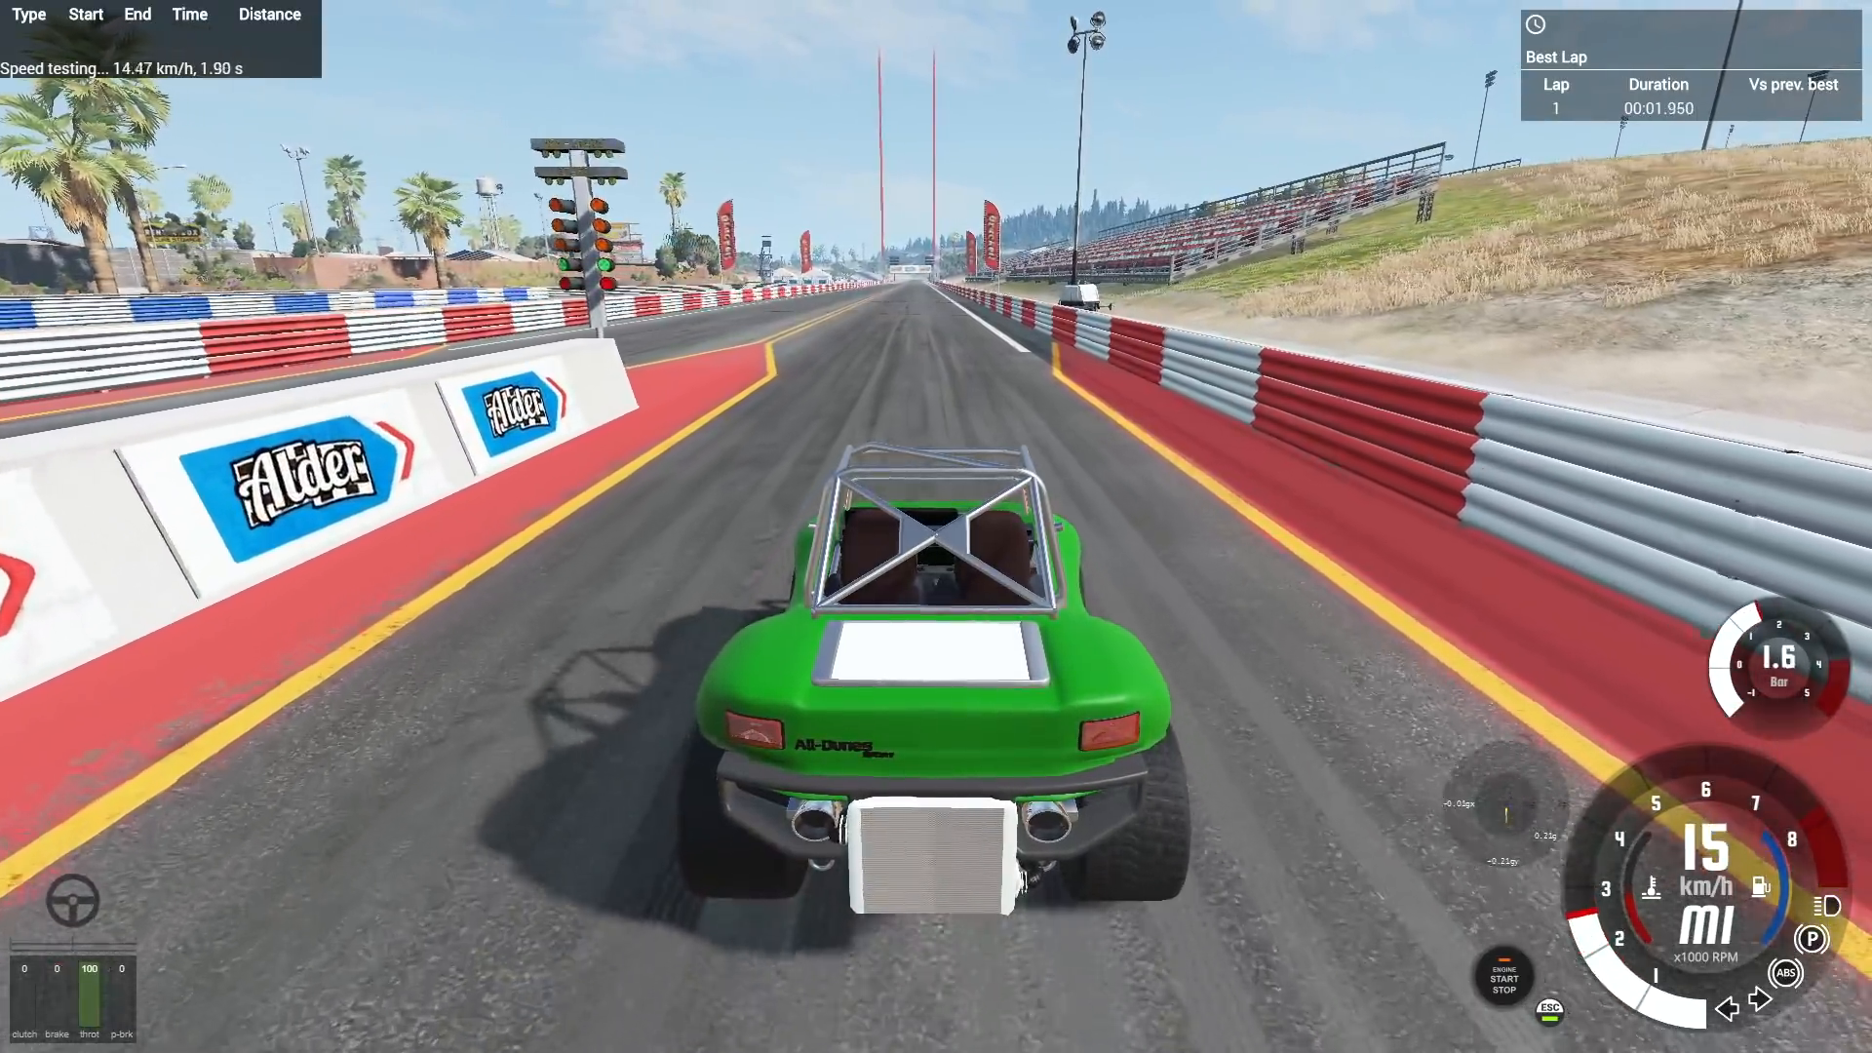
pyautogui.press('w')
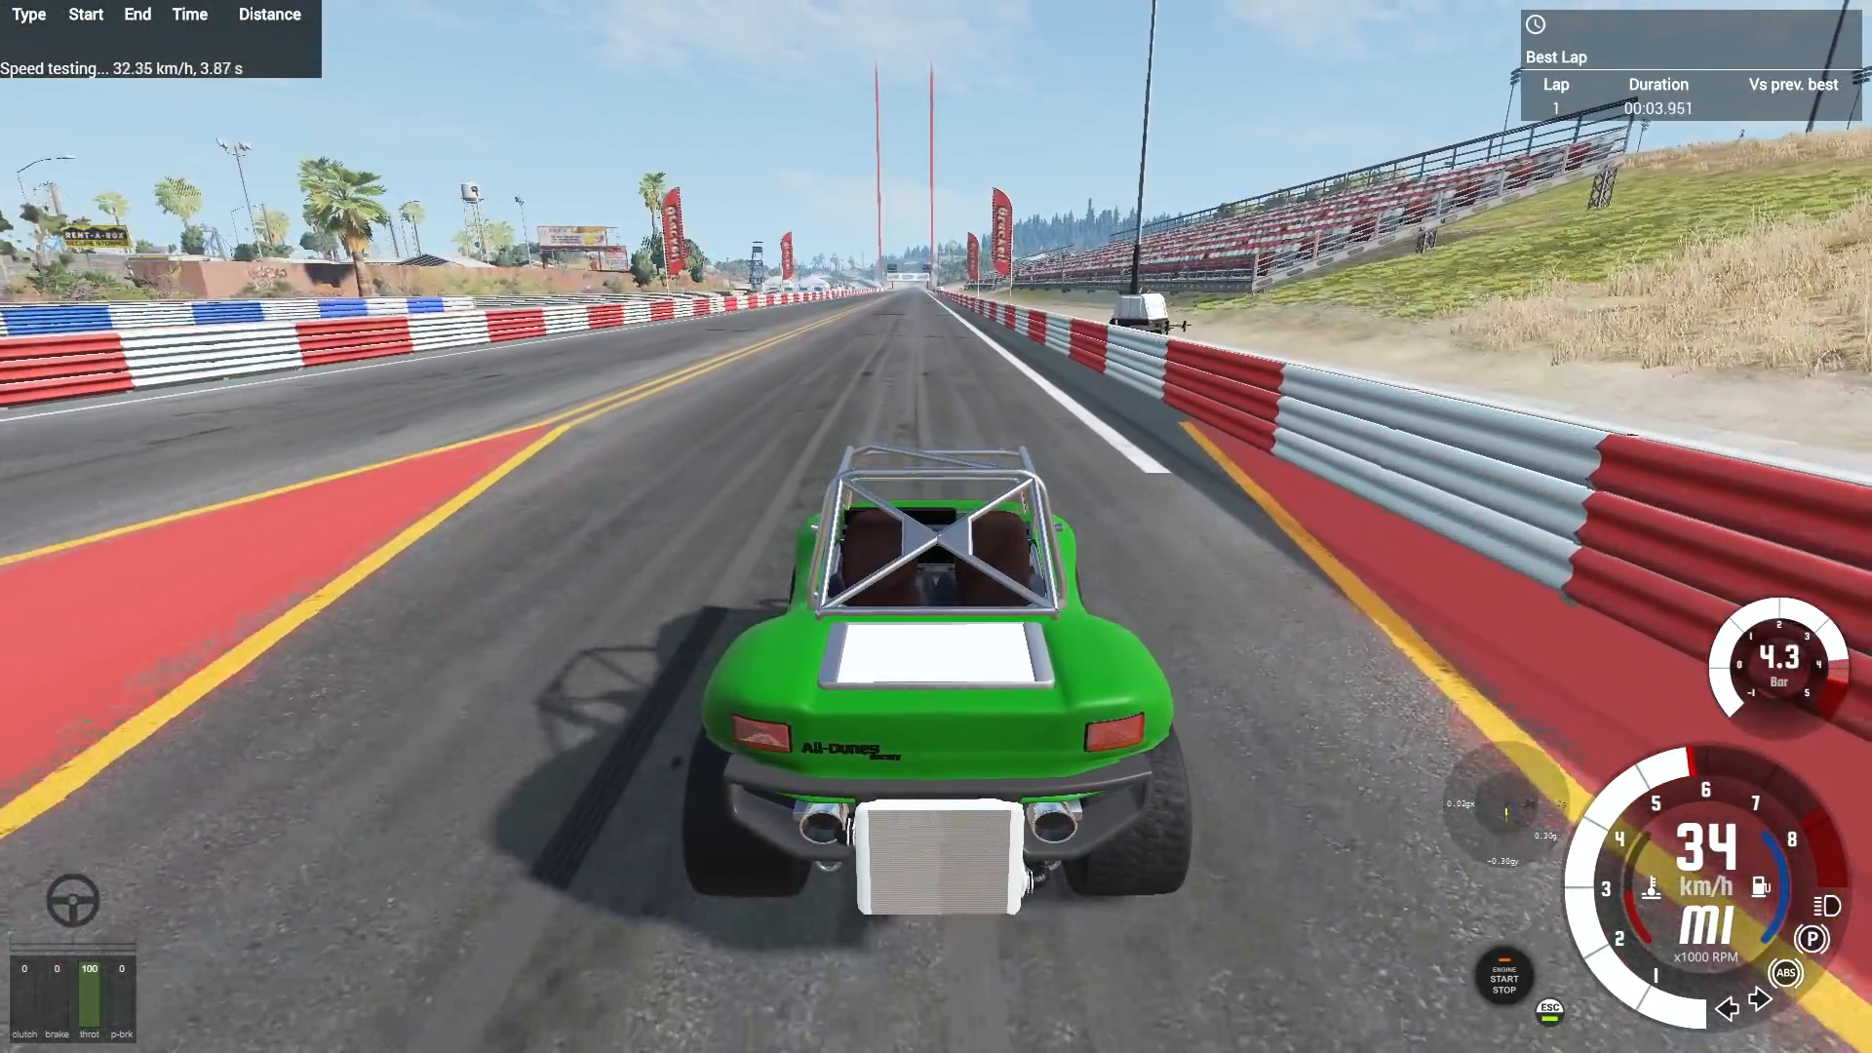
pyautogui.press('w')
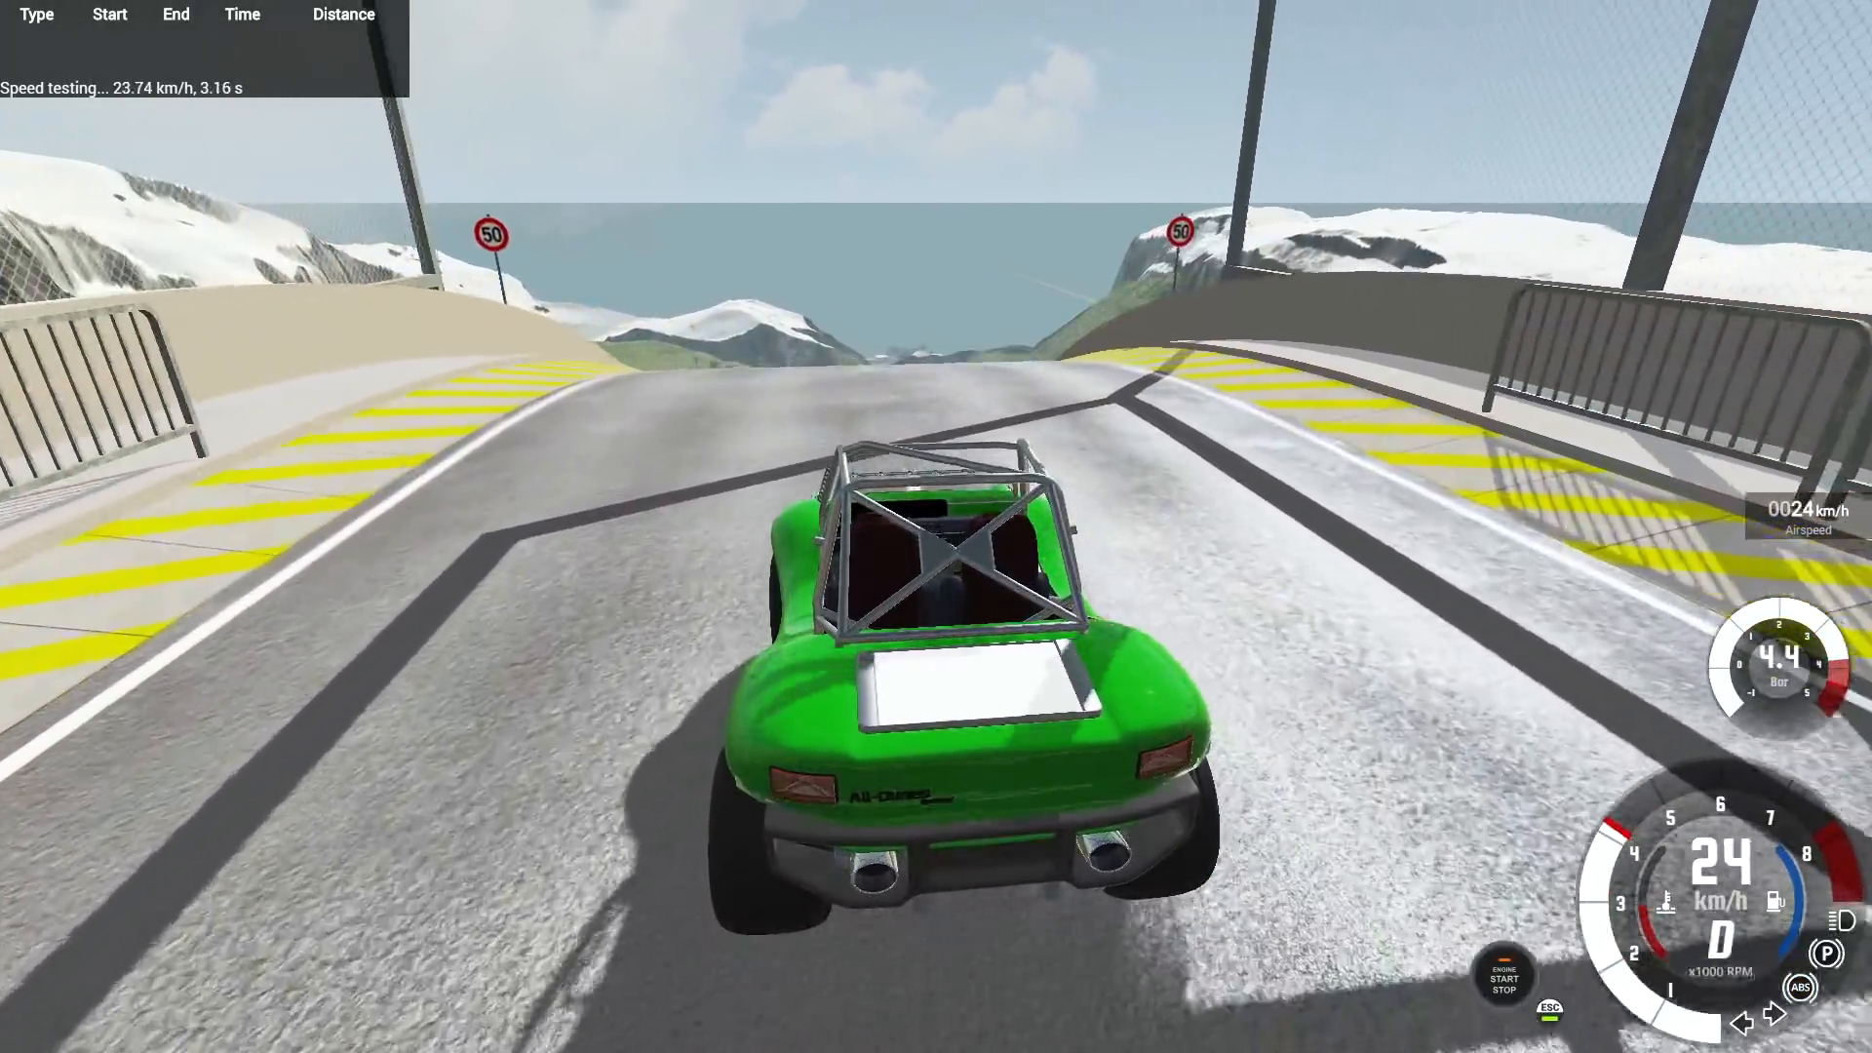
# Hold full throttle down the steep mountain ramp, keeping the buggy straight up to about 179 km/h.
pyautogui.press('W')
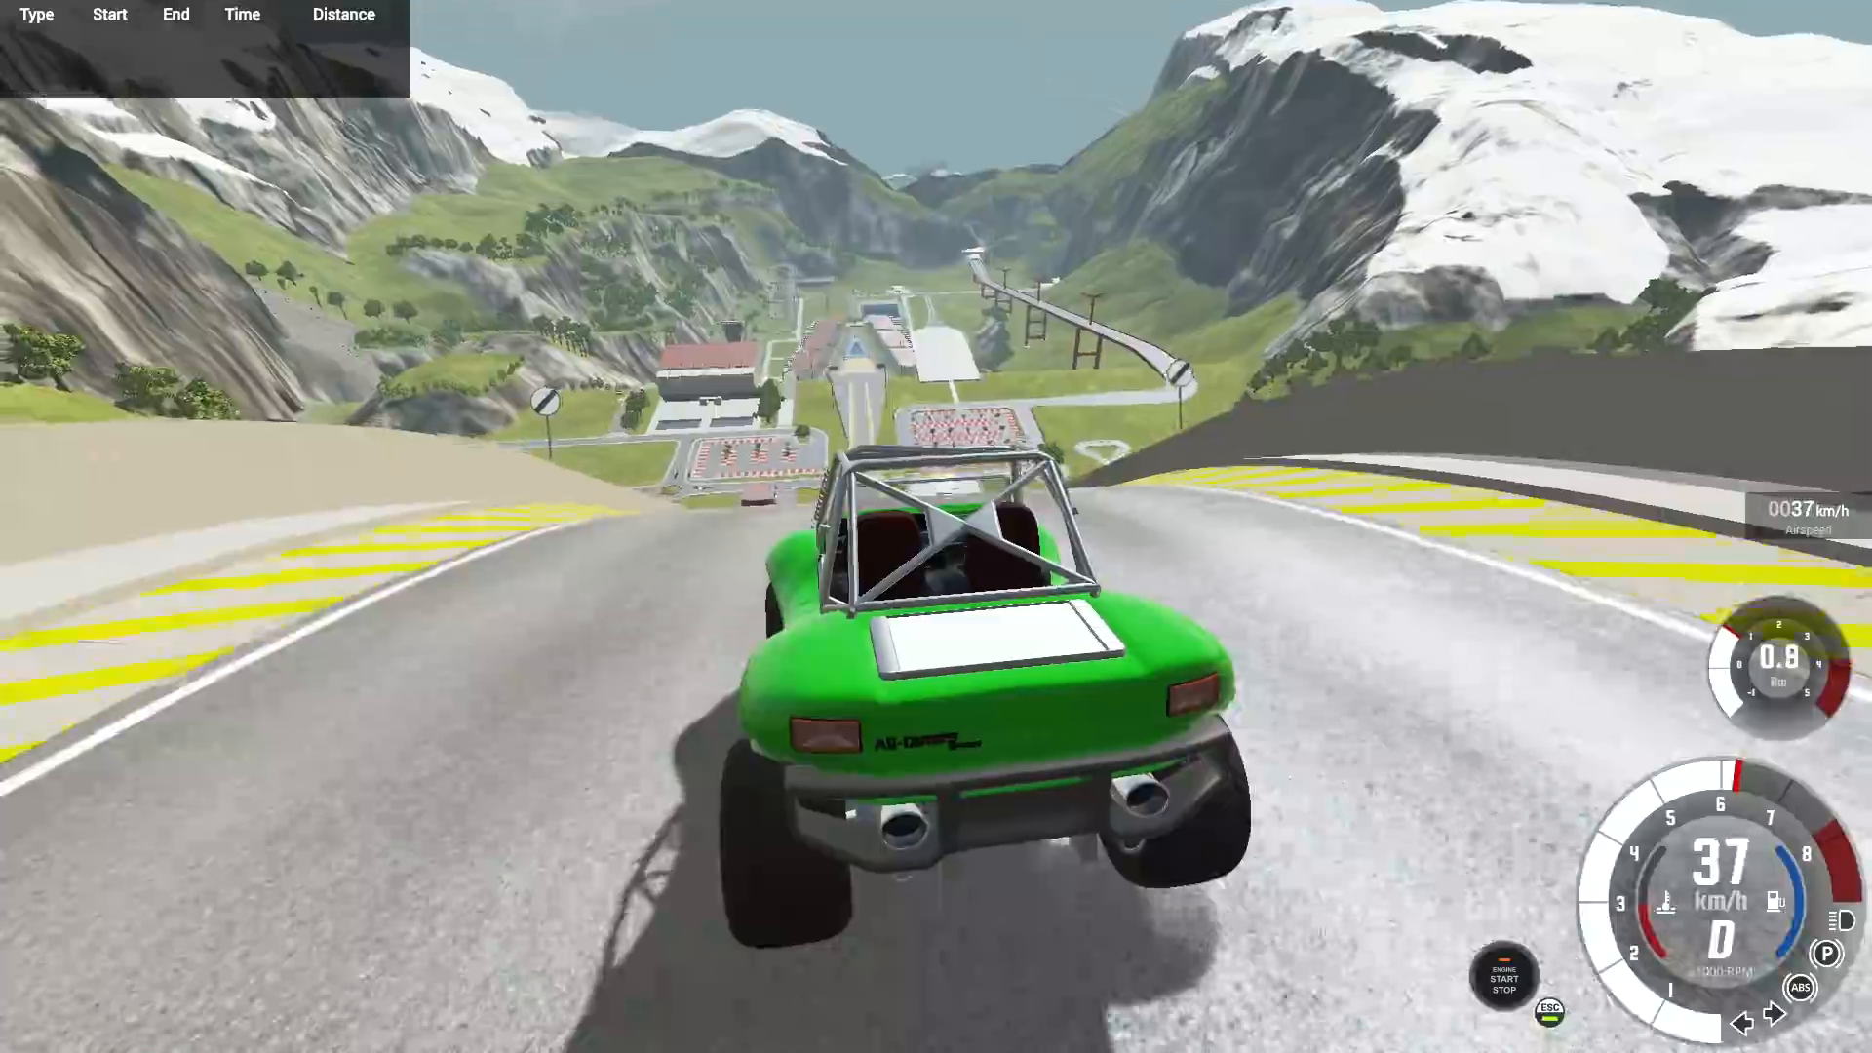
pyautogui.press('W')
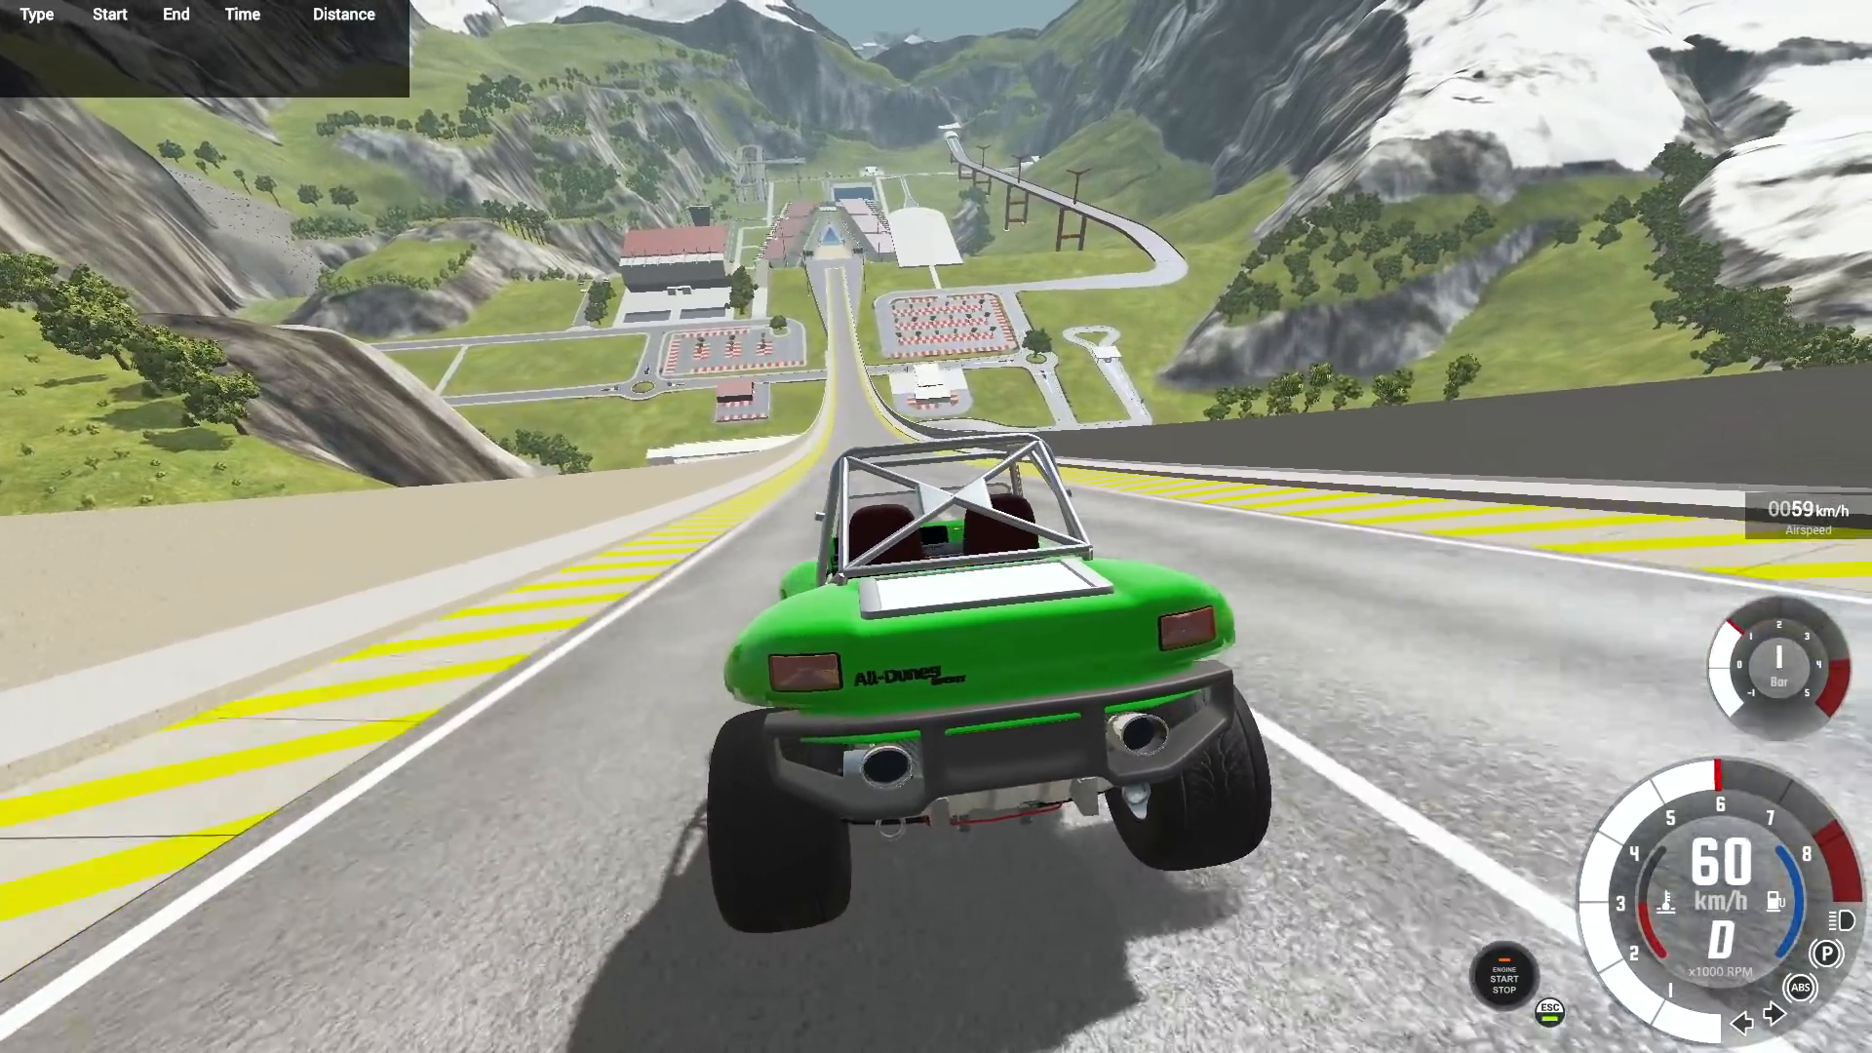
pyautogui.press('W')
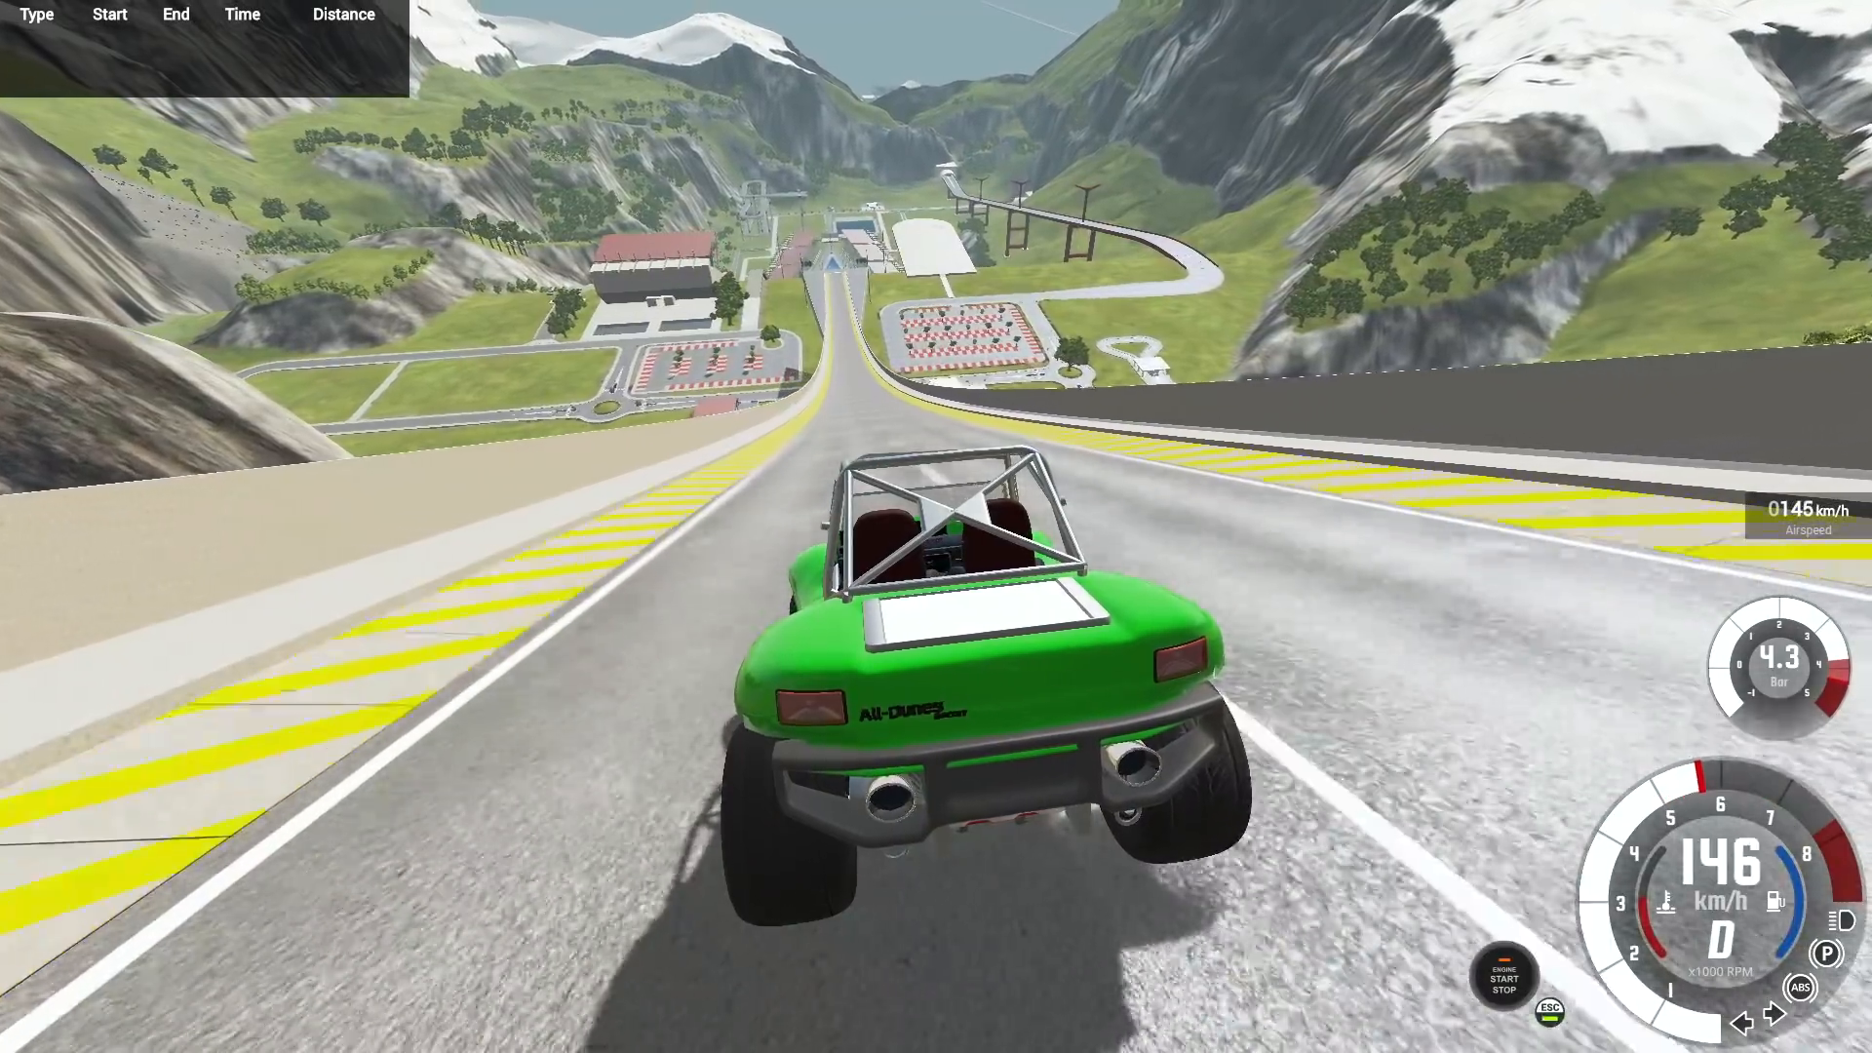
pyautogui.press('W')
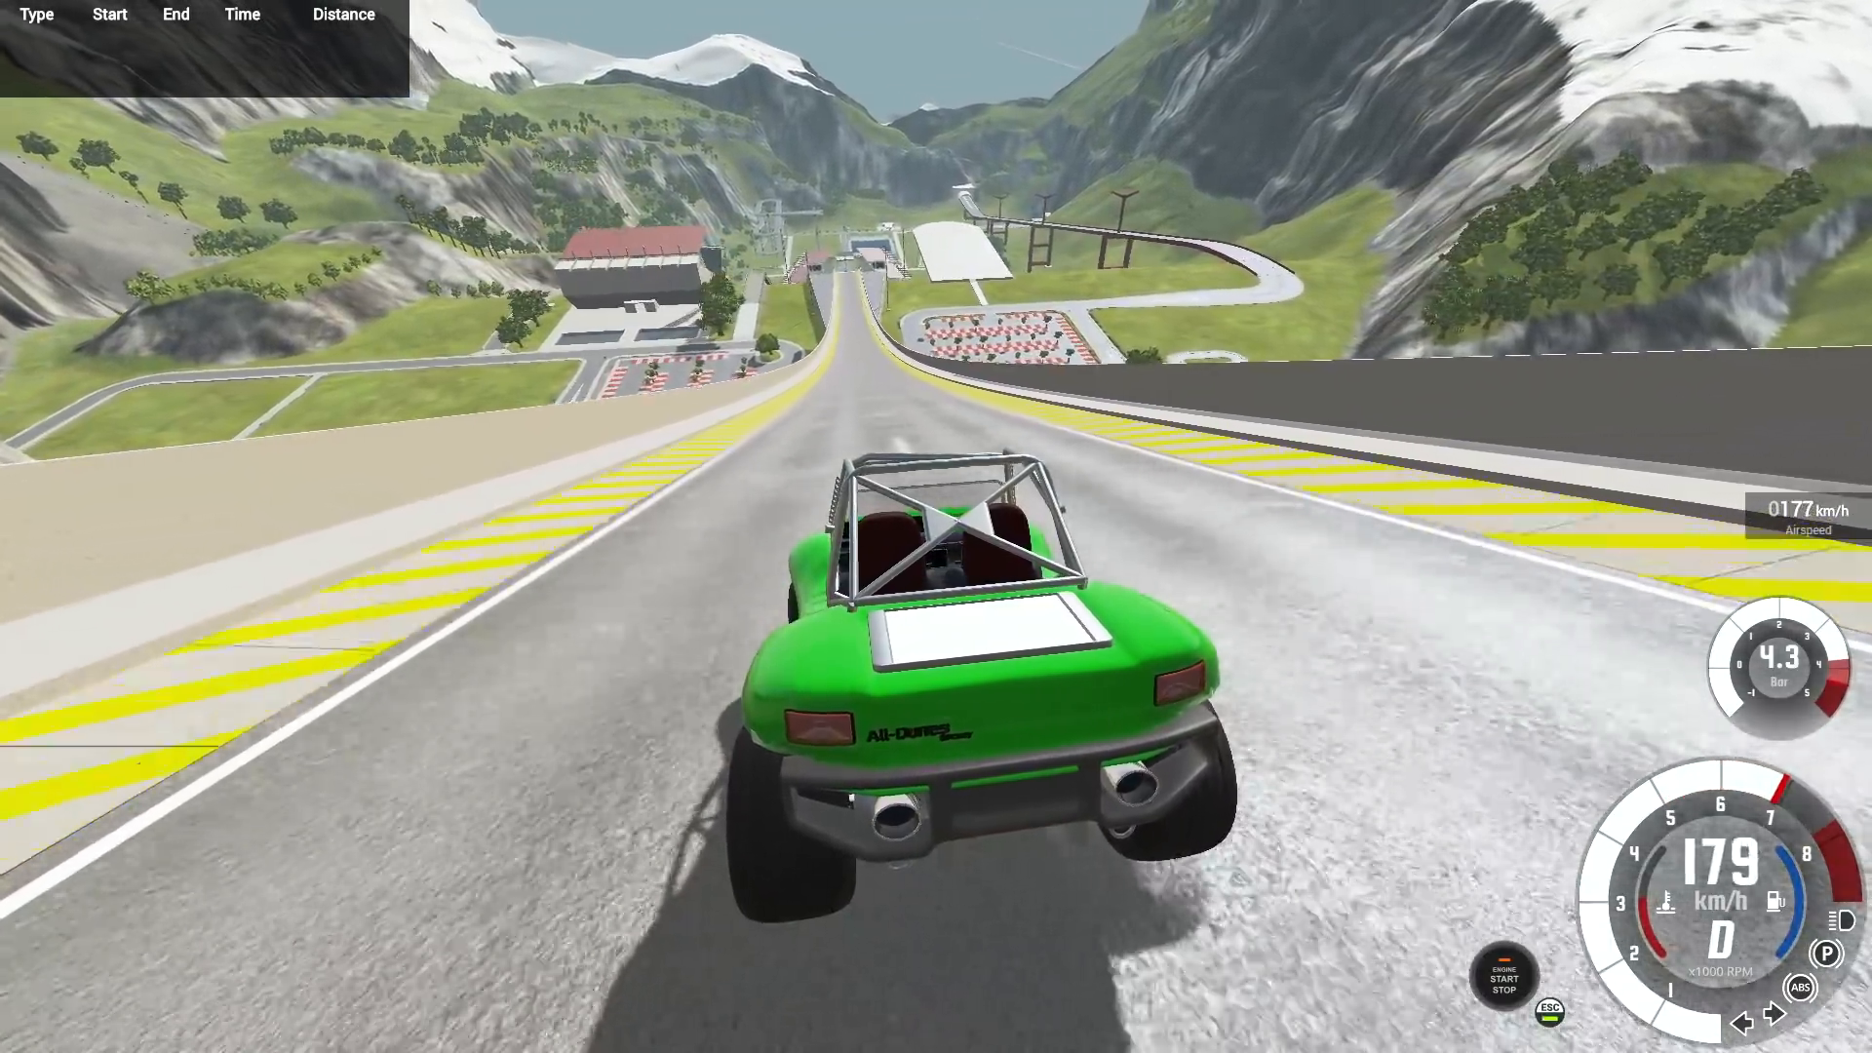